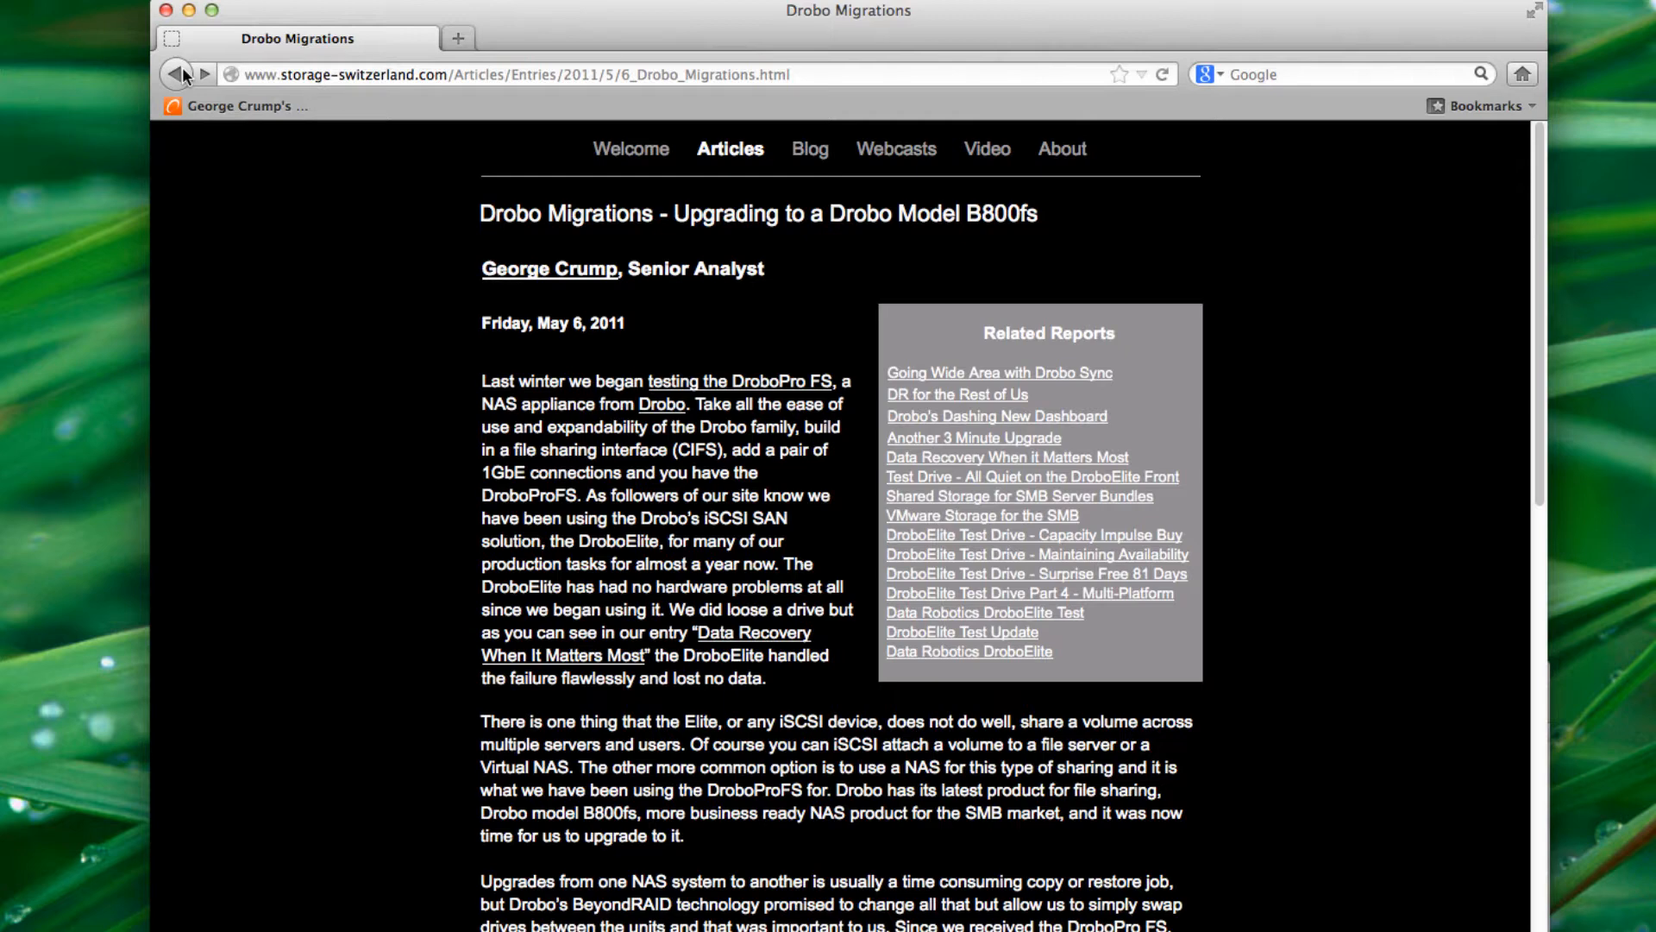
mouse_move(200, 8)
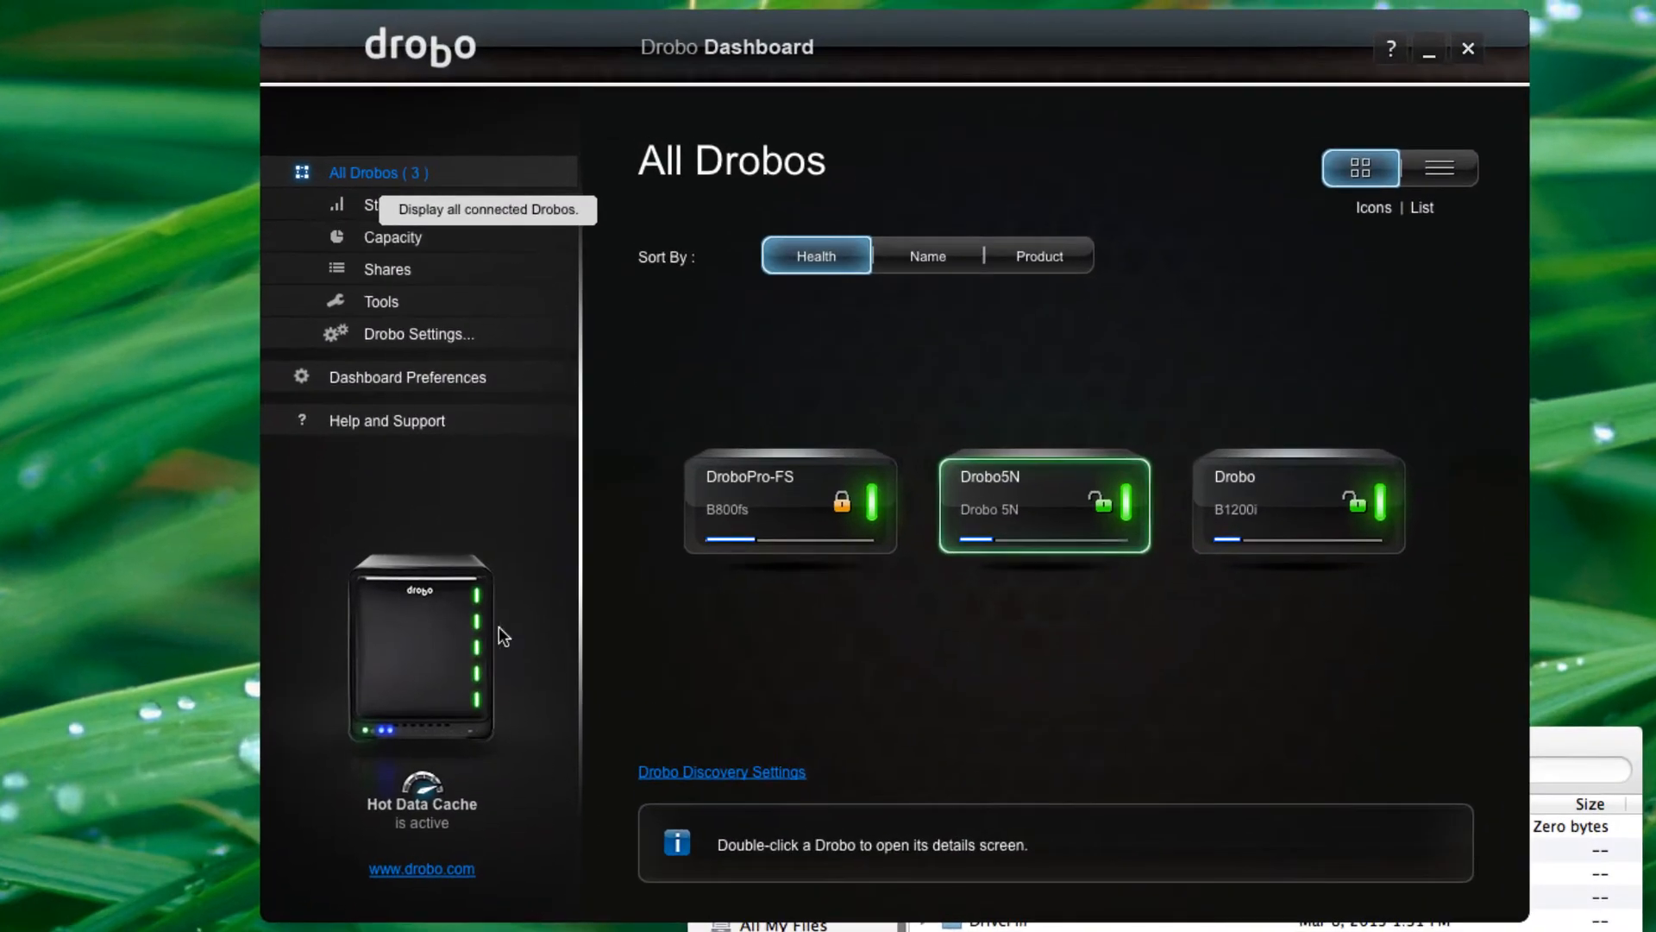
mouse_move(906, 685)
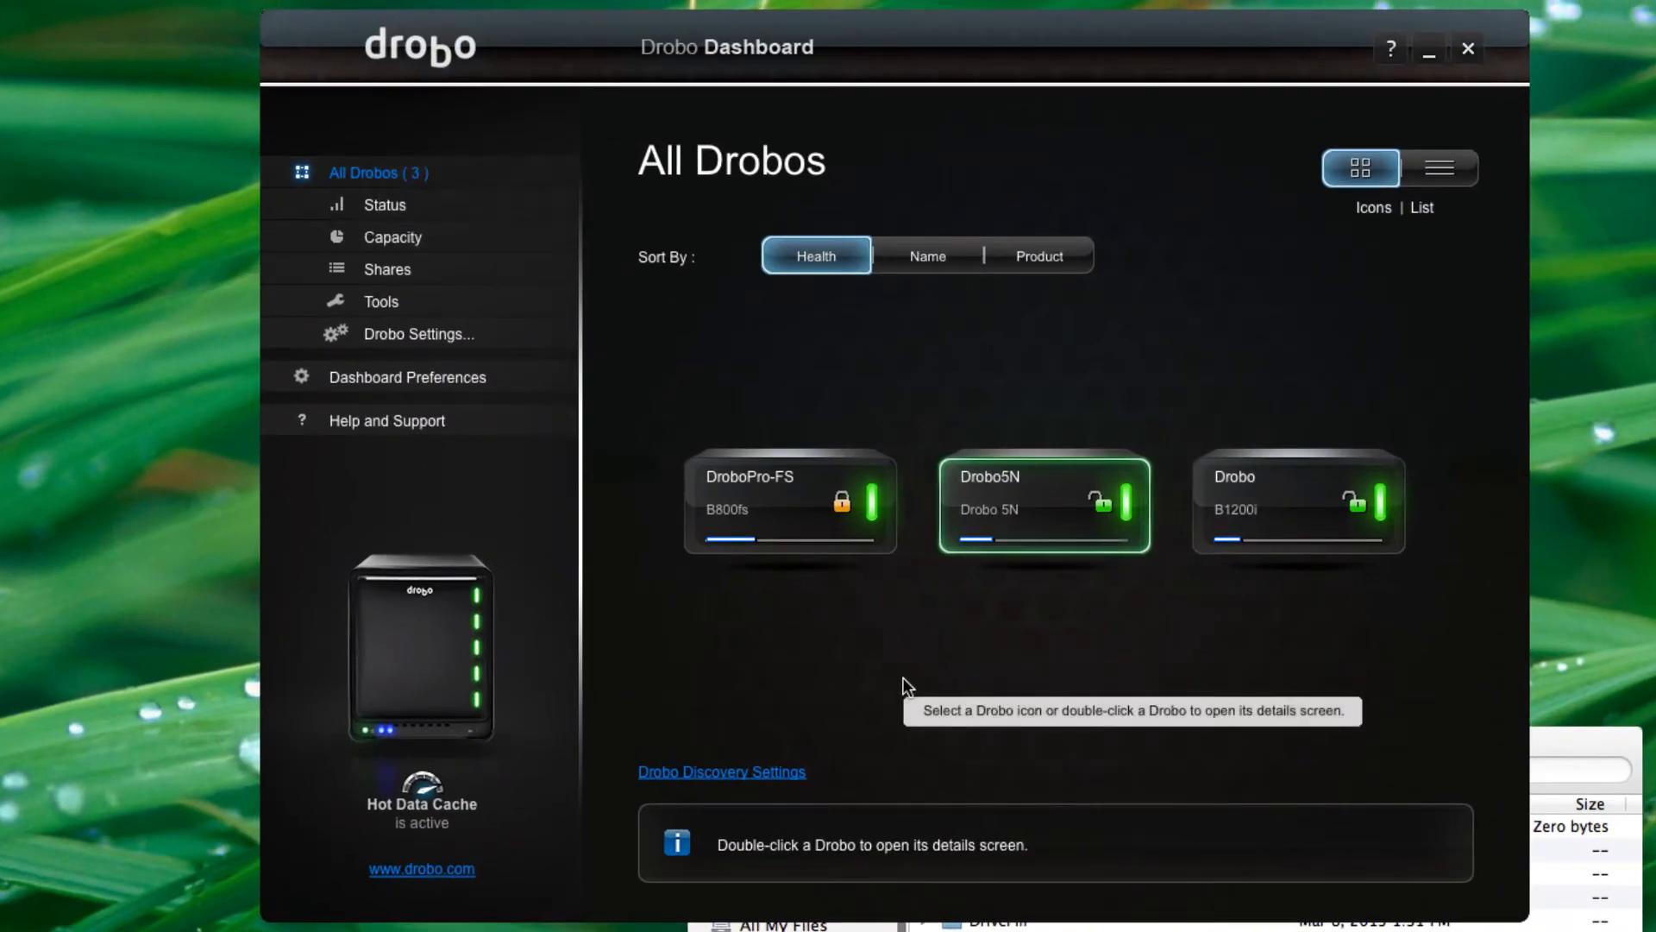
mouse_move(1049, 599)
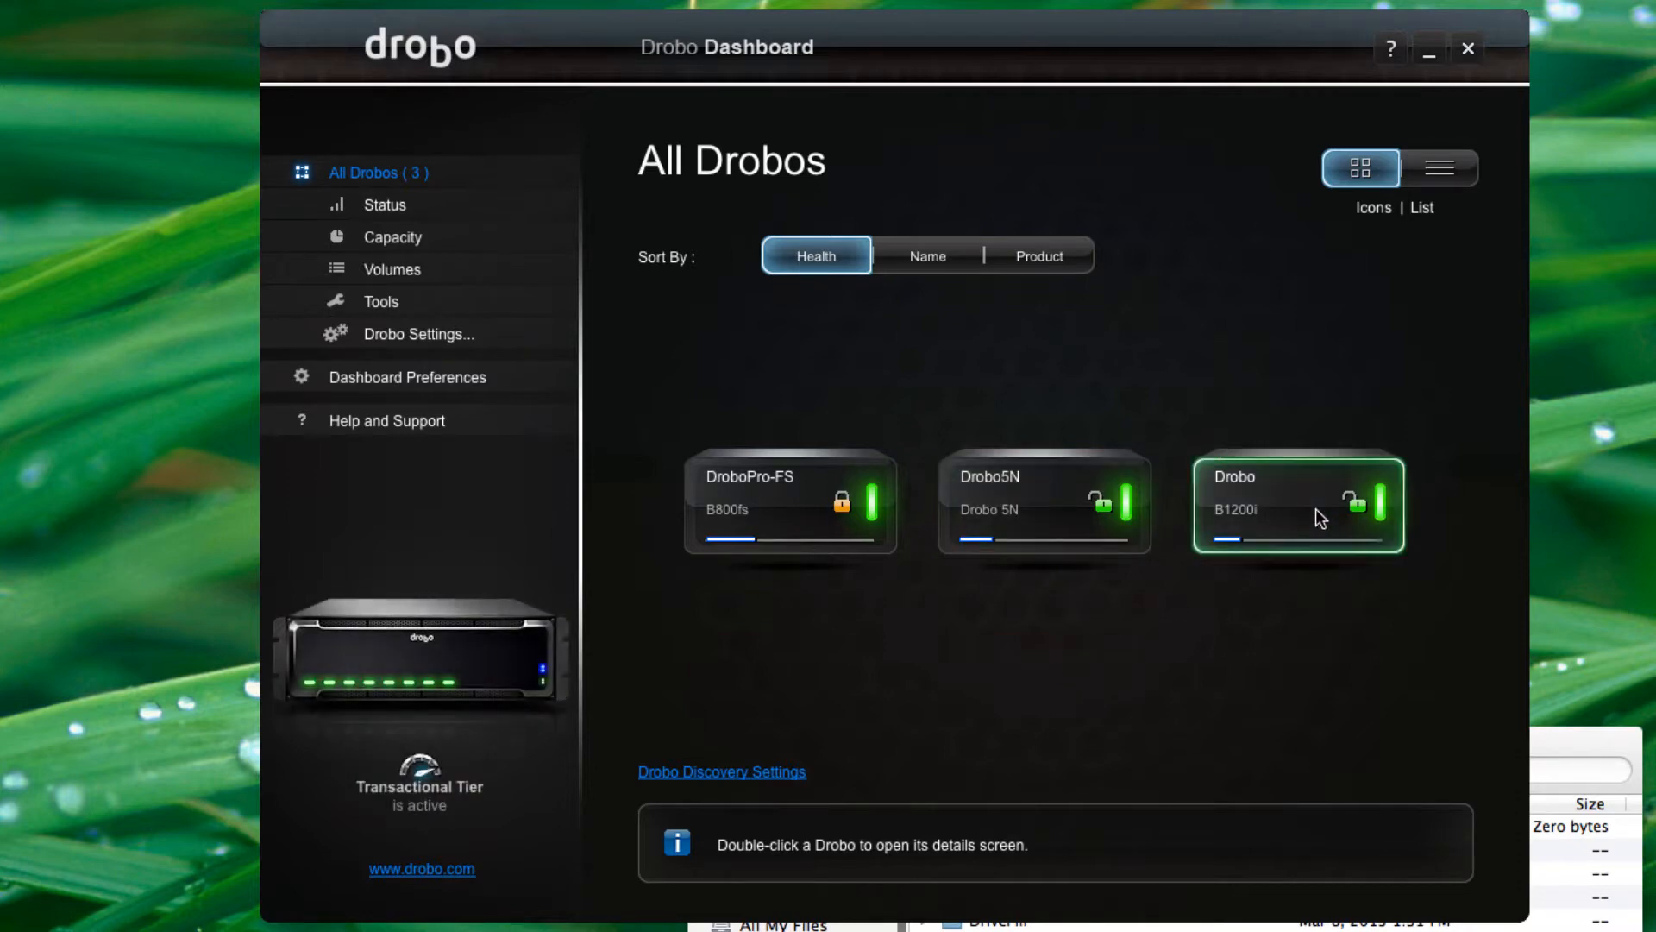
mouse_move(794, 518)
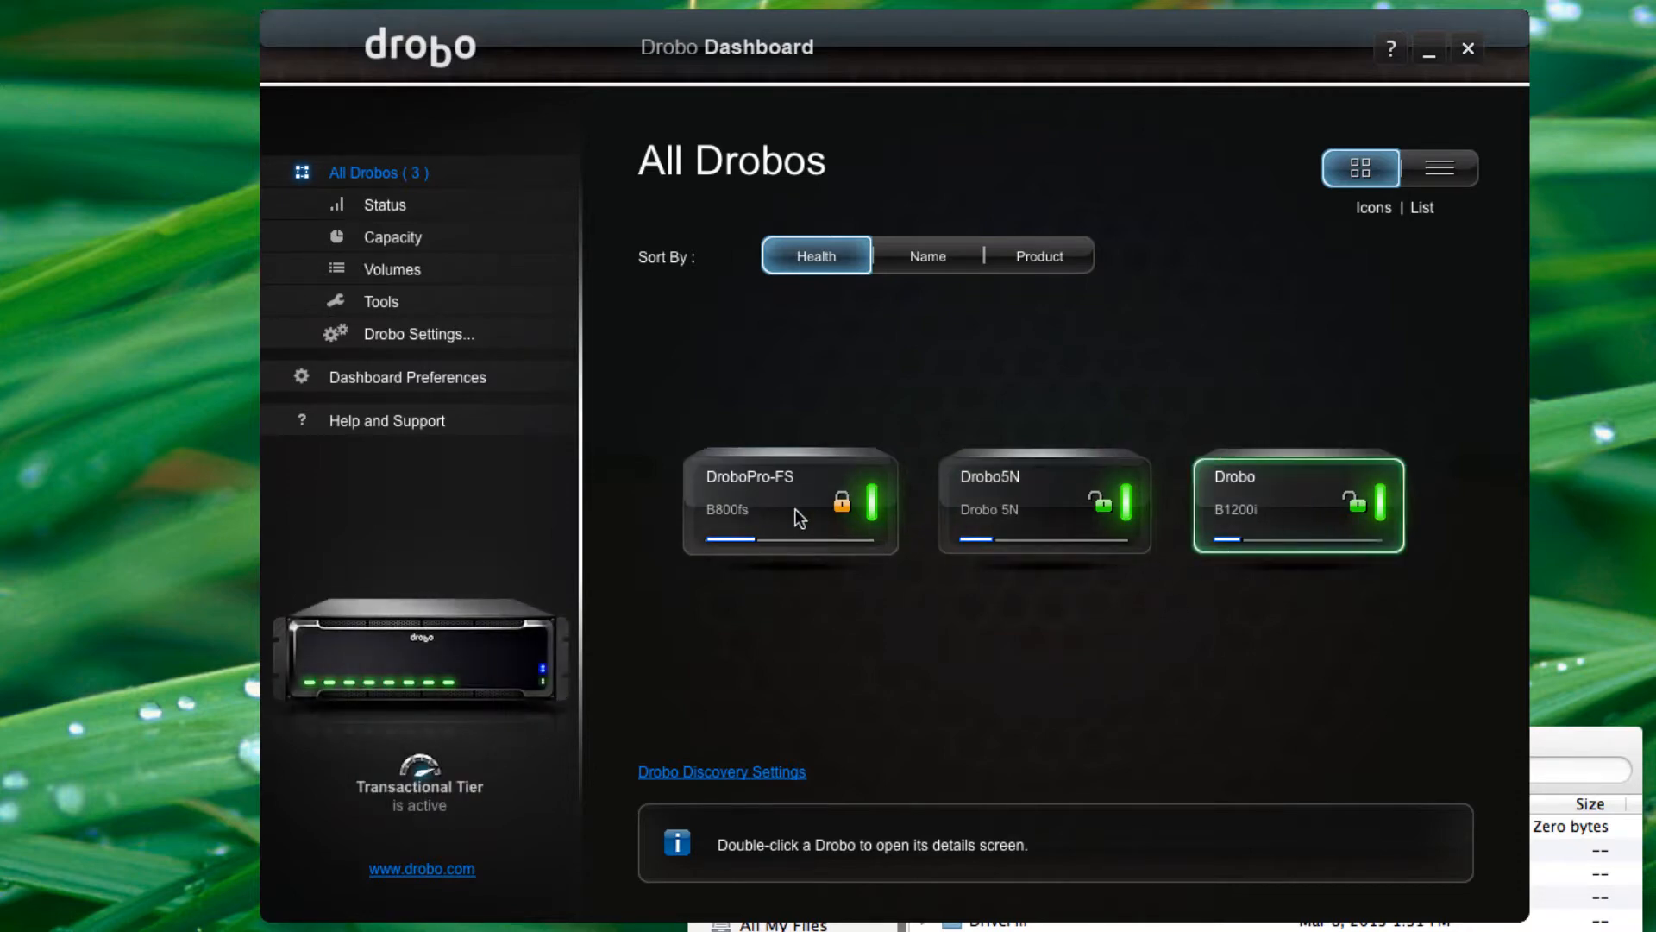
- Preview the DroboPro-FS and B1200i units, then open the Drobo5N's details
left_click(789, 502)
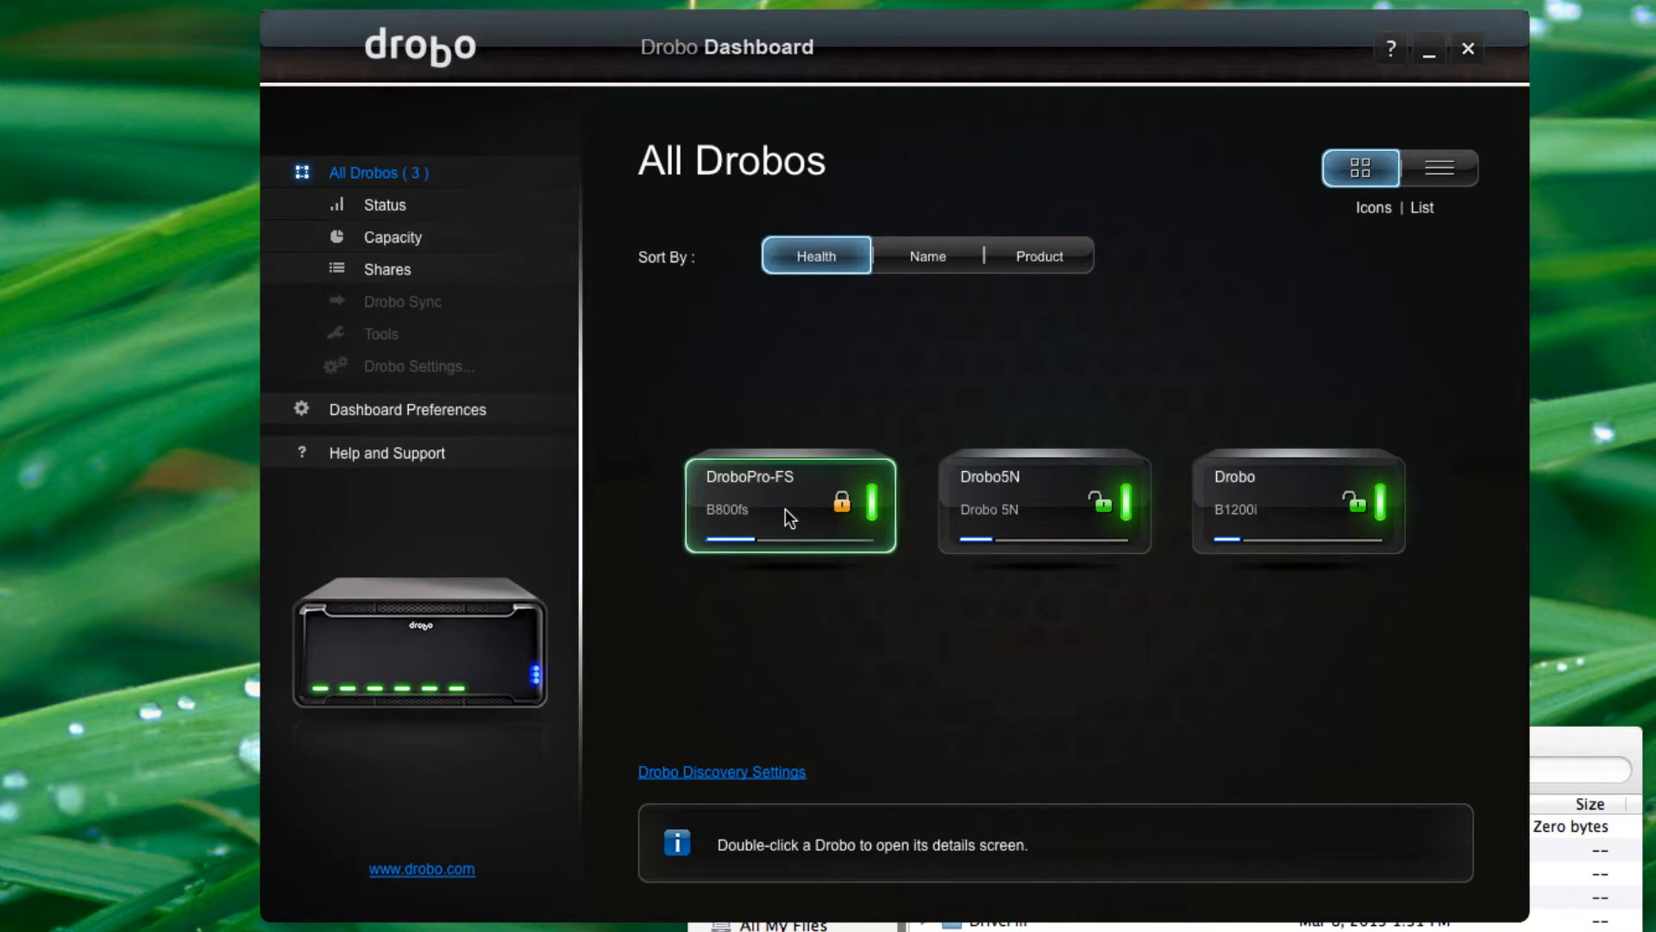
mouse_move(870, 564)
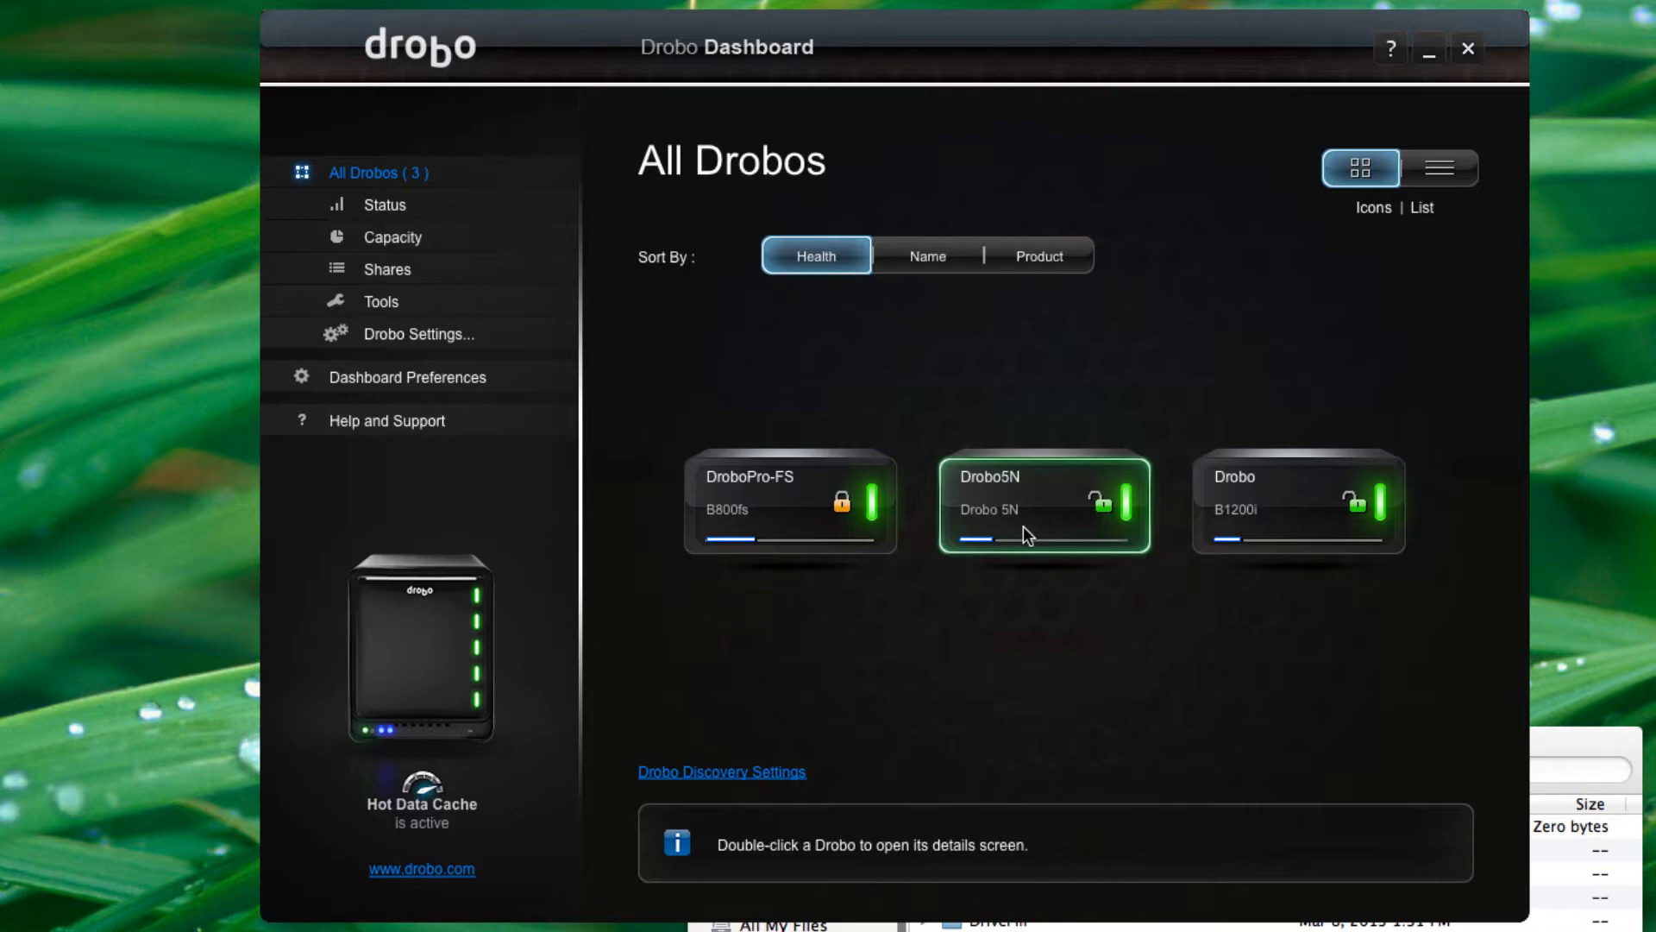
mouse_move(528, 807)
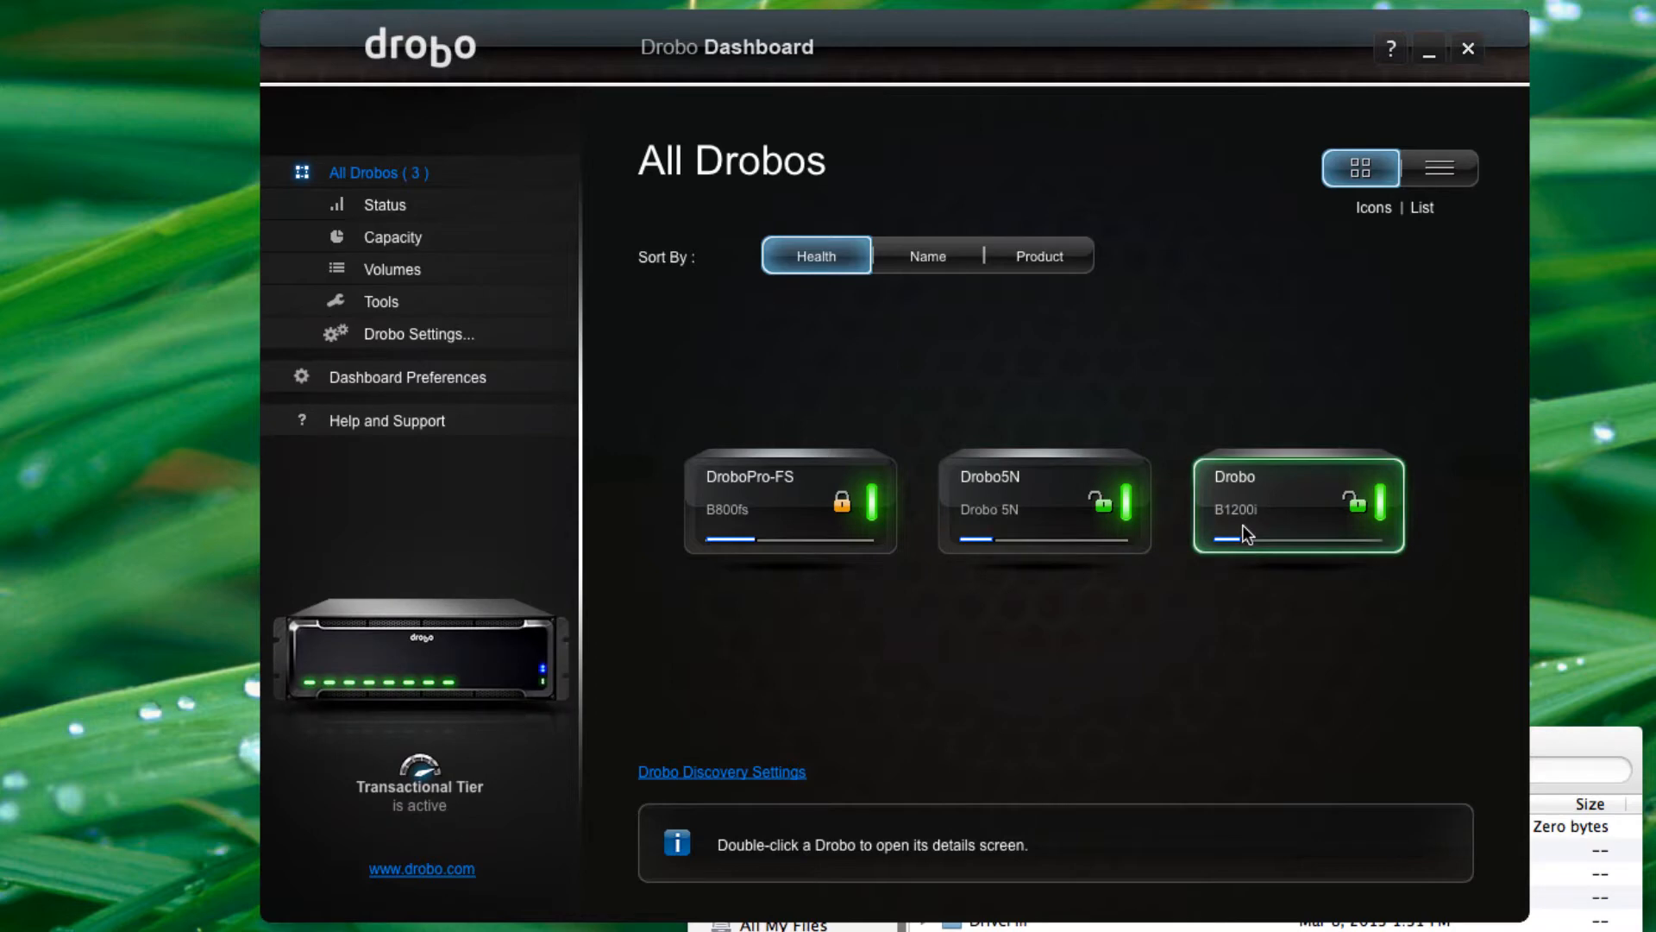
mouse_move(1088, 517)
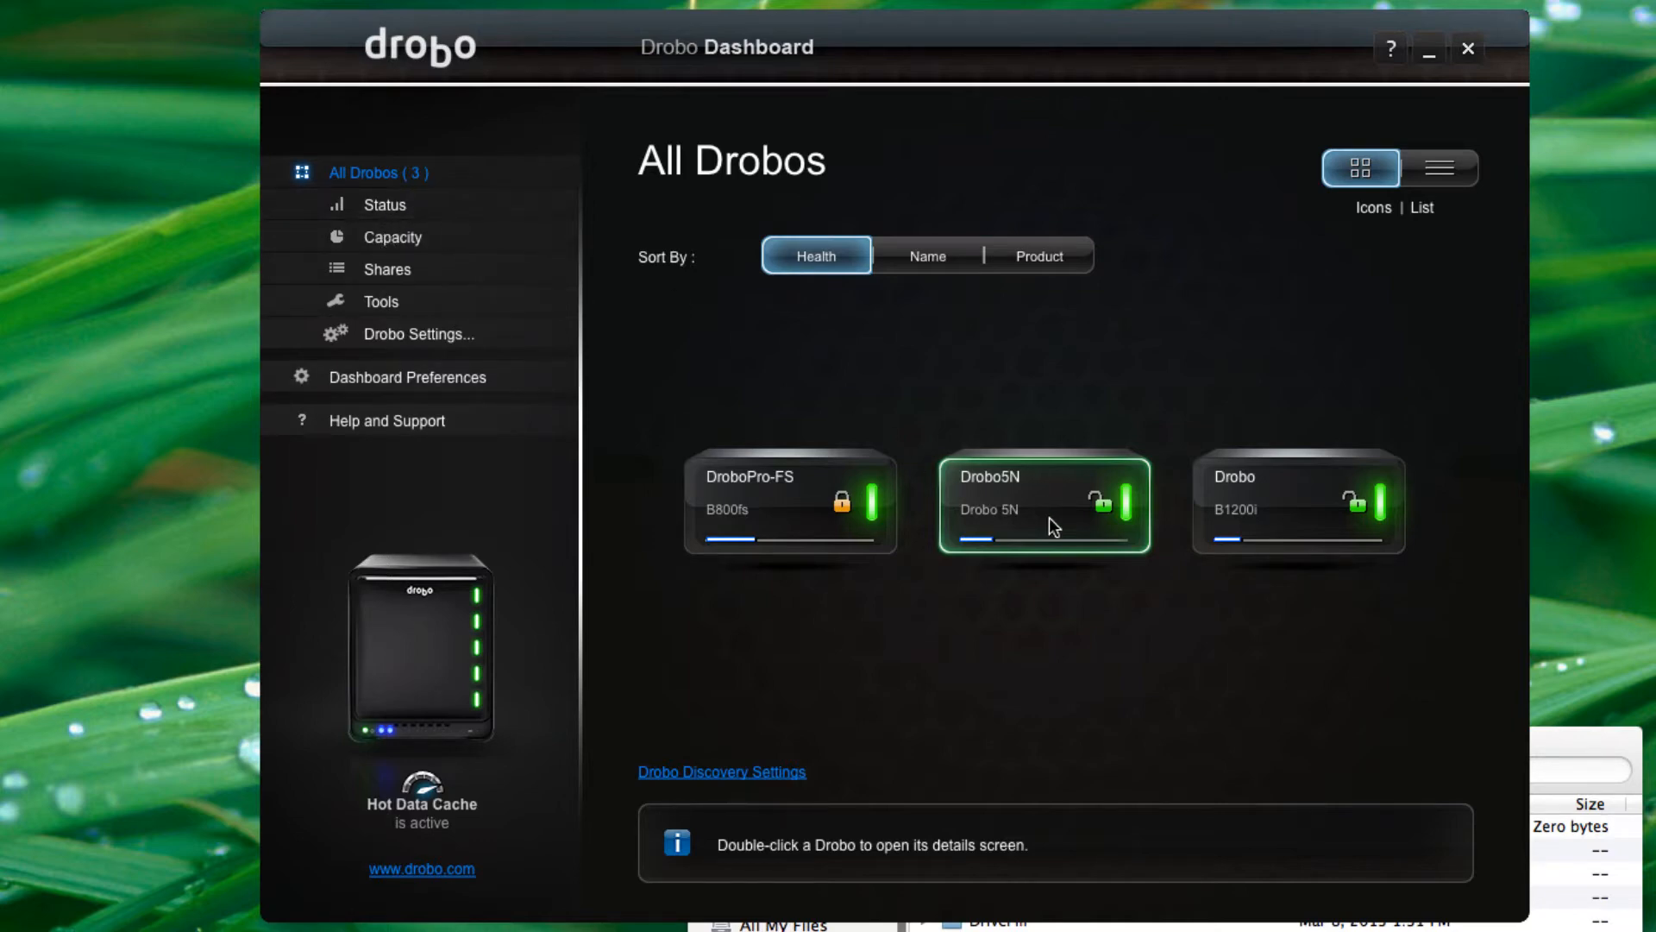
double_click(1043, 502)
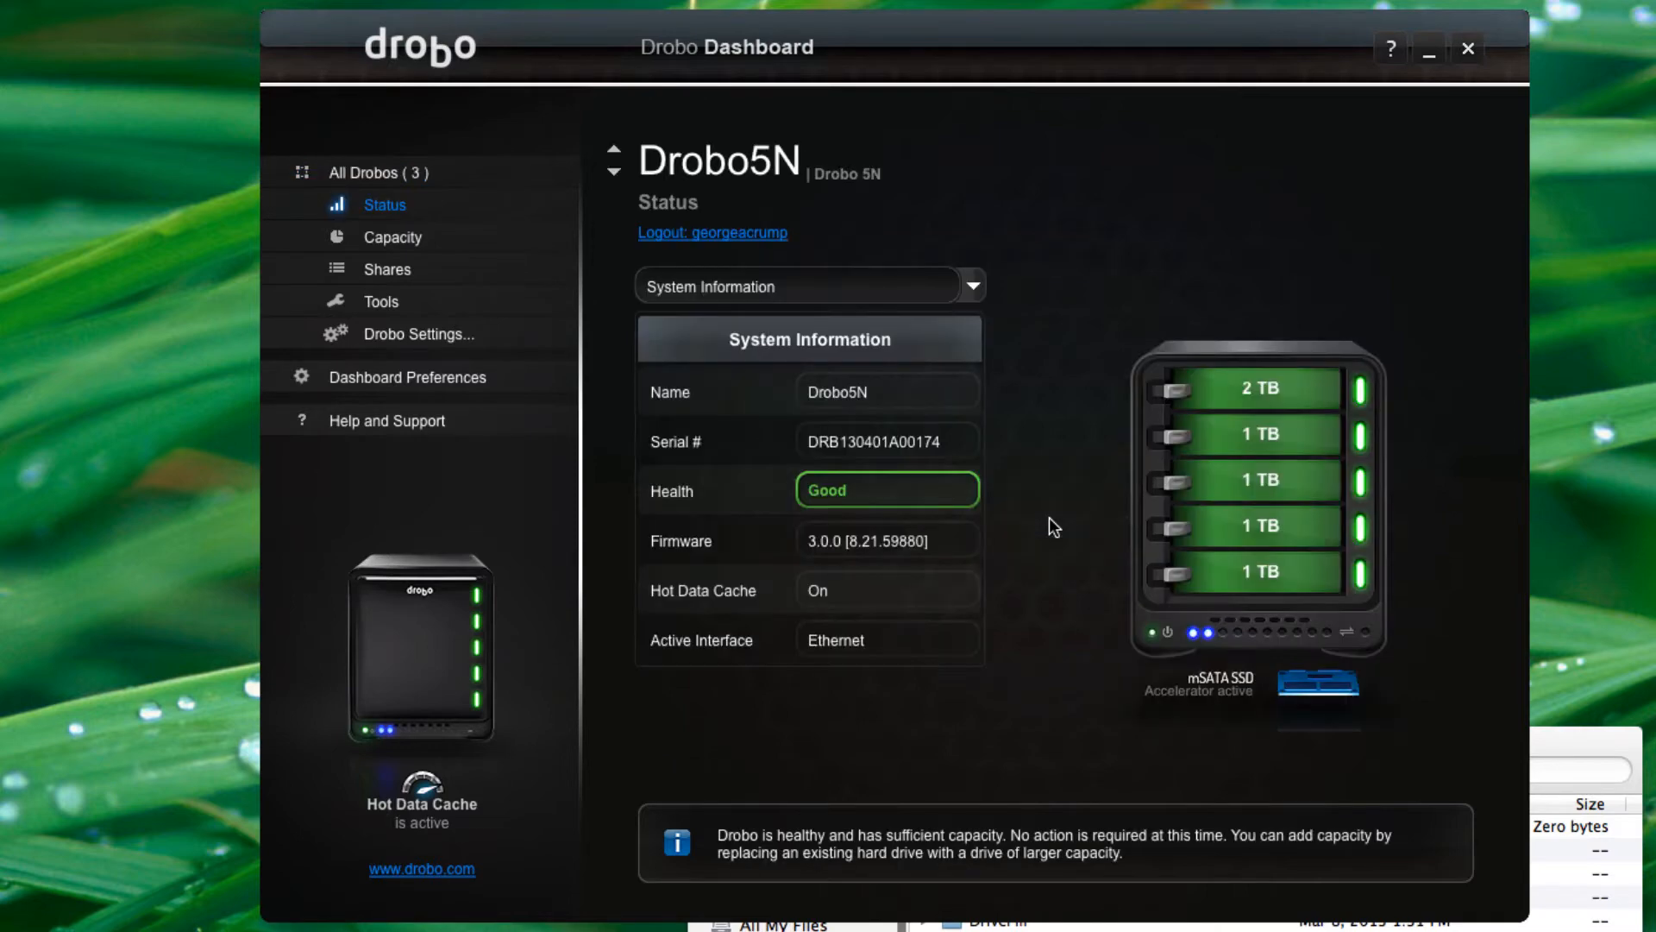
mouse_move(765, 255)
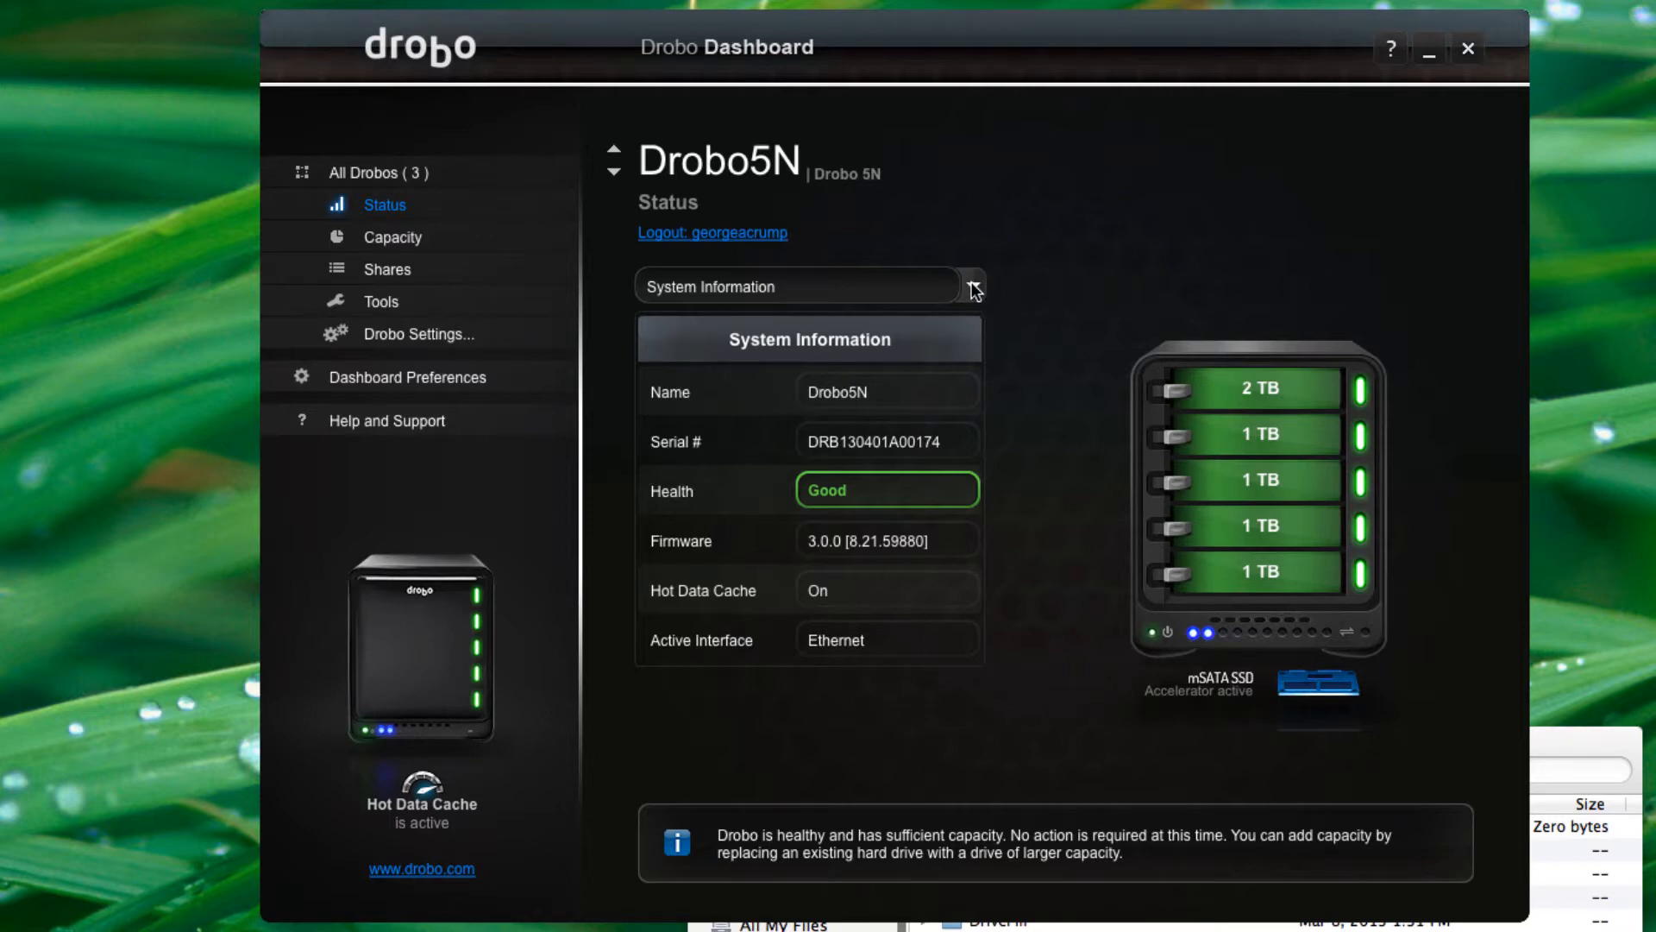
left_click(377, 173)
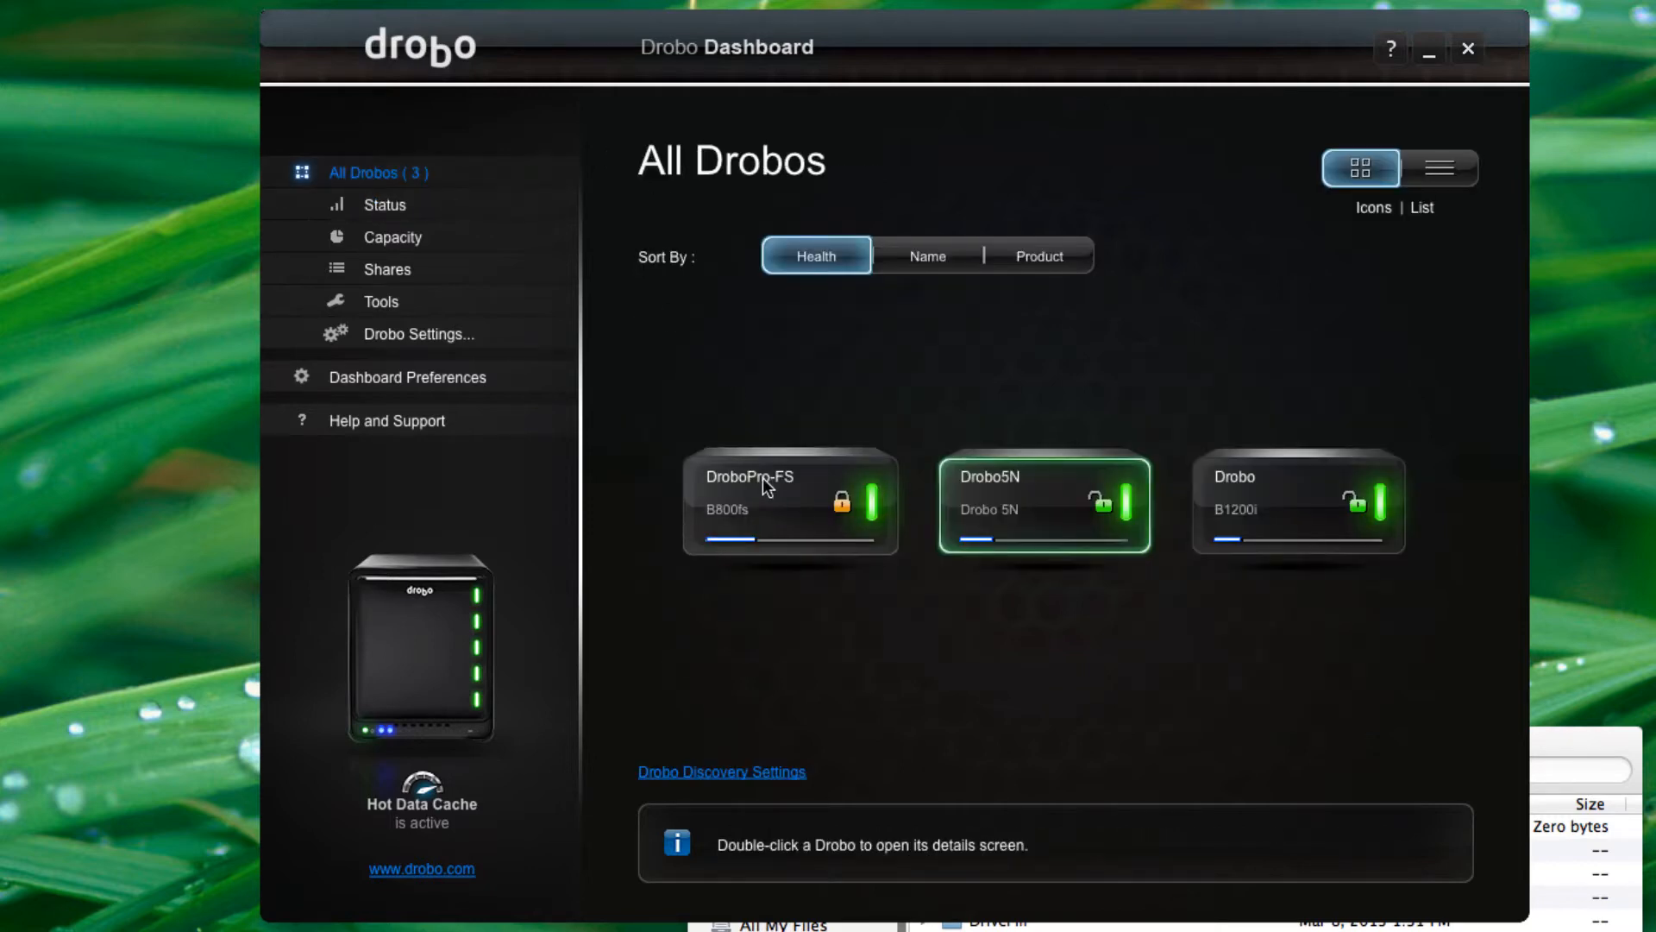
double_click(771, 502)
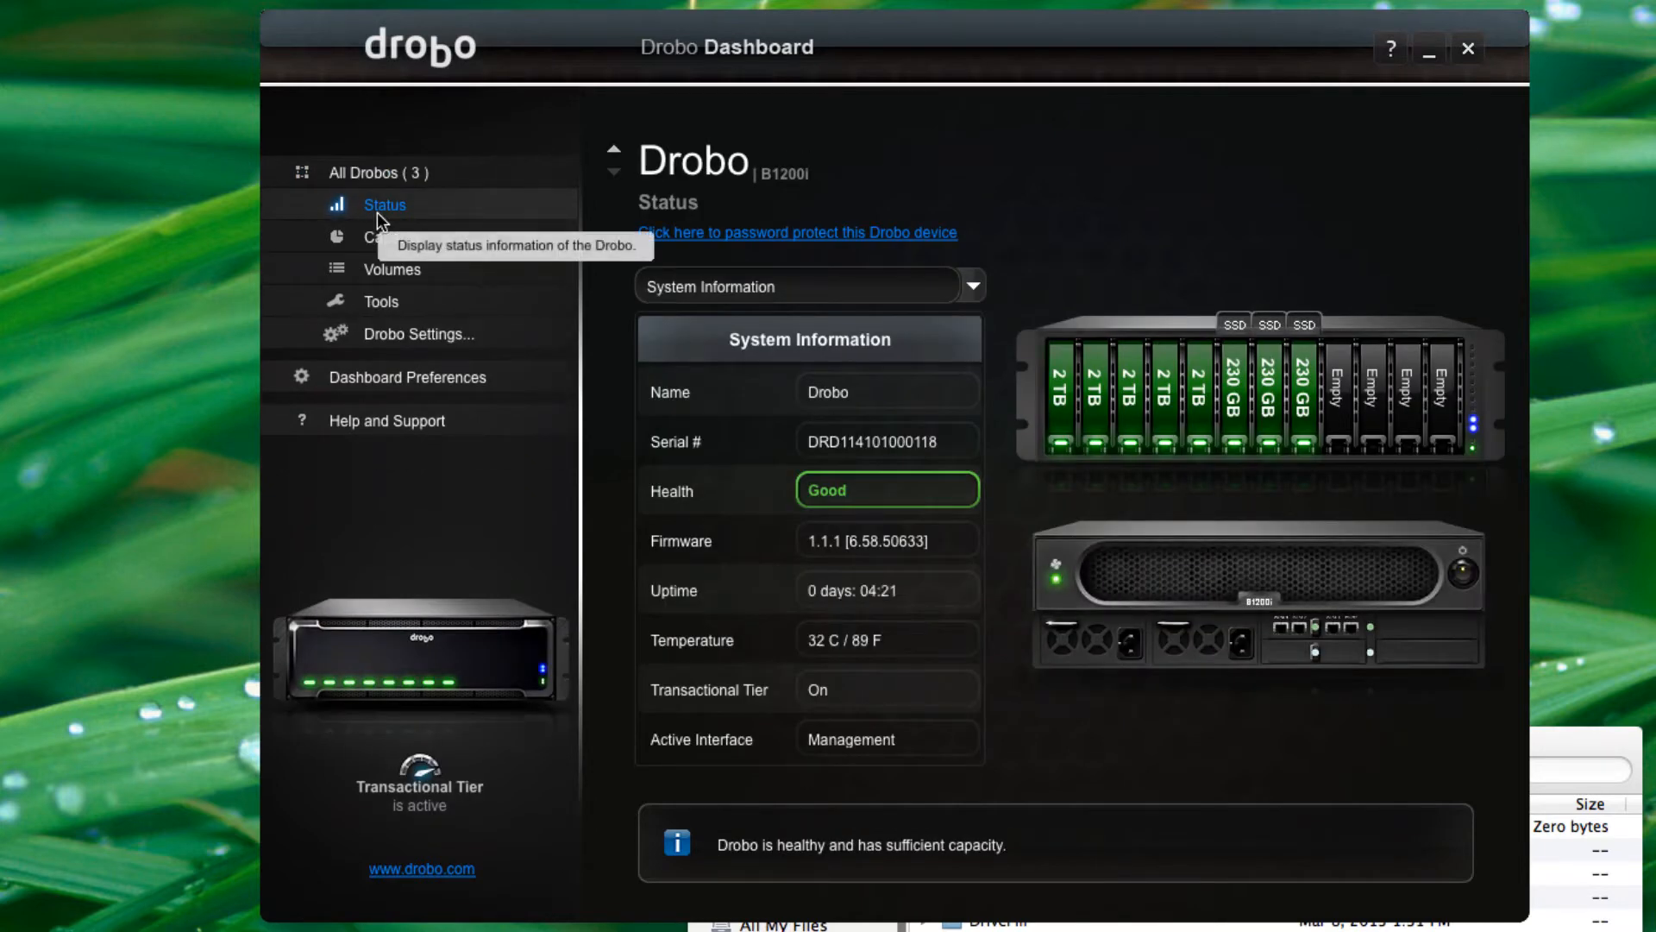
left_click(377, 173)
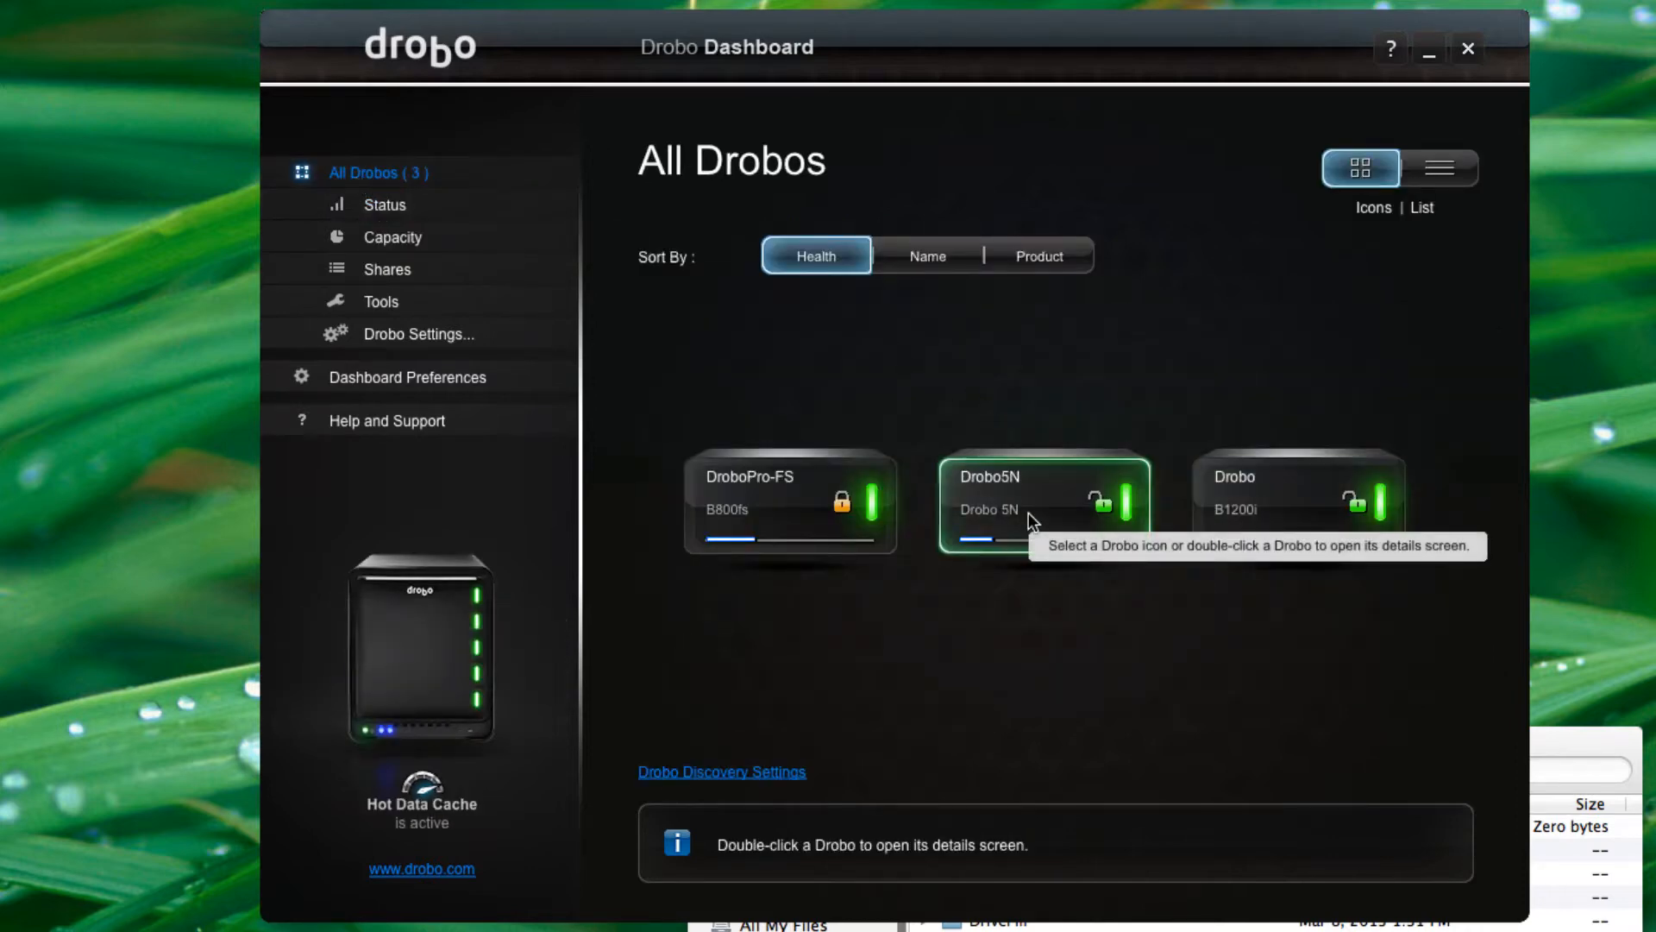
double_click(1038, 505)
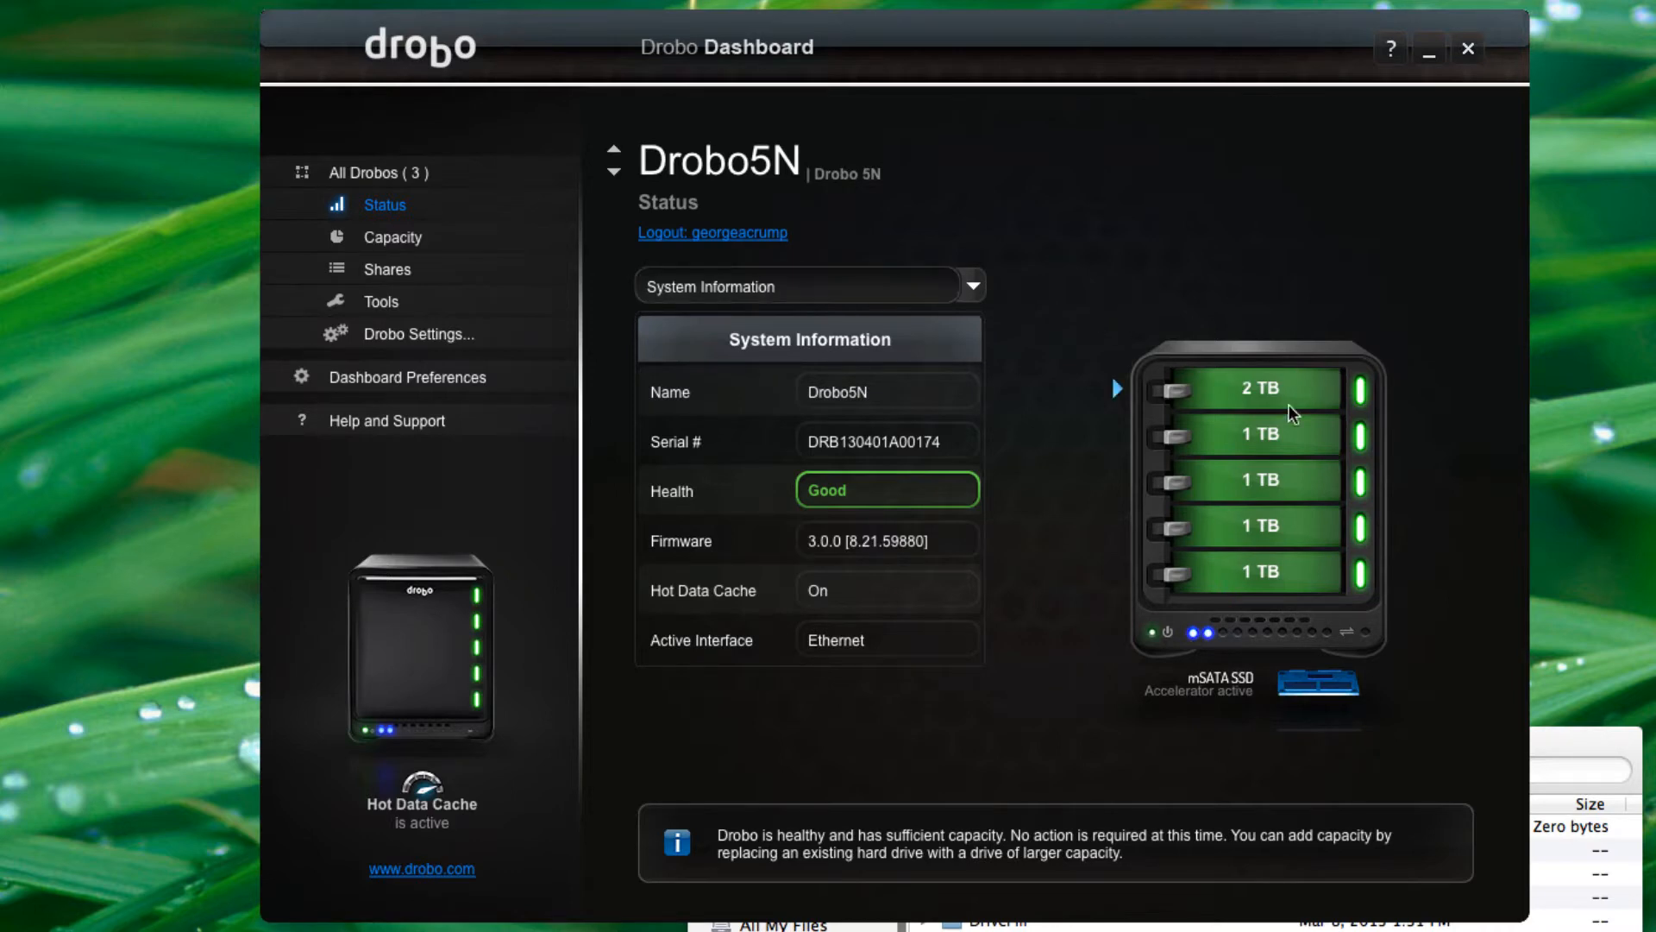
mouse_move(1259, 379)
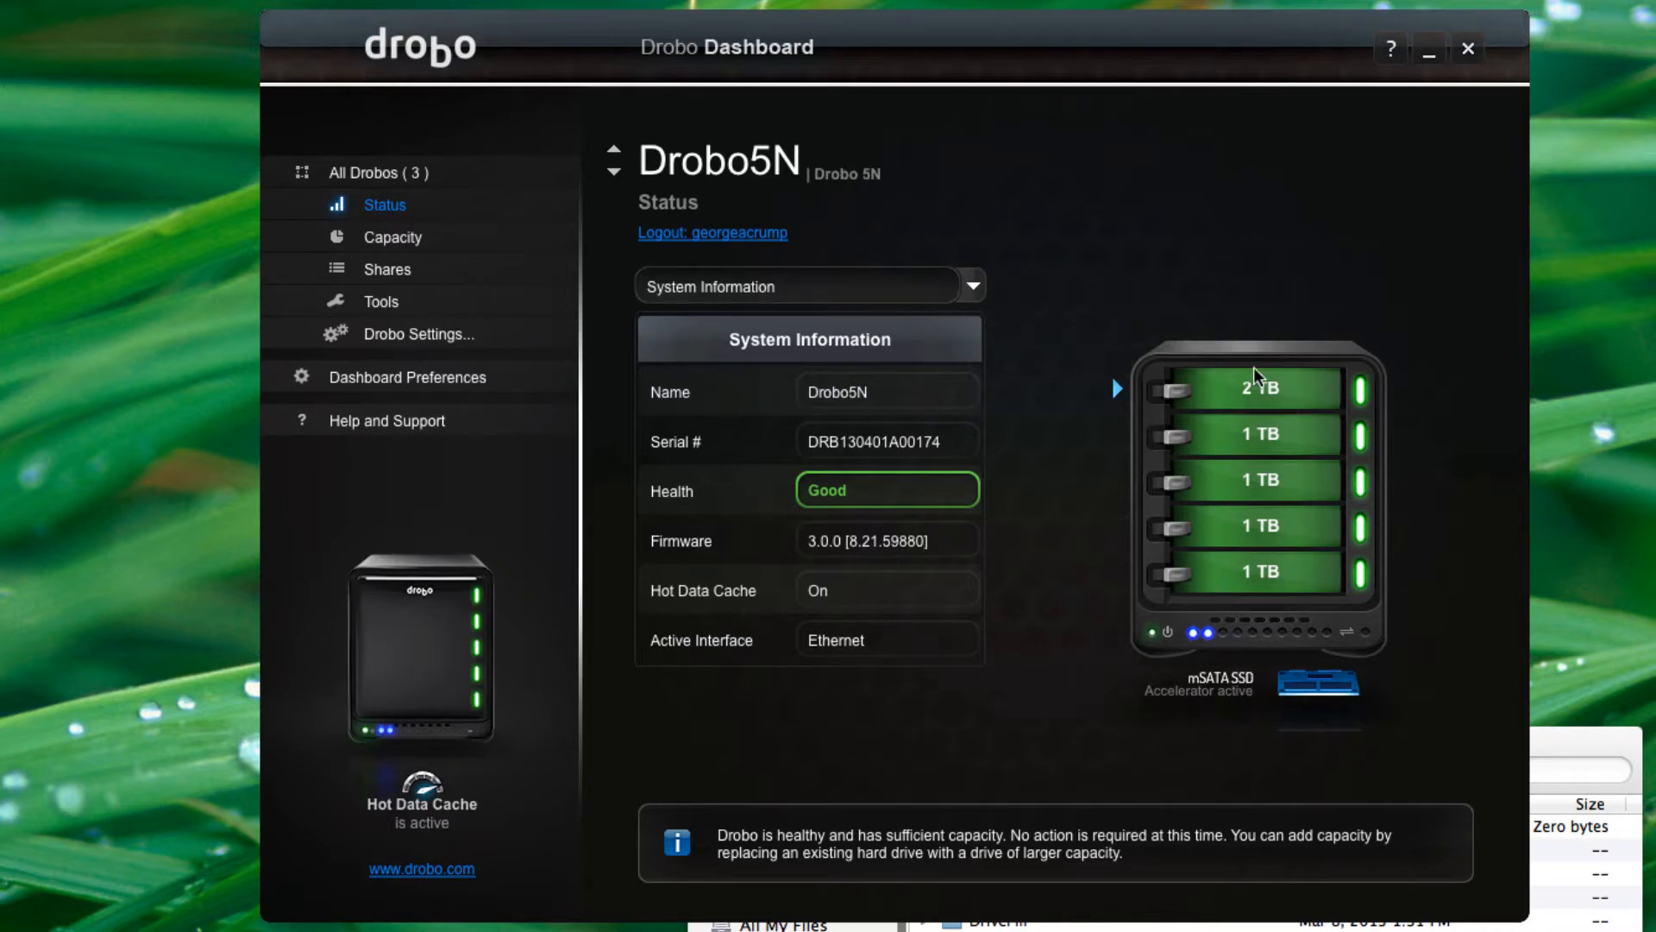
mouse_move(1265, 400)
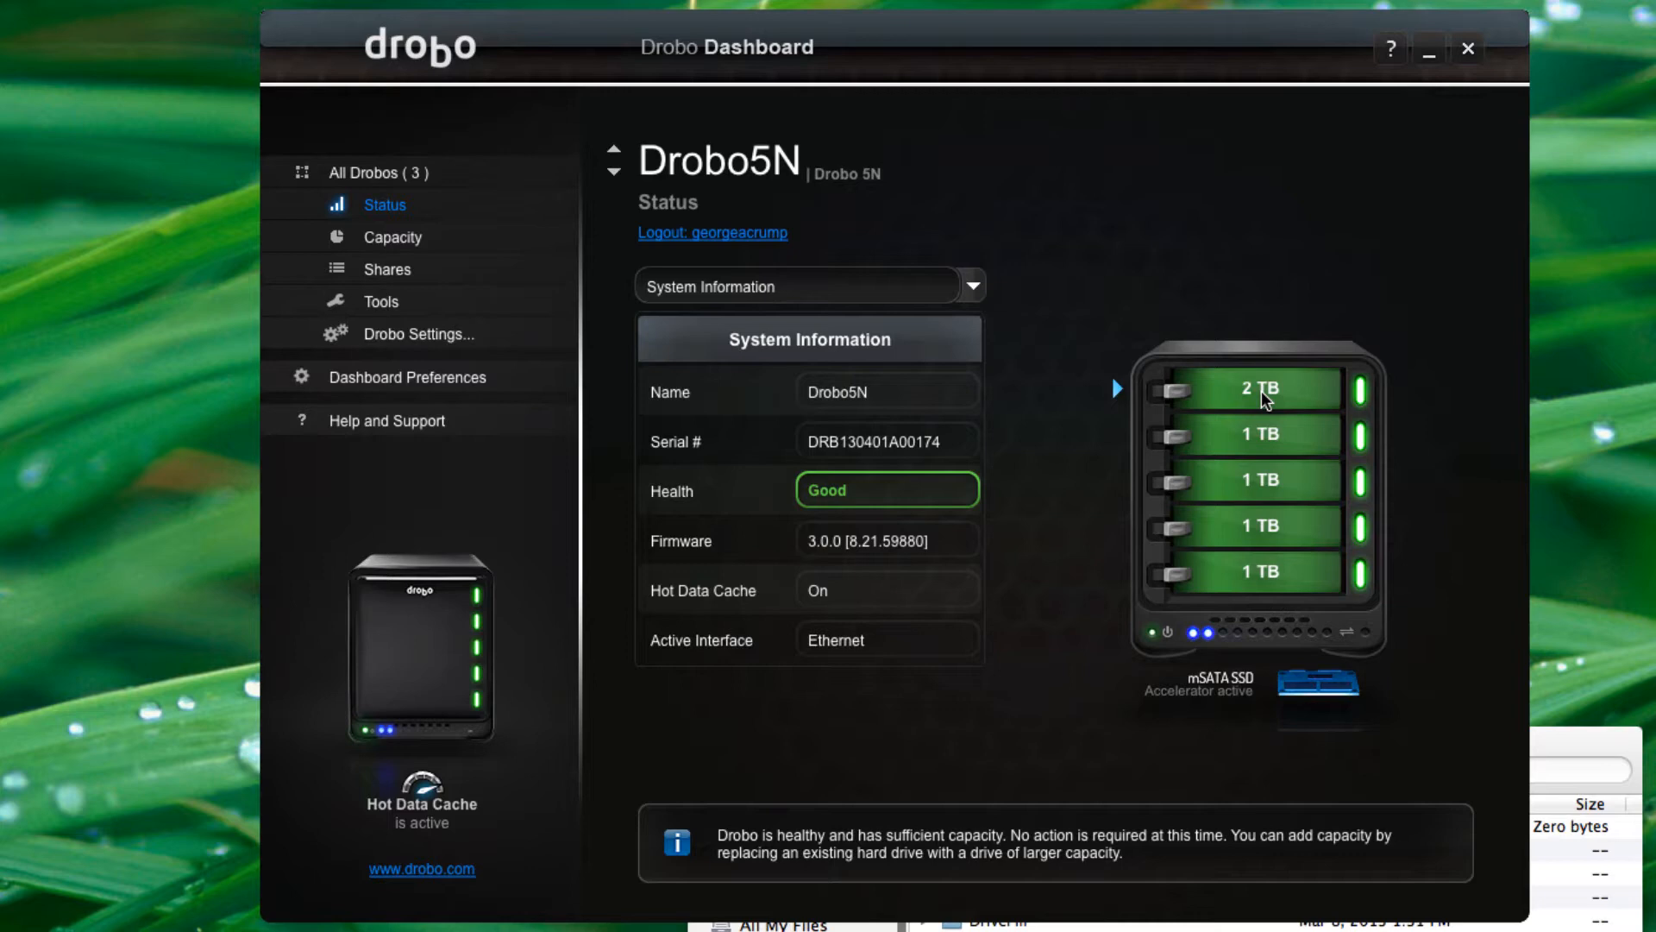
mouse_move(1248, 523)
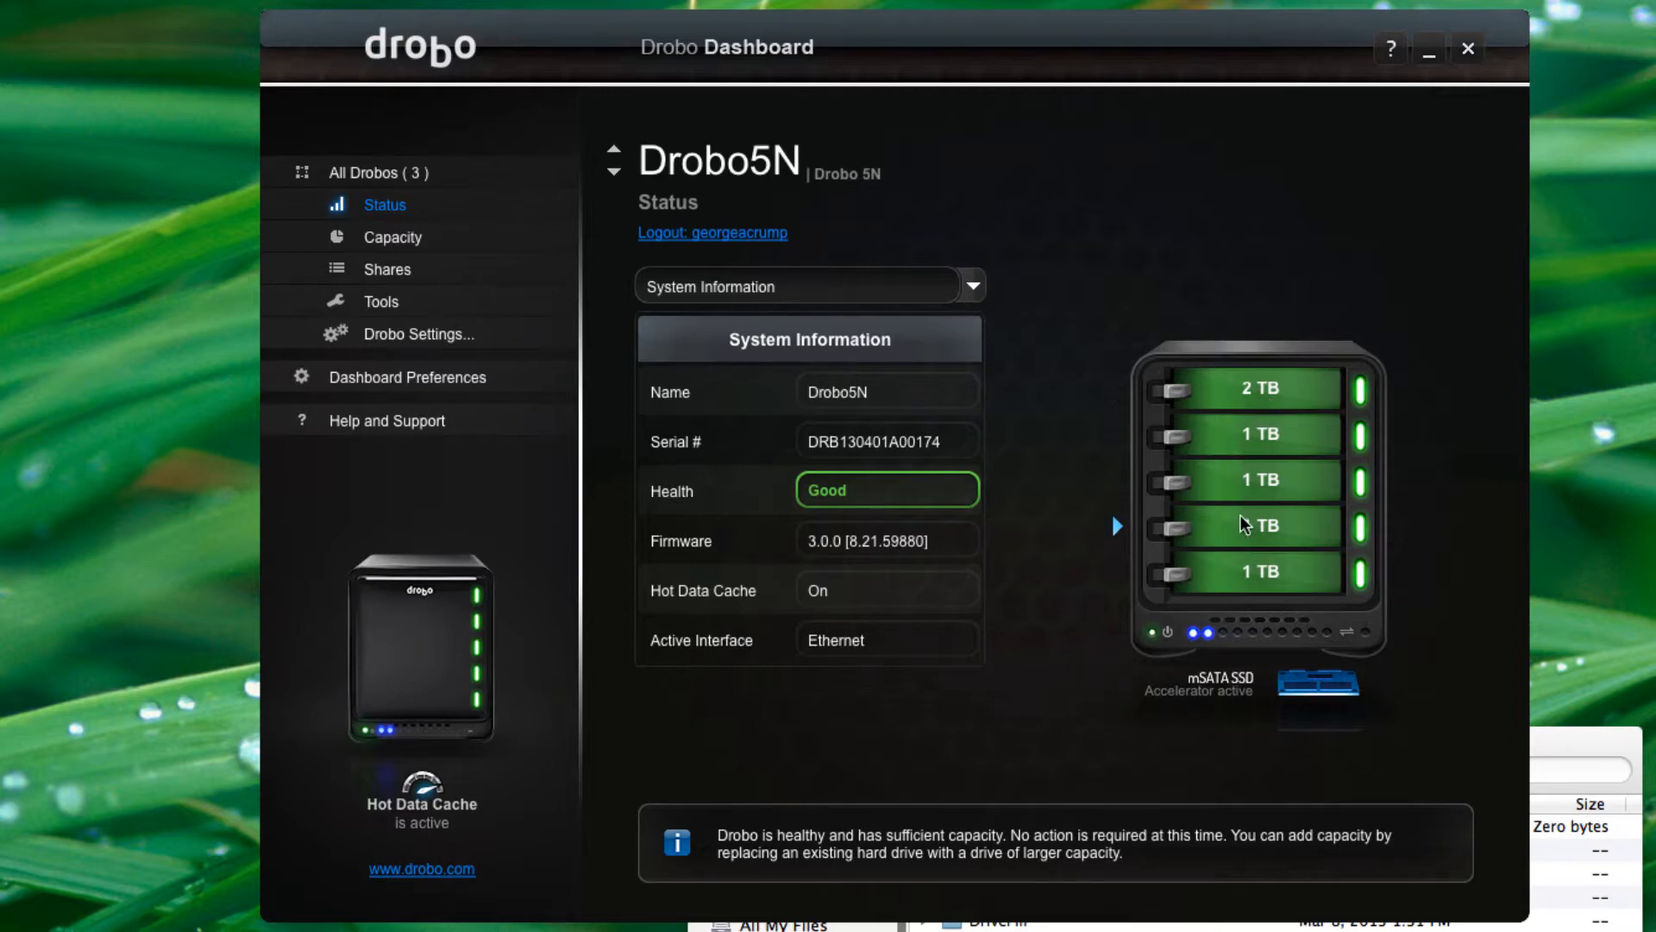
mouse_move(1236, 587)
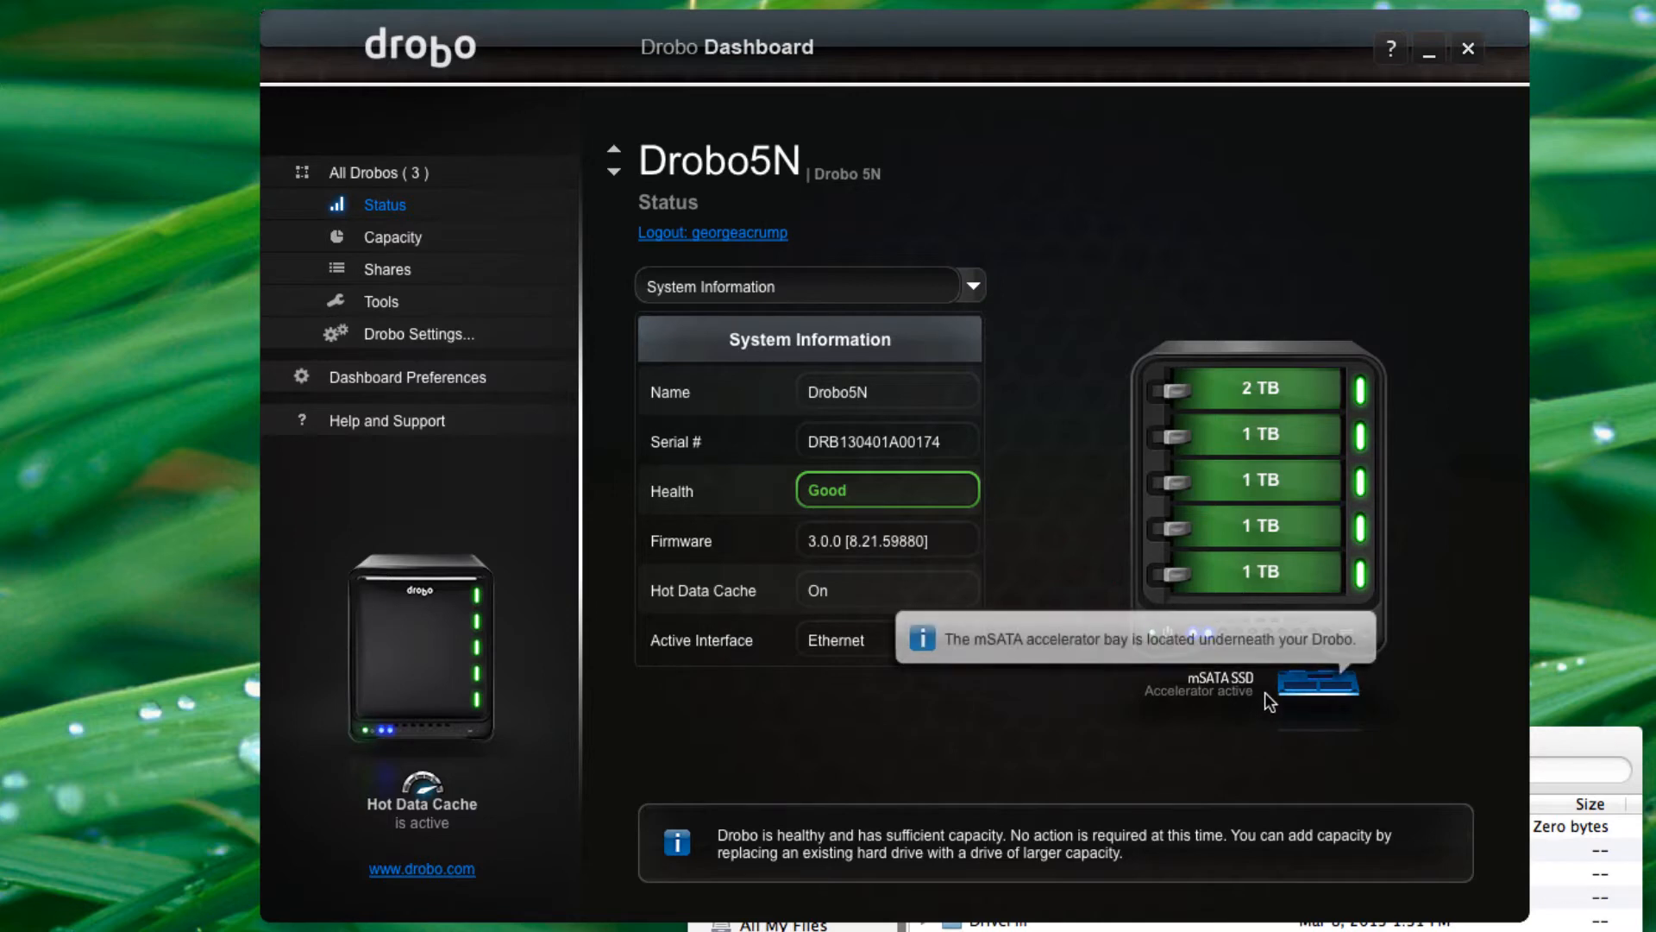
mouse_move(1313, 713)
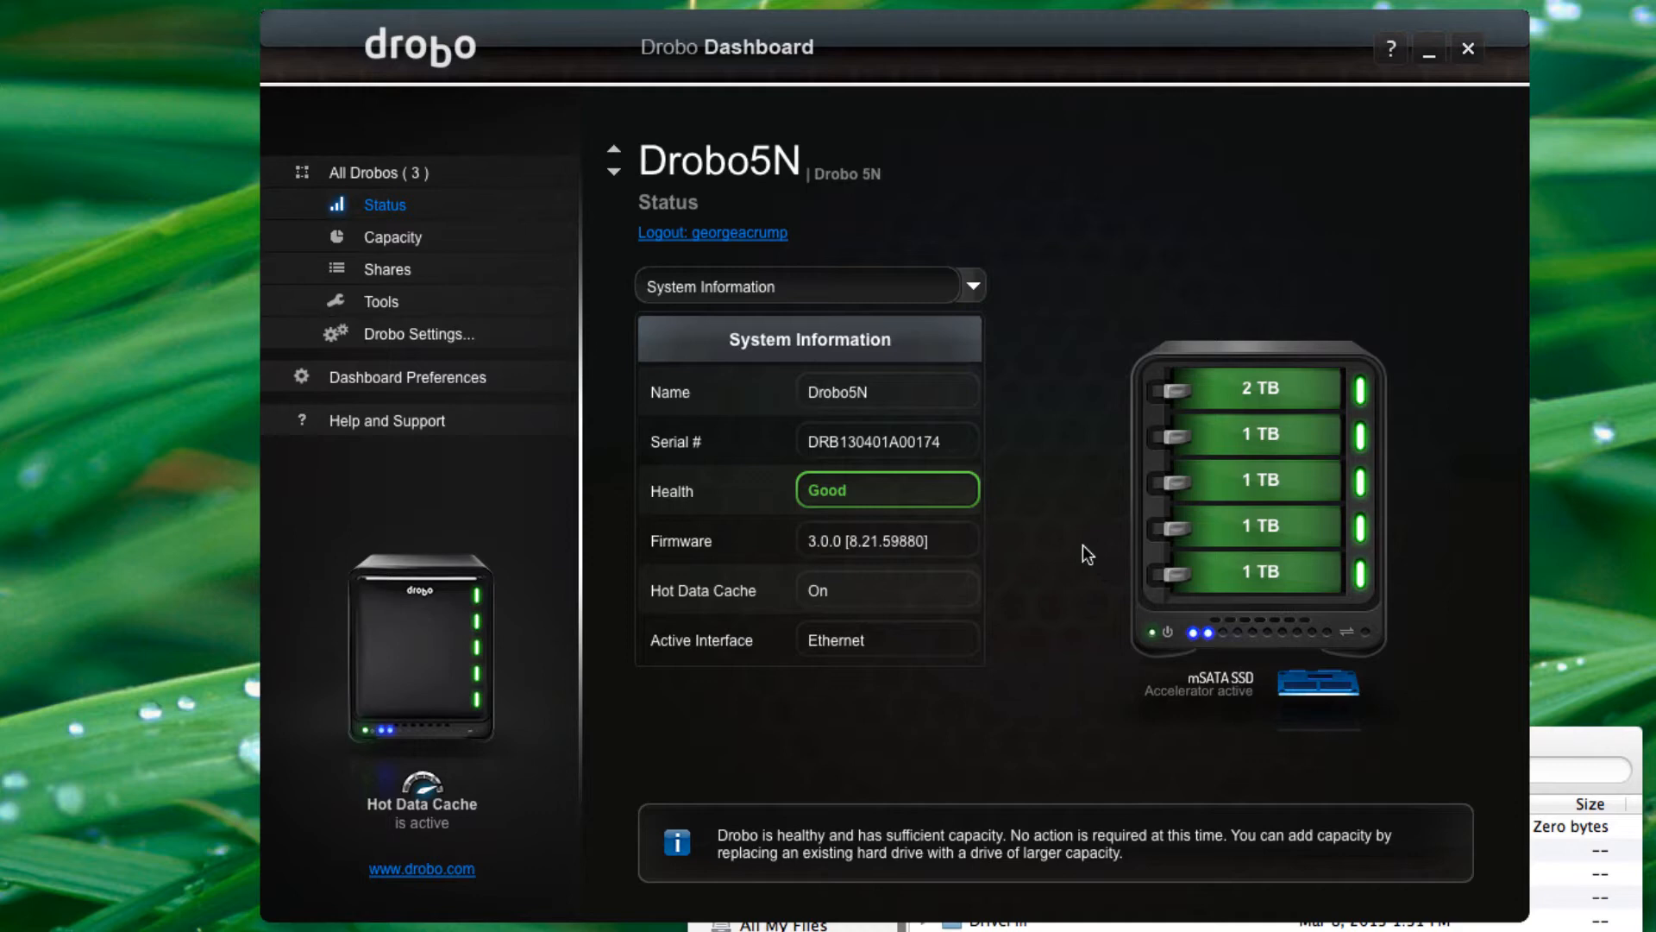
mouse_move(933, 650)
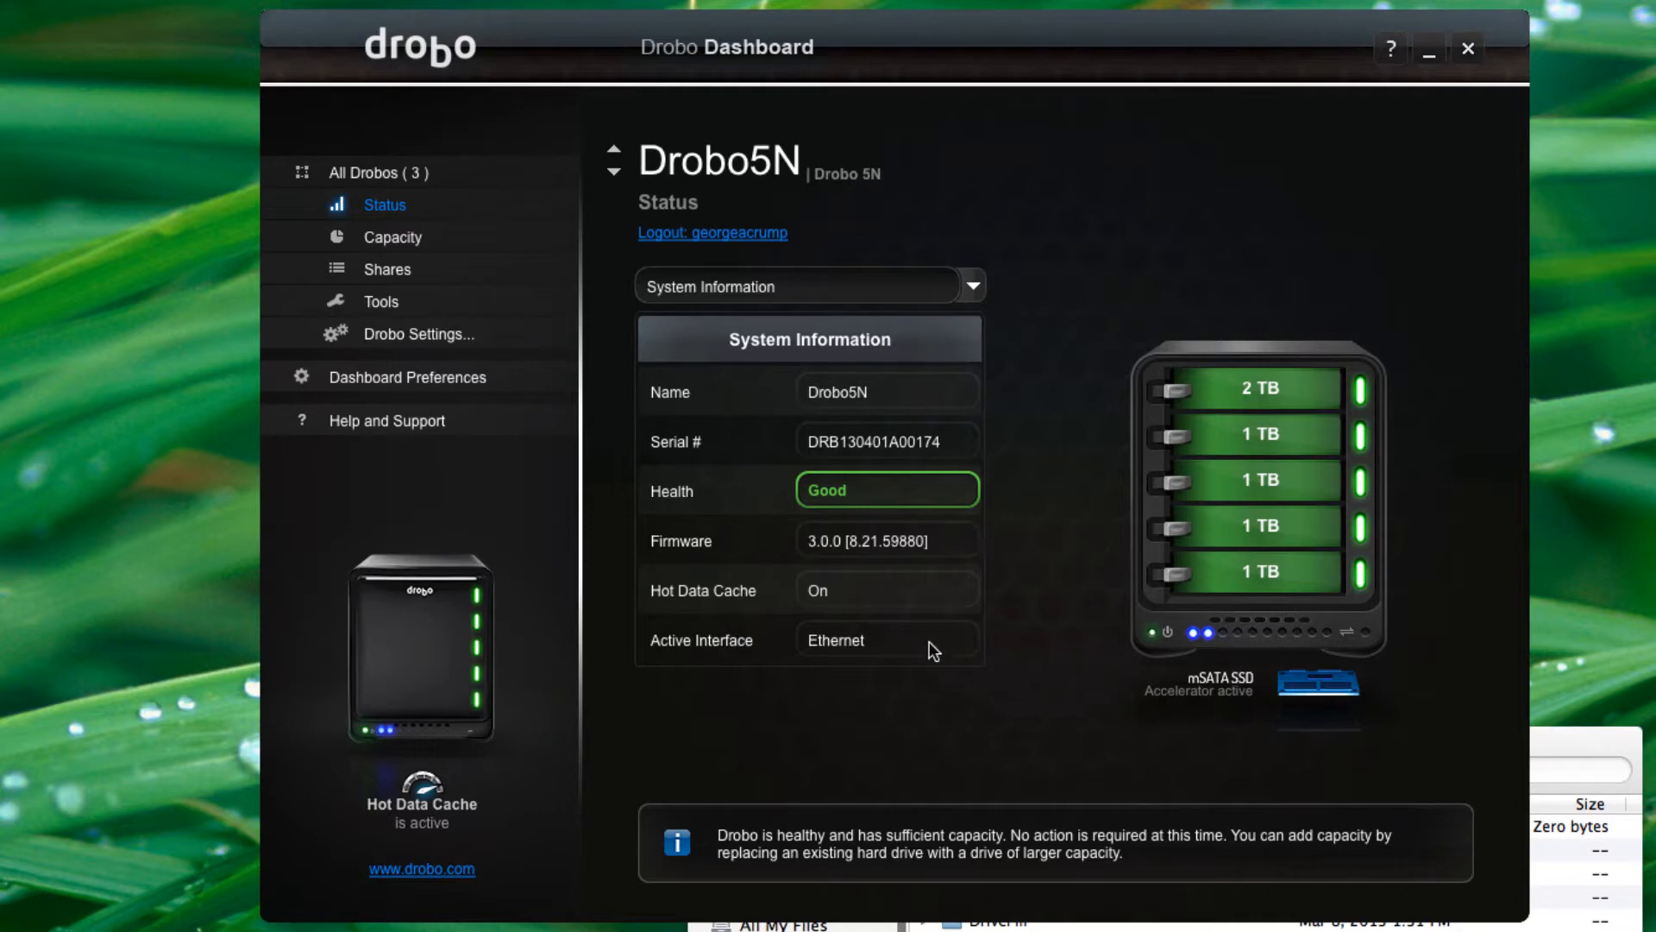
- Switch the Drobo5N Status view to drive information, then to network information
left_click(975, 287)
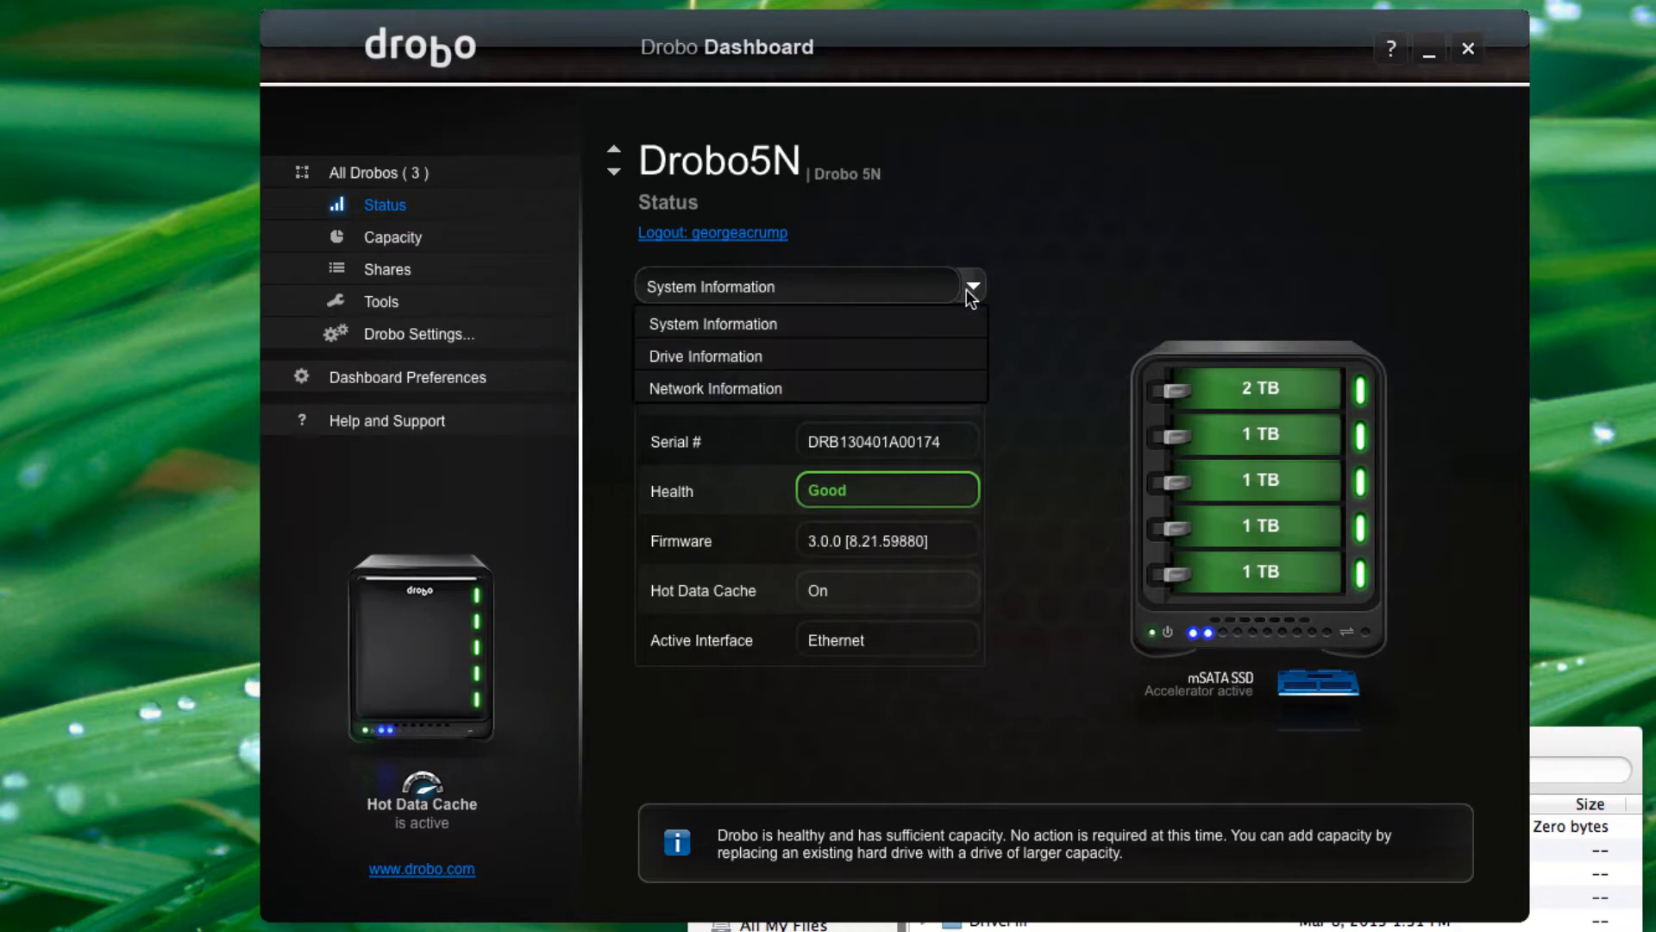
left_click(704, 356)
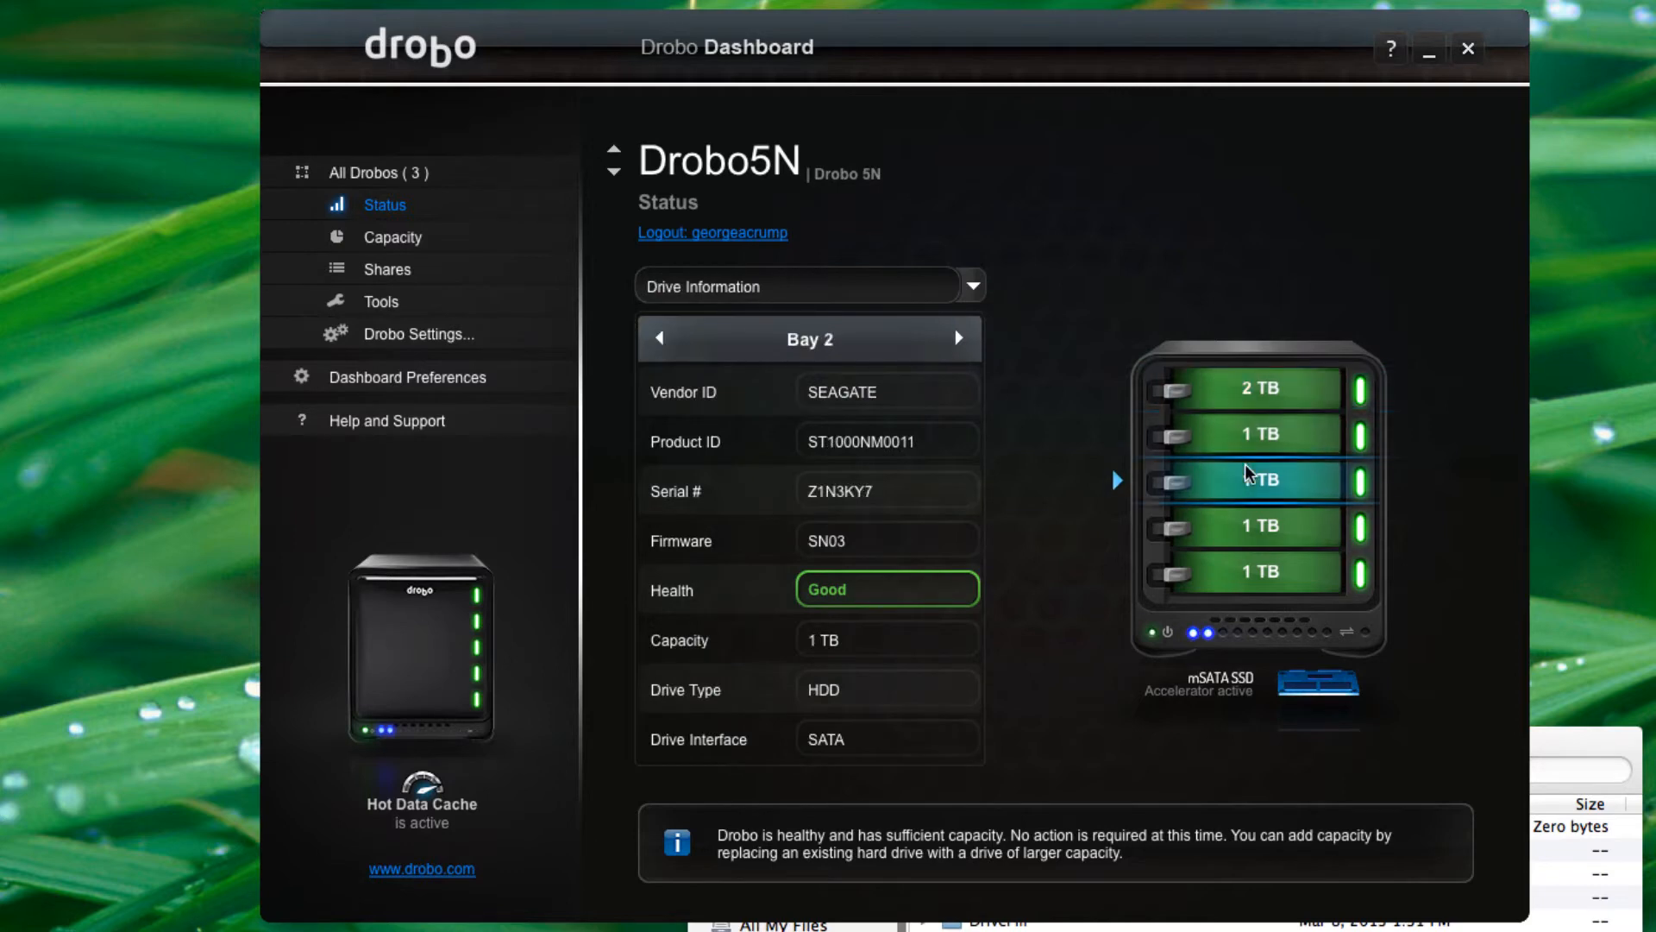
left_click(974, 287)
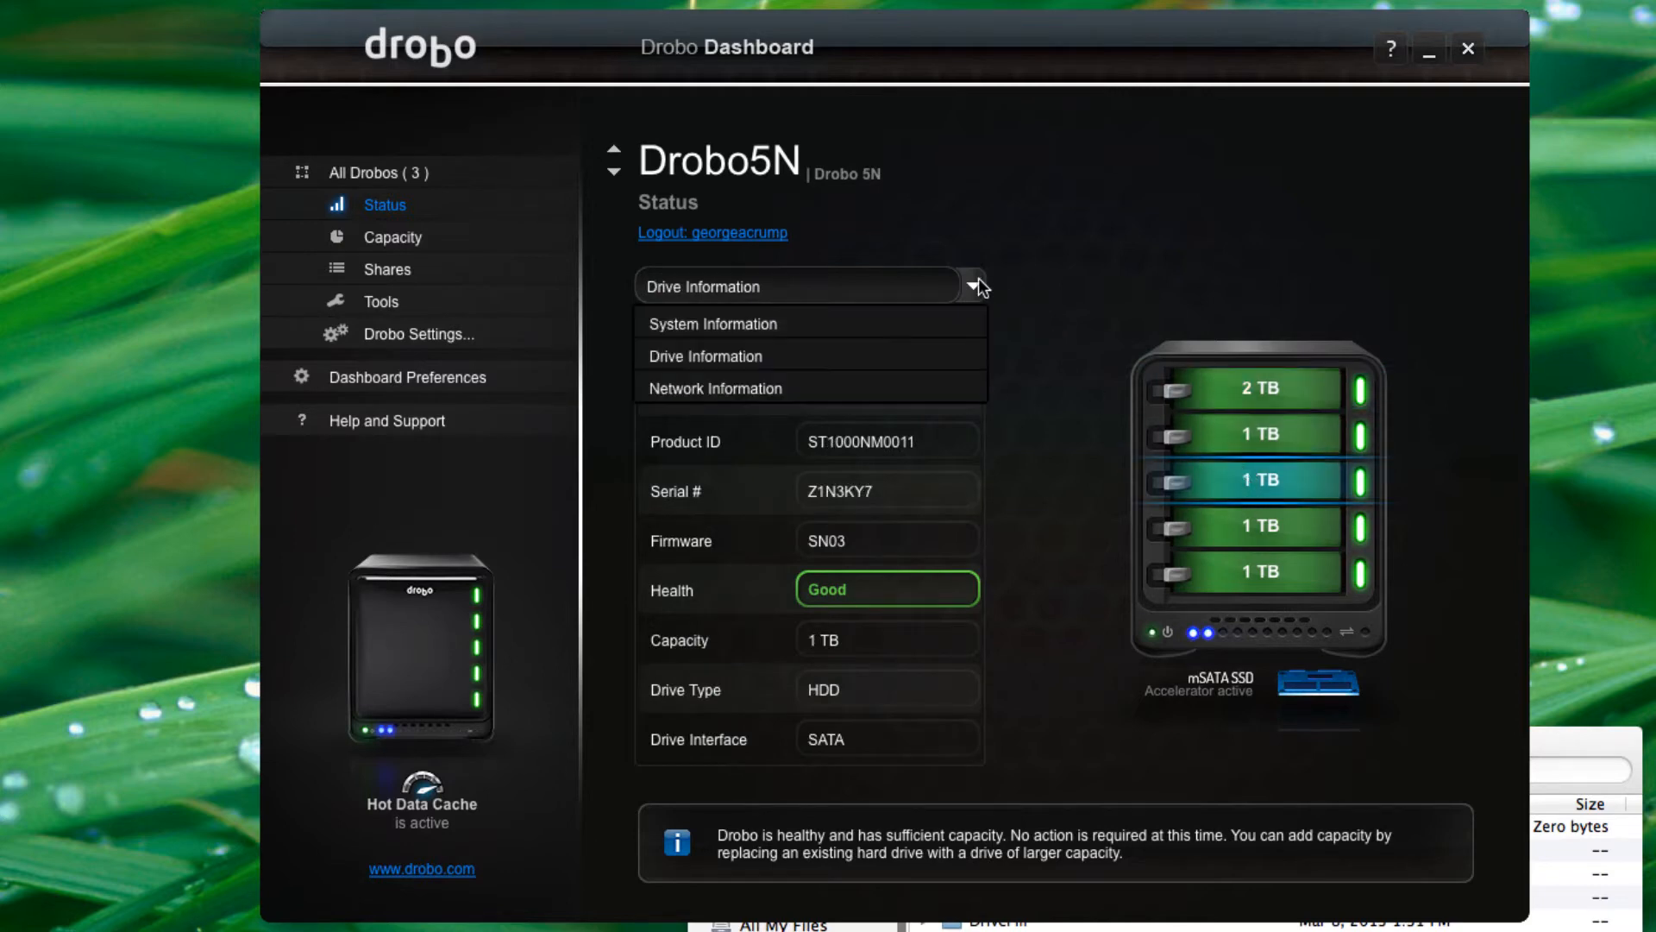
left_click(716, 388)
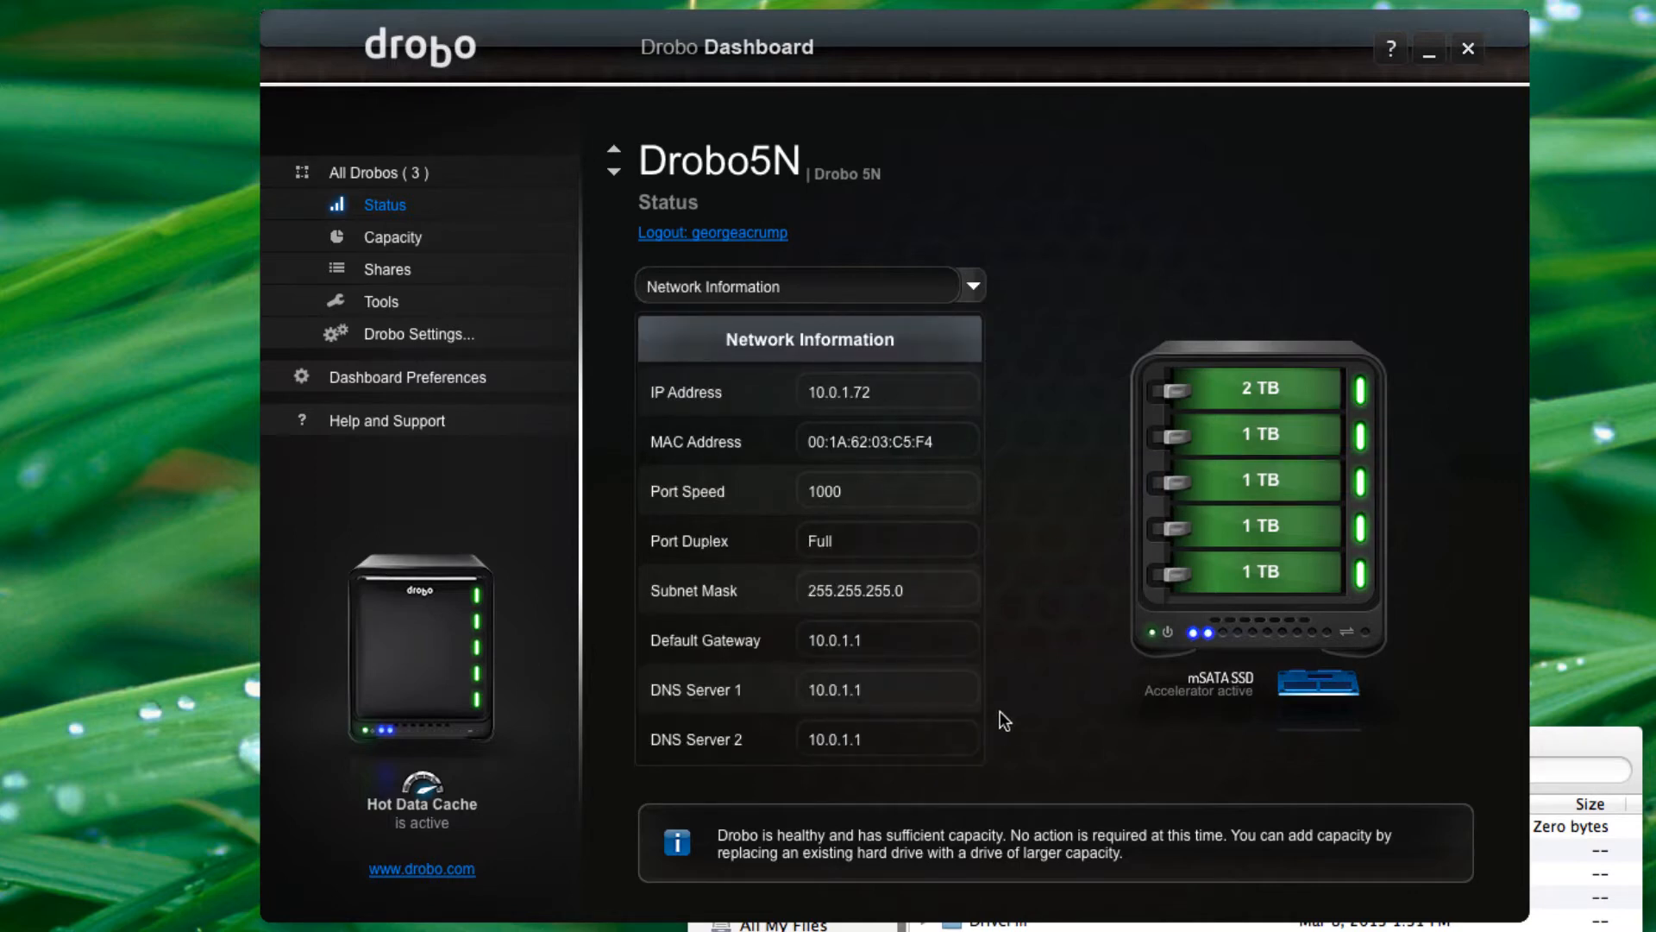
mouse_move(423, 258)
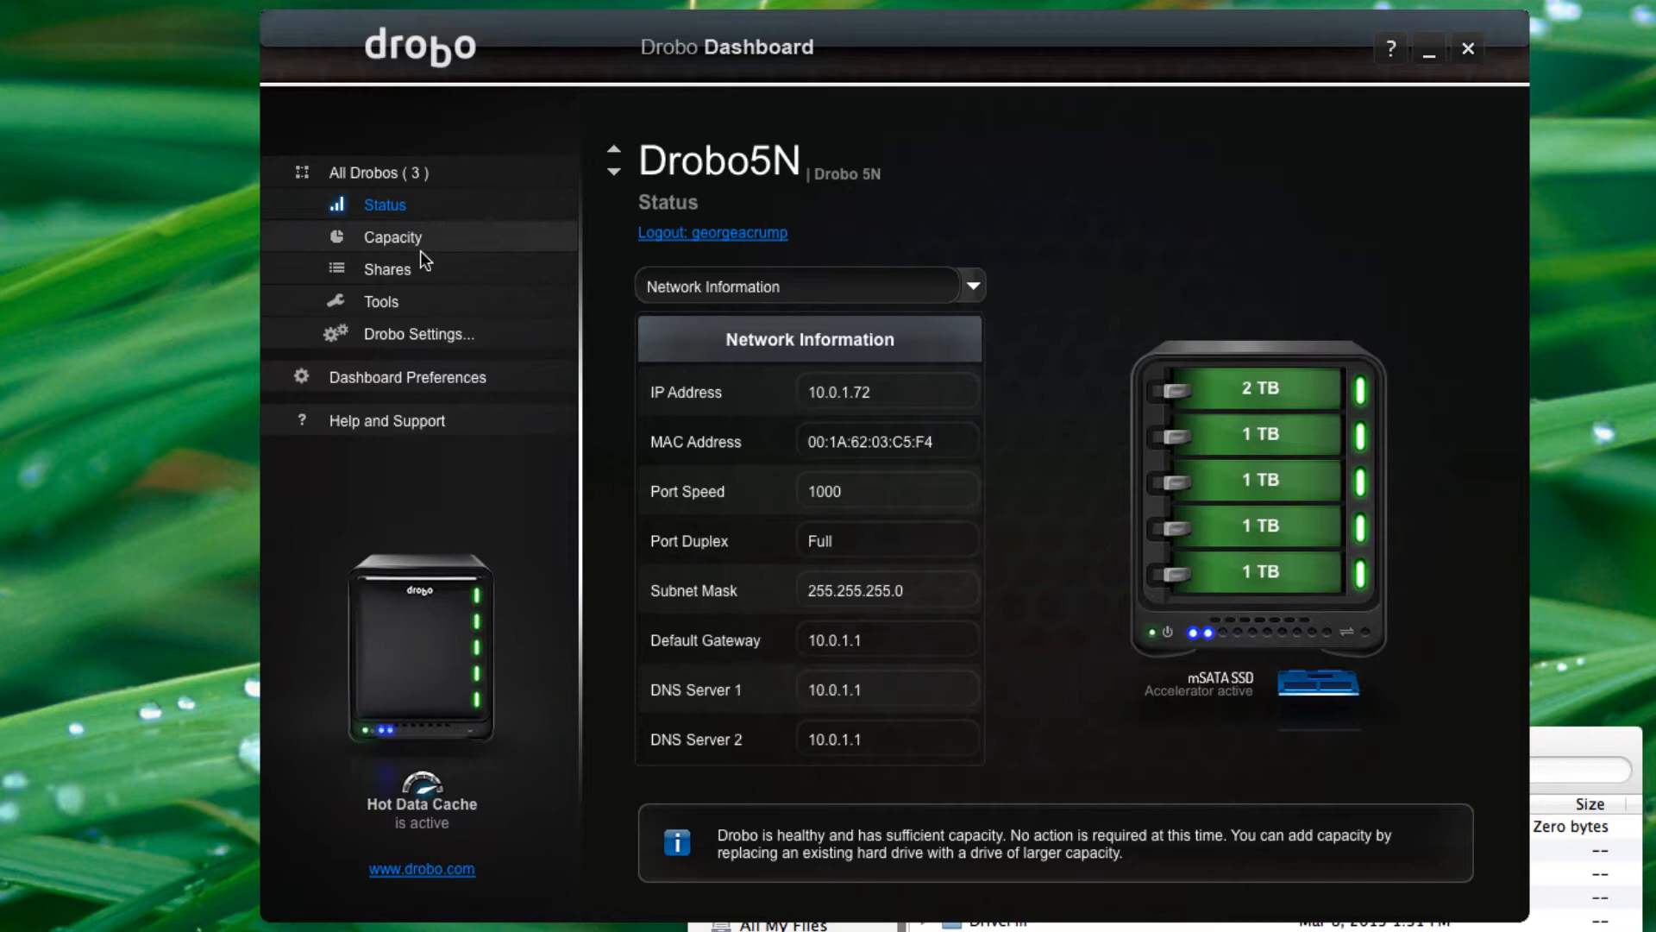
left_click(392, 236)
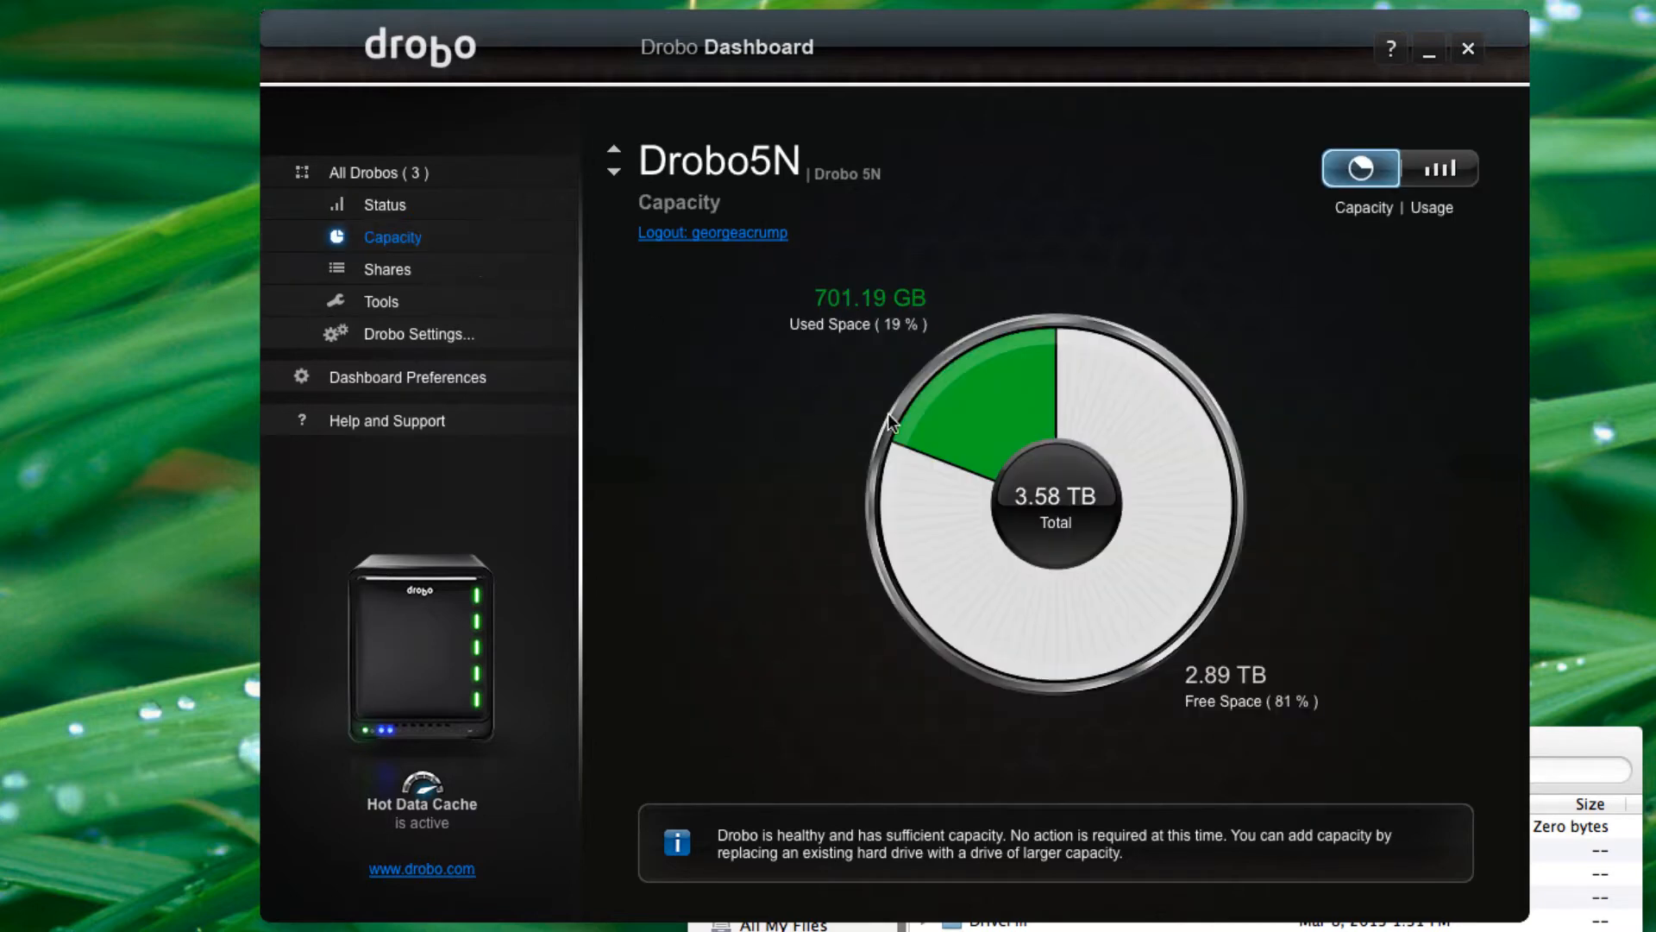
mouse_move(961, 475)
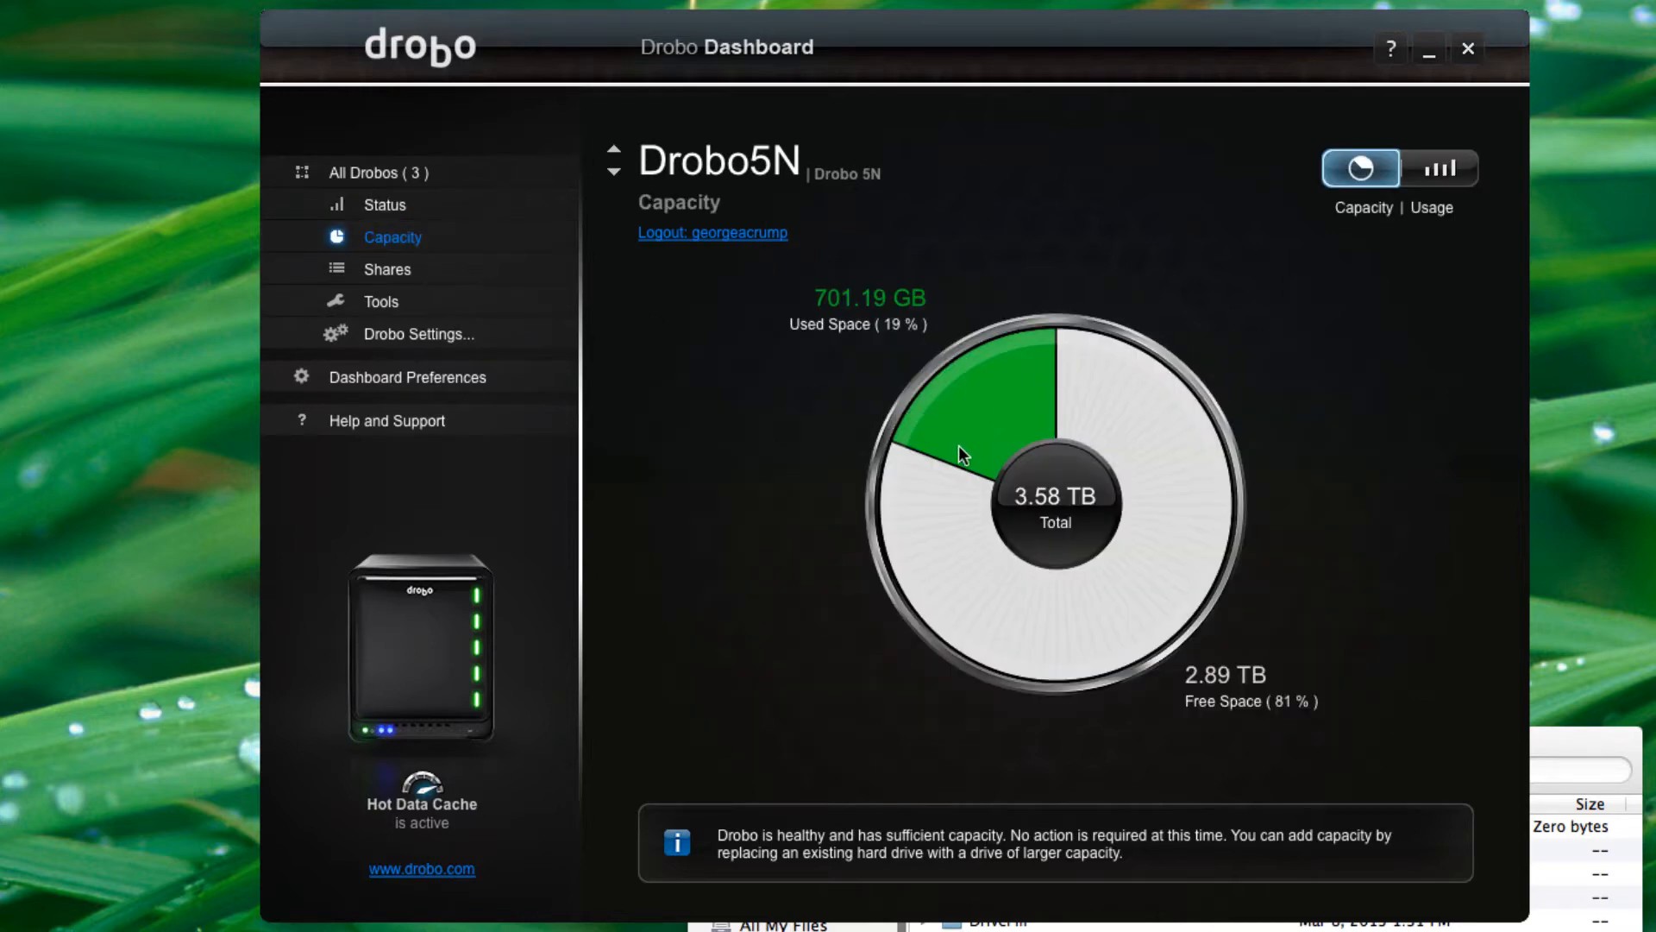
mouse_move(1060, 418)
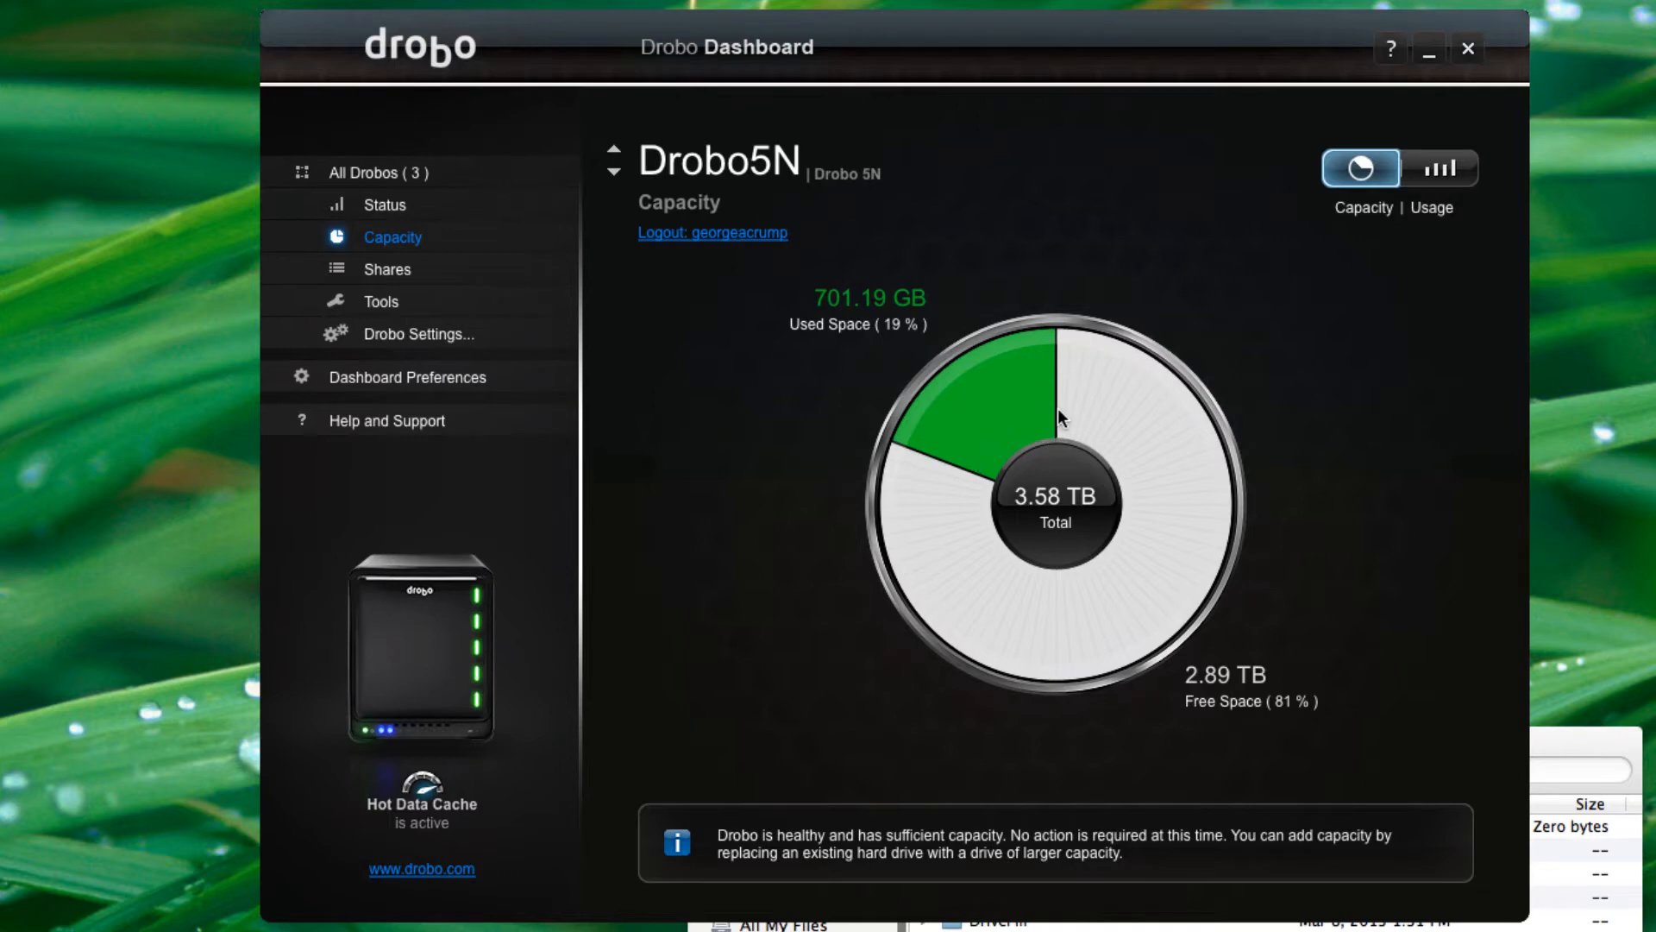
mouse_move(960, 471)
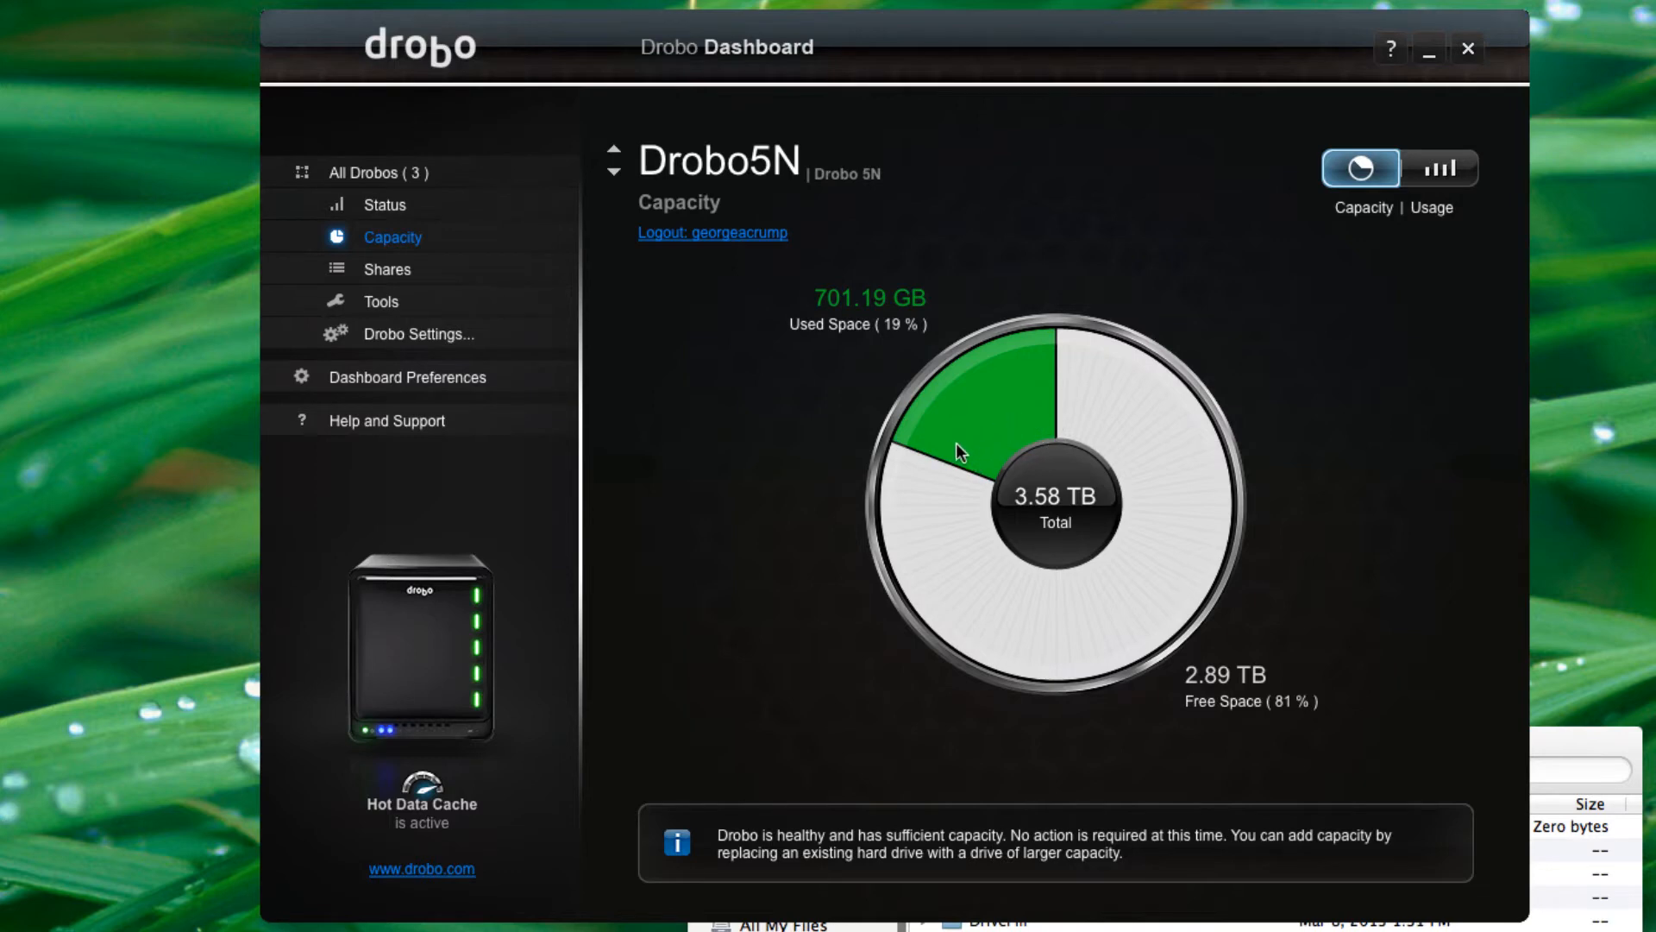
mouse_move(958, 456)
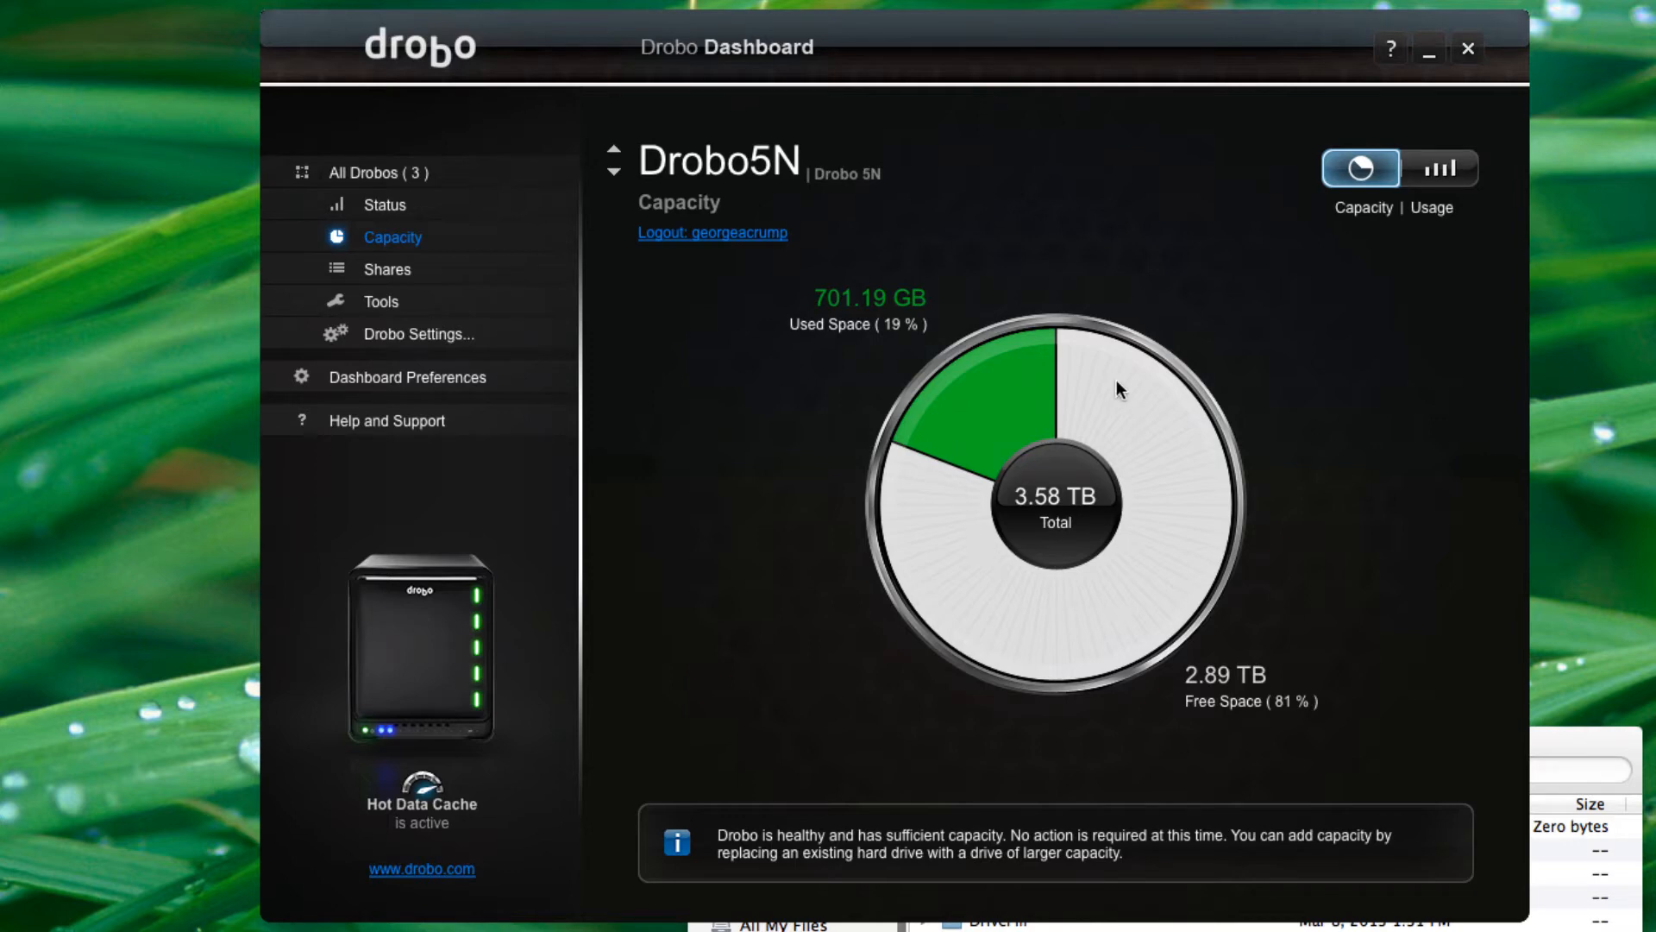
mouse_move(982, 527)
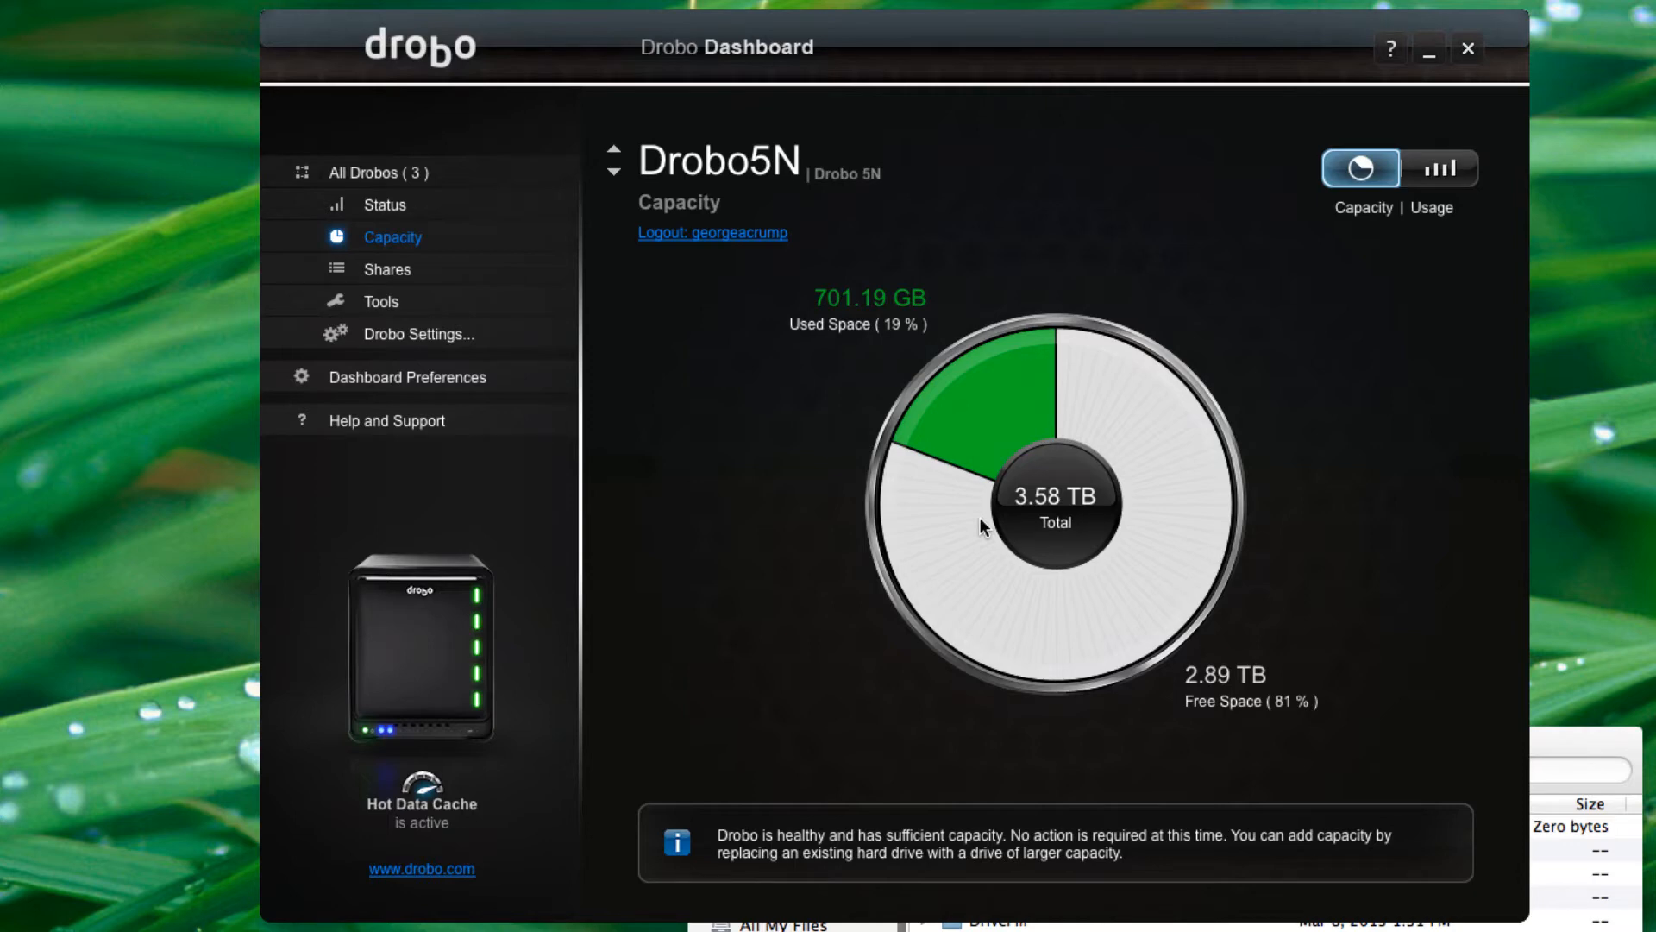
mouse_move(408, 272)
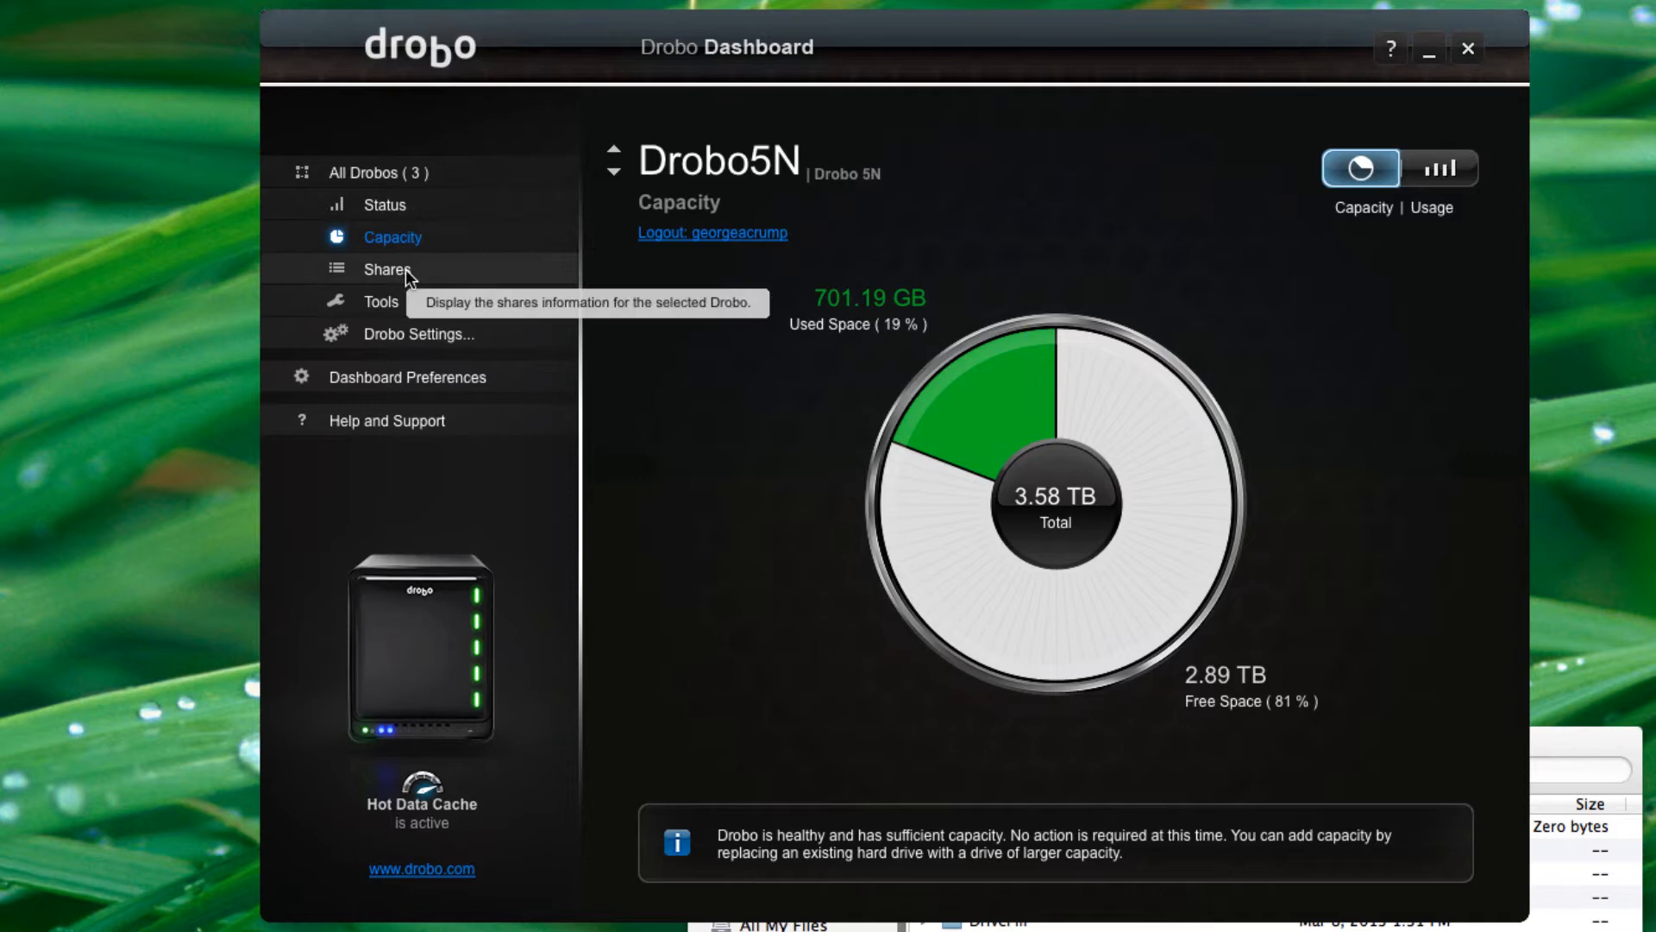
- Show the Drobo5N Shares page with the Public share mounted and Connected
left_click(386, 269)
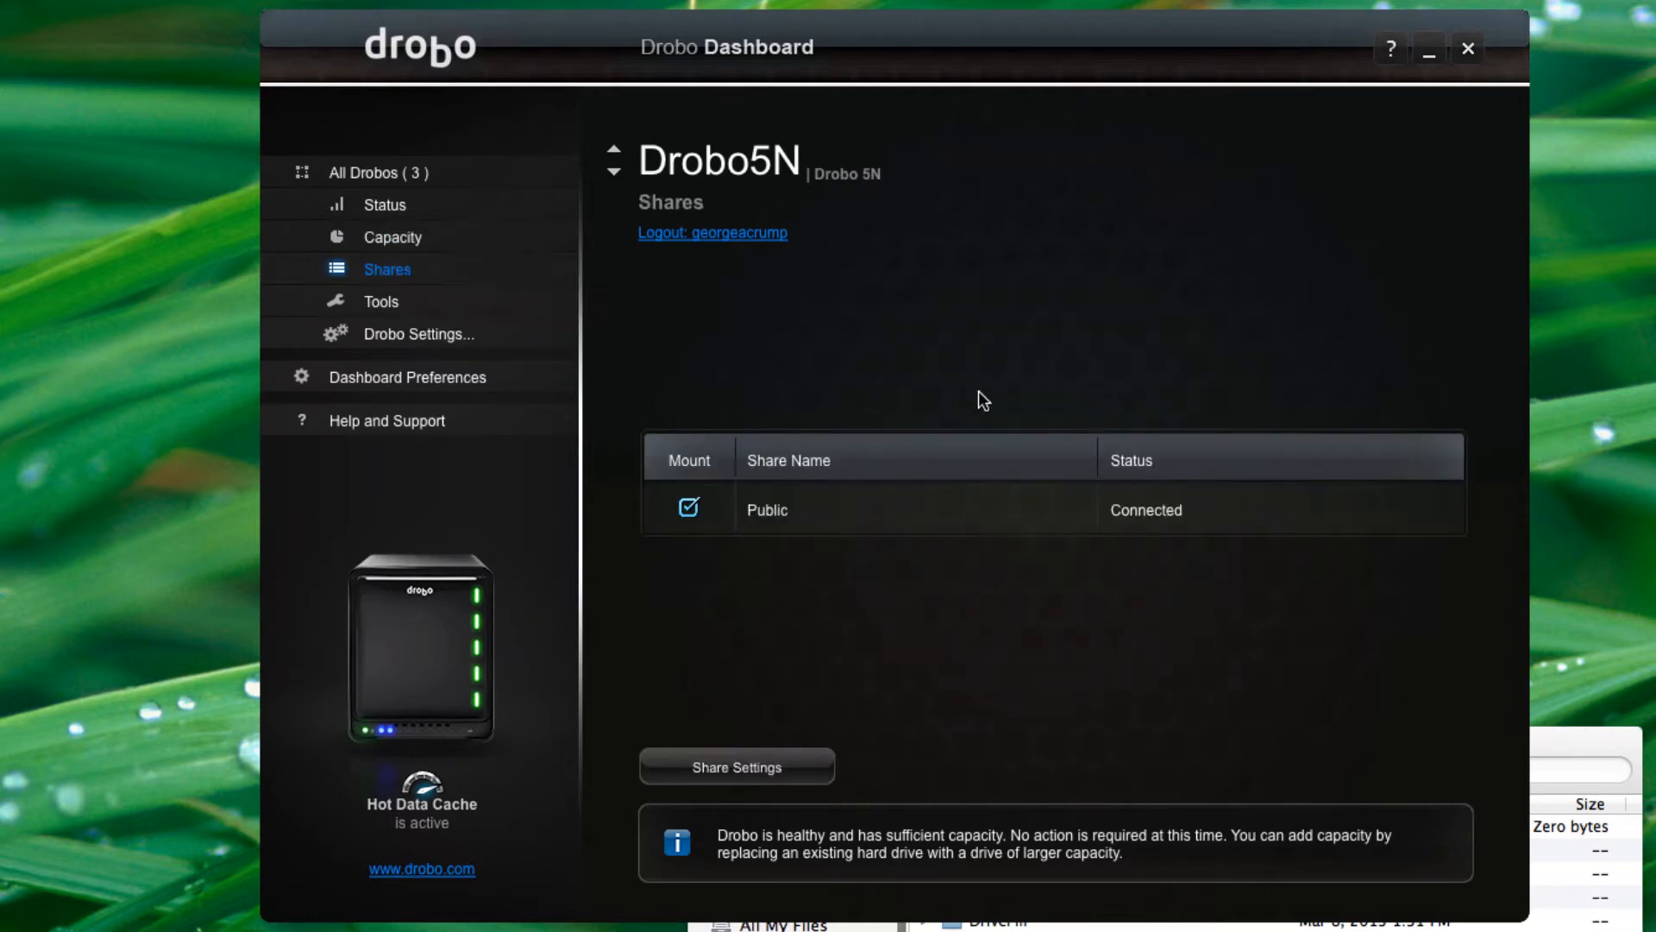
mouse_move(835, 515)
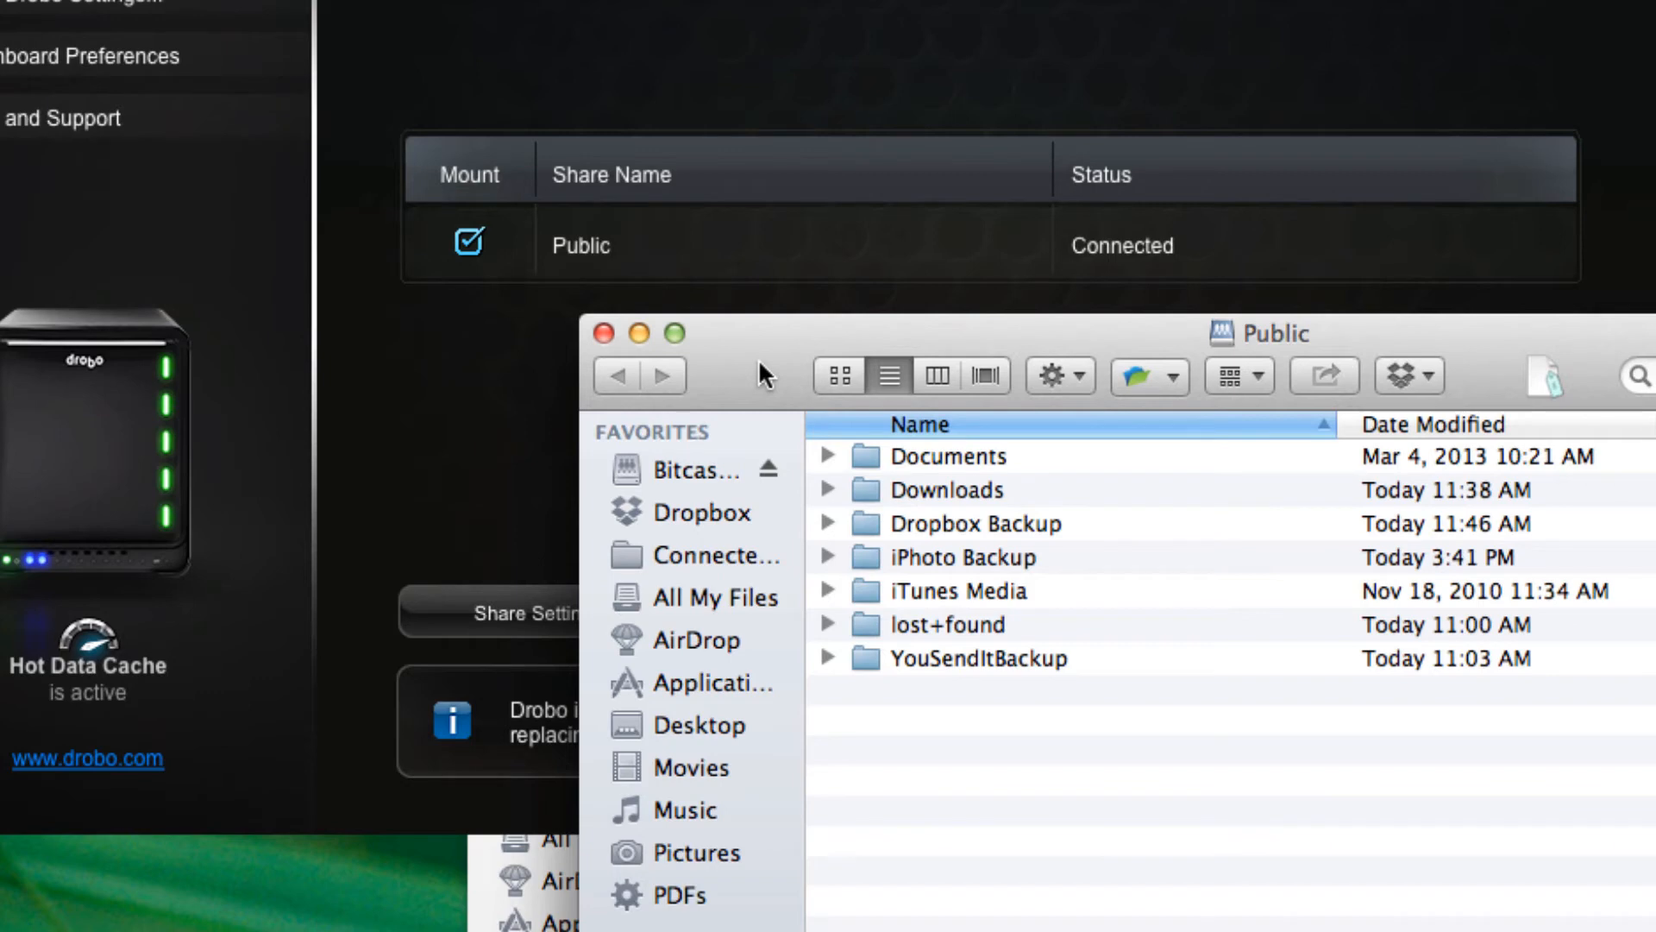
mouse_move(493, 402)
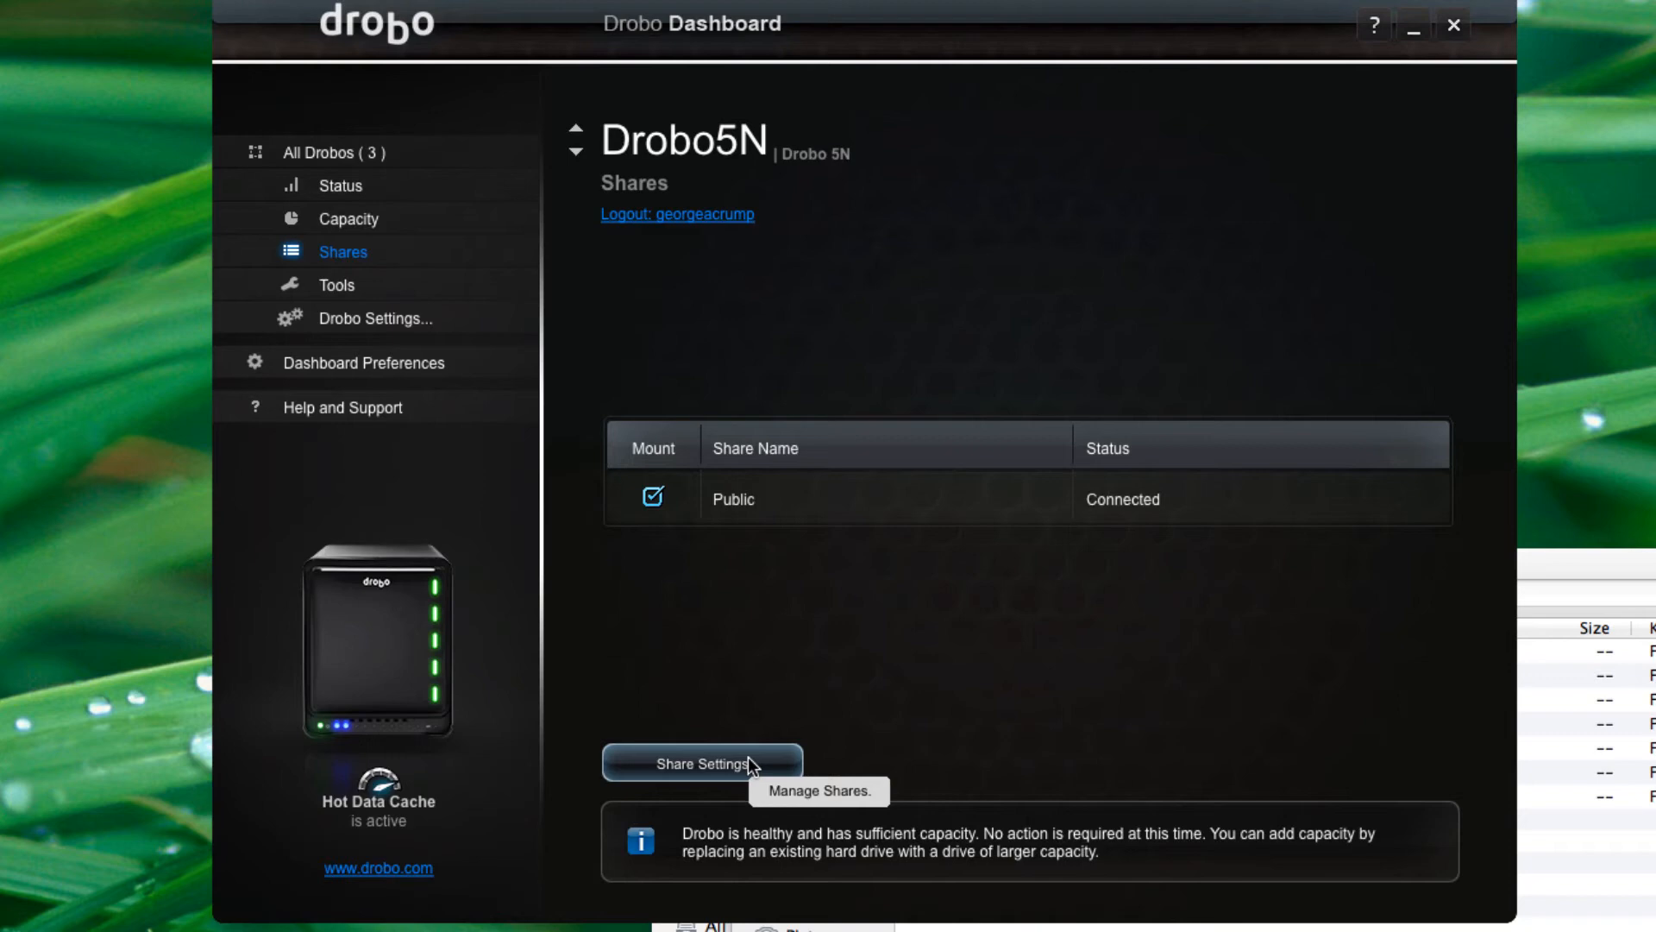
- Open Drobo5N Share Settings, preview the per-user view, close, and reopen them
left_click(697, 763)
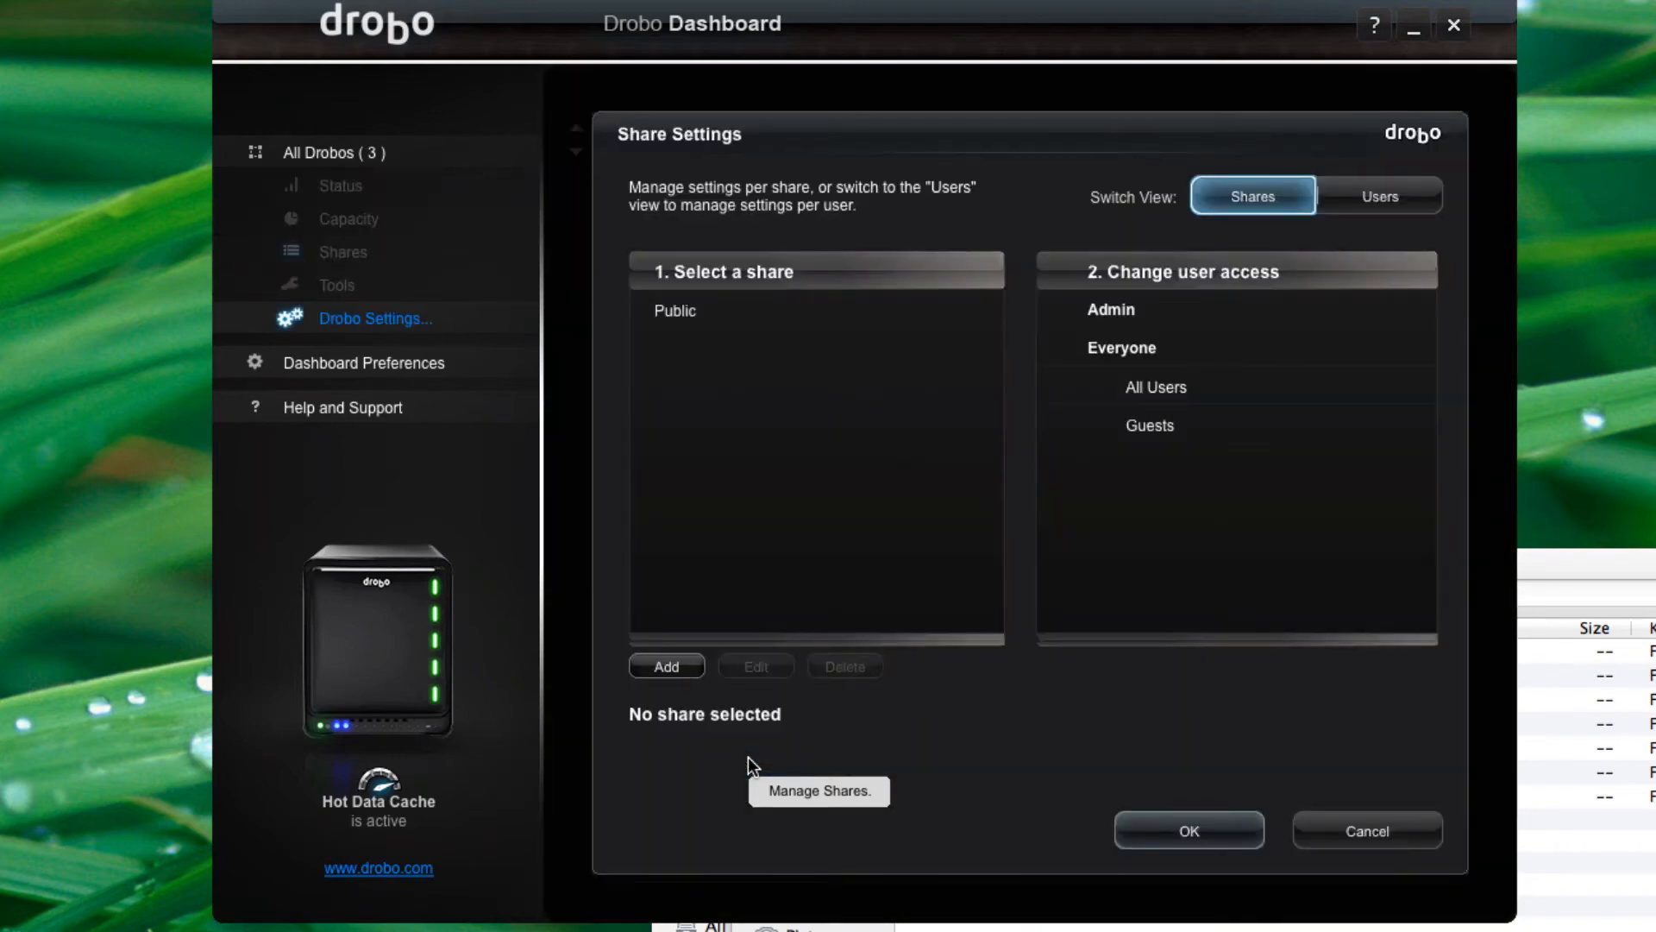
mouse_move(1383, 207)
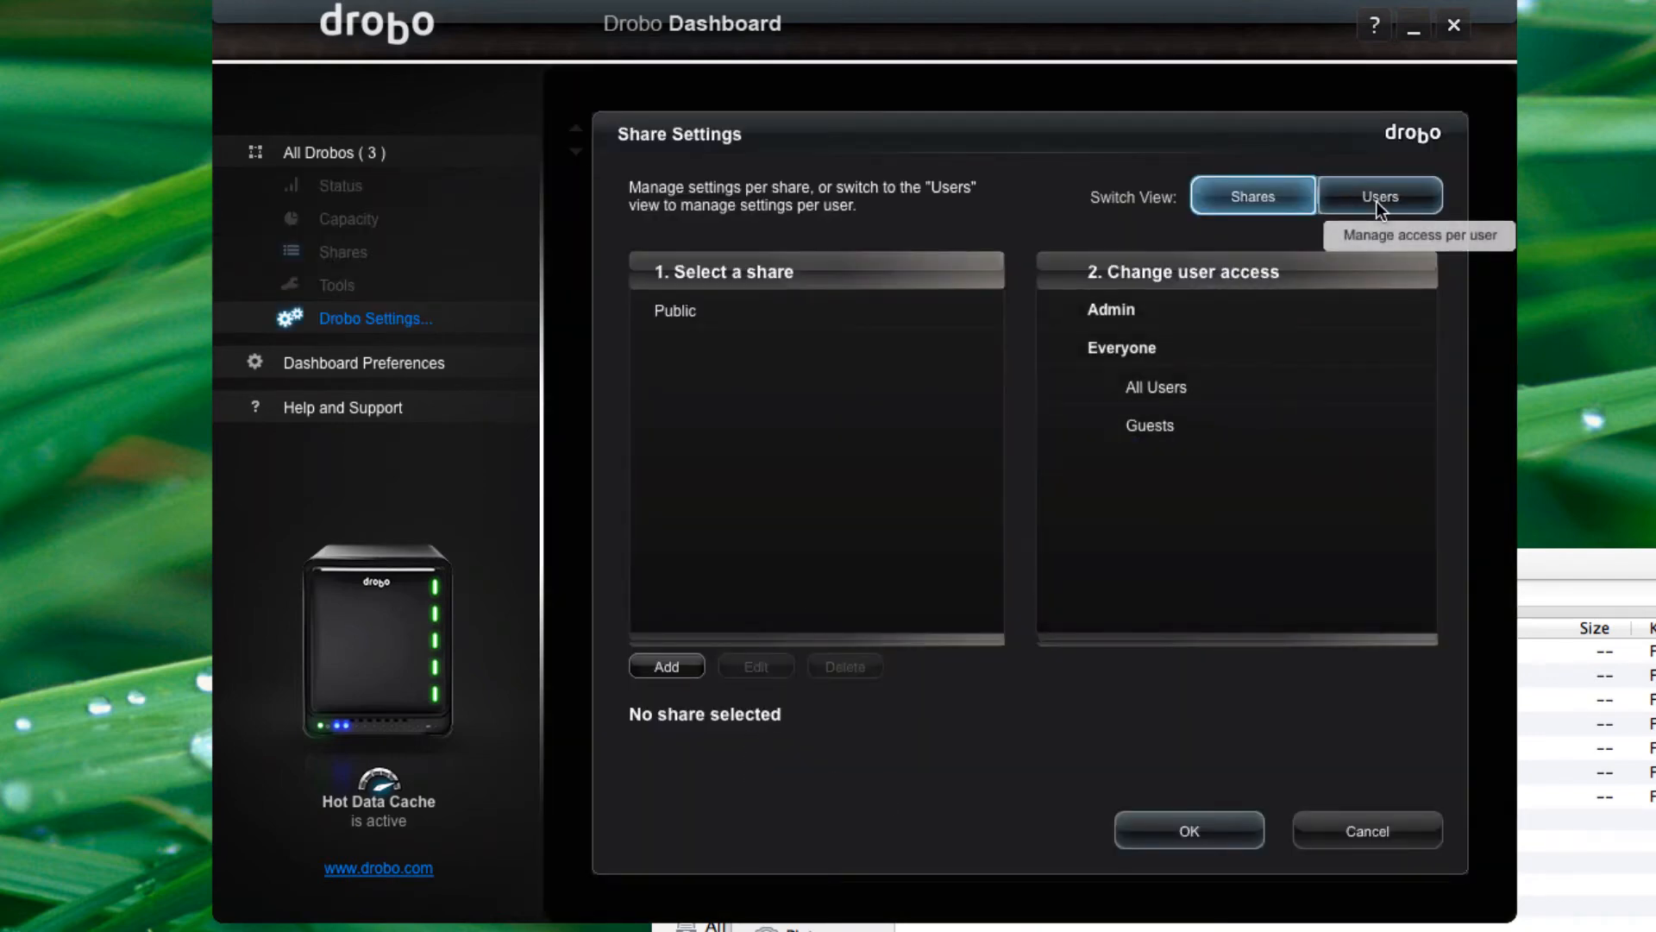
left_click(1381, 196)
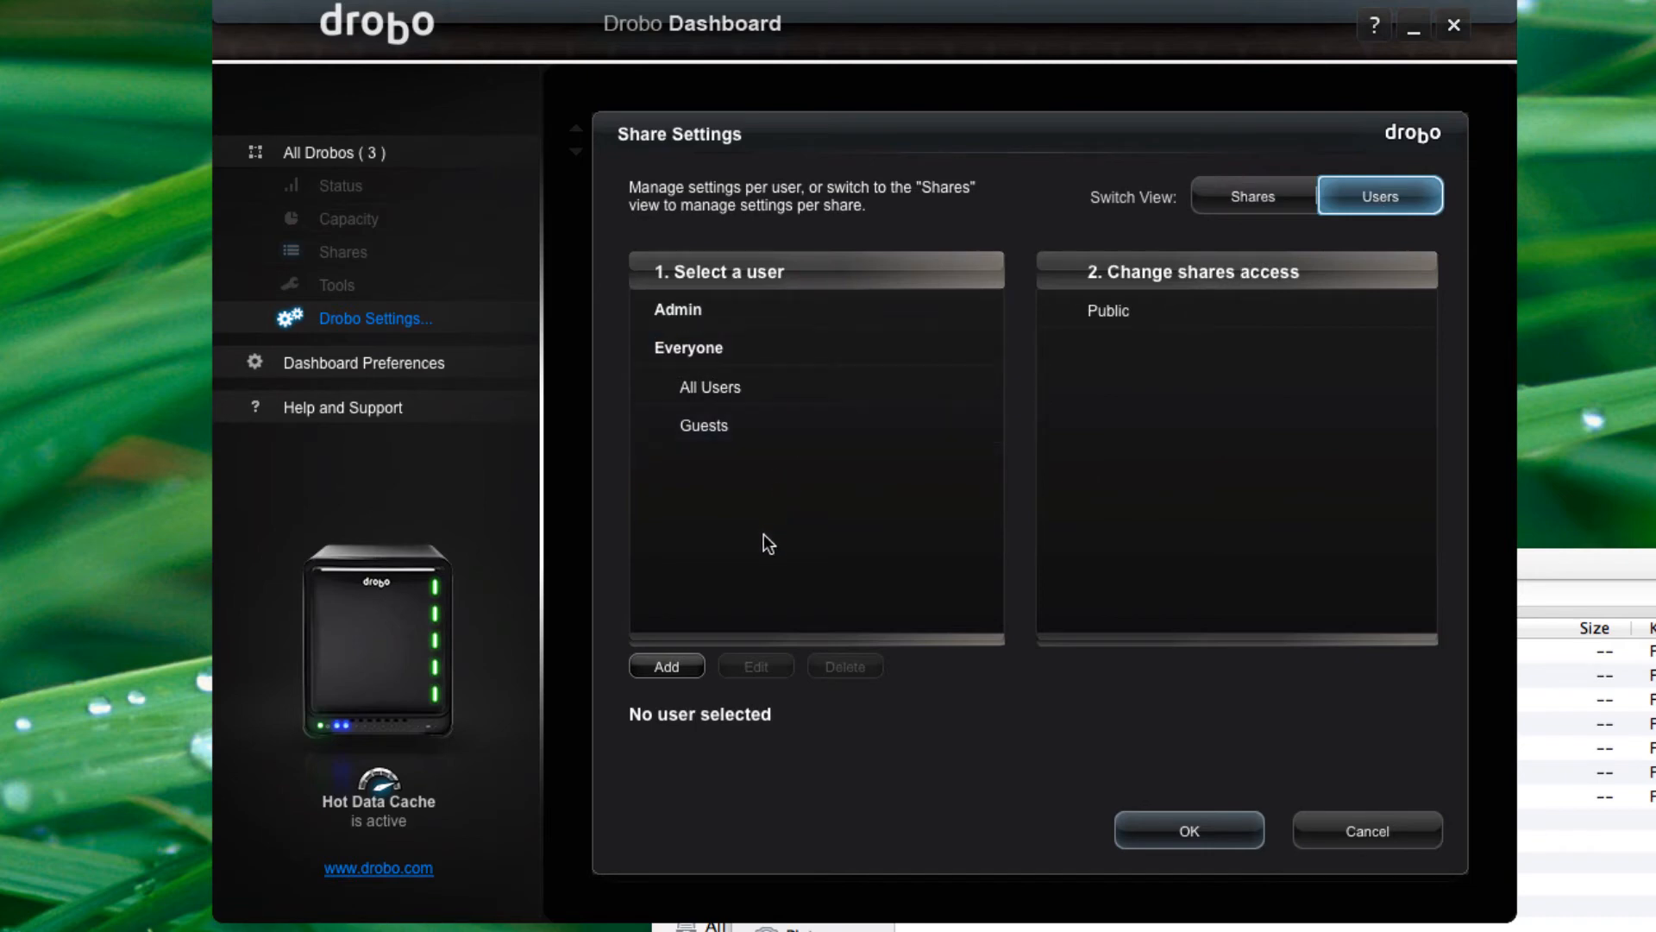
mouse_move(1123, 711)
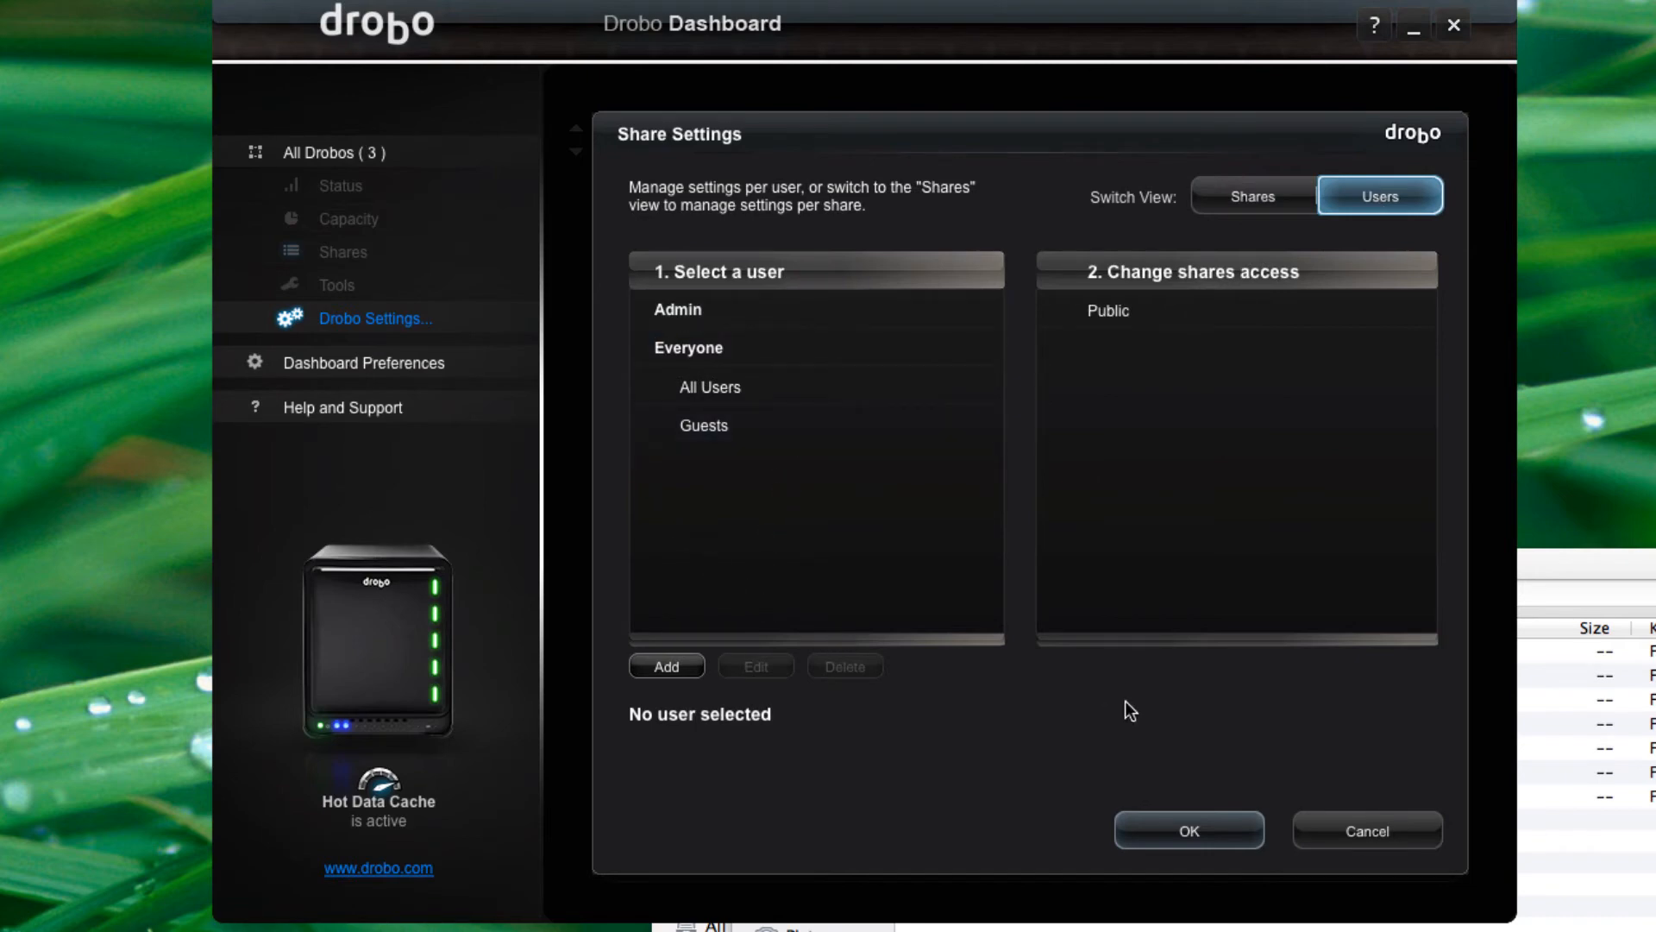
left_click(1188, 830)
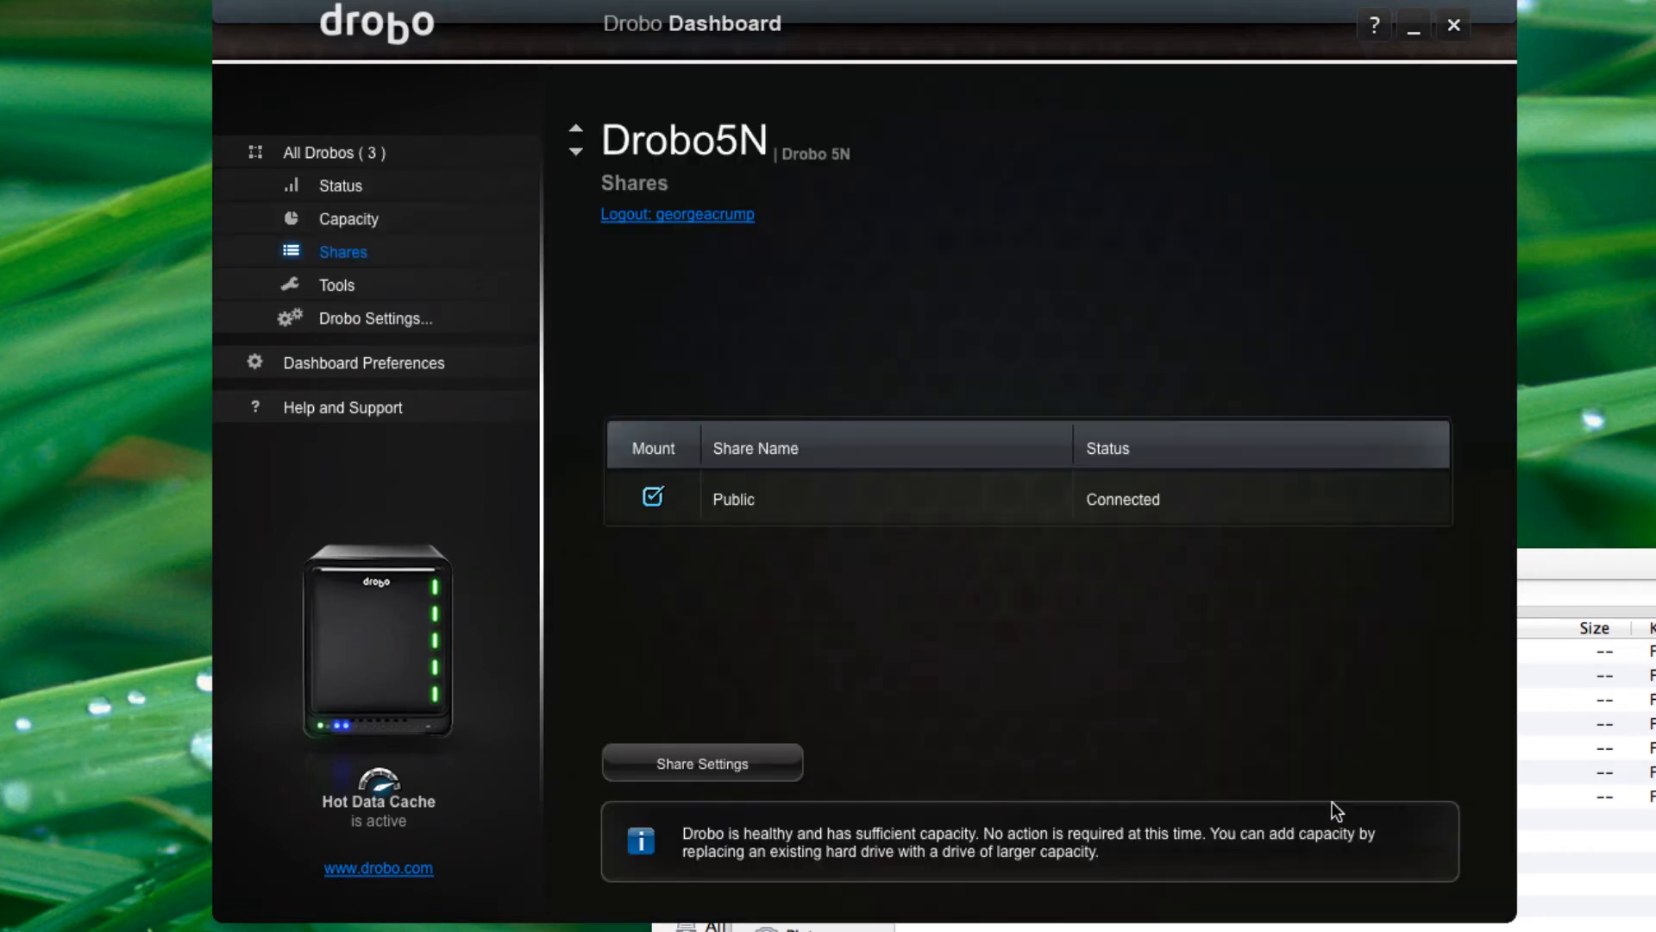
mouse_move(681, 328)
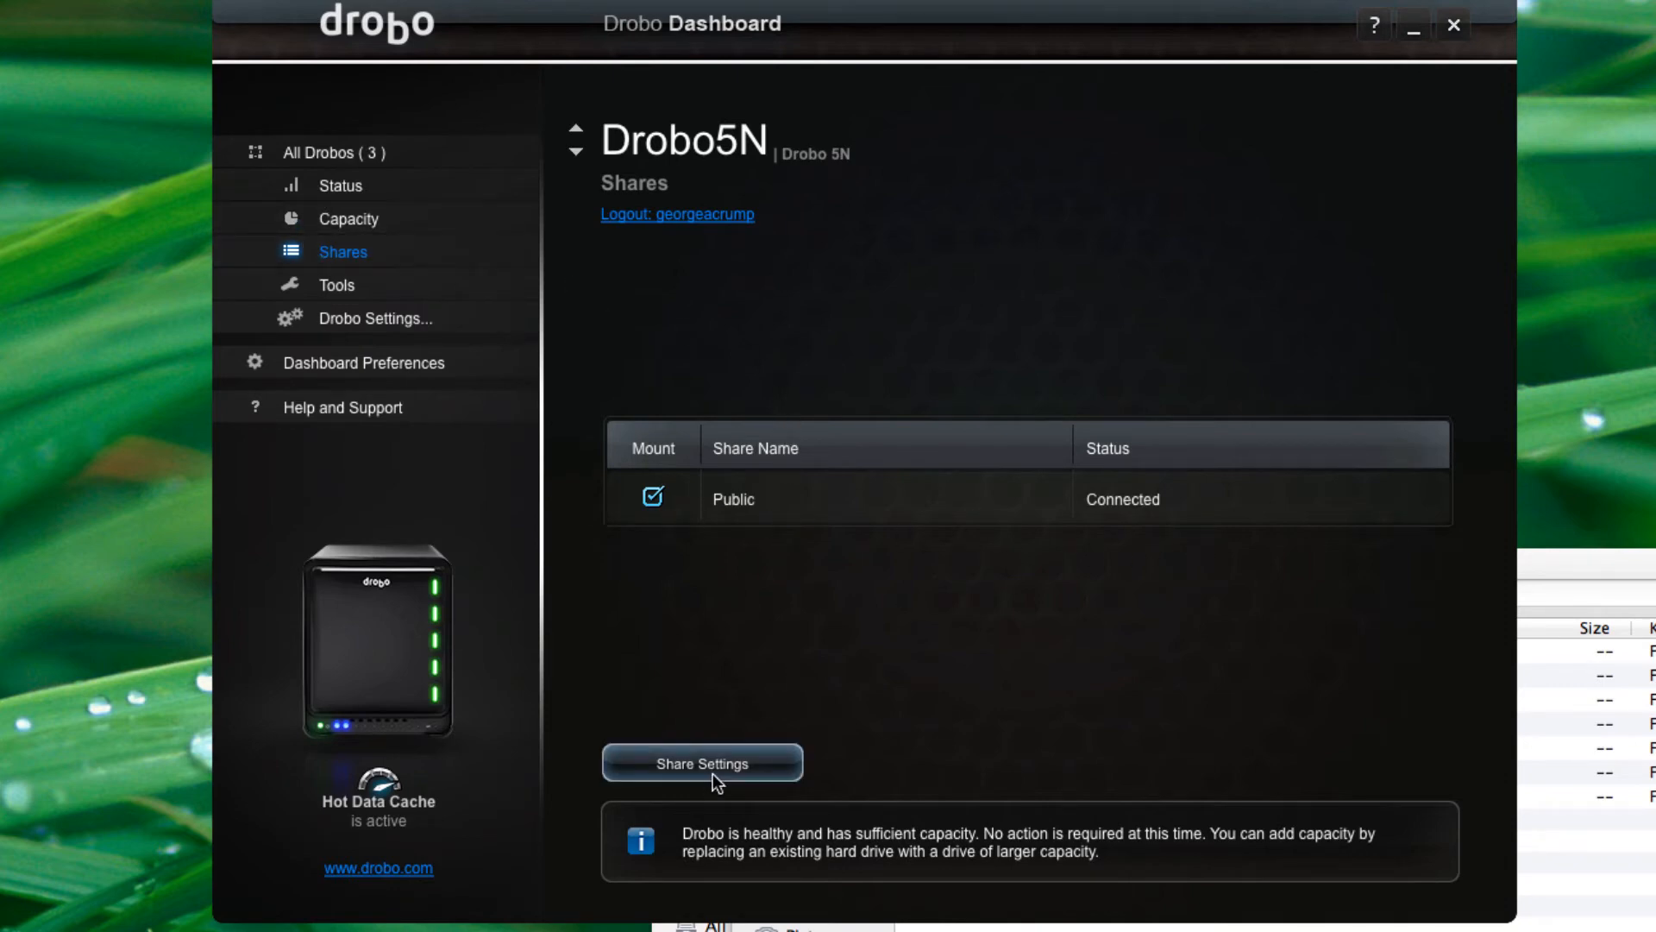
left_click(701, 763)
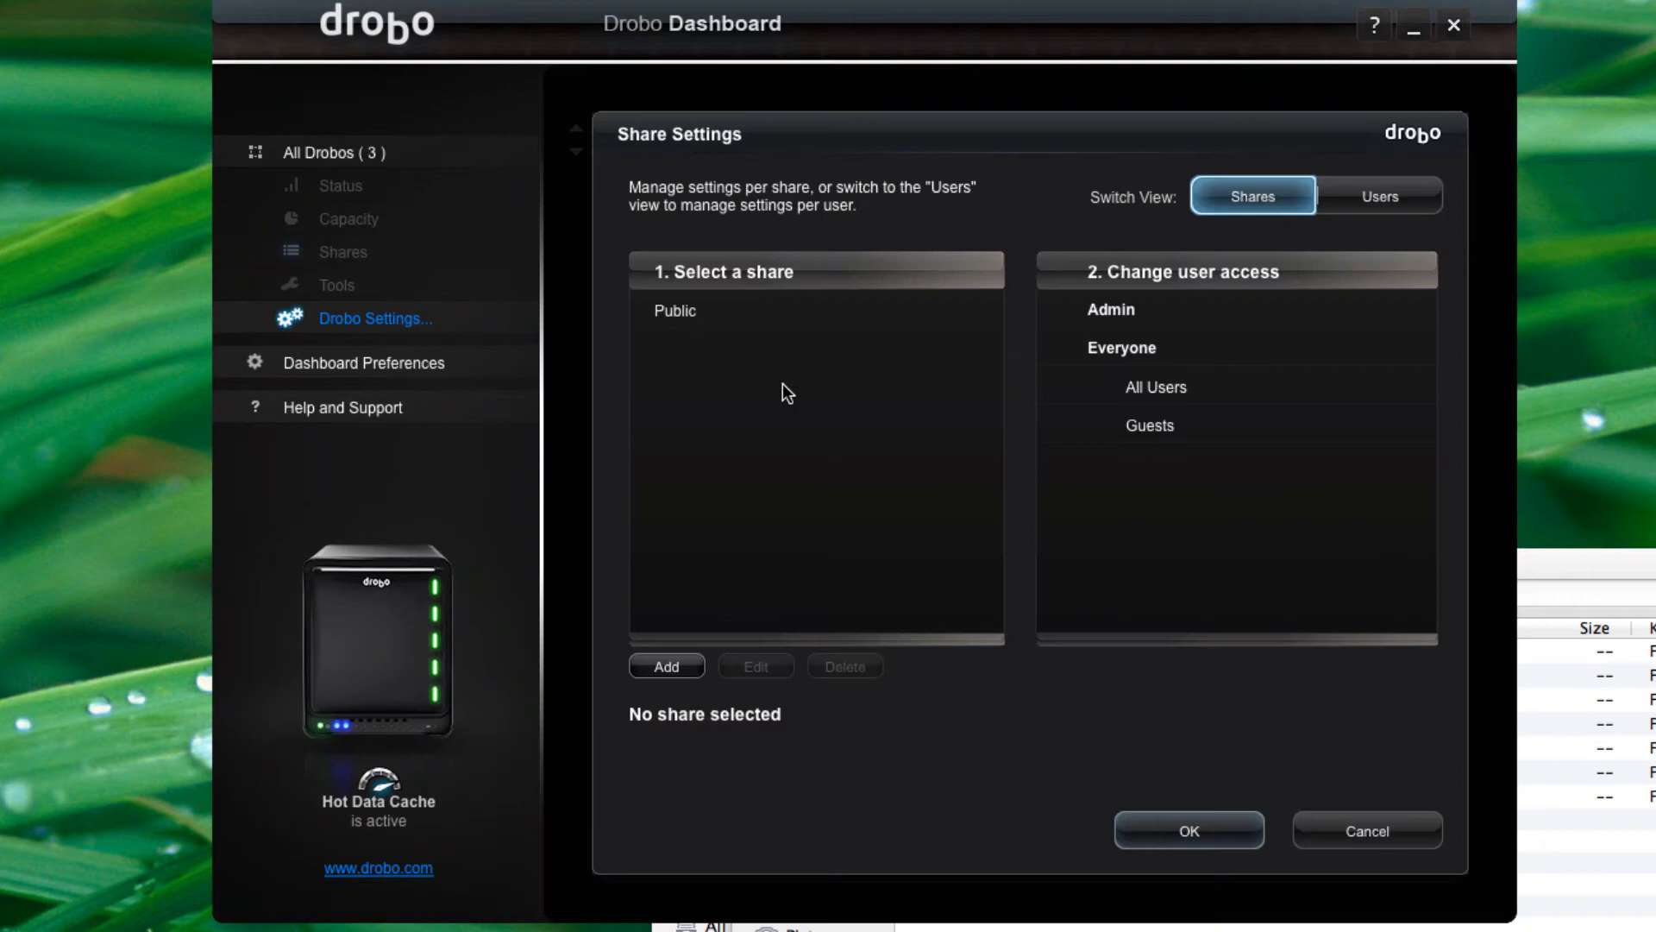
mouse_move(751, 561)
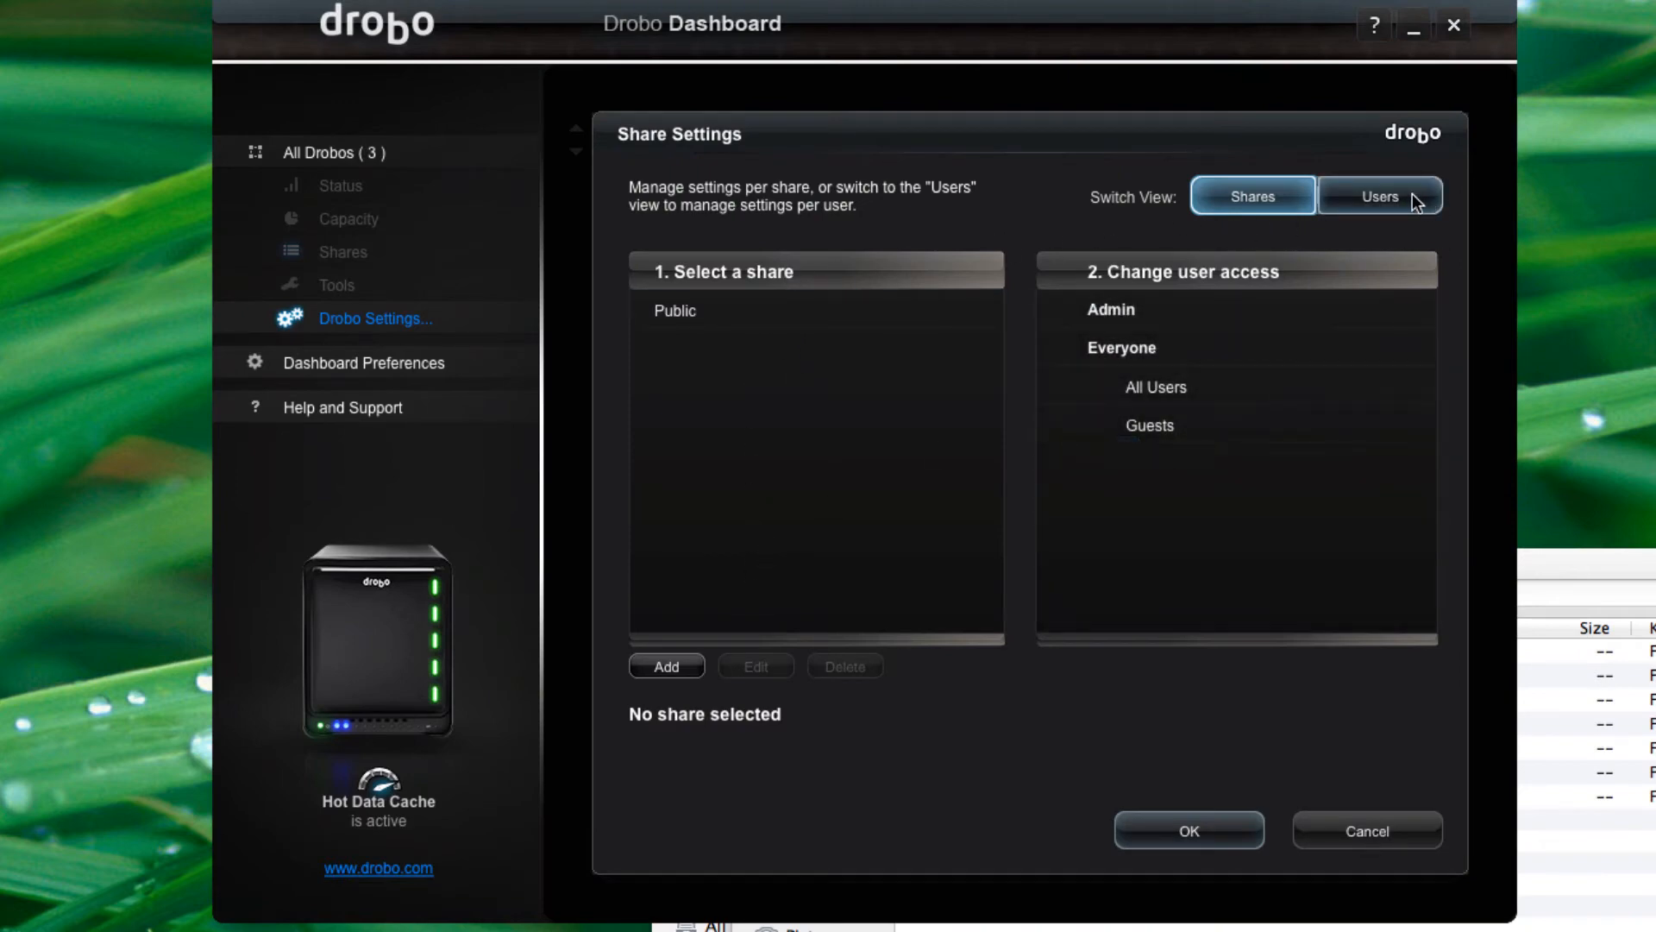
- Add user gcrump and confirm their Read/Write access to the Public share
left_click(1381, 195)
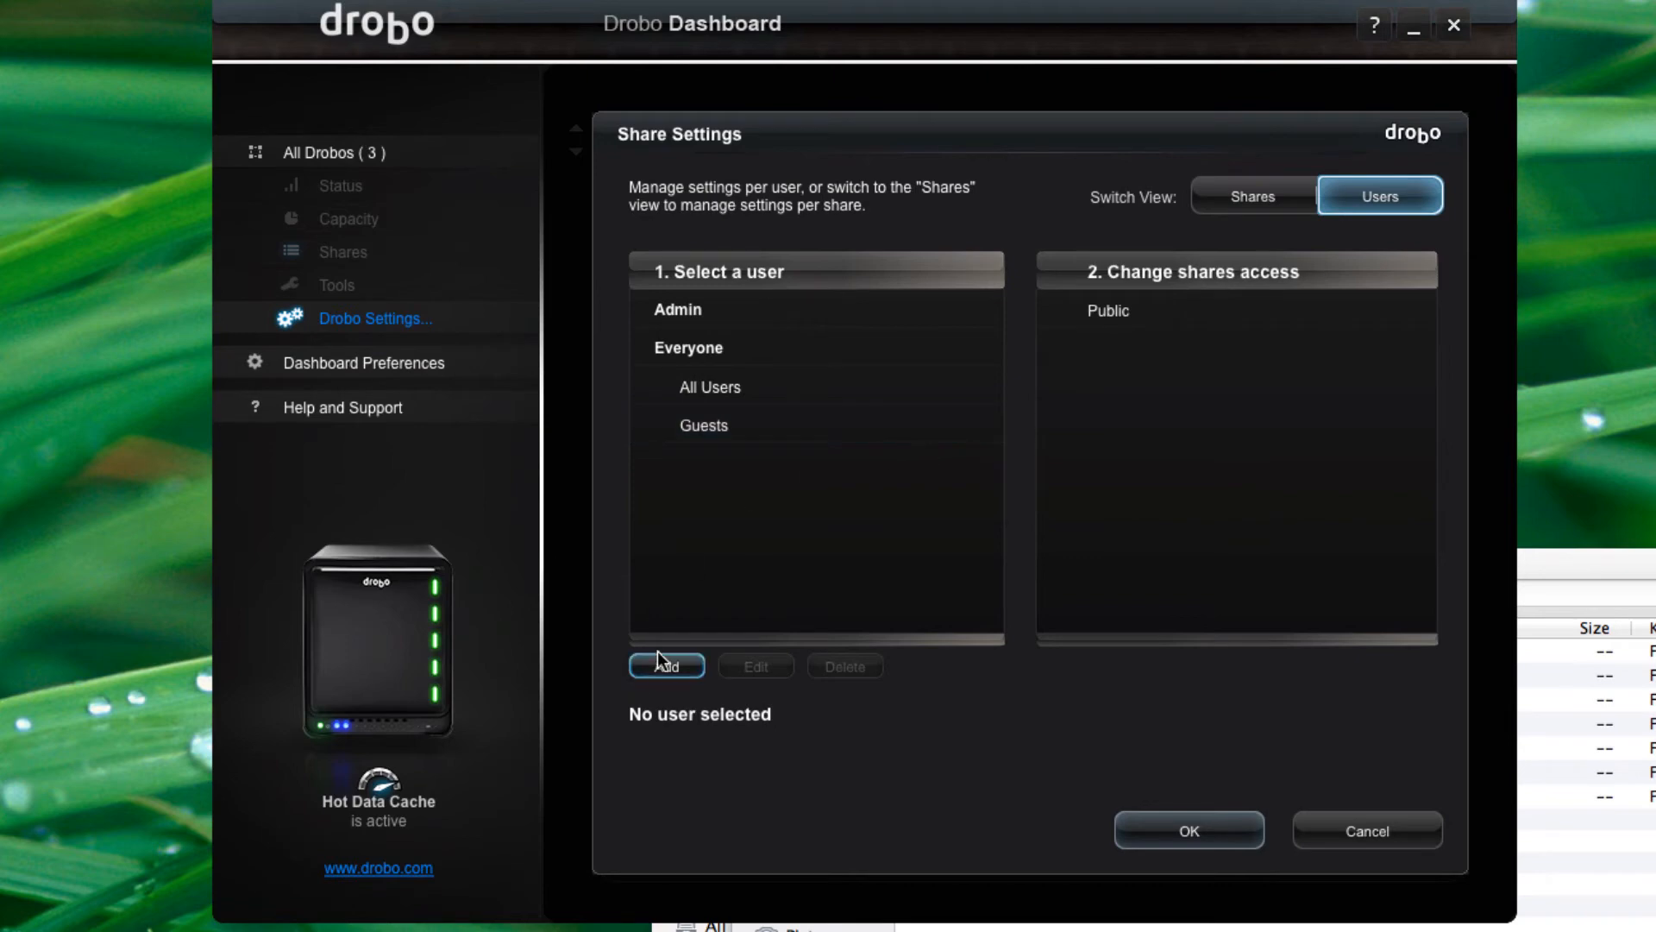
left_click(666, 666)
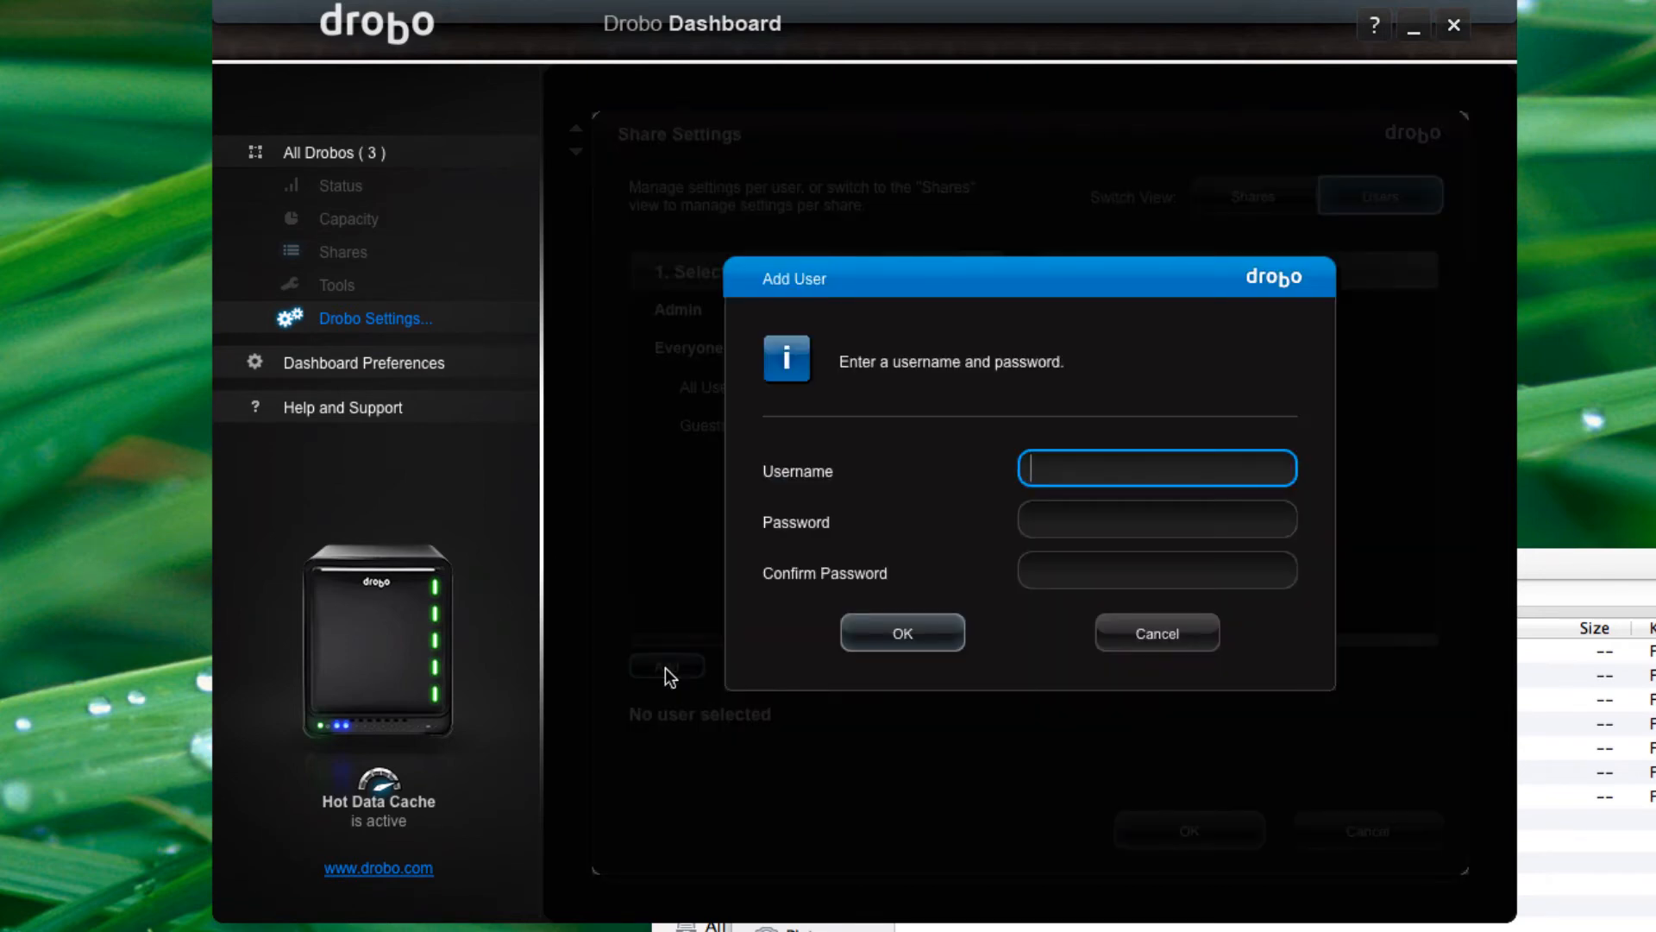
type("gcrump")
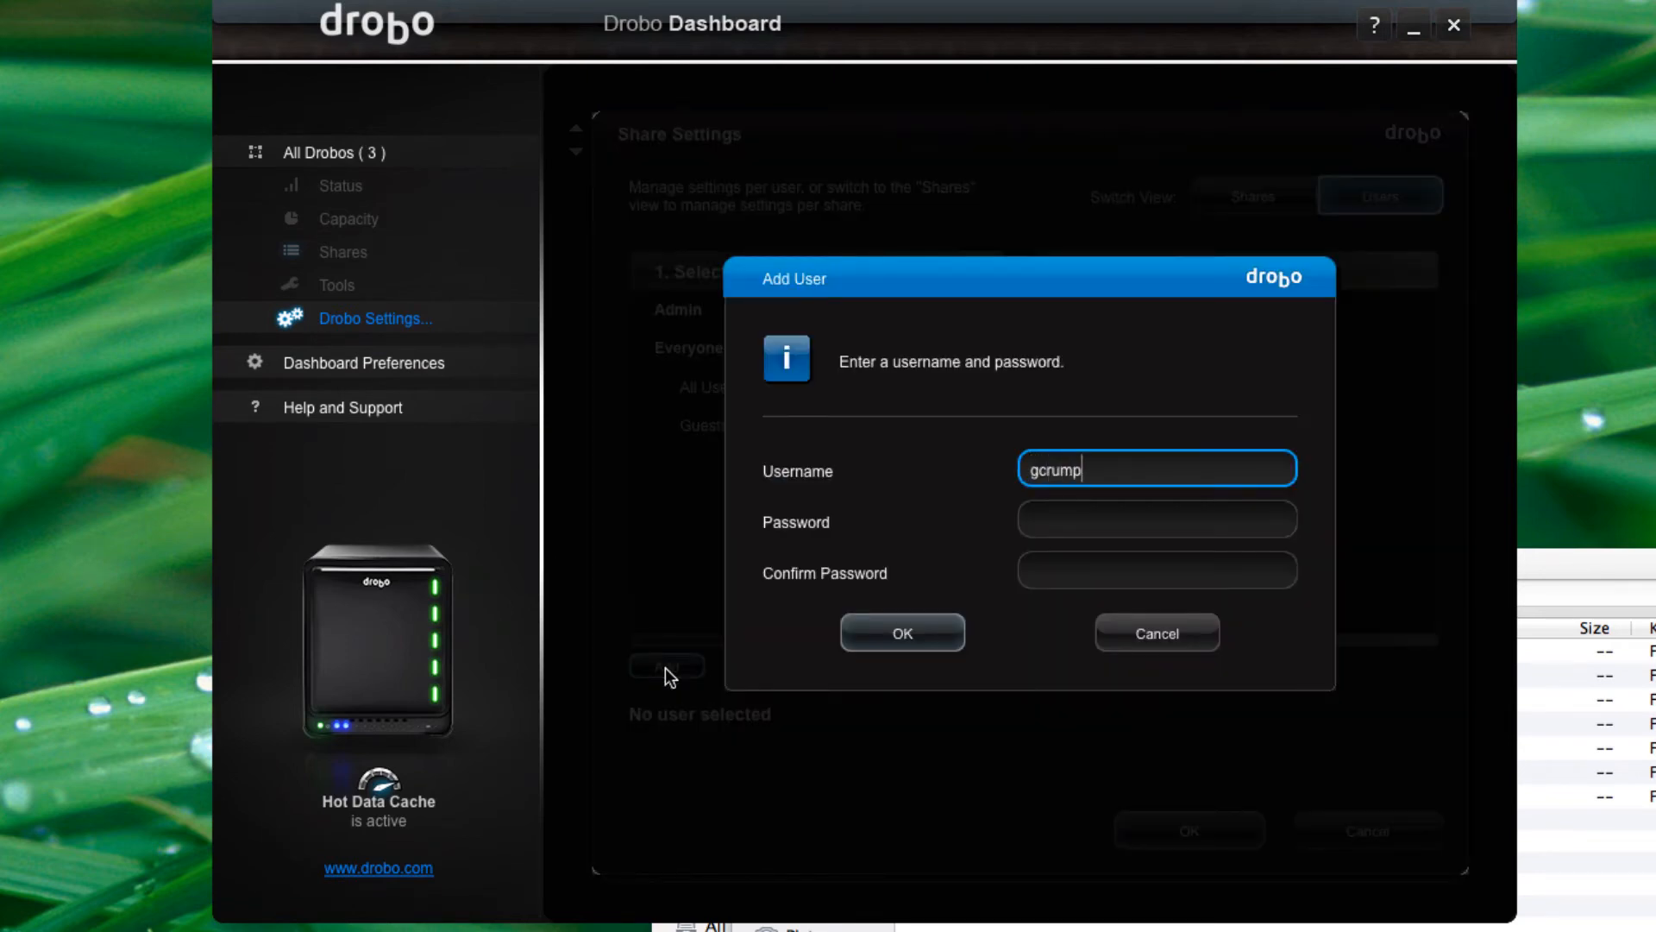
left_click(902, 633)
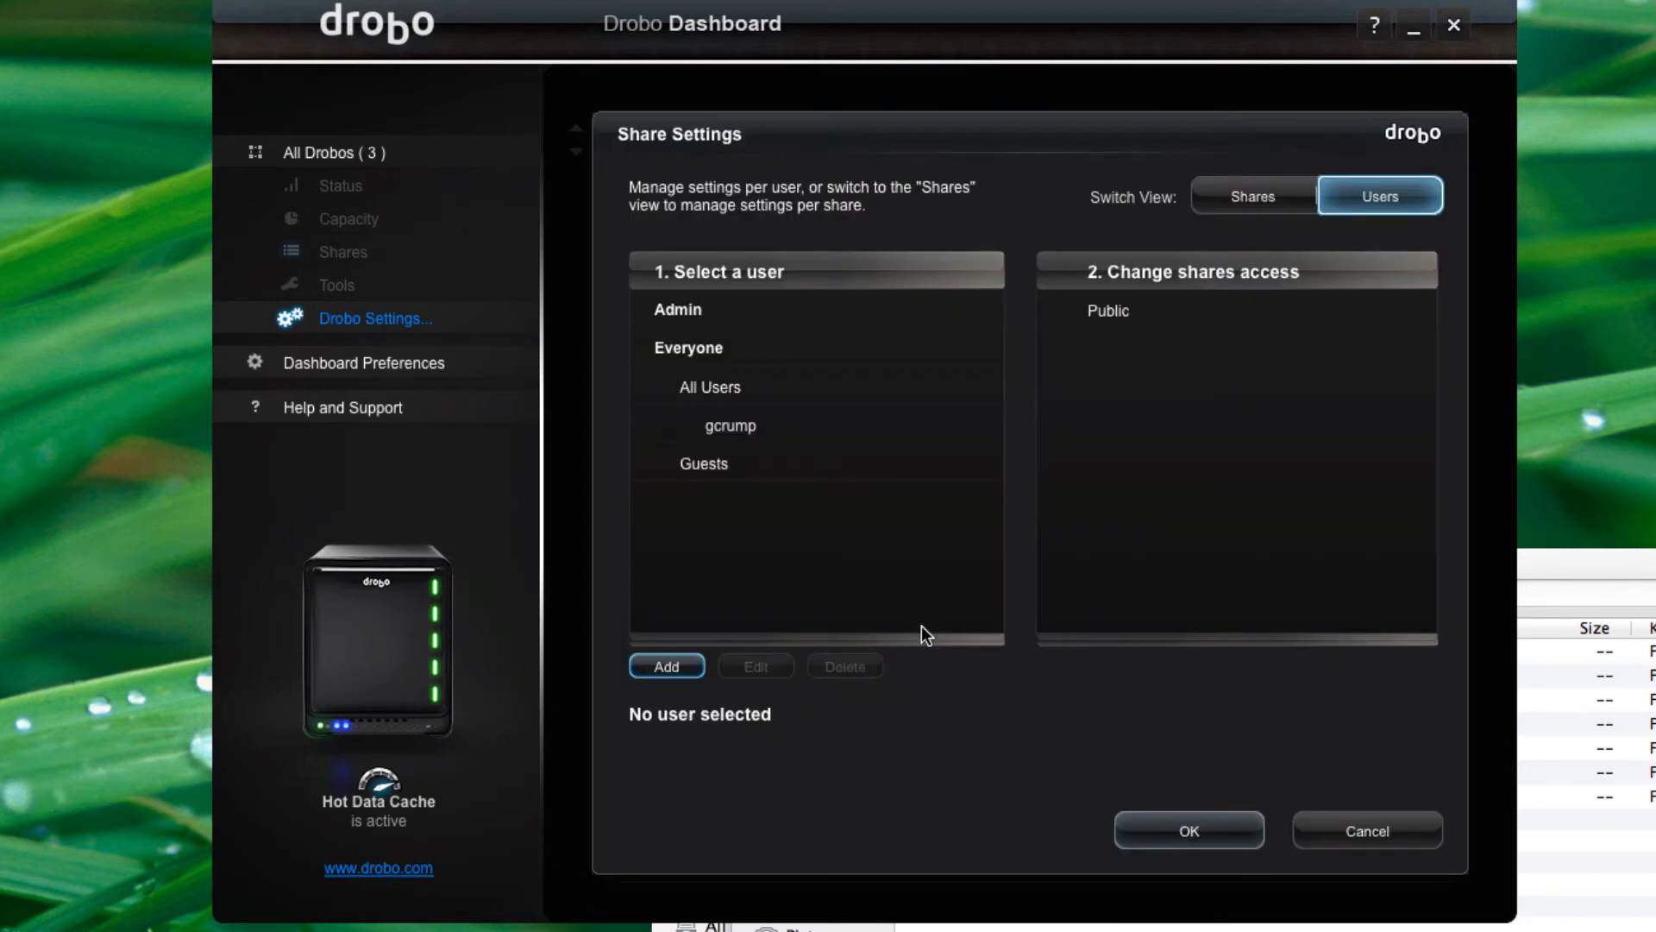
left_click(730, 425)
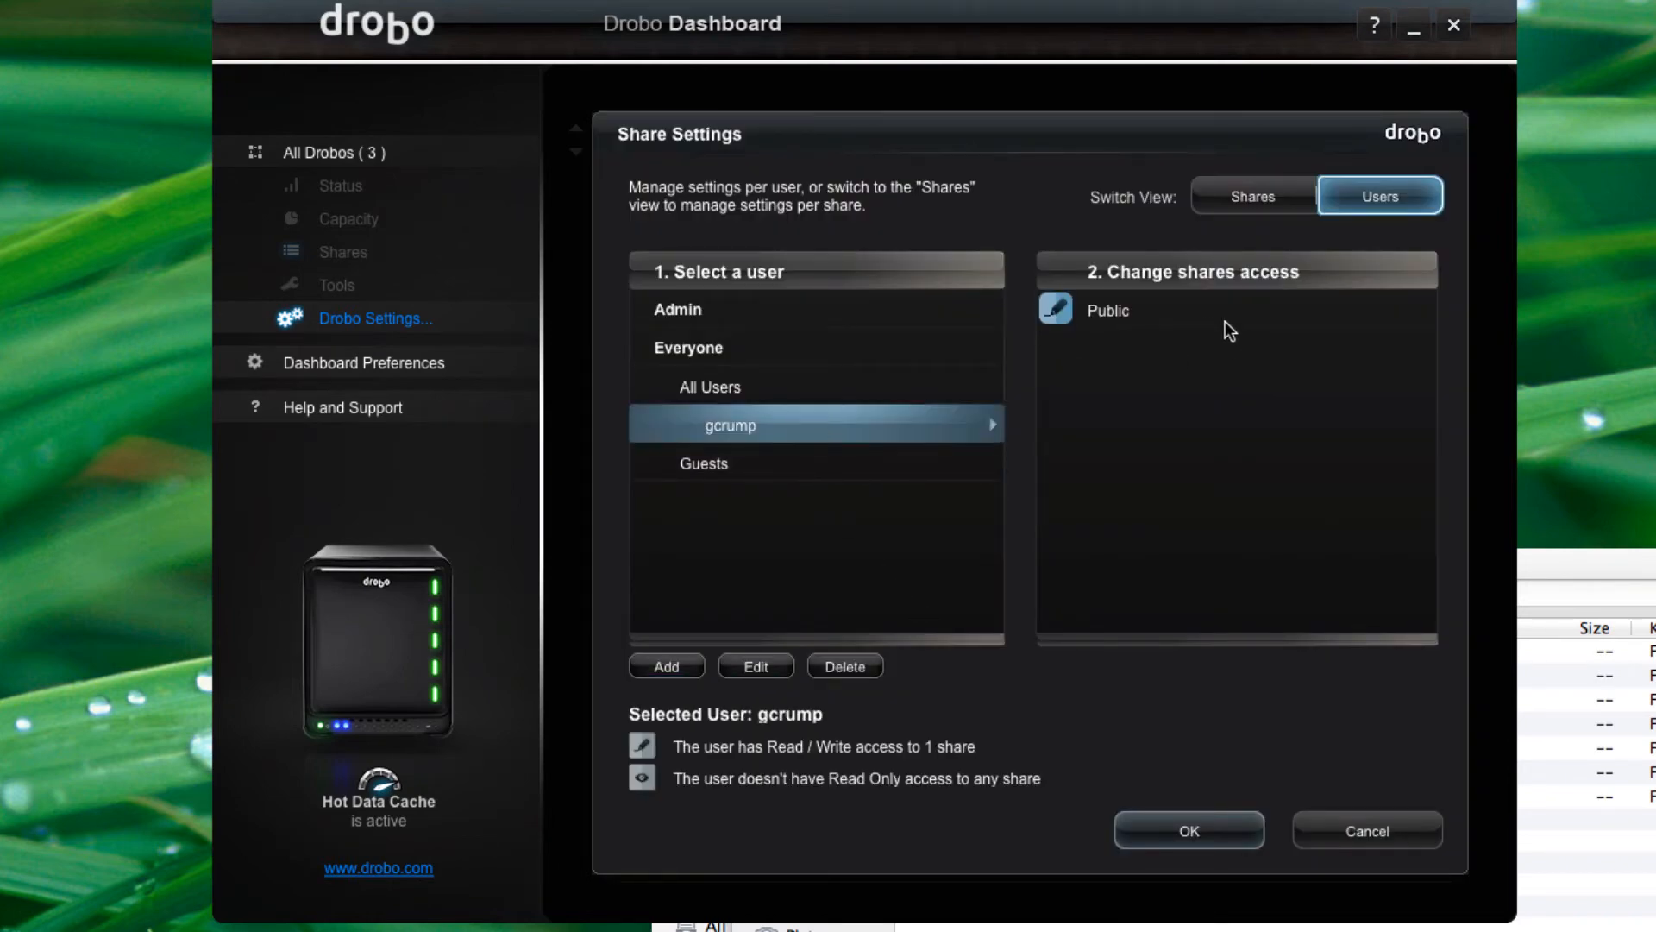
mouse_move(874, 732)
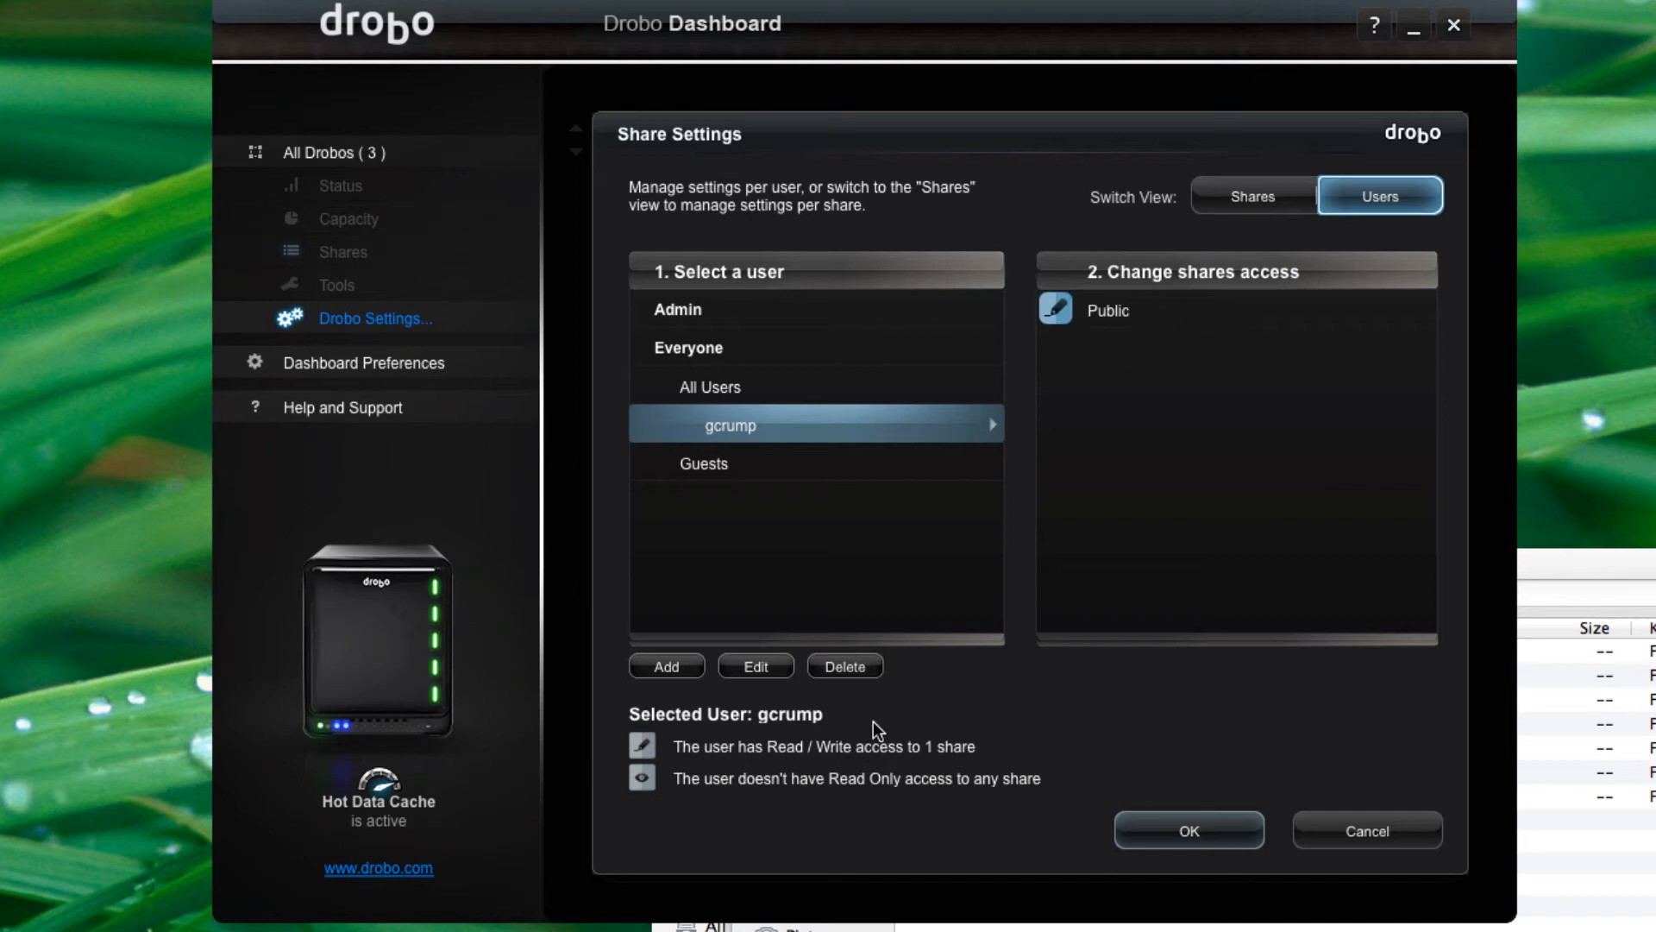
- Return to per-share view, check Public's access, and add a share named GeorgeShare
left_click(1252, 196)
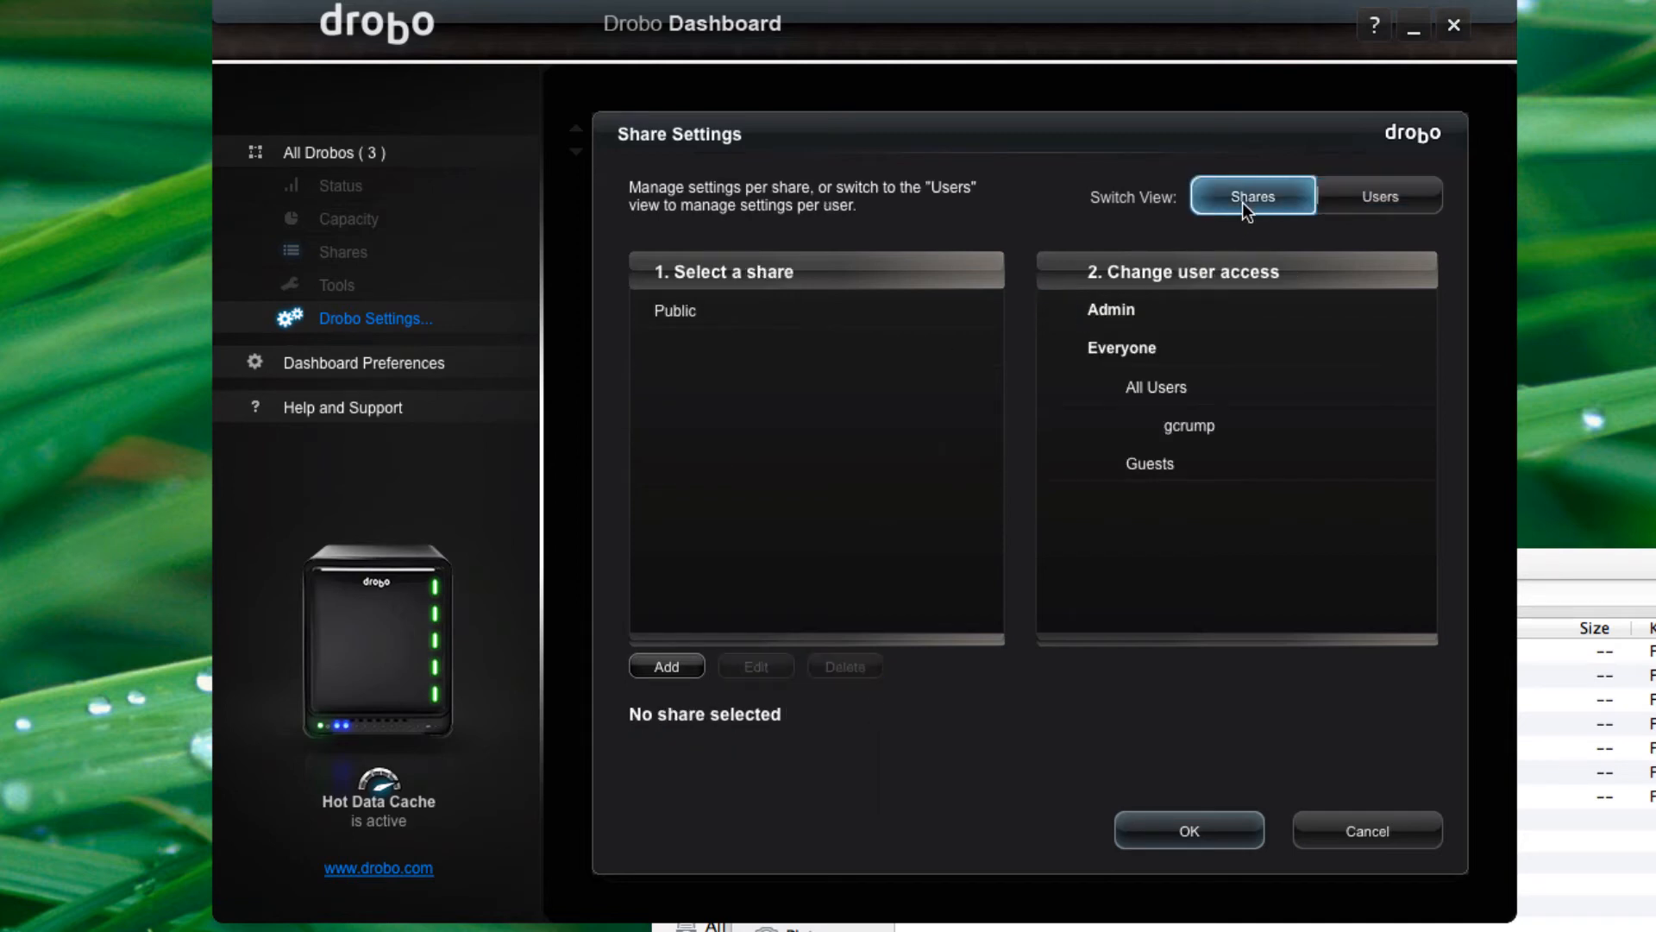
left_click(707, 310)
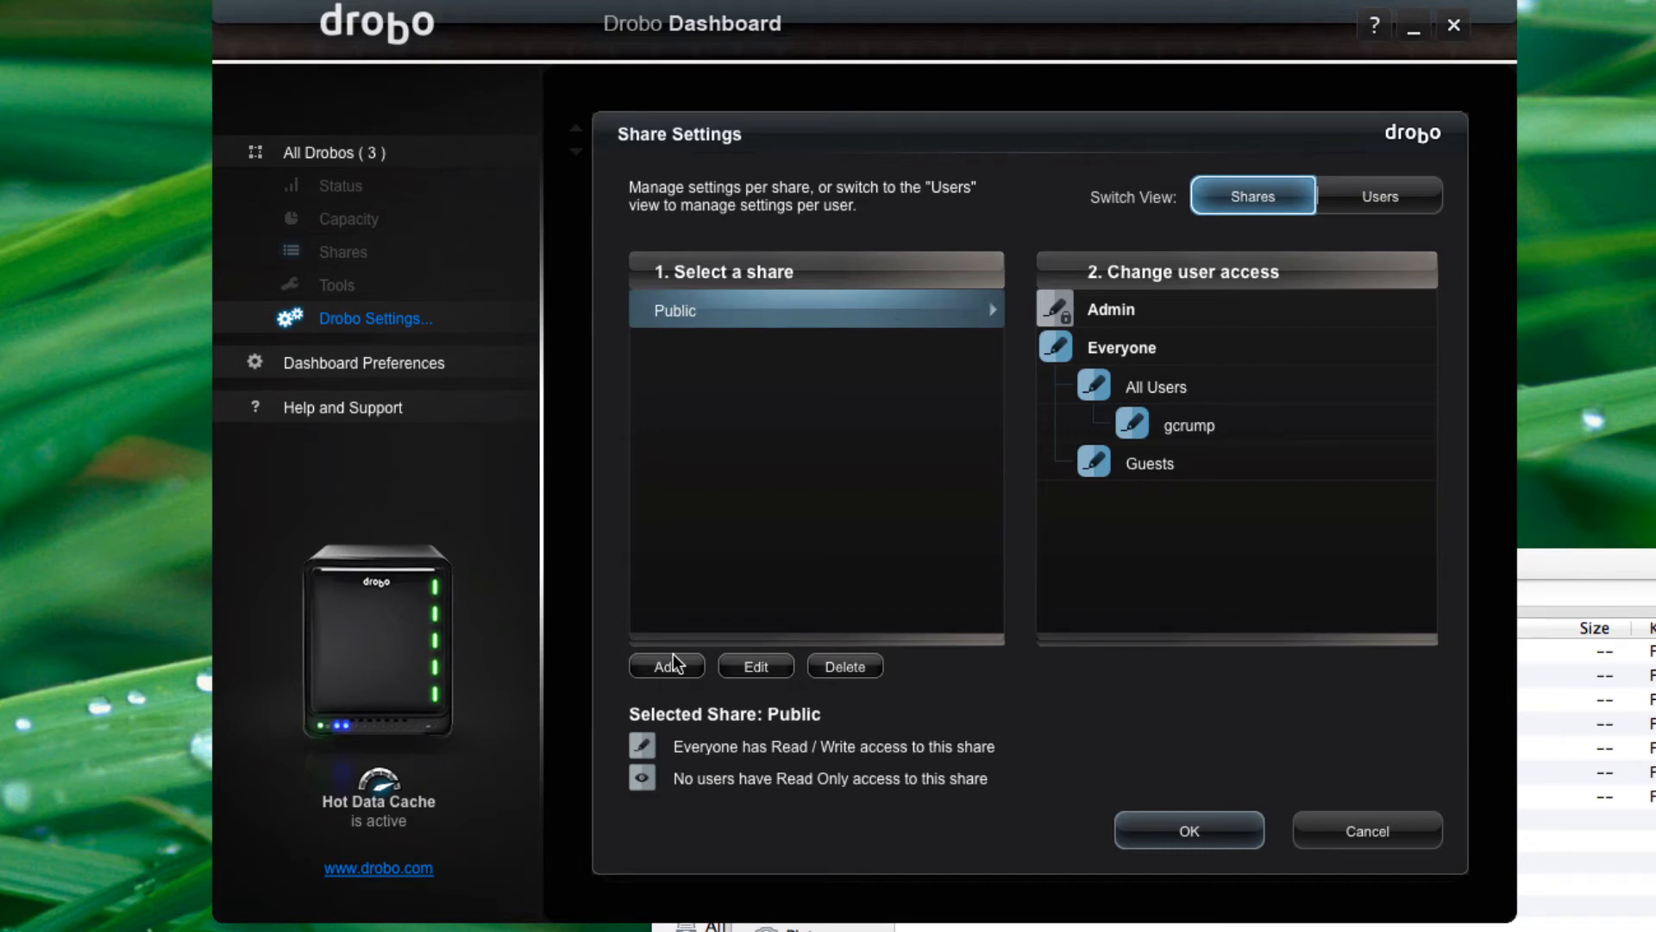
left_click(665, 665)
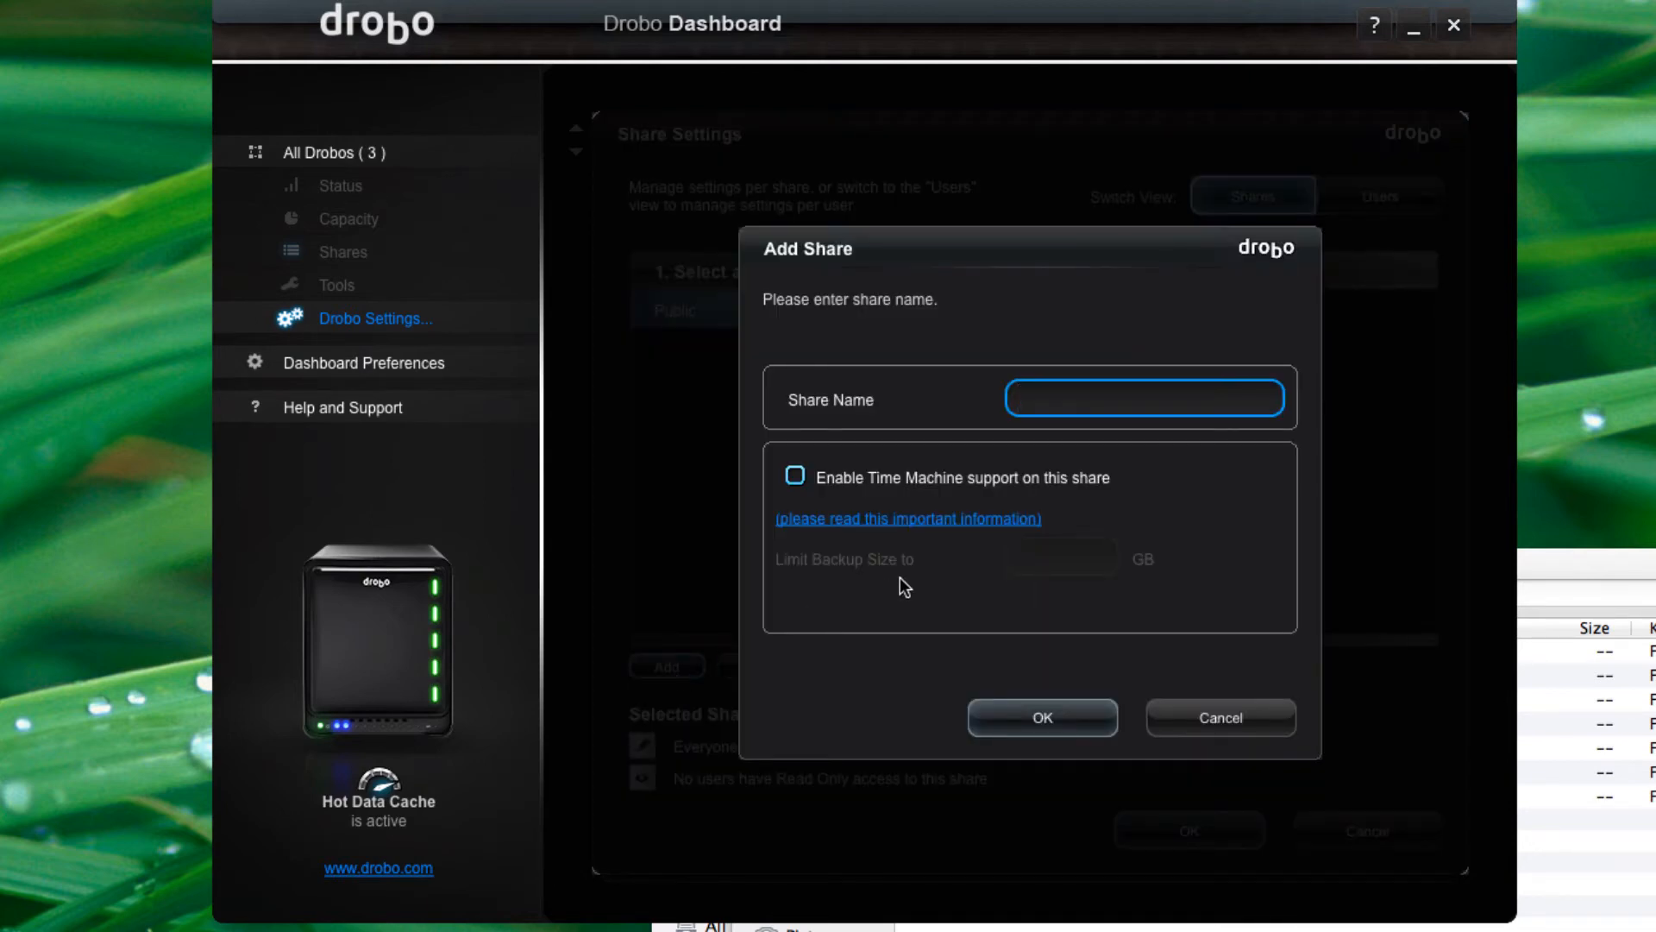
type("GeorgeShare")
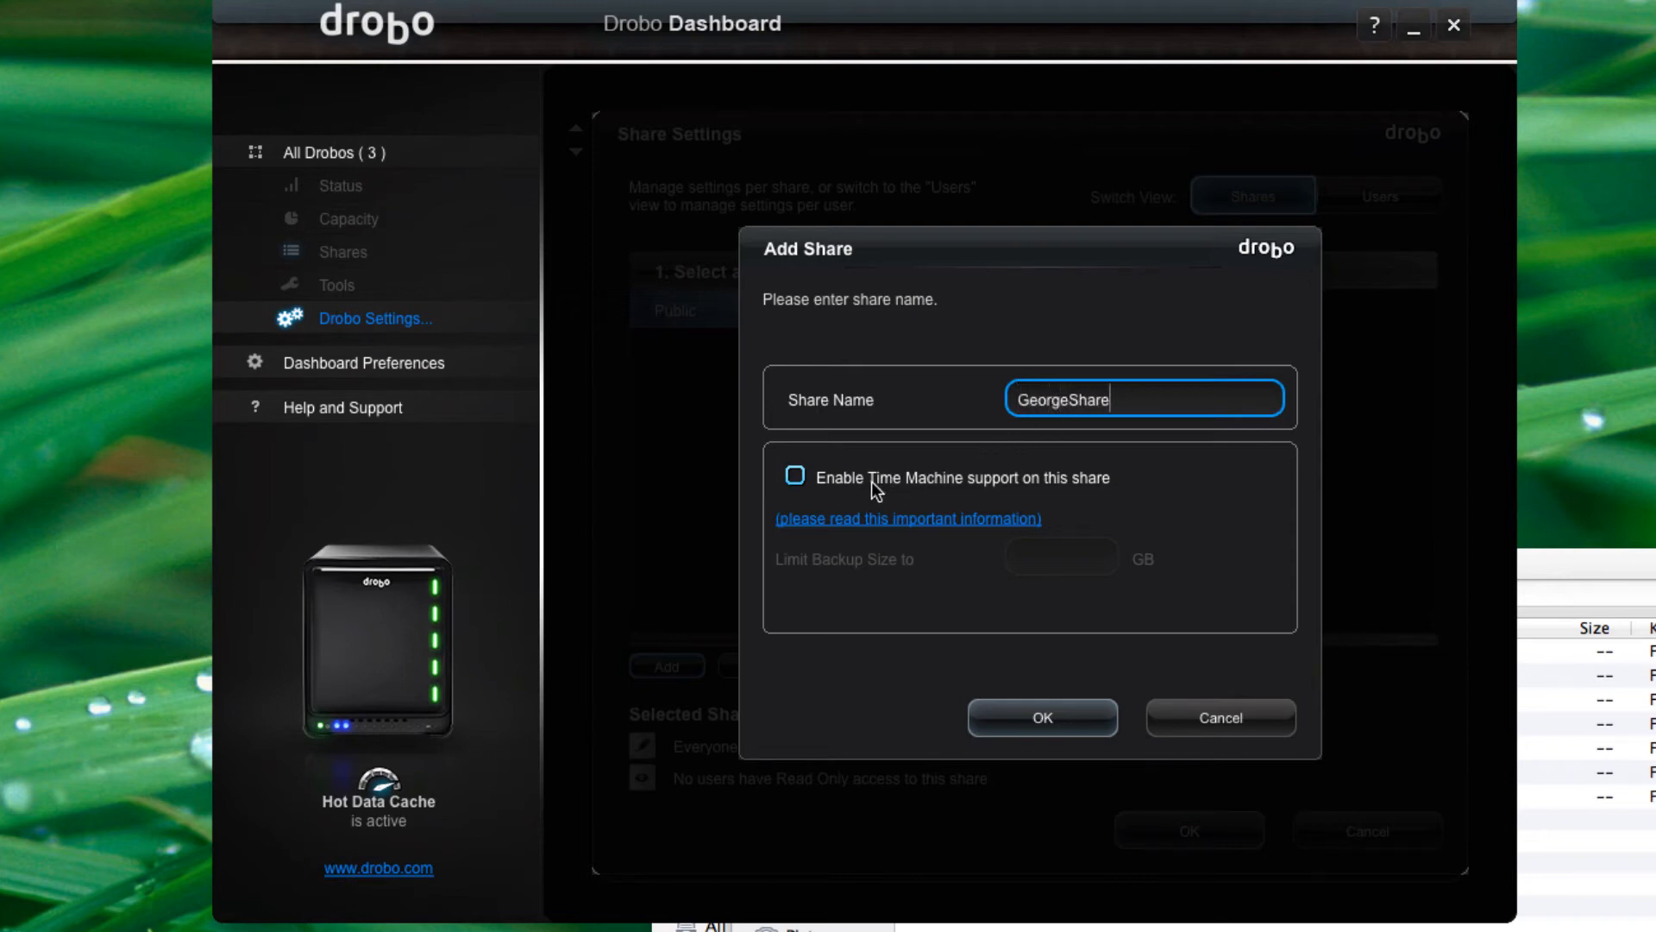
mouse_move(1104, 504)
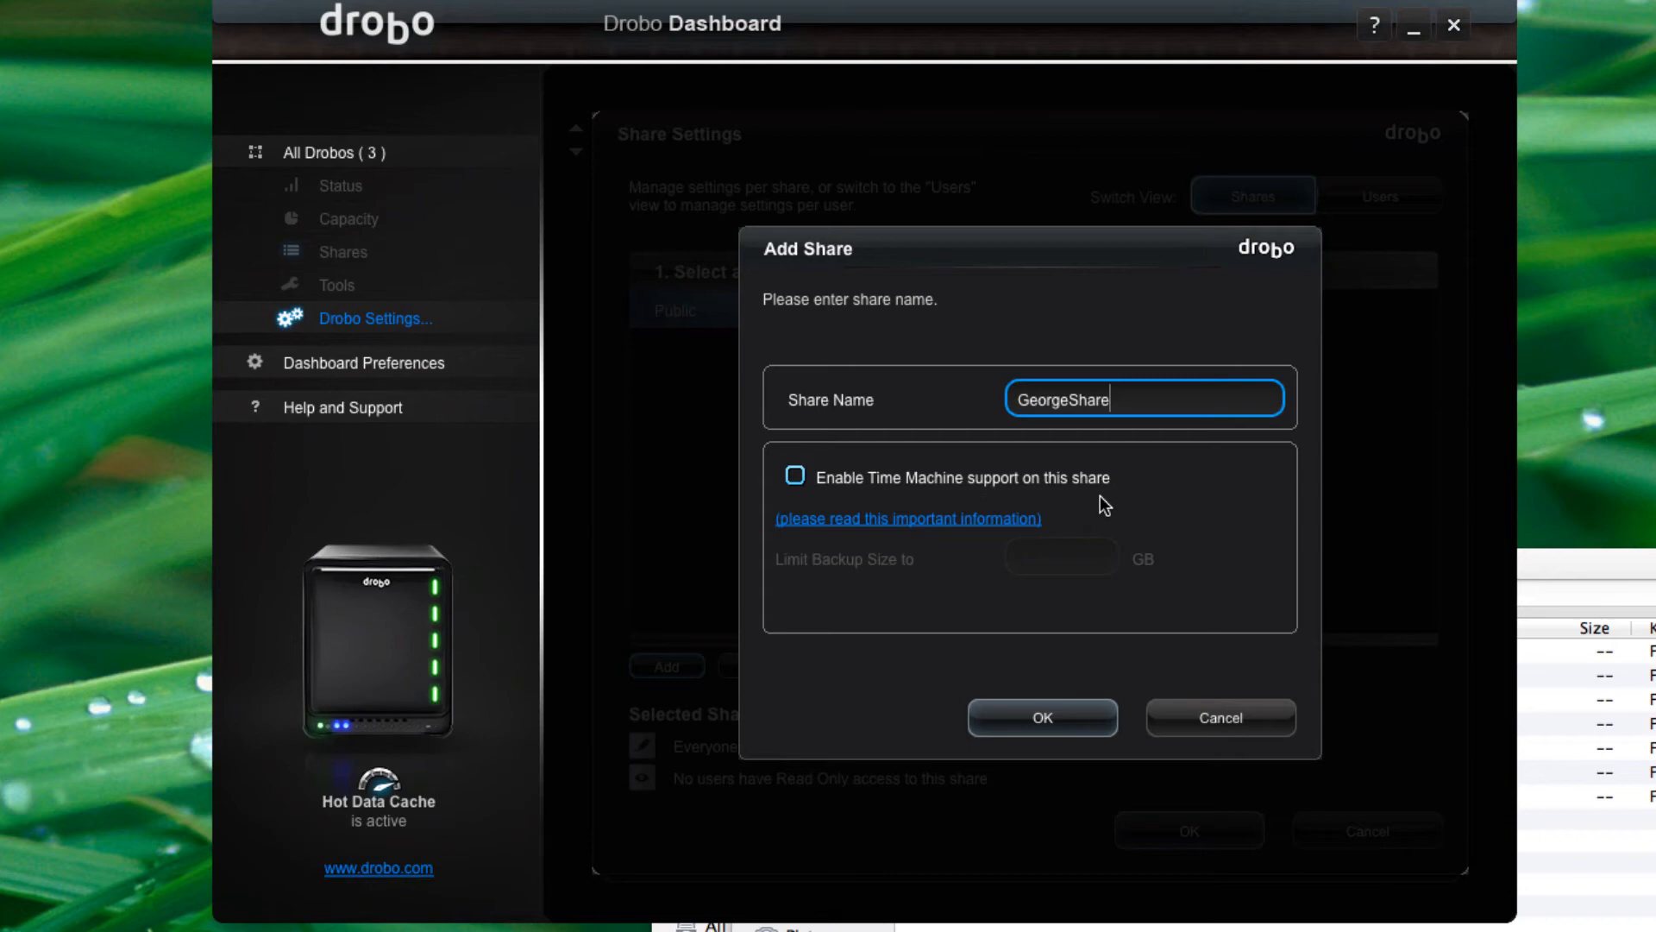
mouse_move(1072, 738)
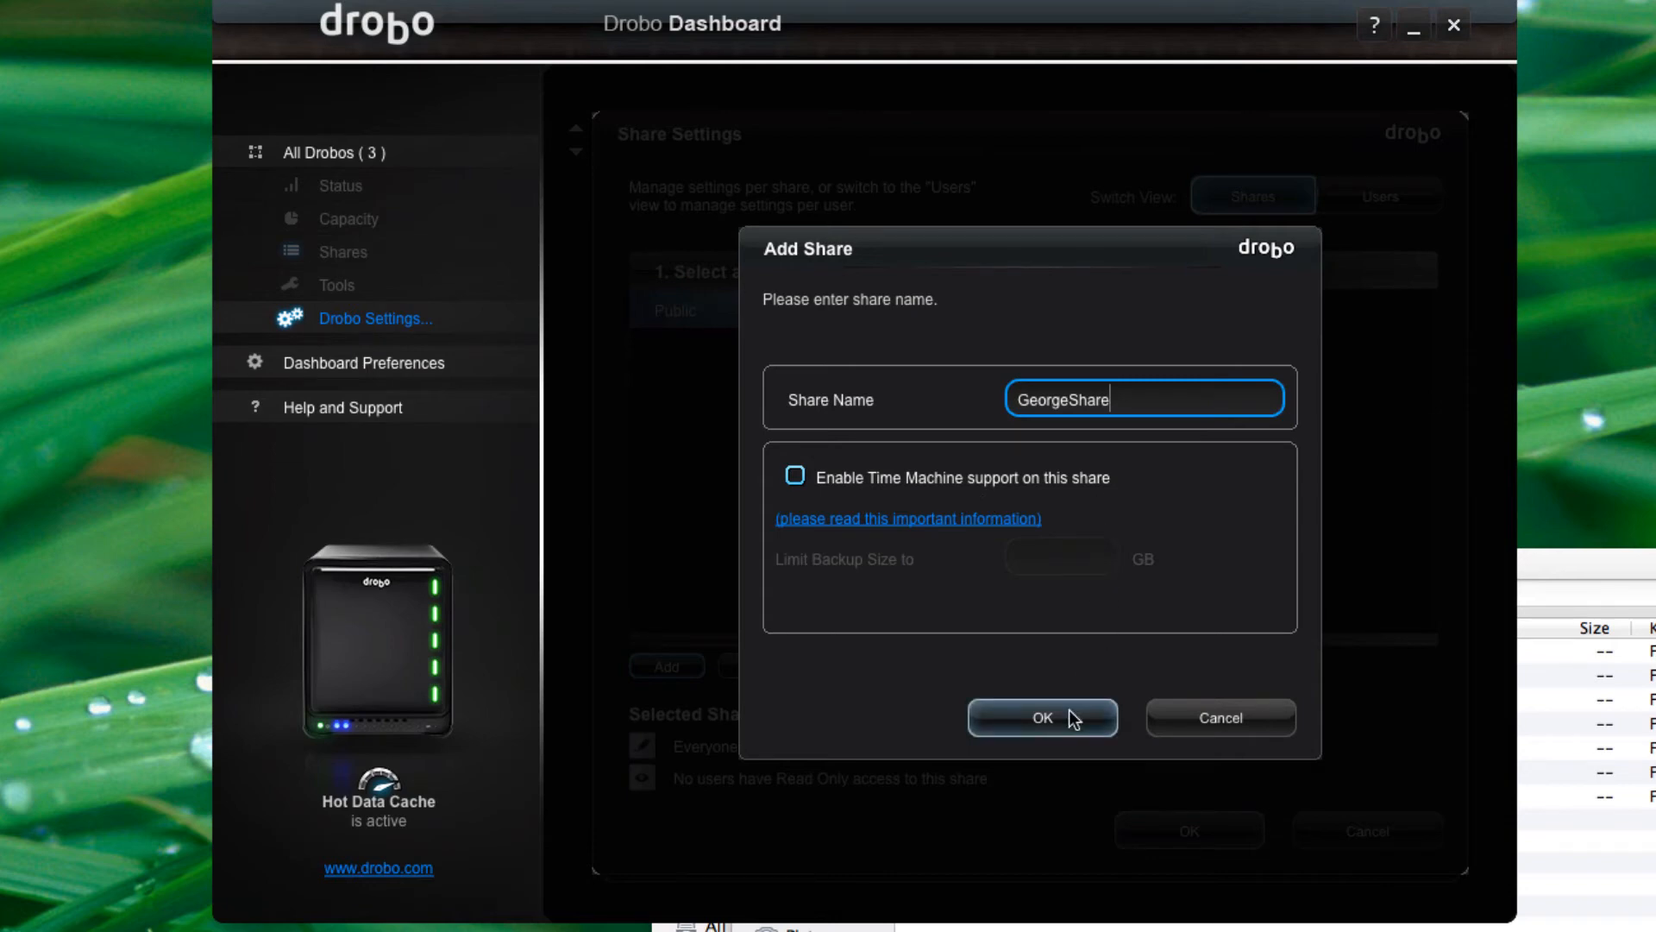
left_click(1042, 718)
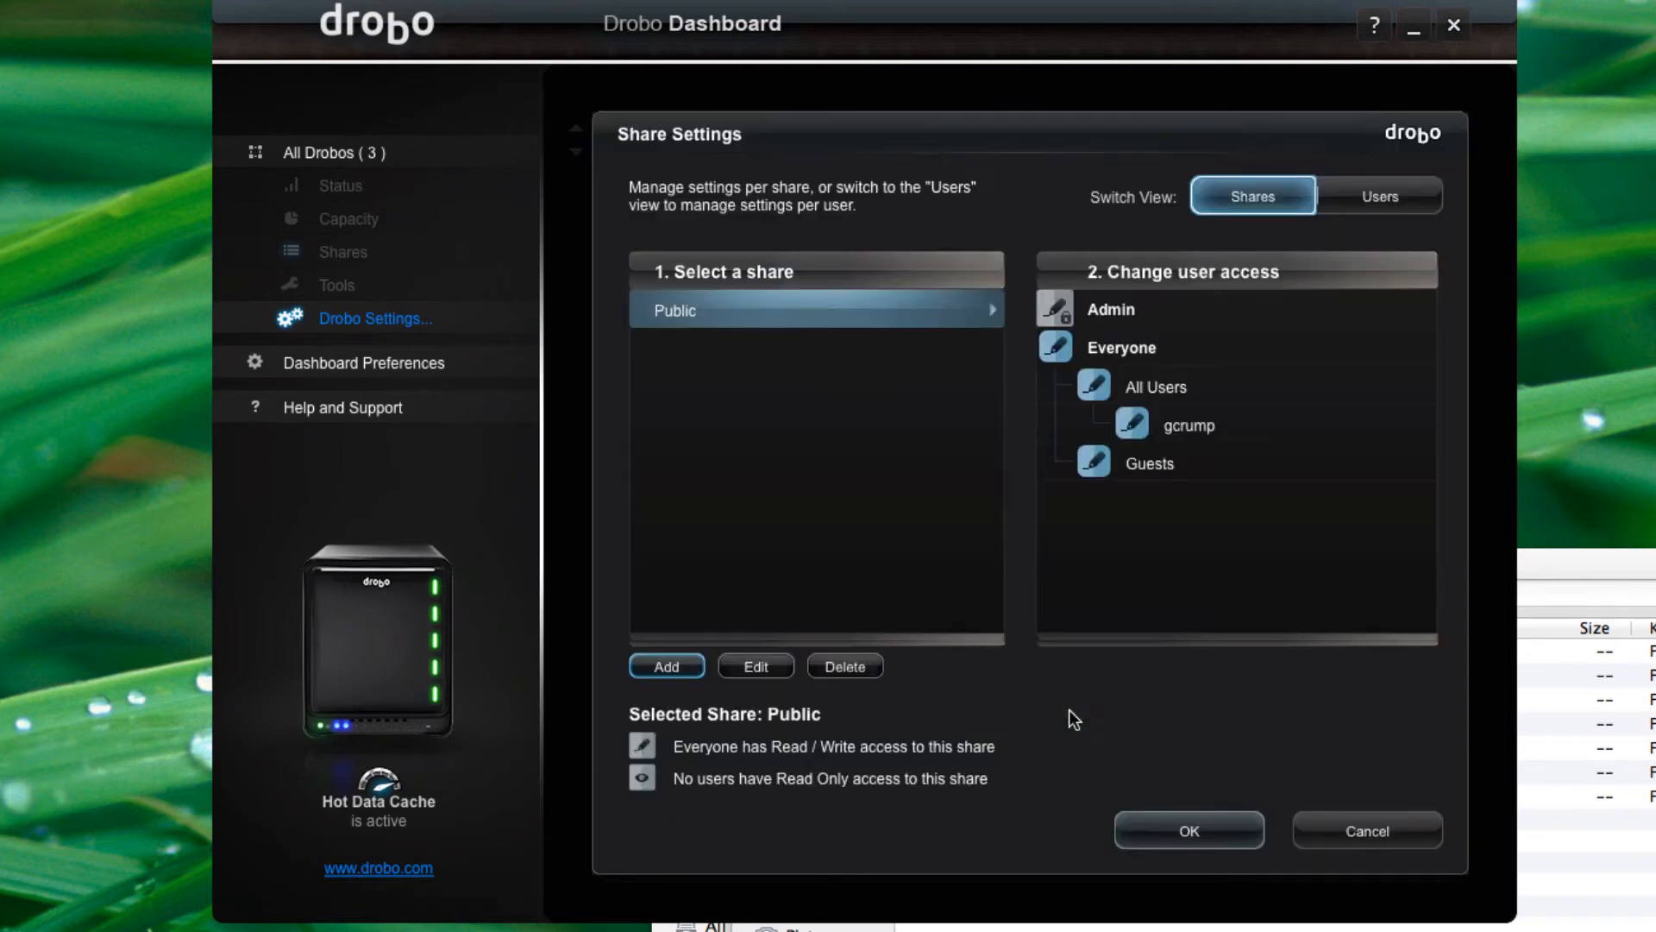
left_click(700, 348)
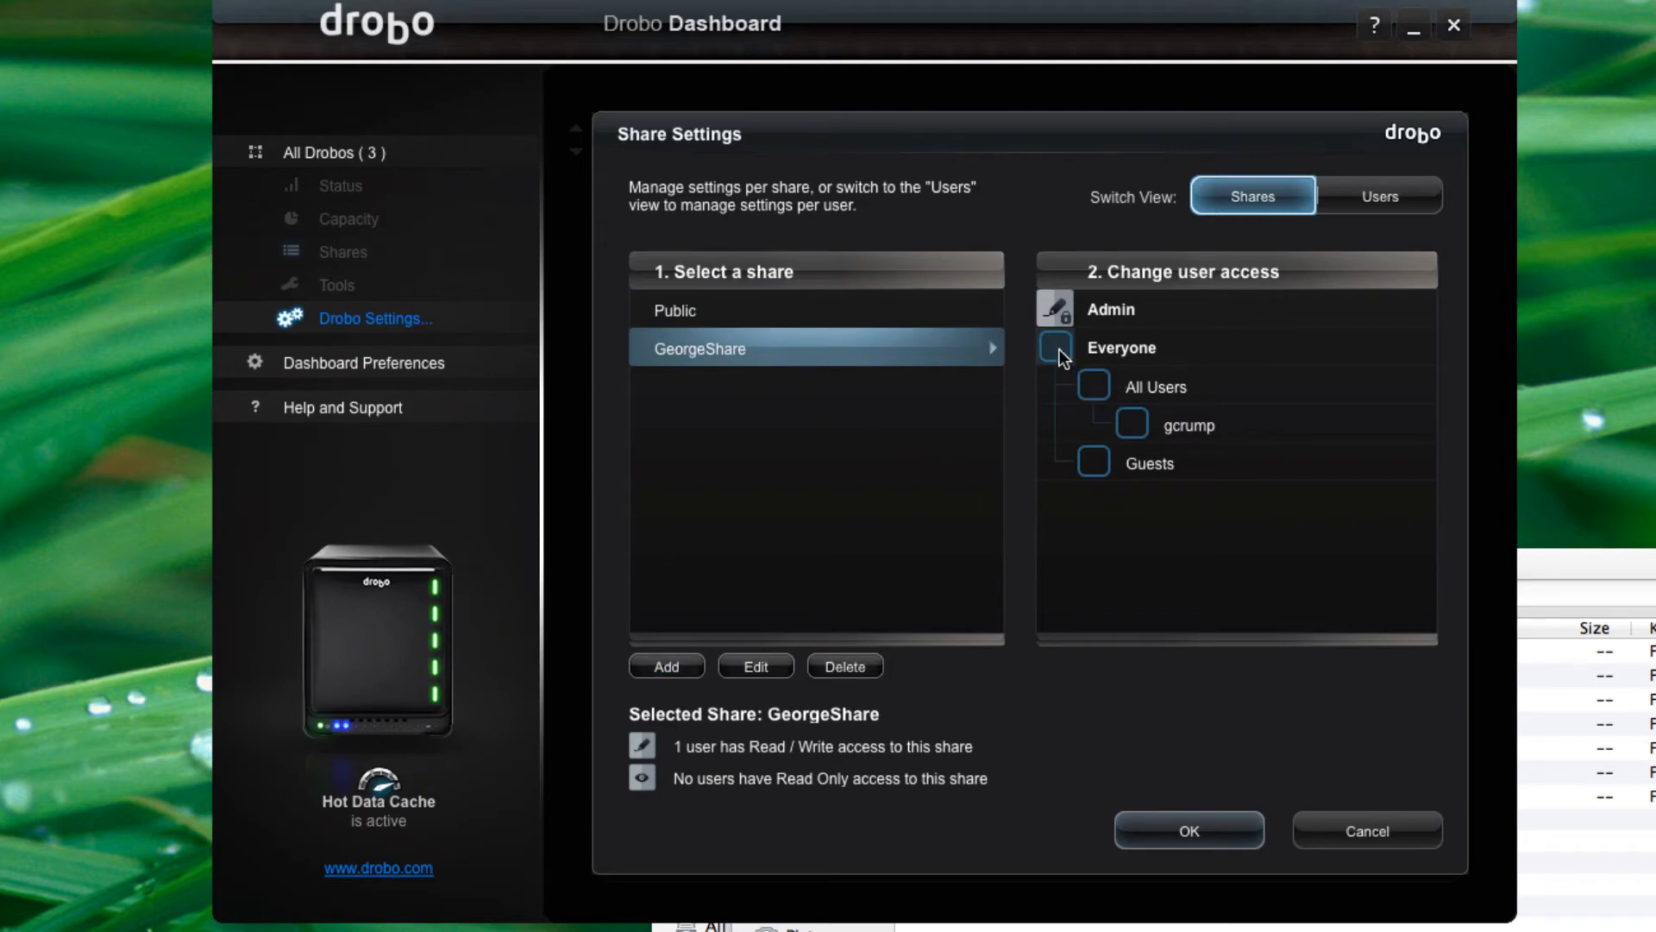
left_click(1055, 346)
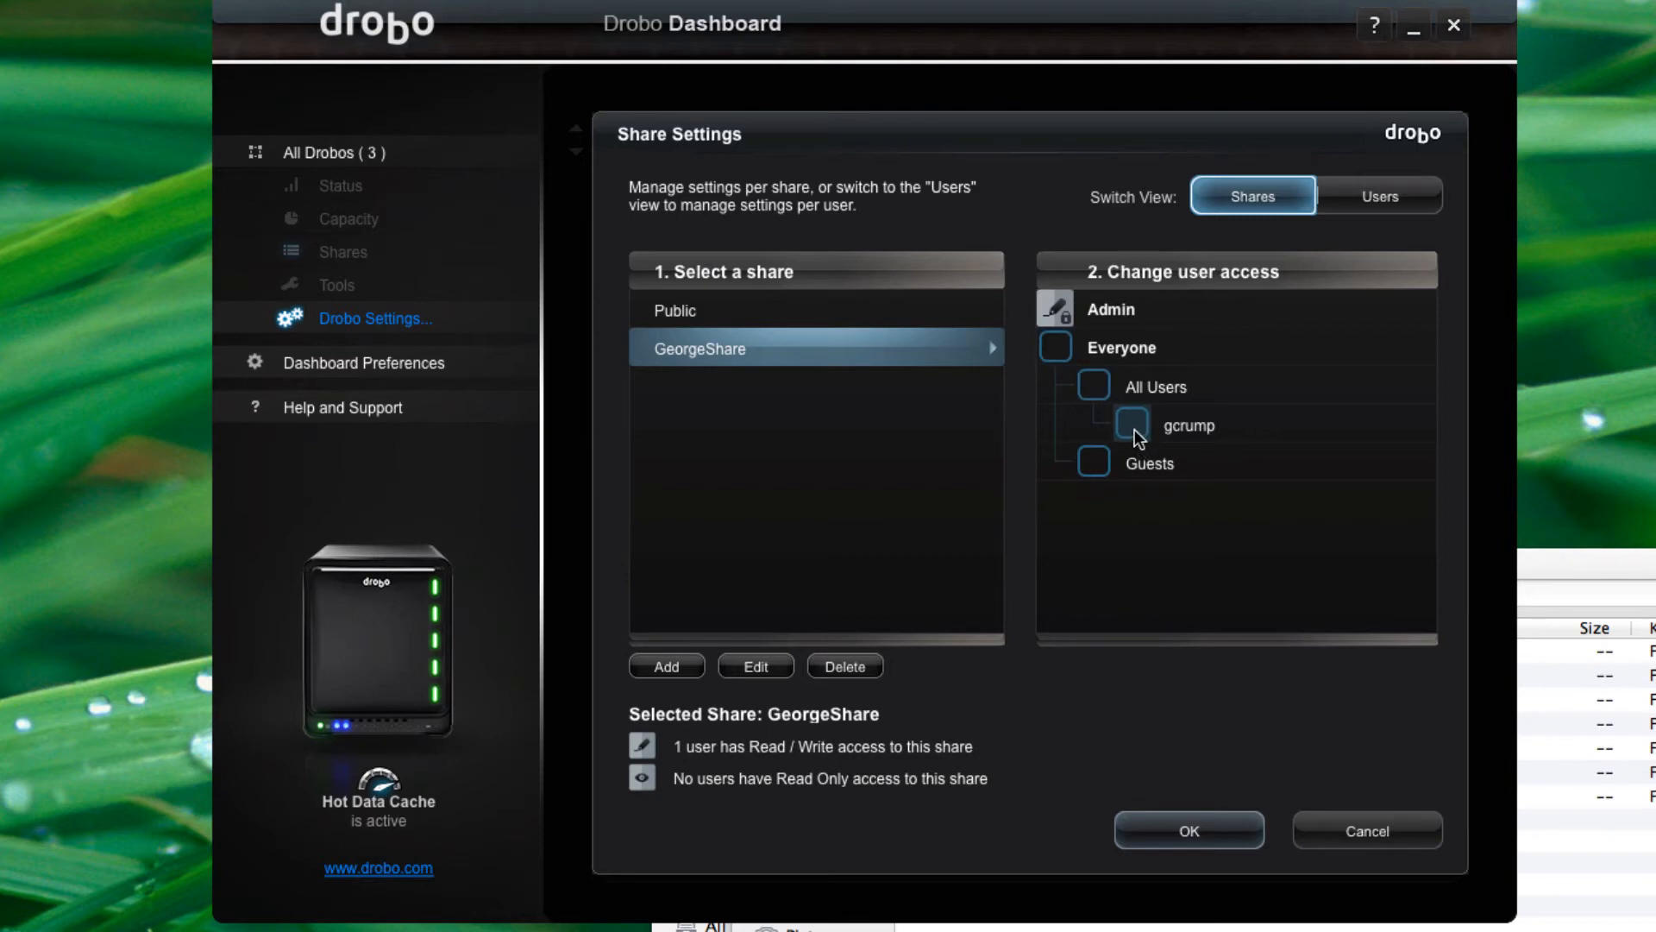
left_click(1131, 425)
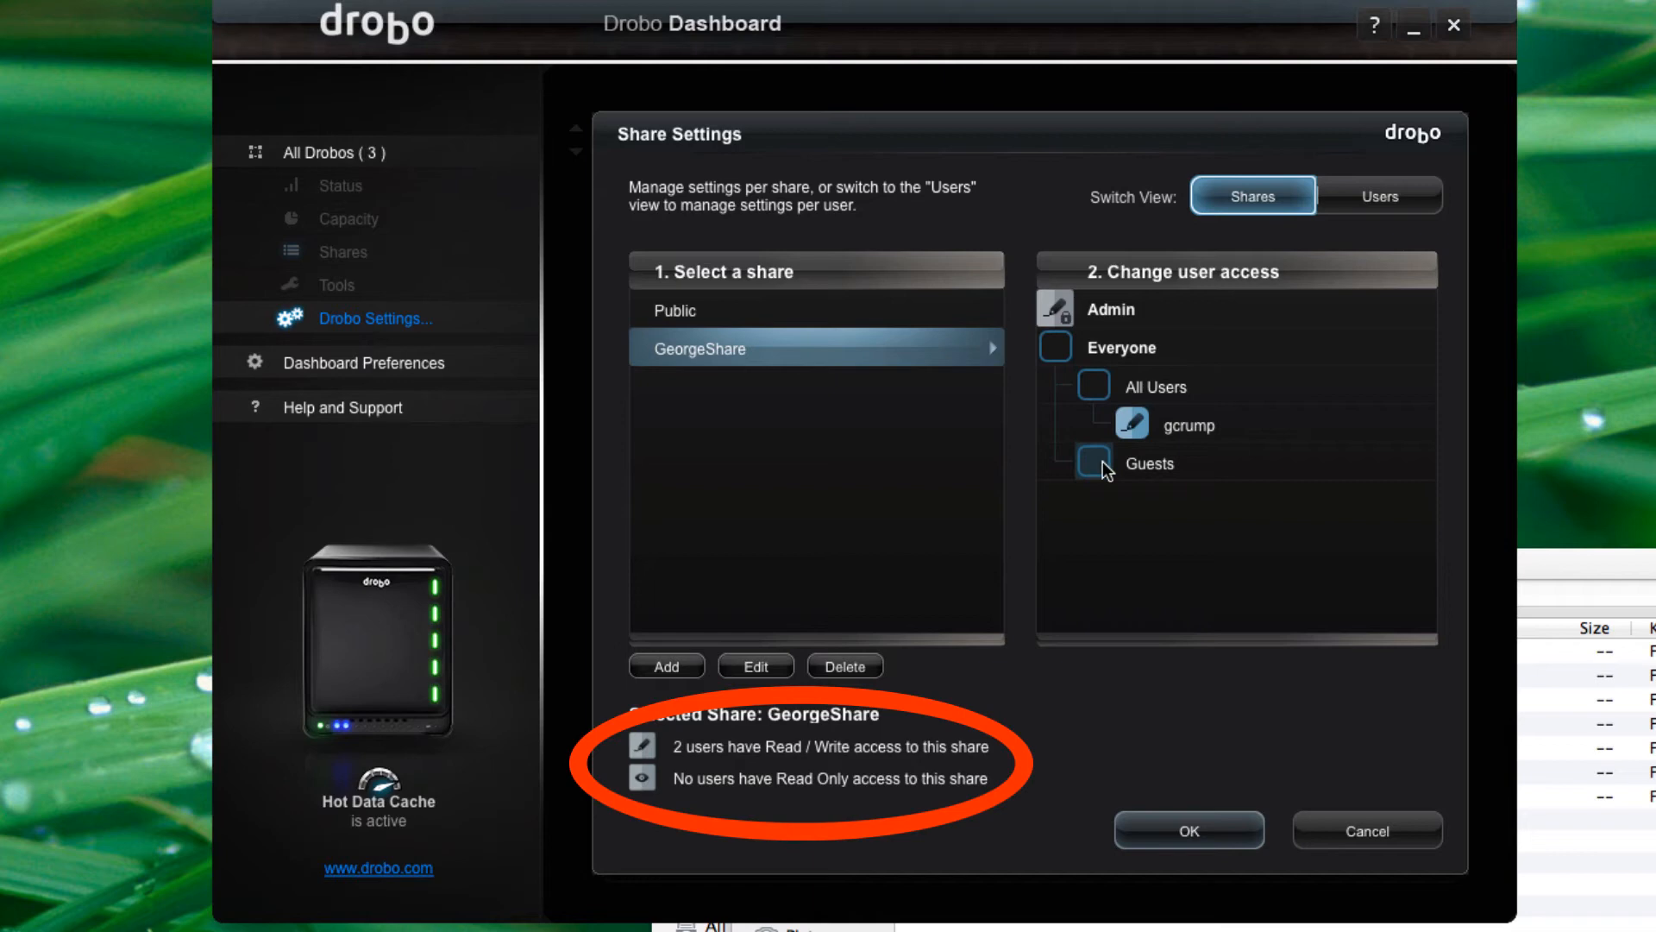
mouse_move(1094, 462)
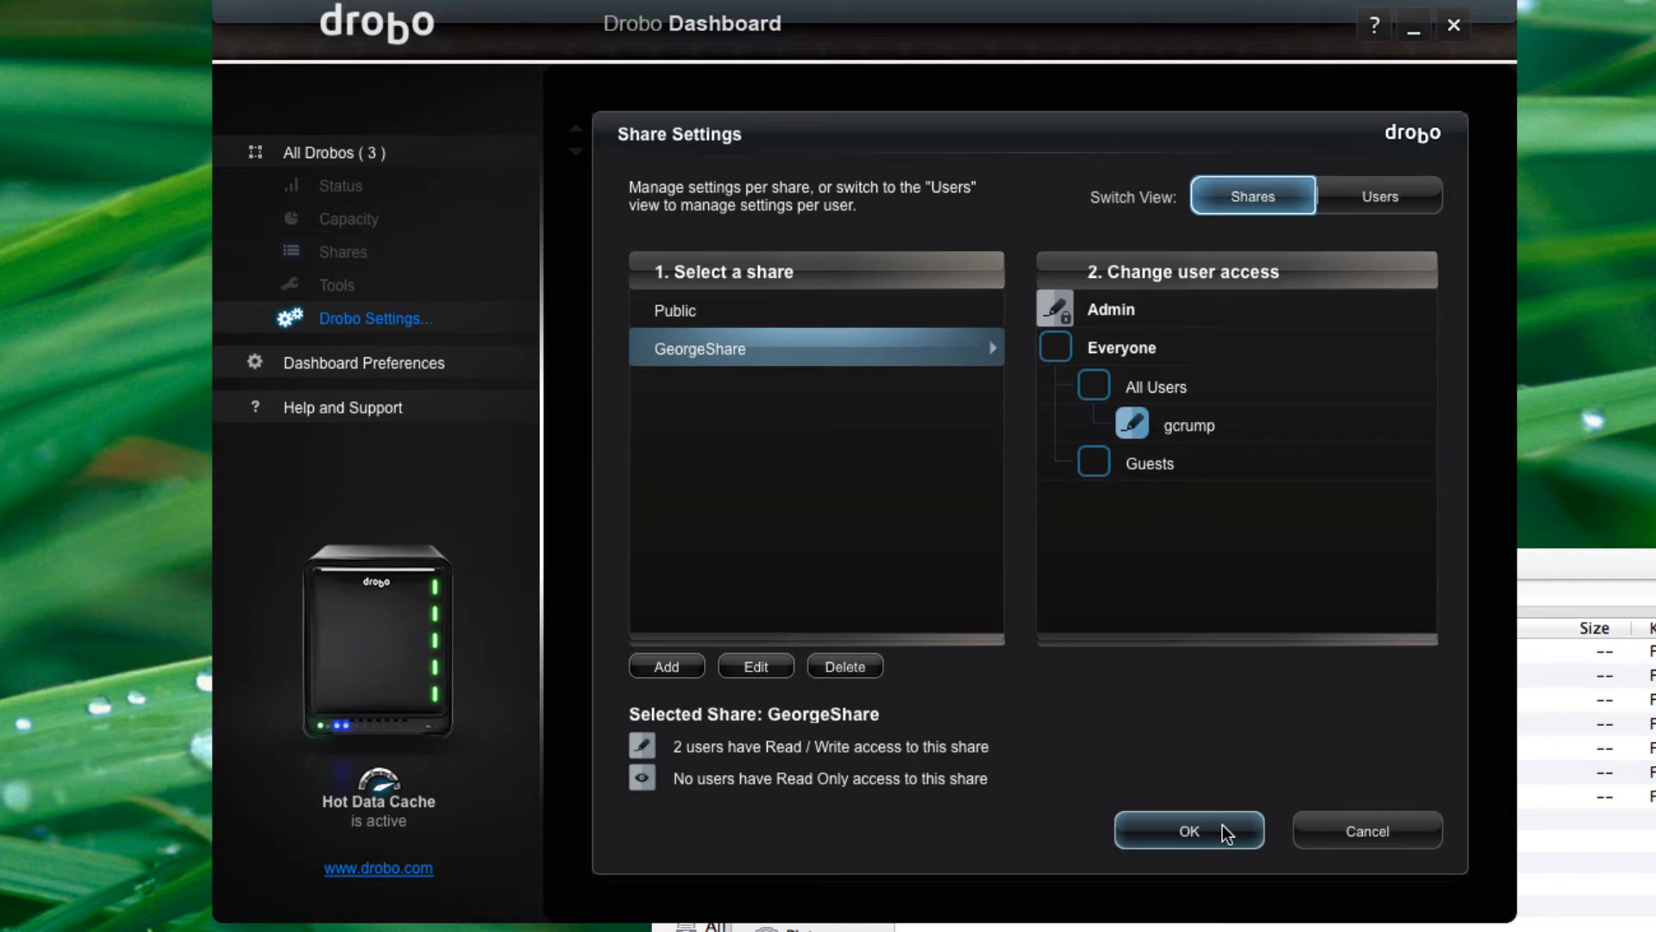
left_click(1189, 830)
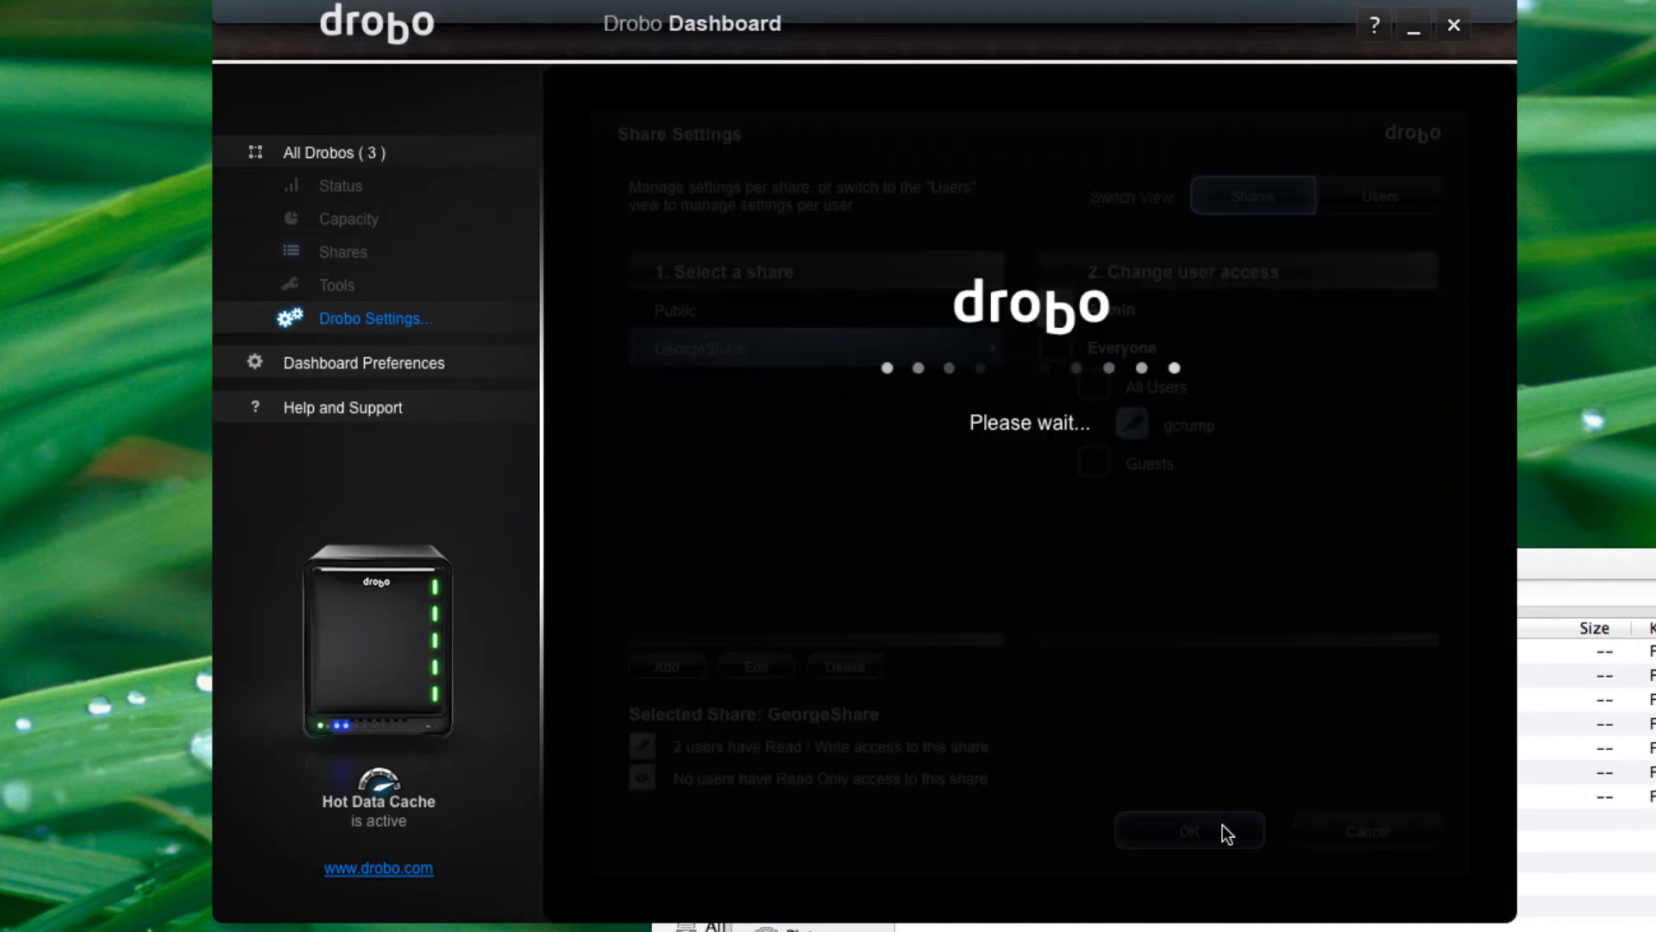
- Tick Mount for GeorgeShare so it connects and appears on the desktop
left_click(1189, 830)
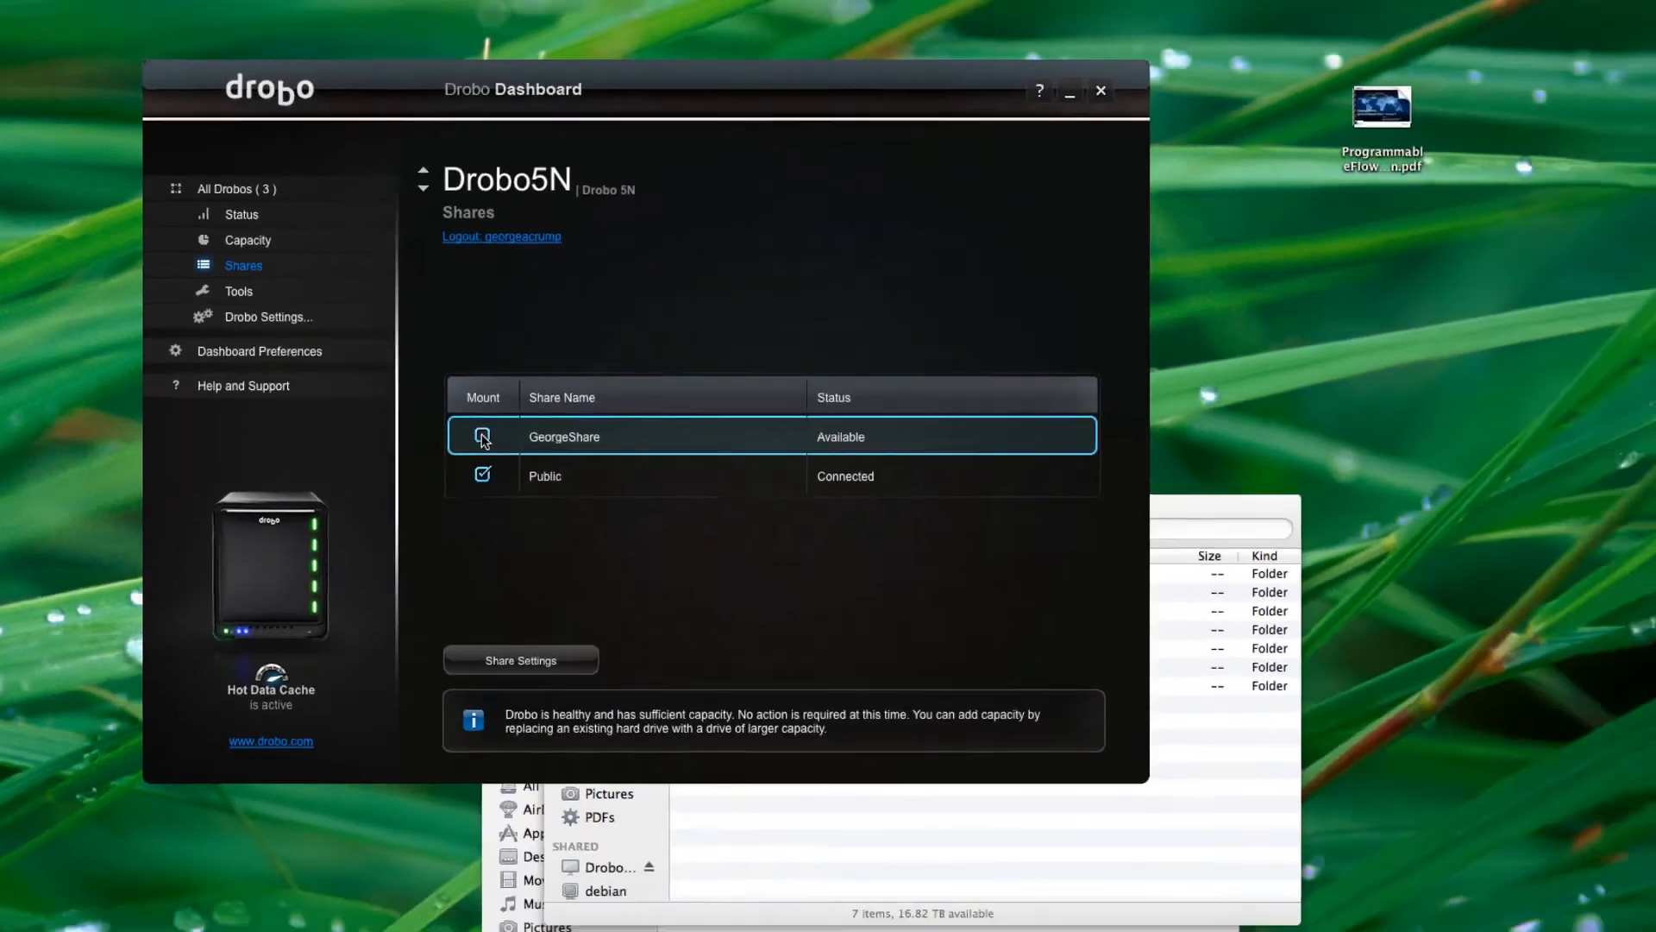
left_click(482, 437)
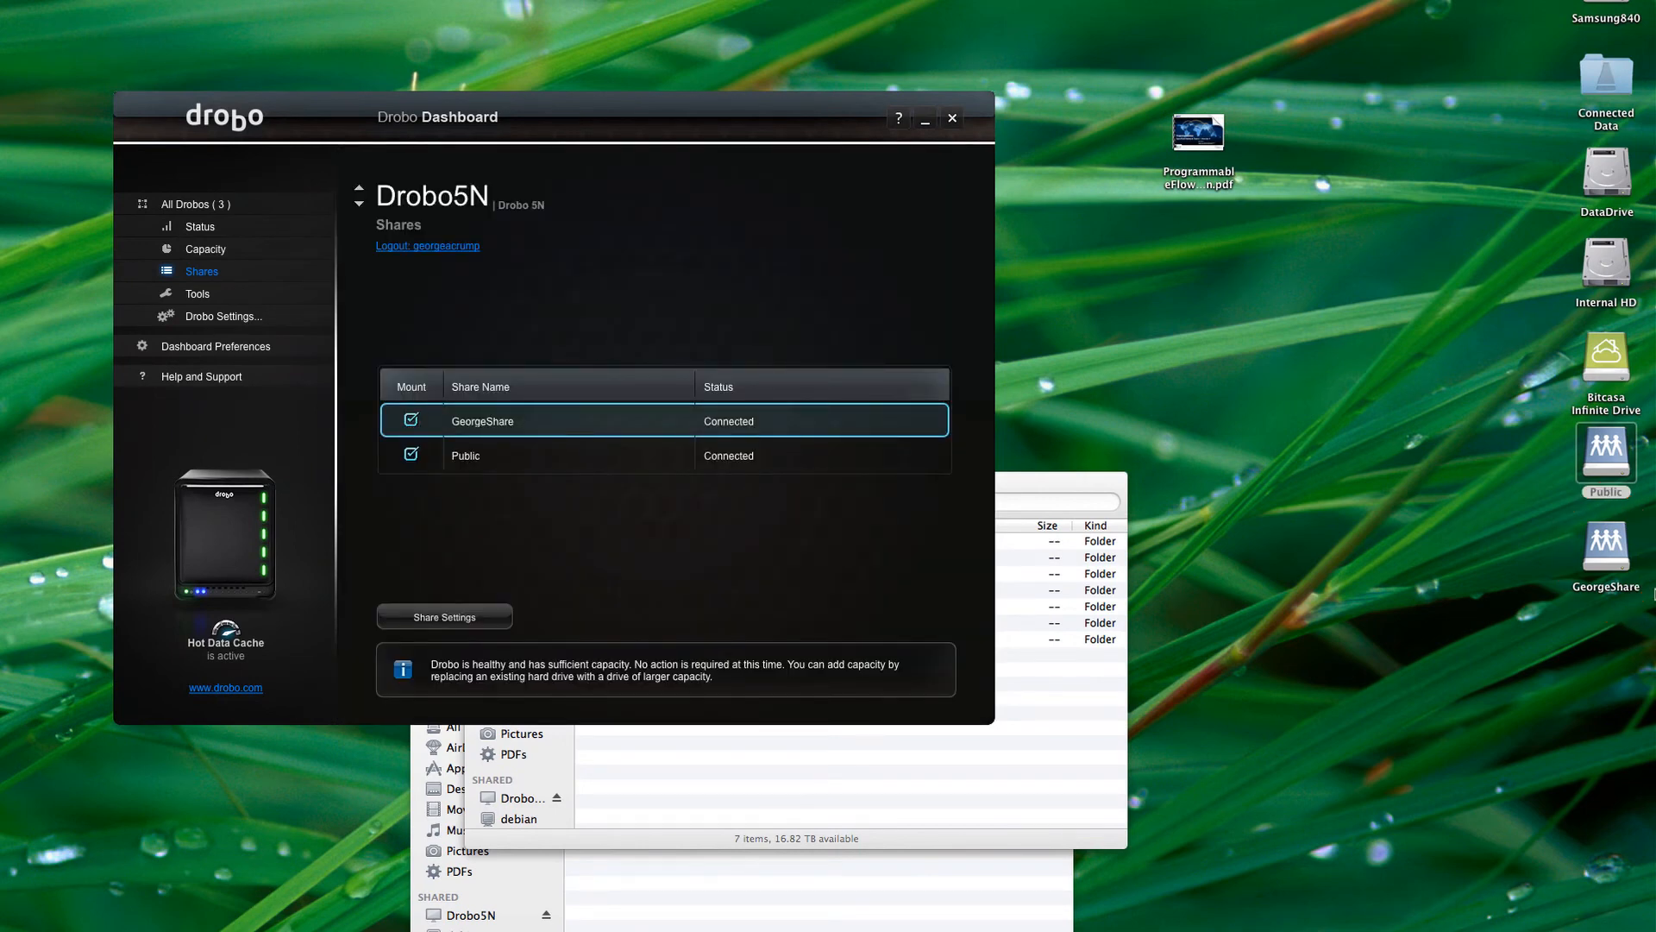
mouse_move(1477, 481)
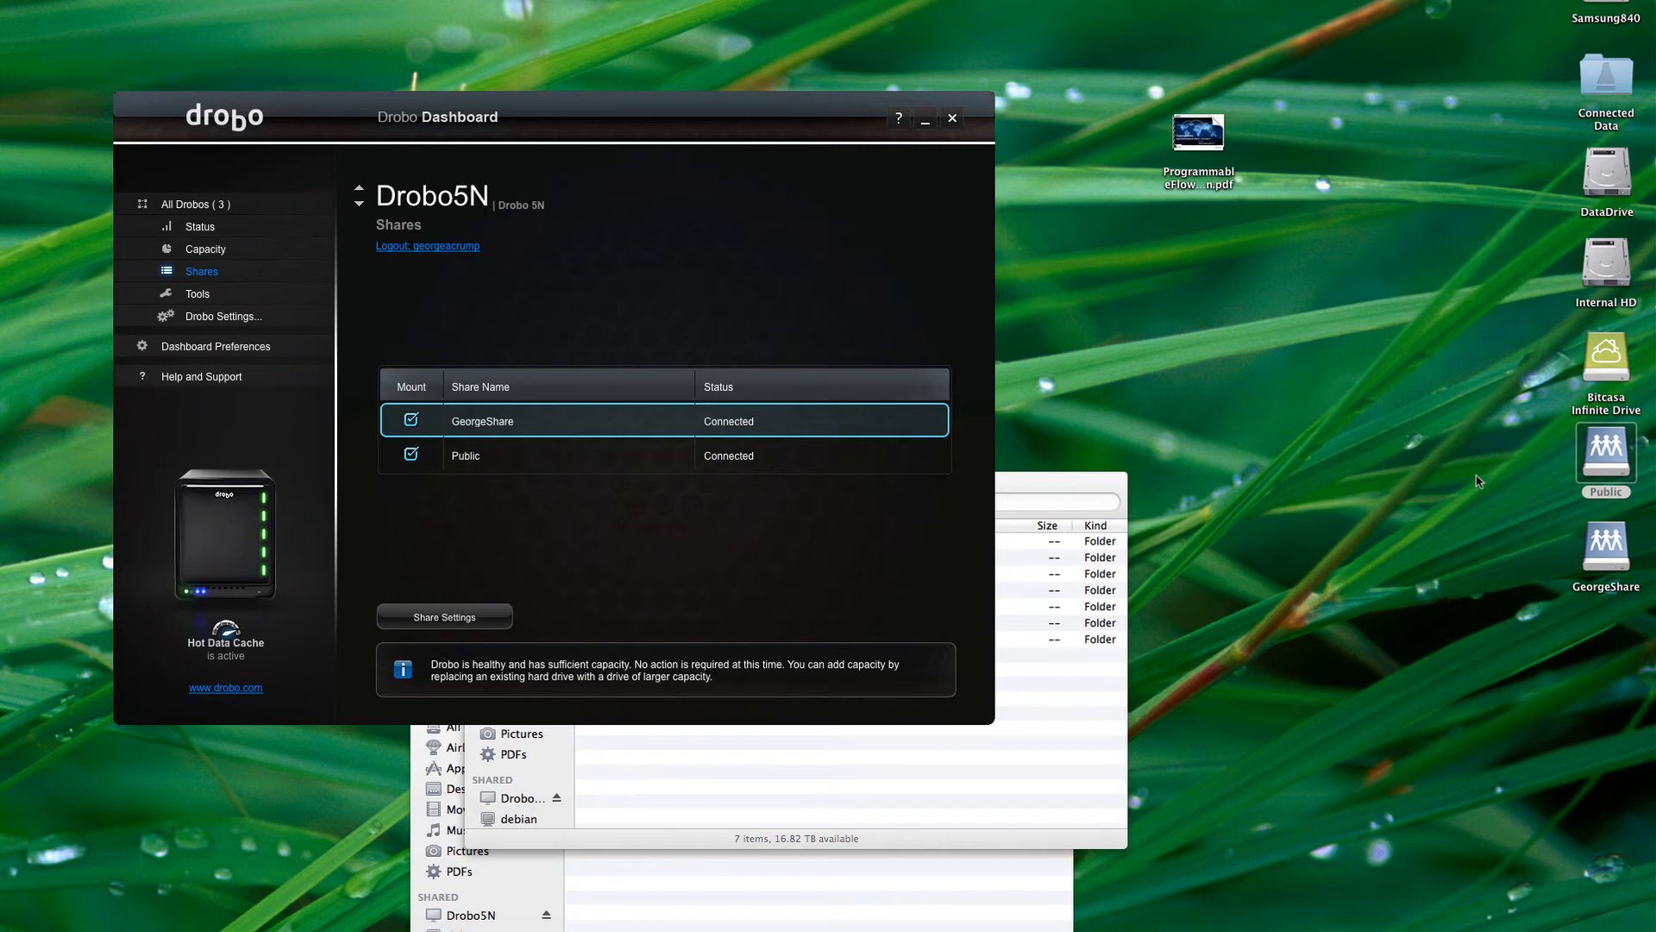
mouse_move(852, 531)
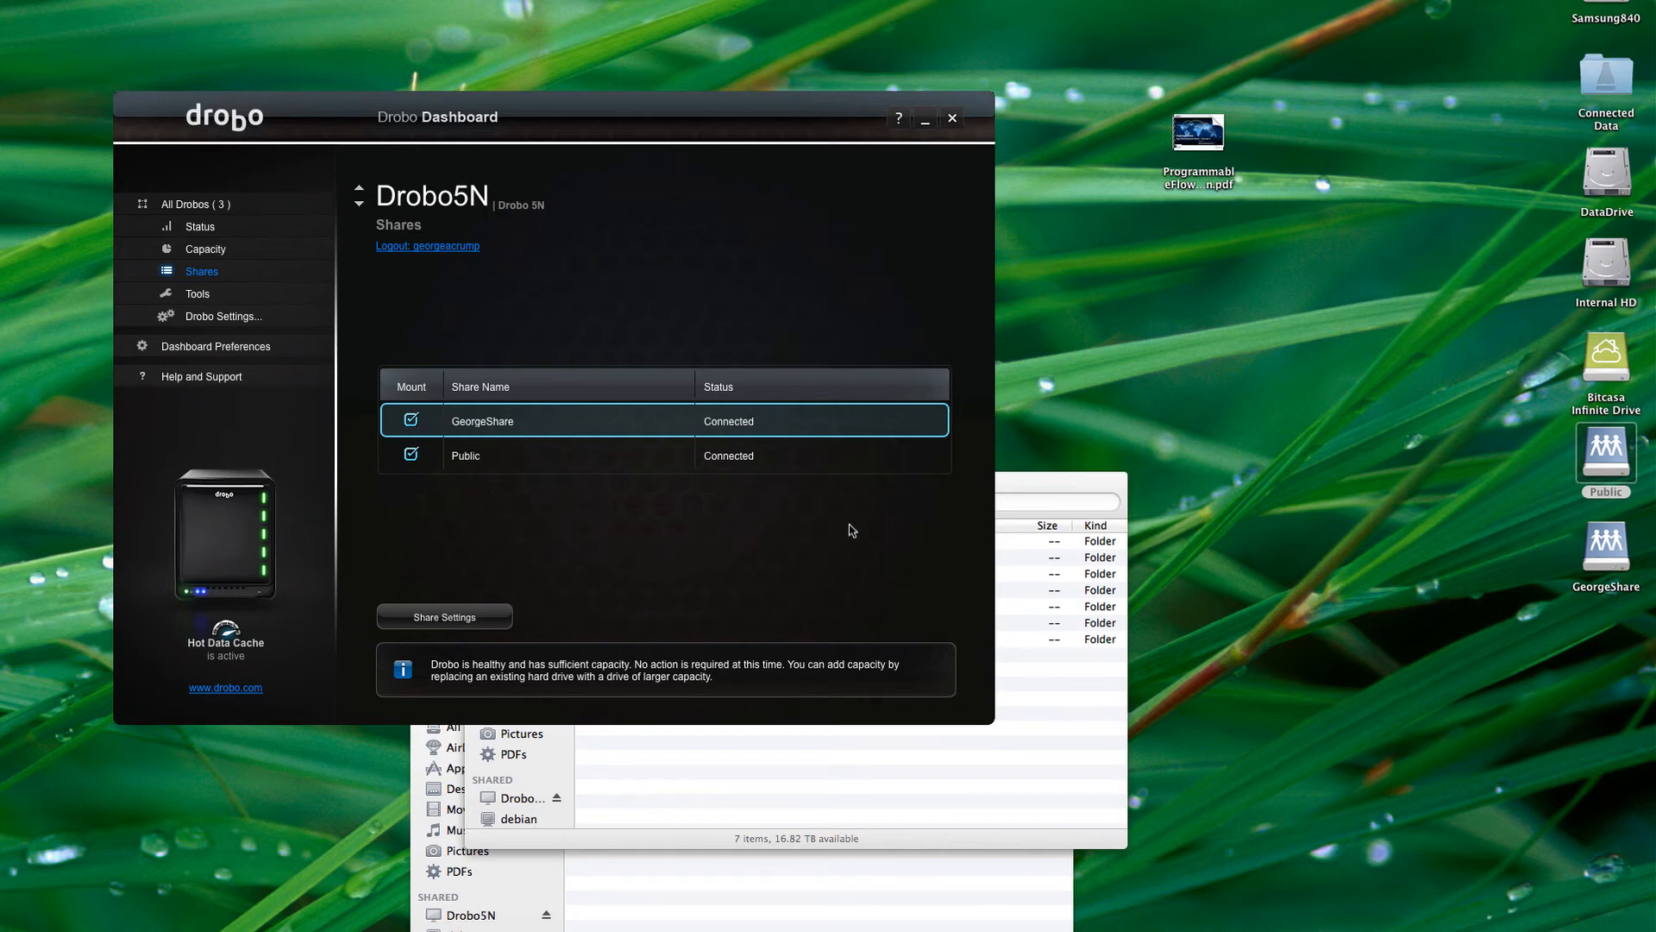
- Show the Drobo5N Tools page and its Drobo Settings submenu
left_click(197, 293)
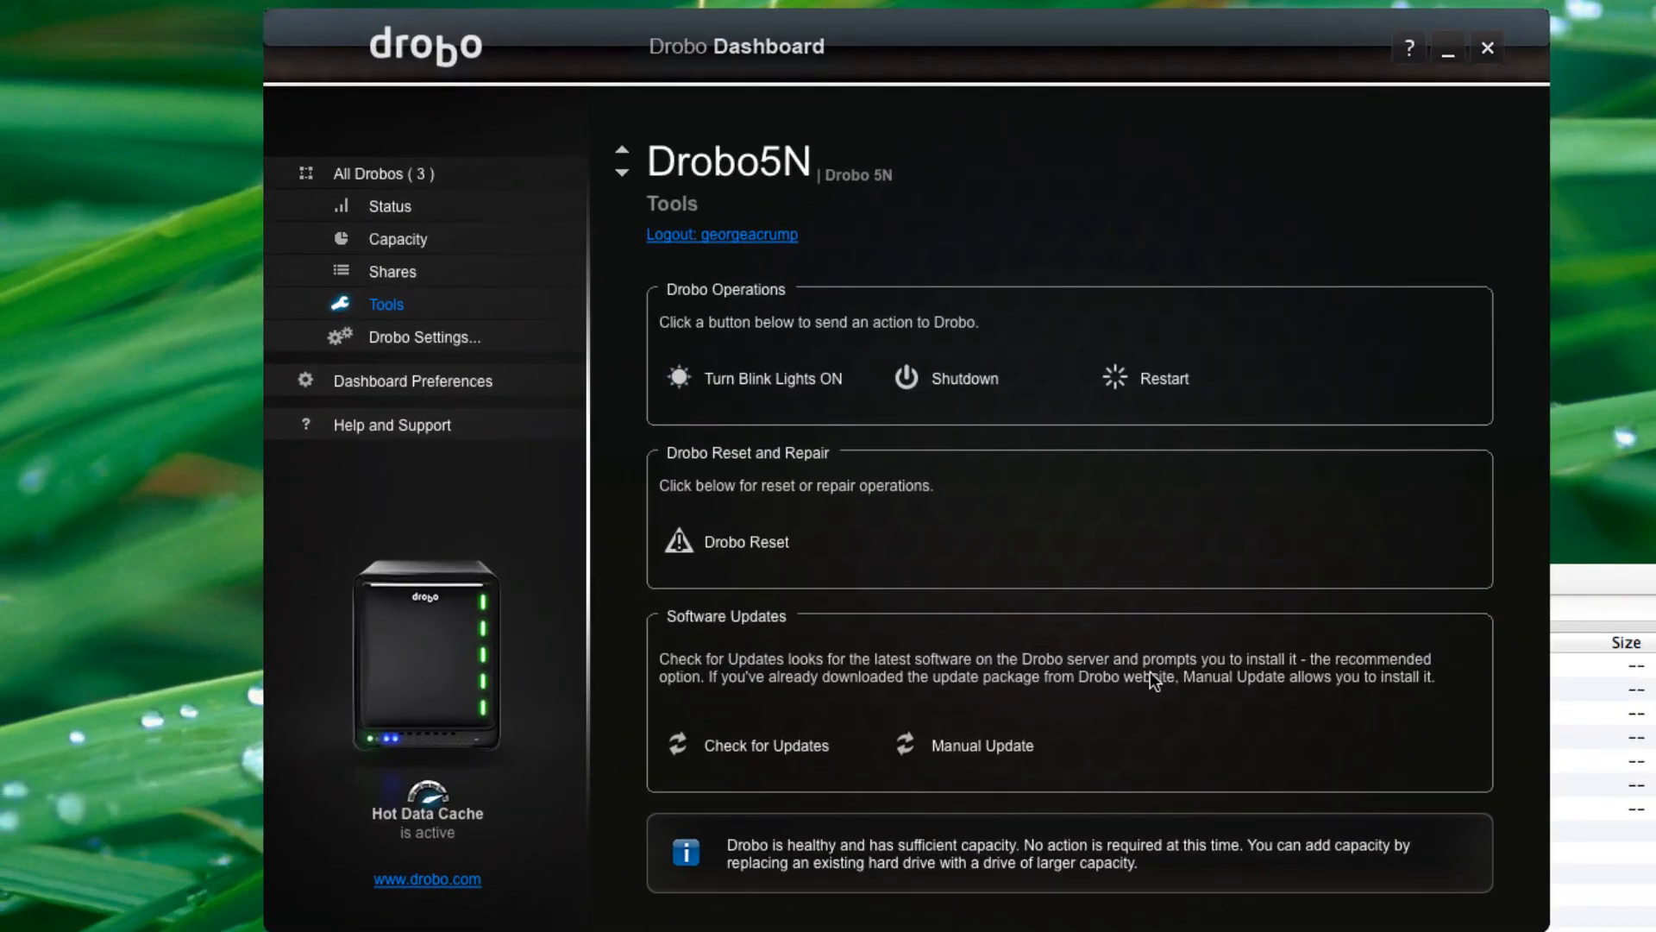
mouse_move(714, 629)
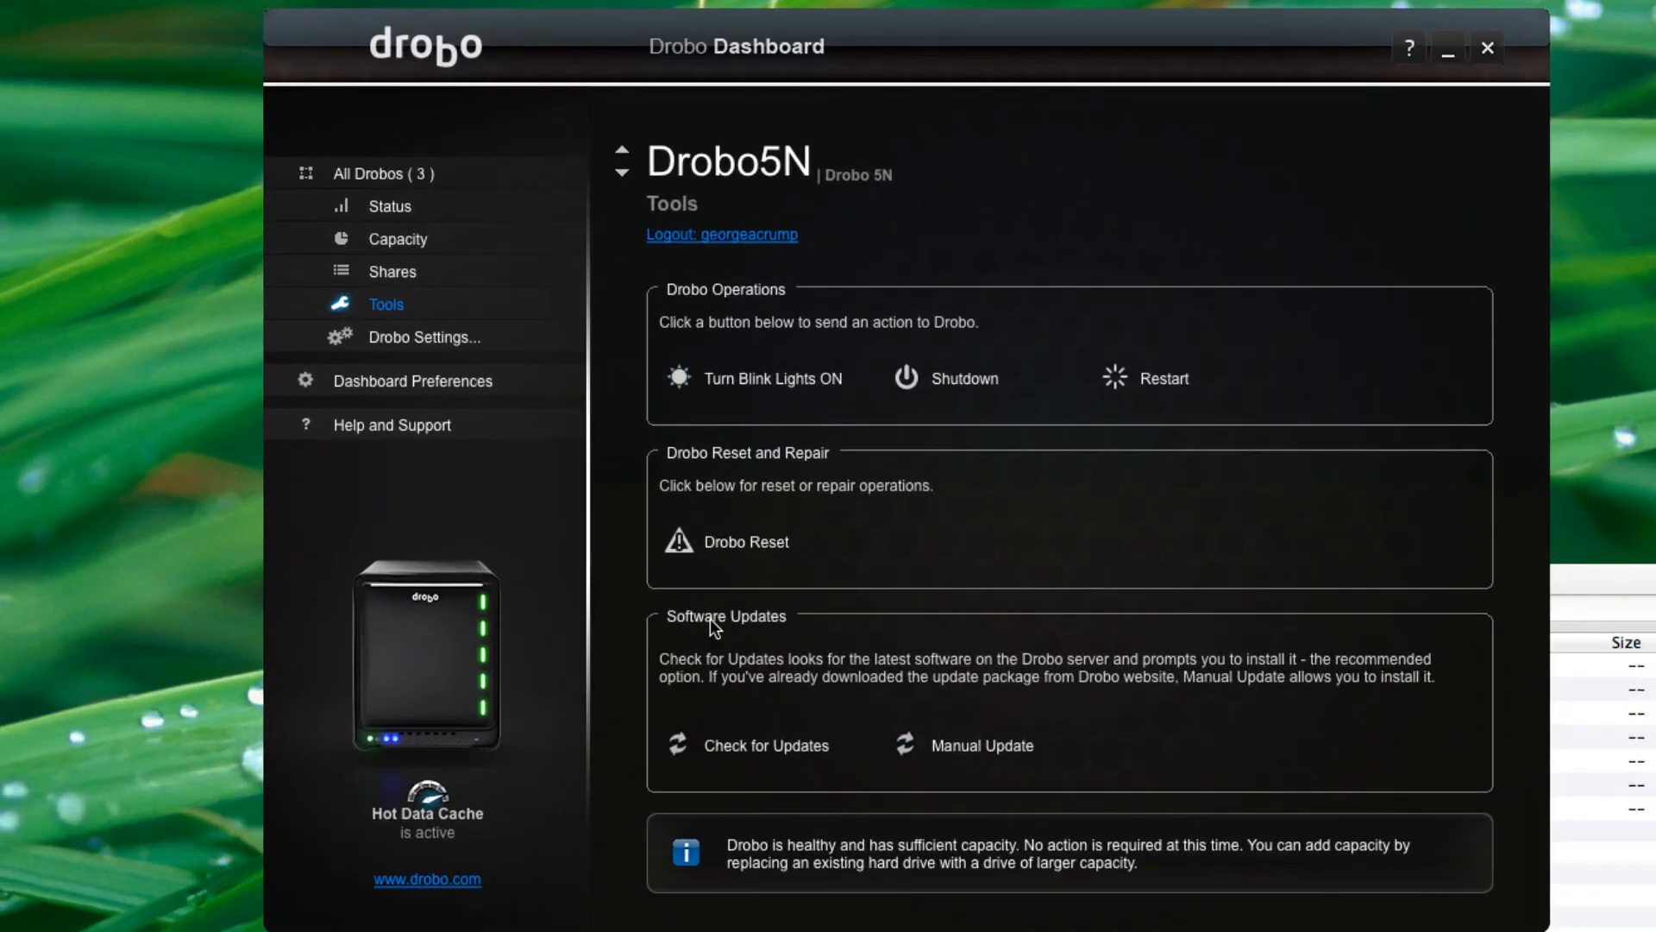
mouse_move(910, 494)
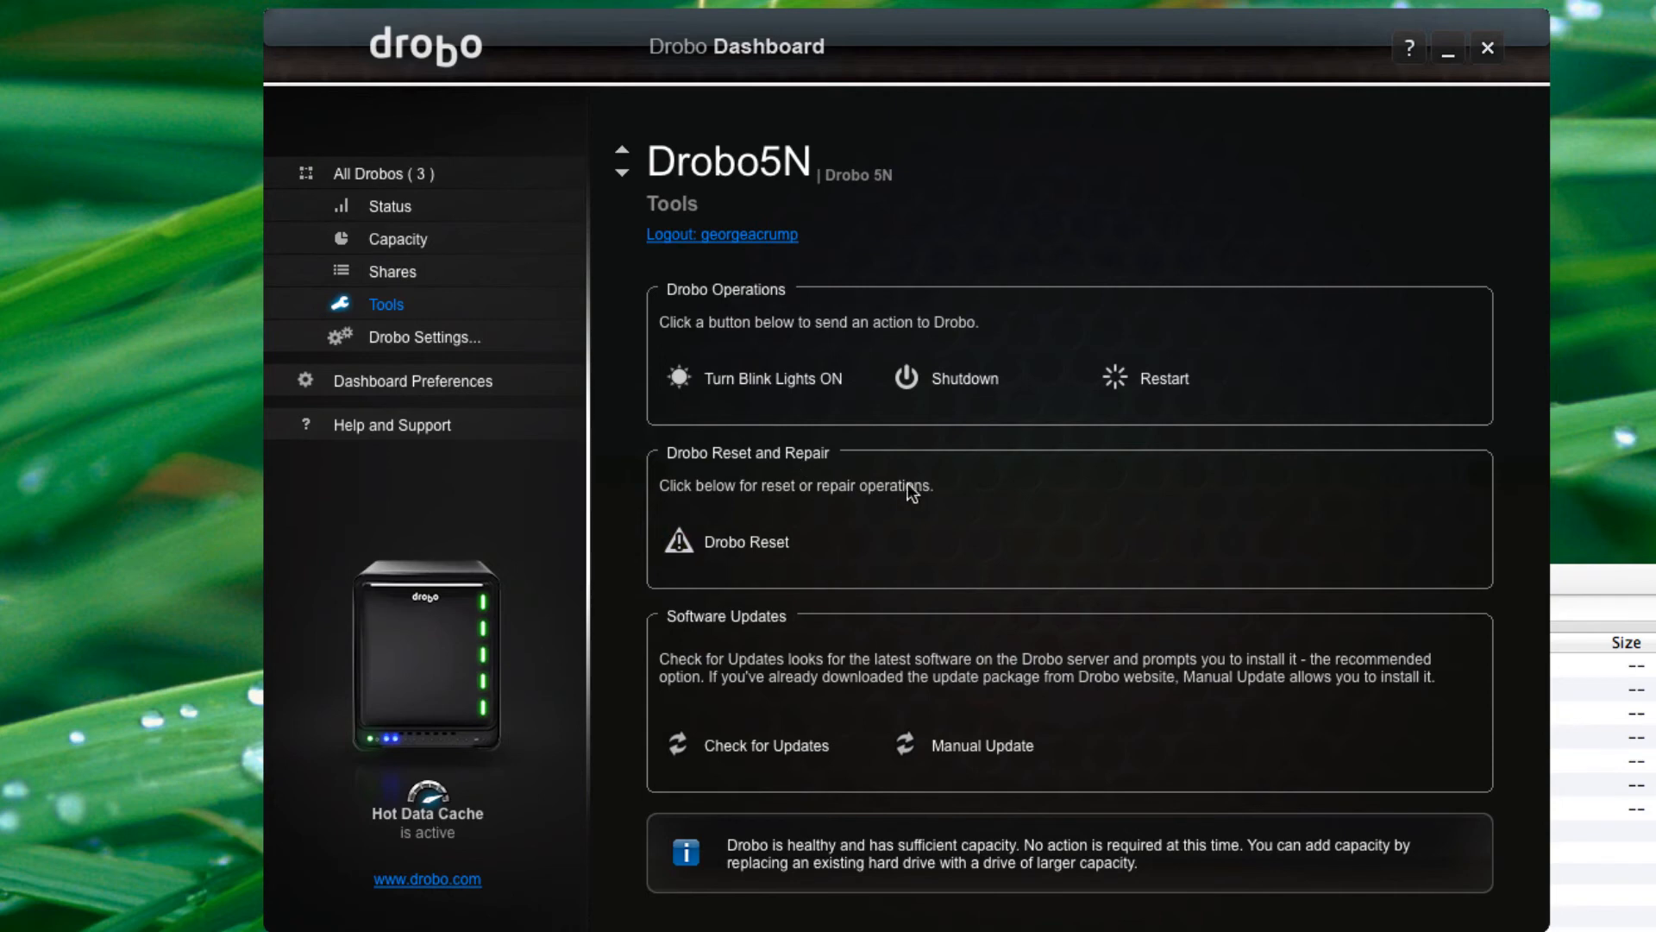
mouse_move(771, 420)
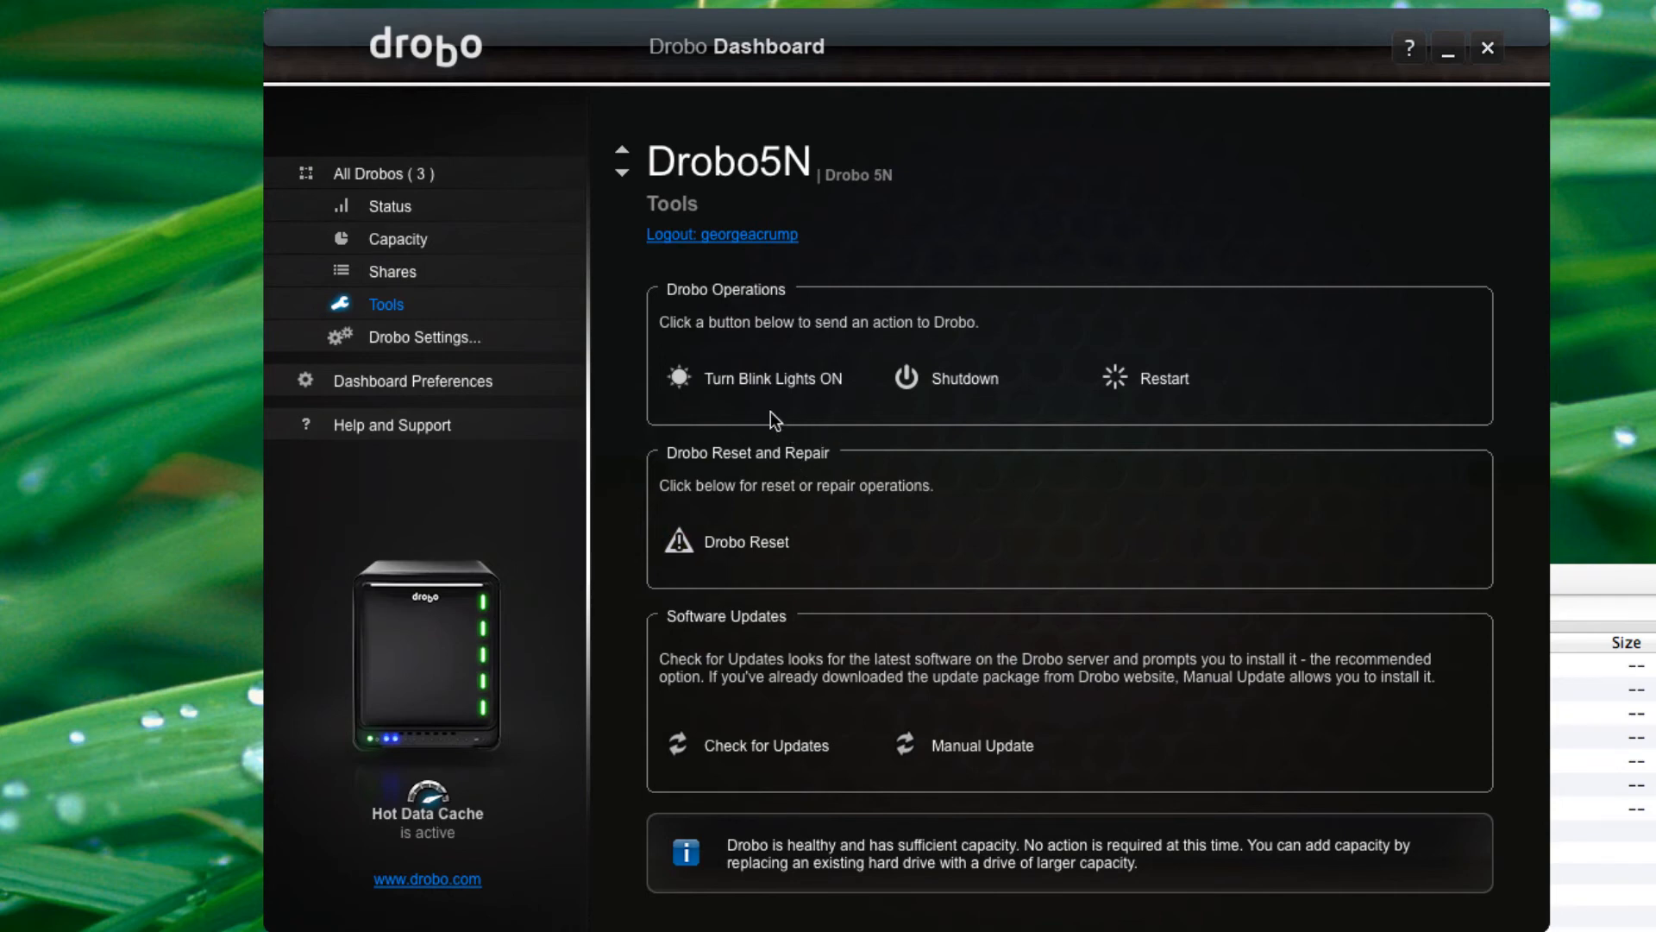
mouse_move(768, 408)
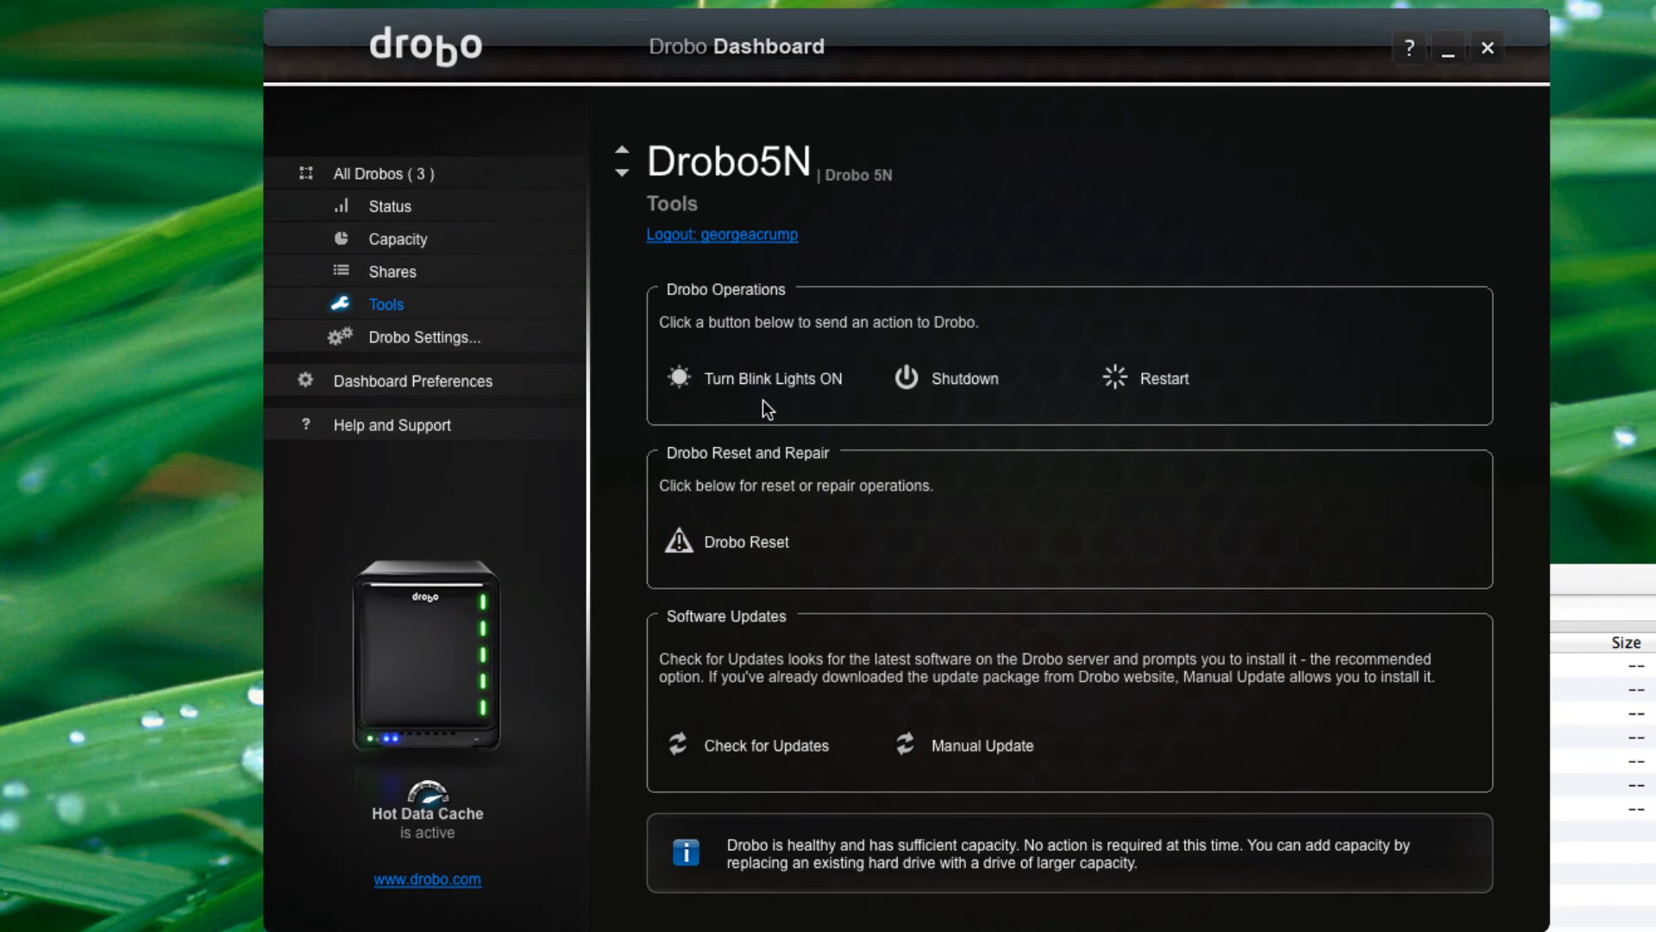
mouse_move(618, 406)
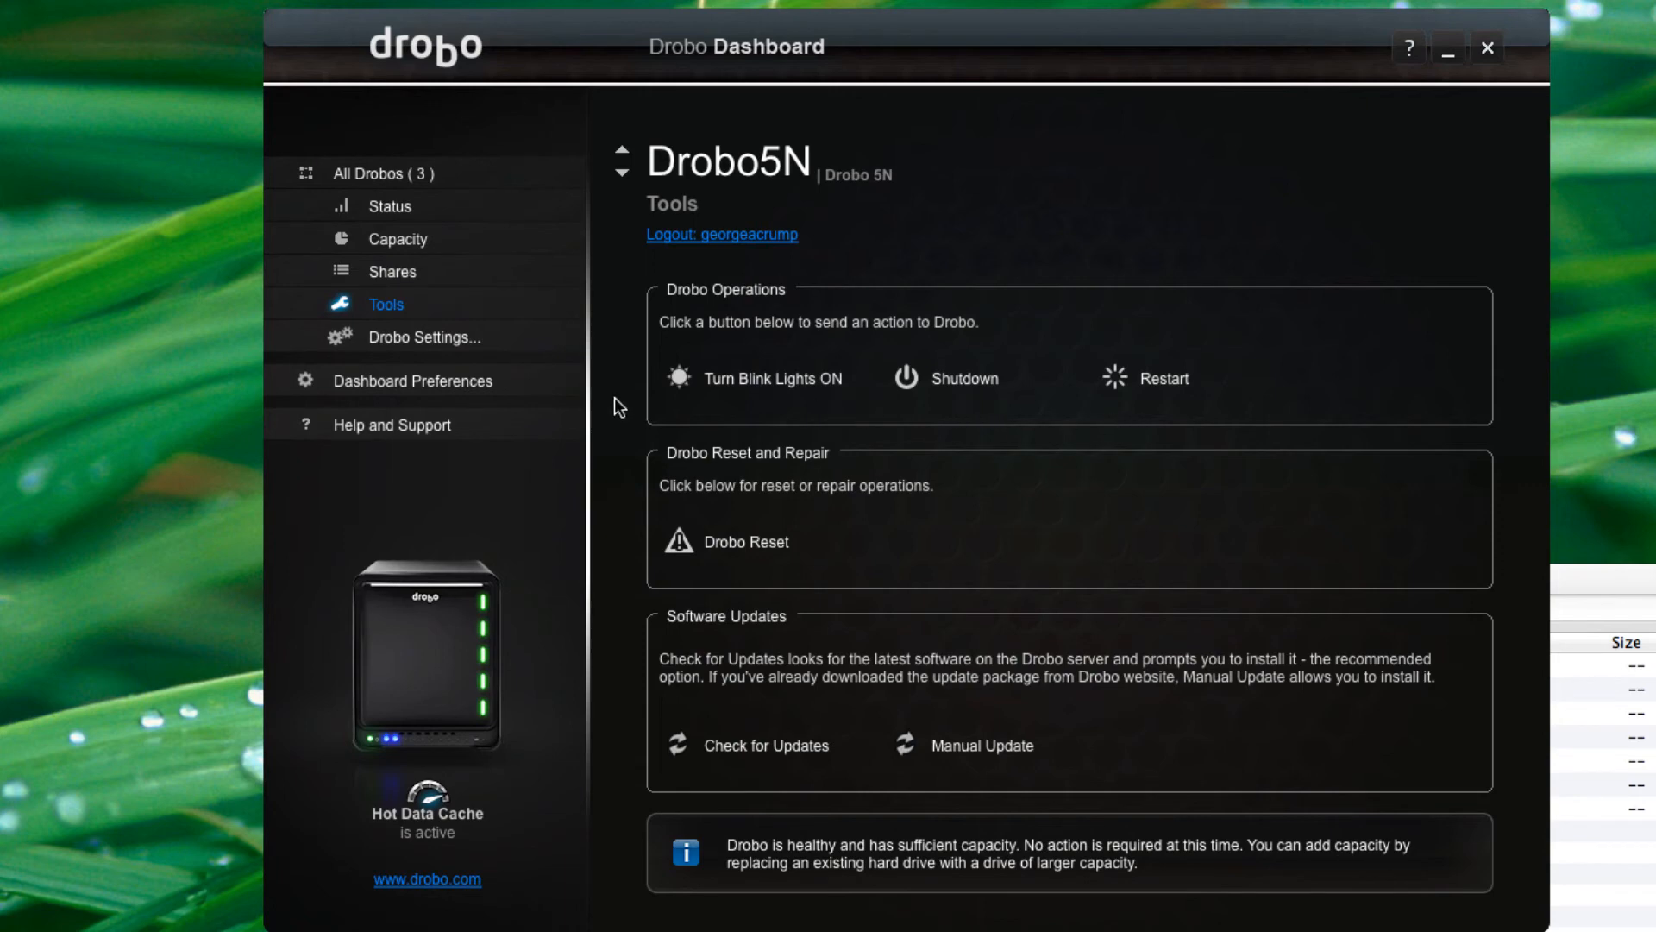
left_click(425, 337)
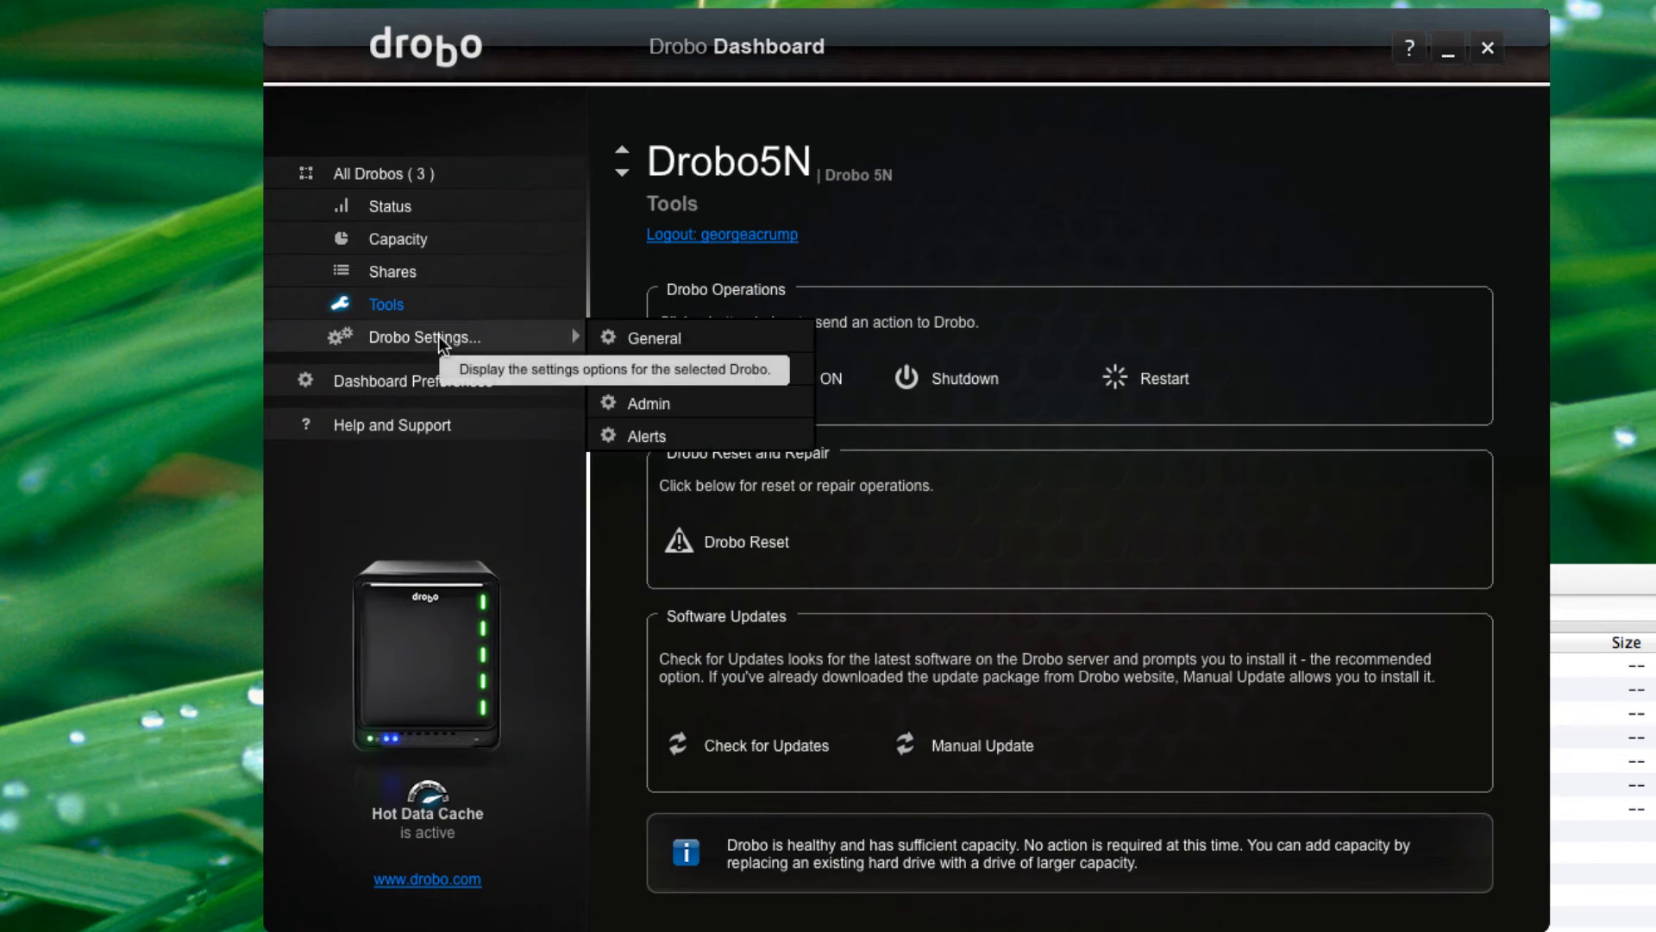
- Change disk spindown from 30 minutes to 1 hour in General Settings and save
left_click(653, 338)
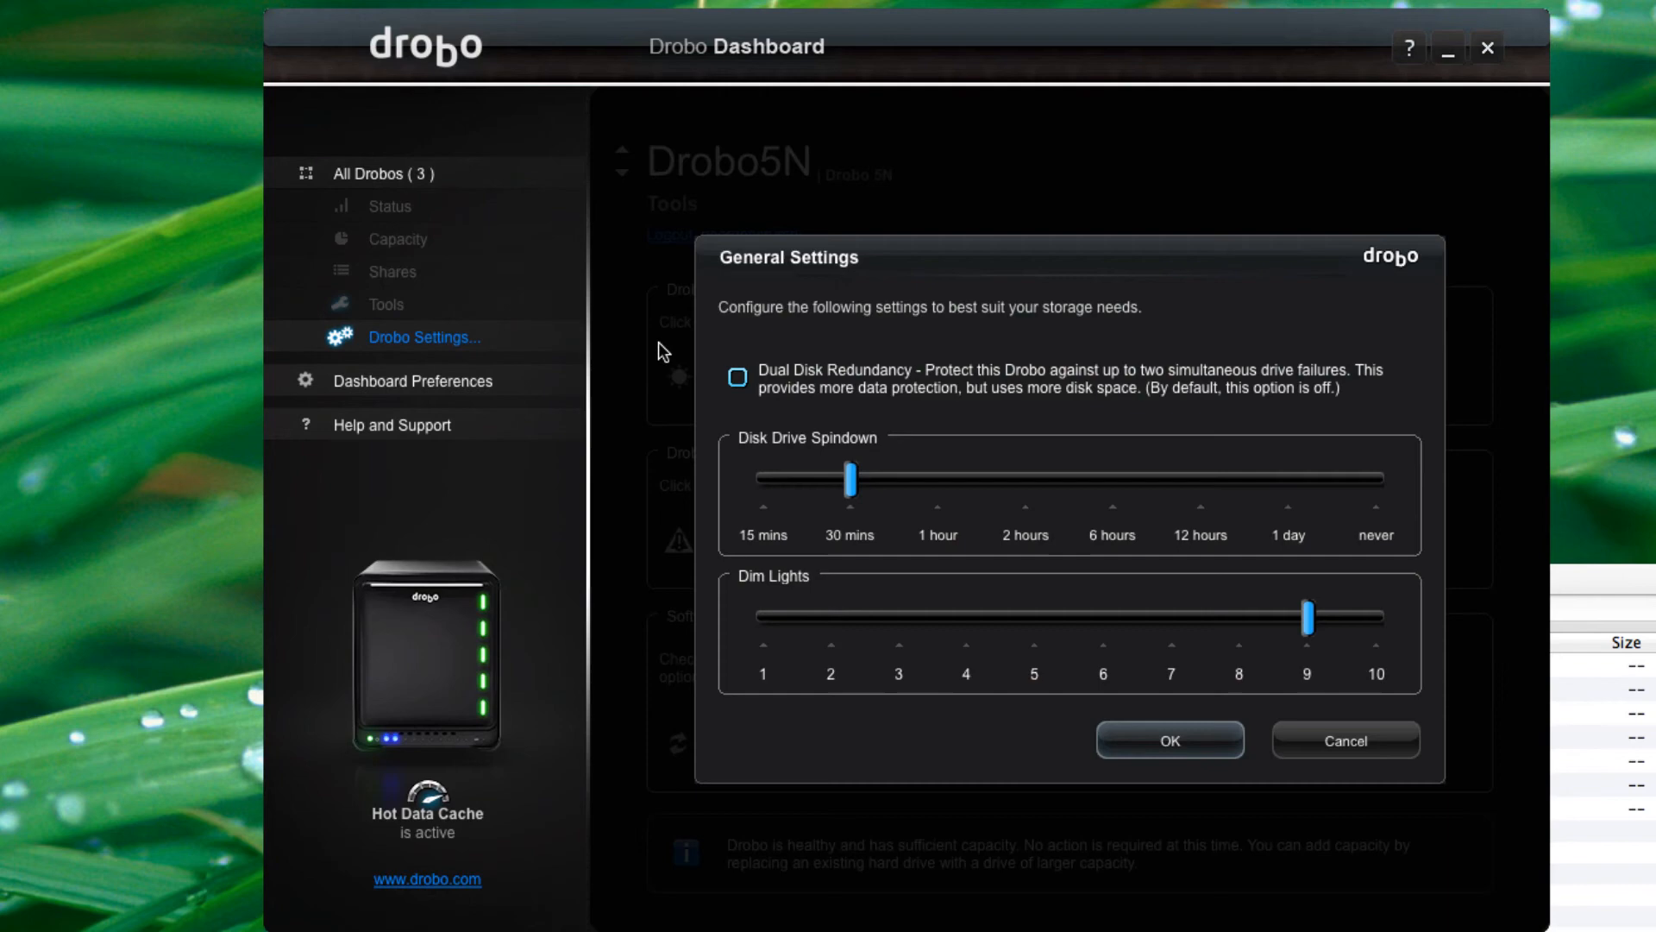
mouse_move(827, 400)
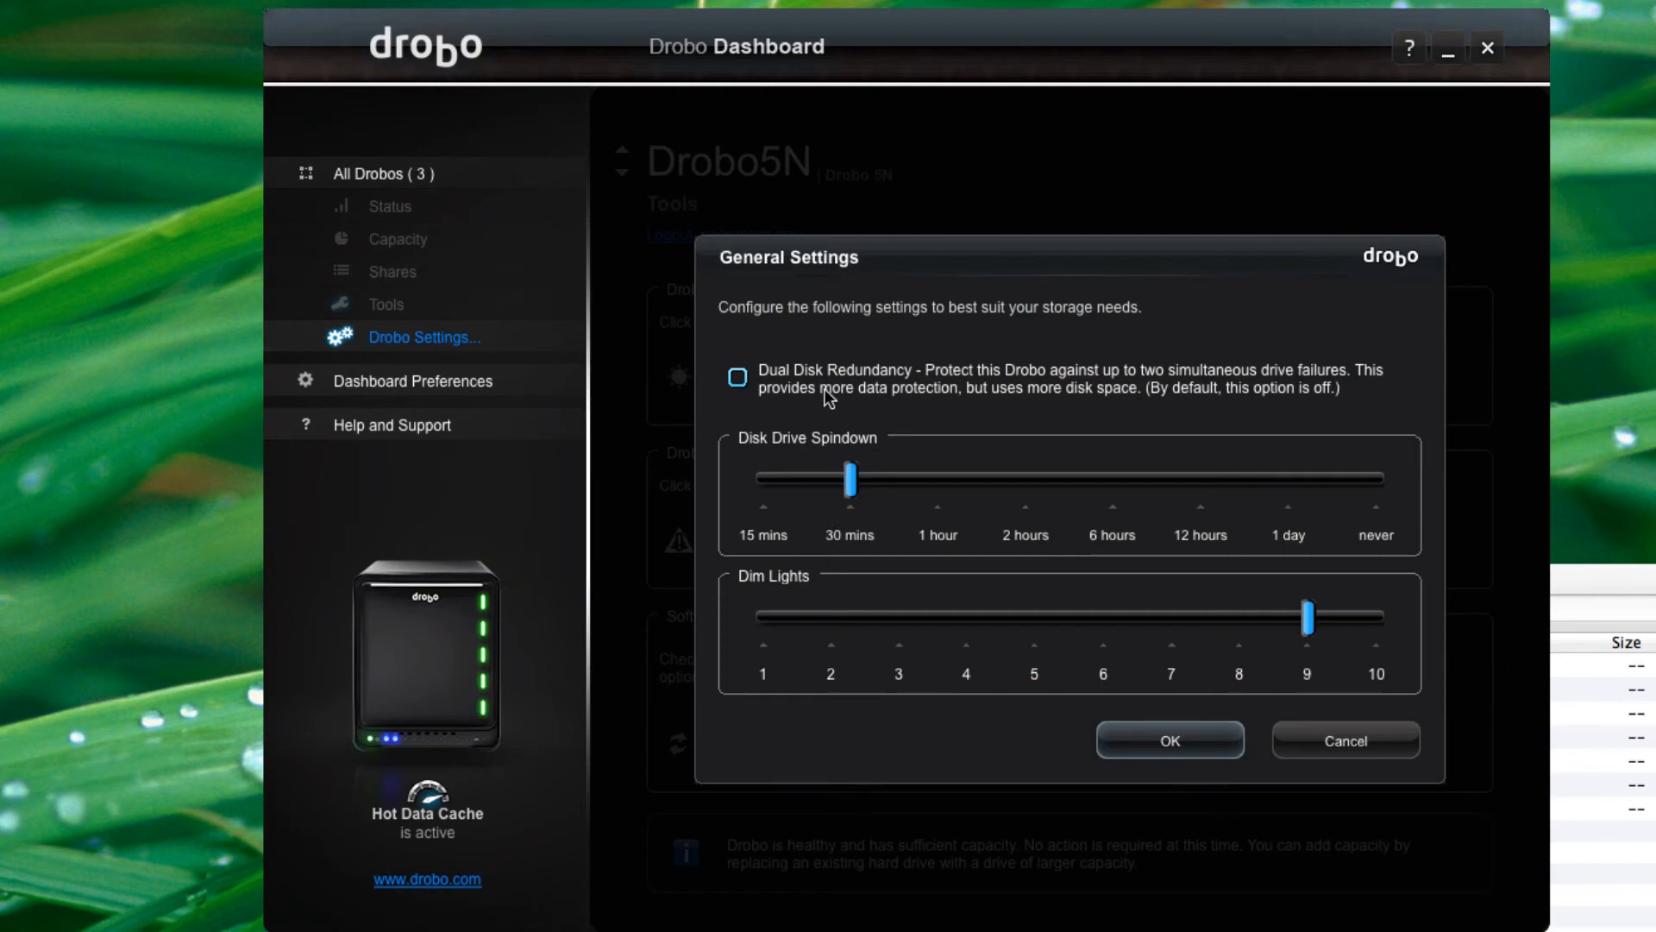
mouse_move(1069, 394)
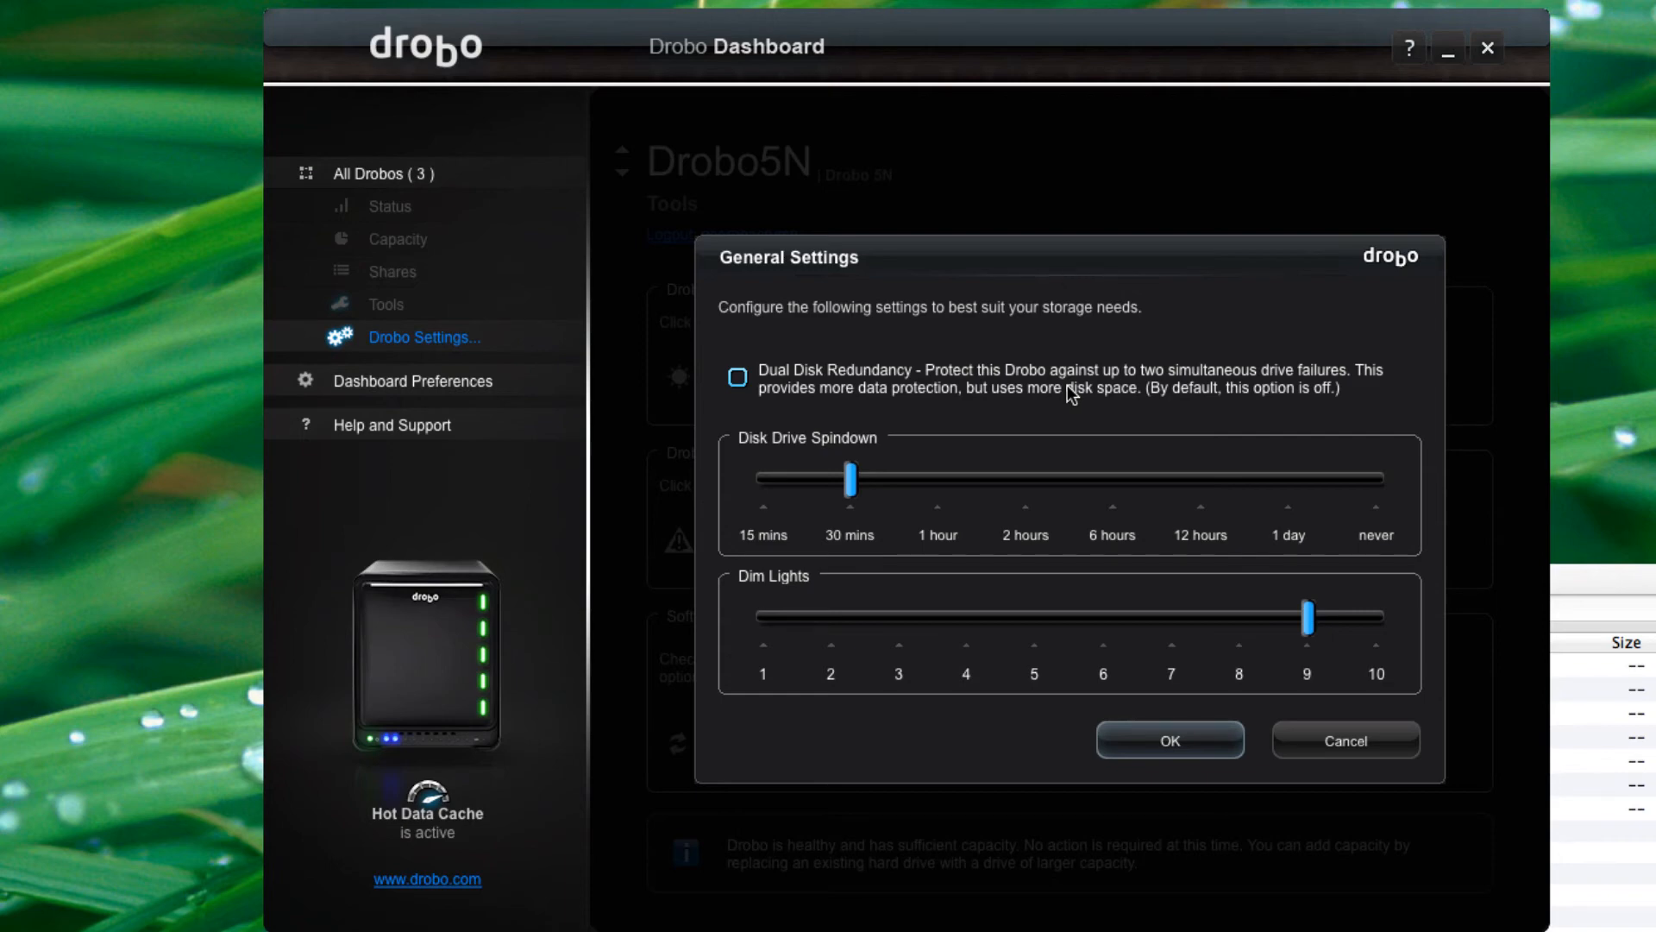
mouse_move(827, 416)
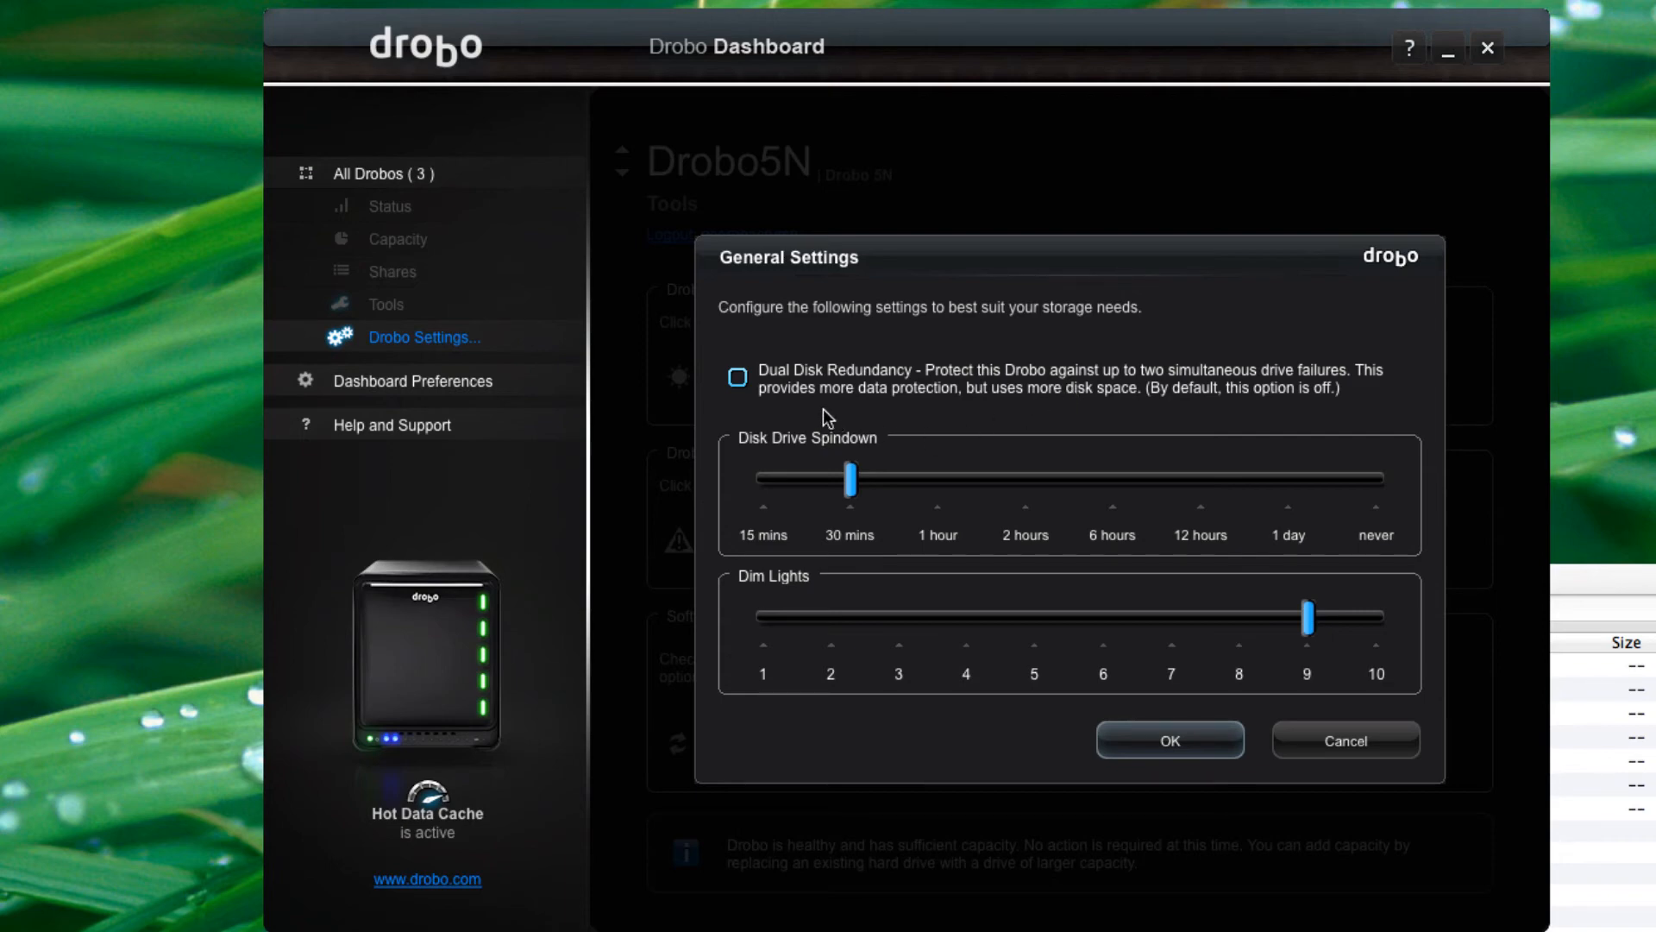
mouse_move(1040, 416)
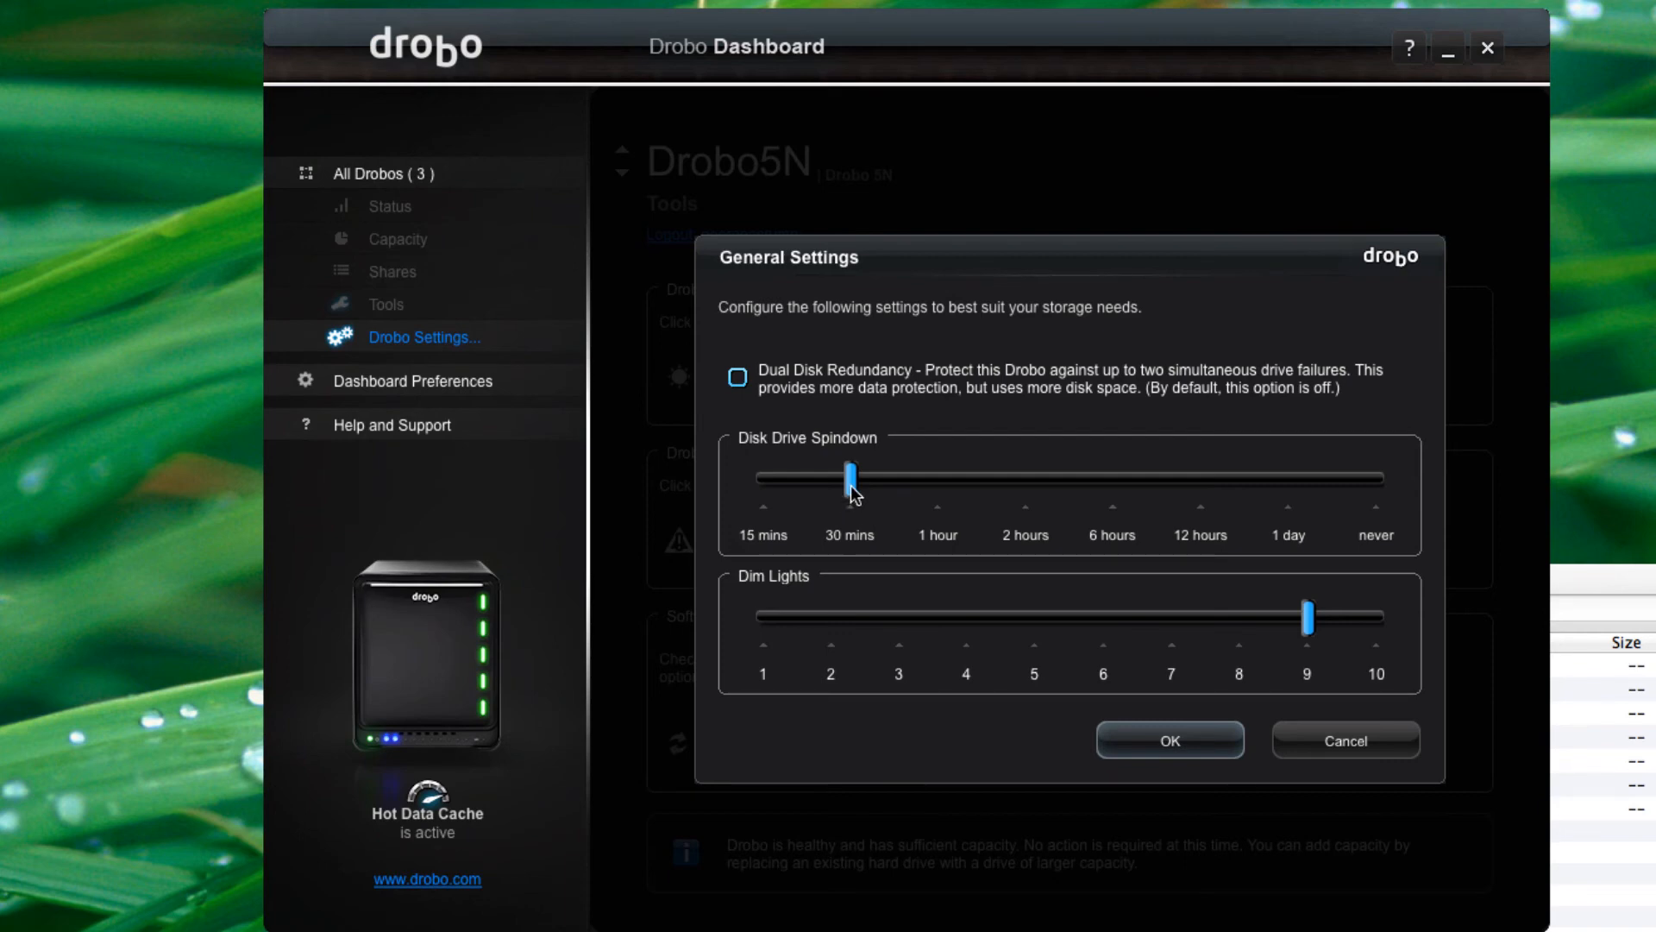
left_click_drag(848, 476, 937, 476)
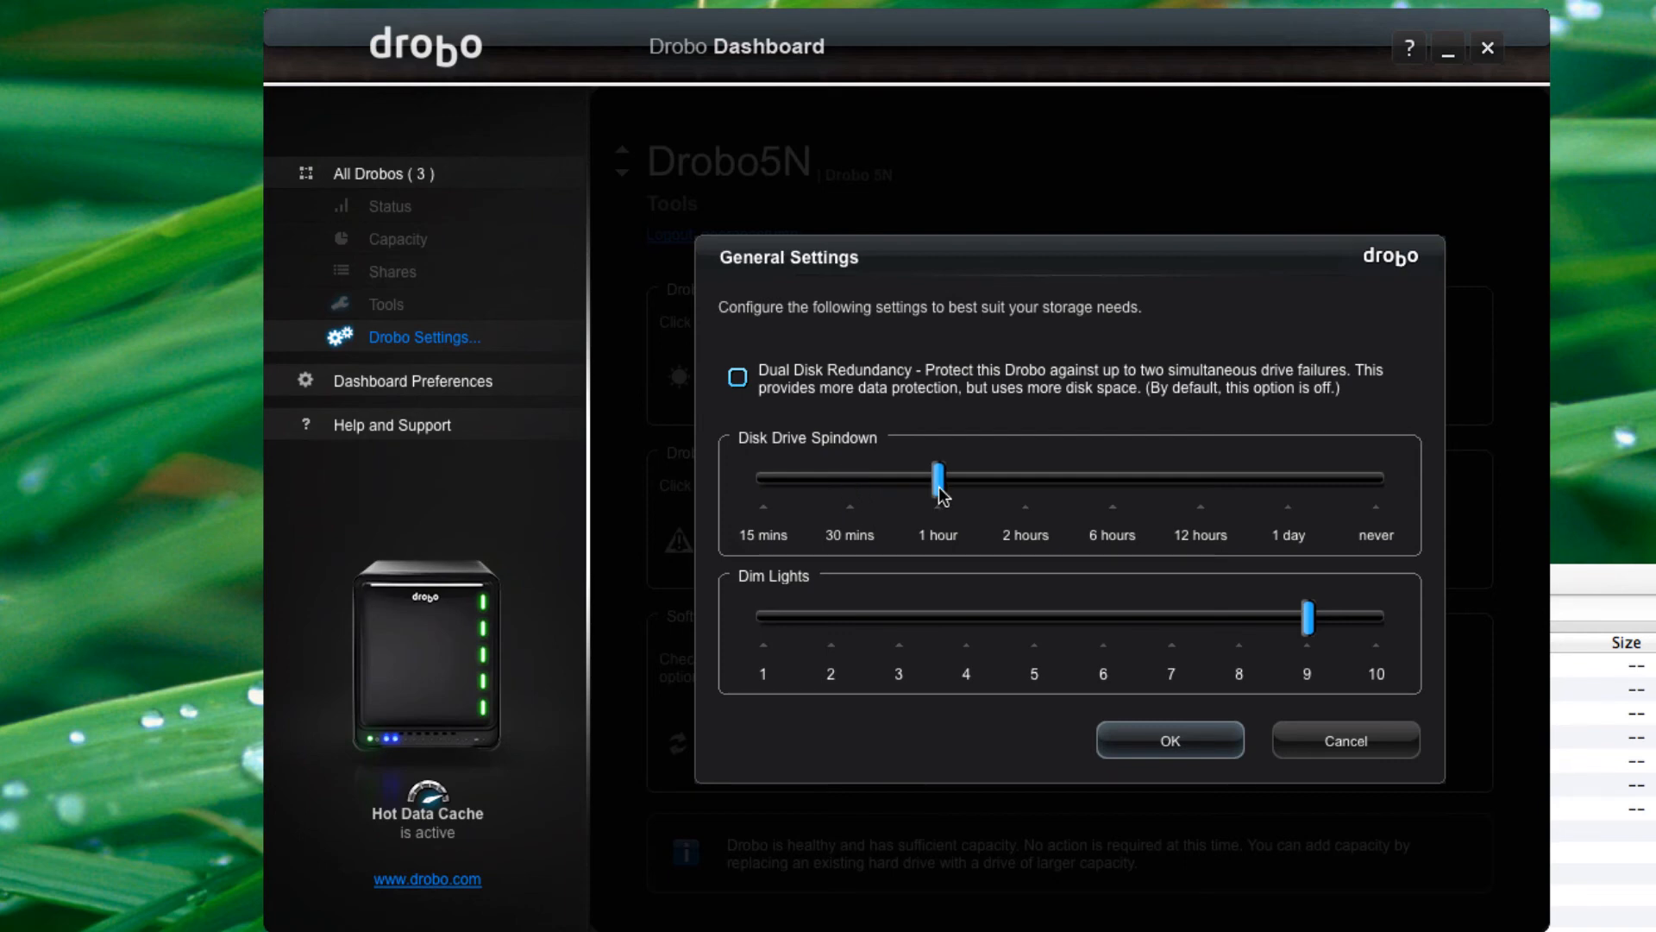
mouse_move(907, 642)
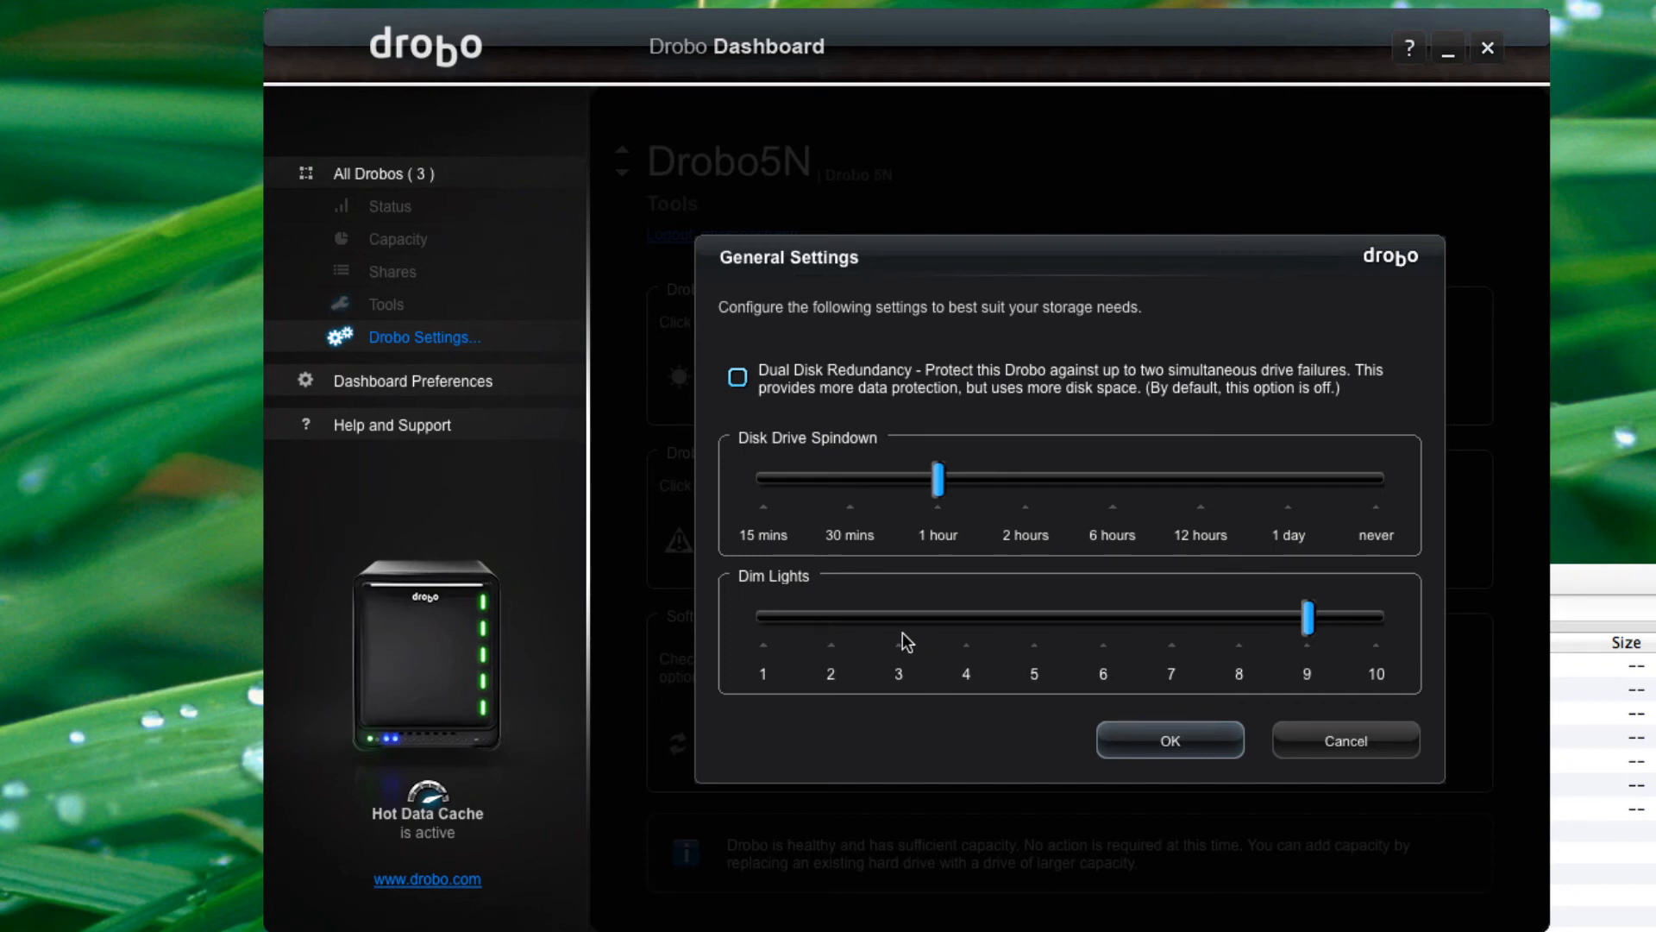
mouse_move(608, 462)
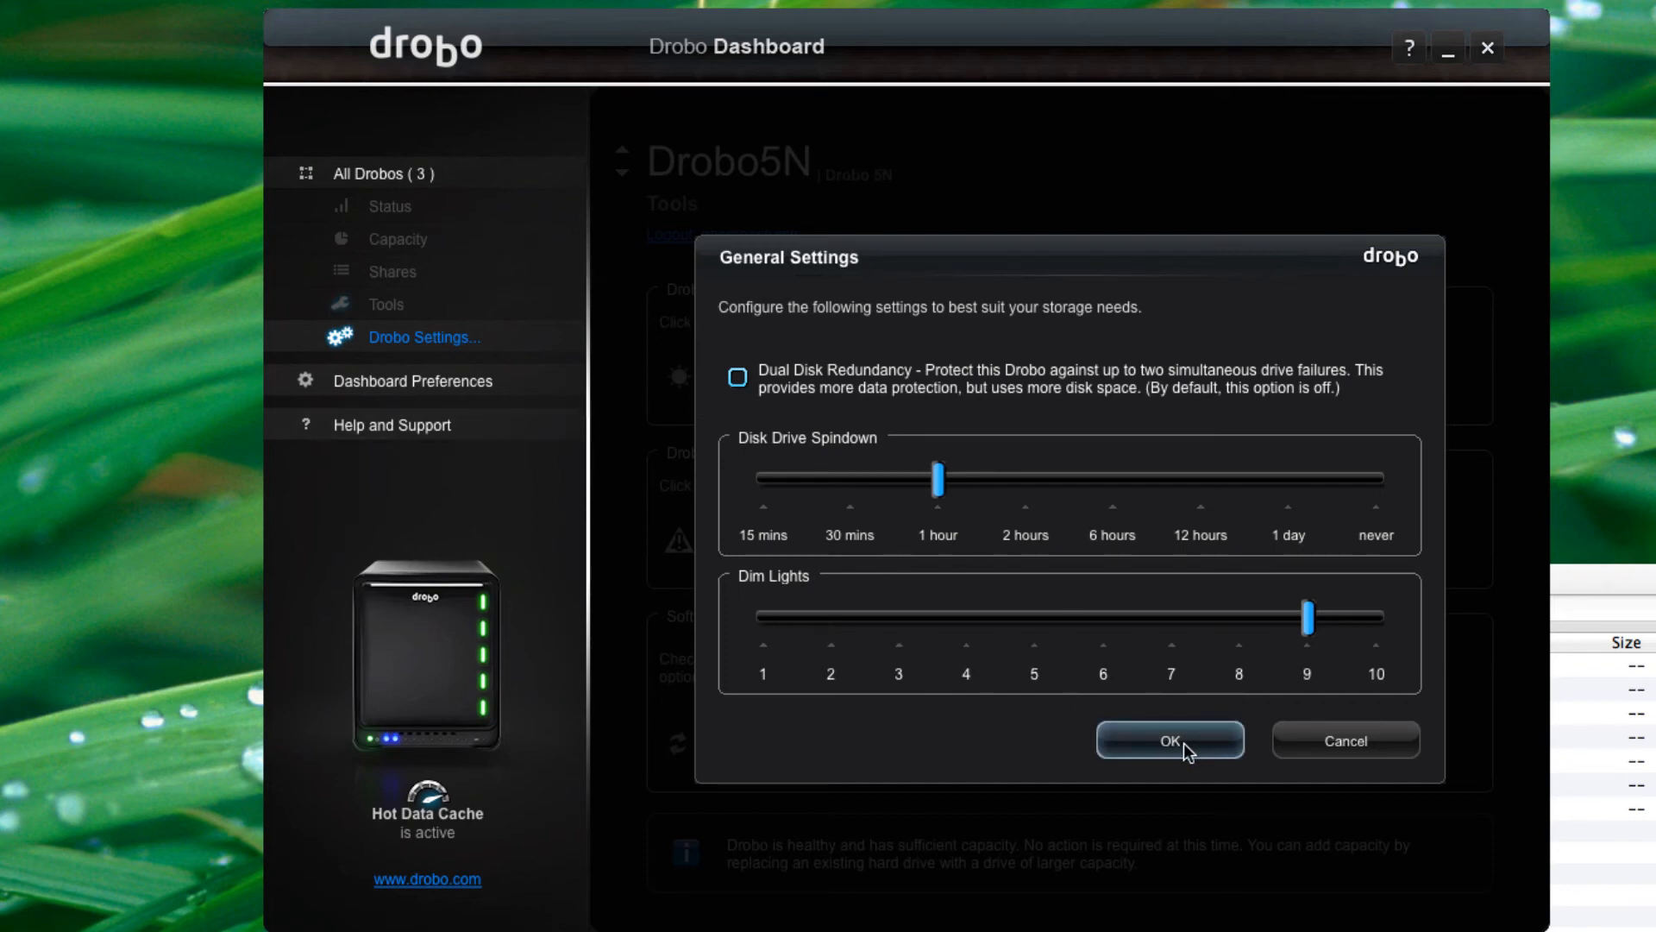
left_click(1170, 740)
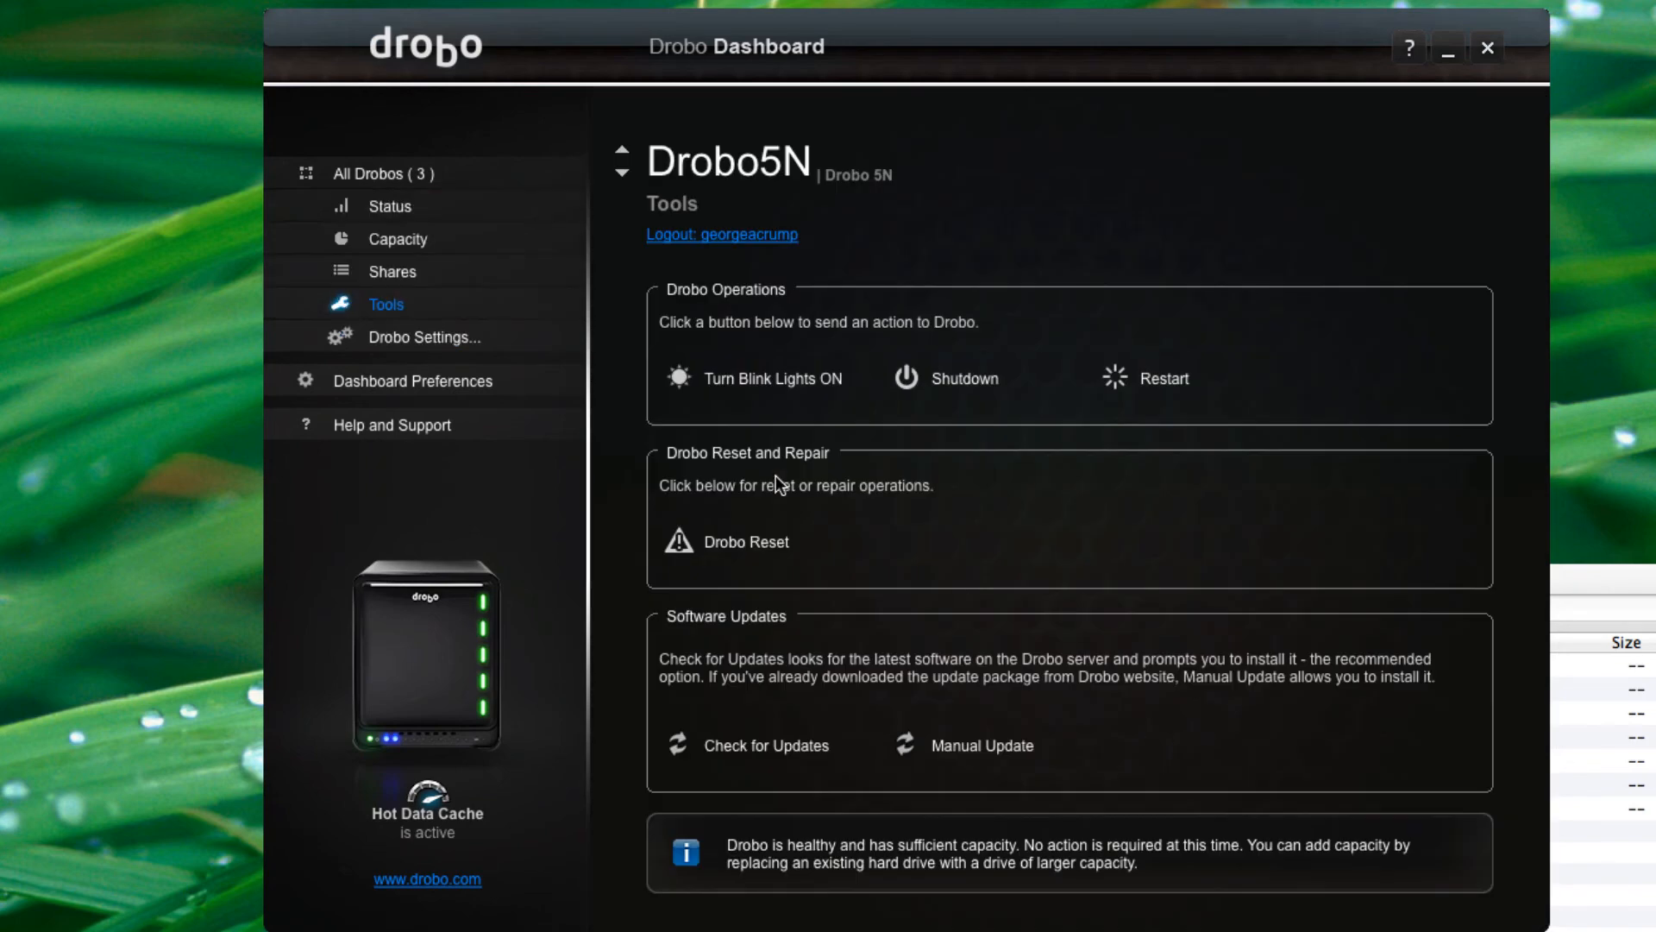
left_click(425, 337)
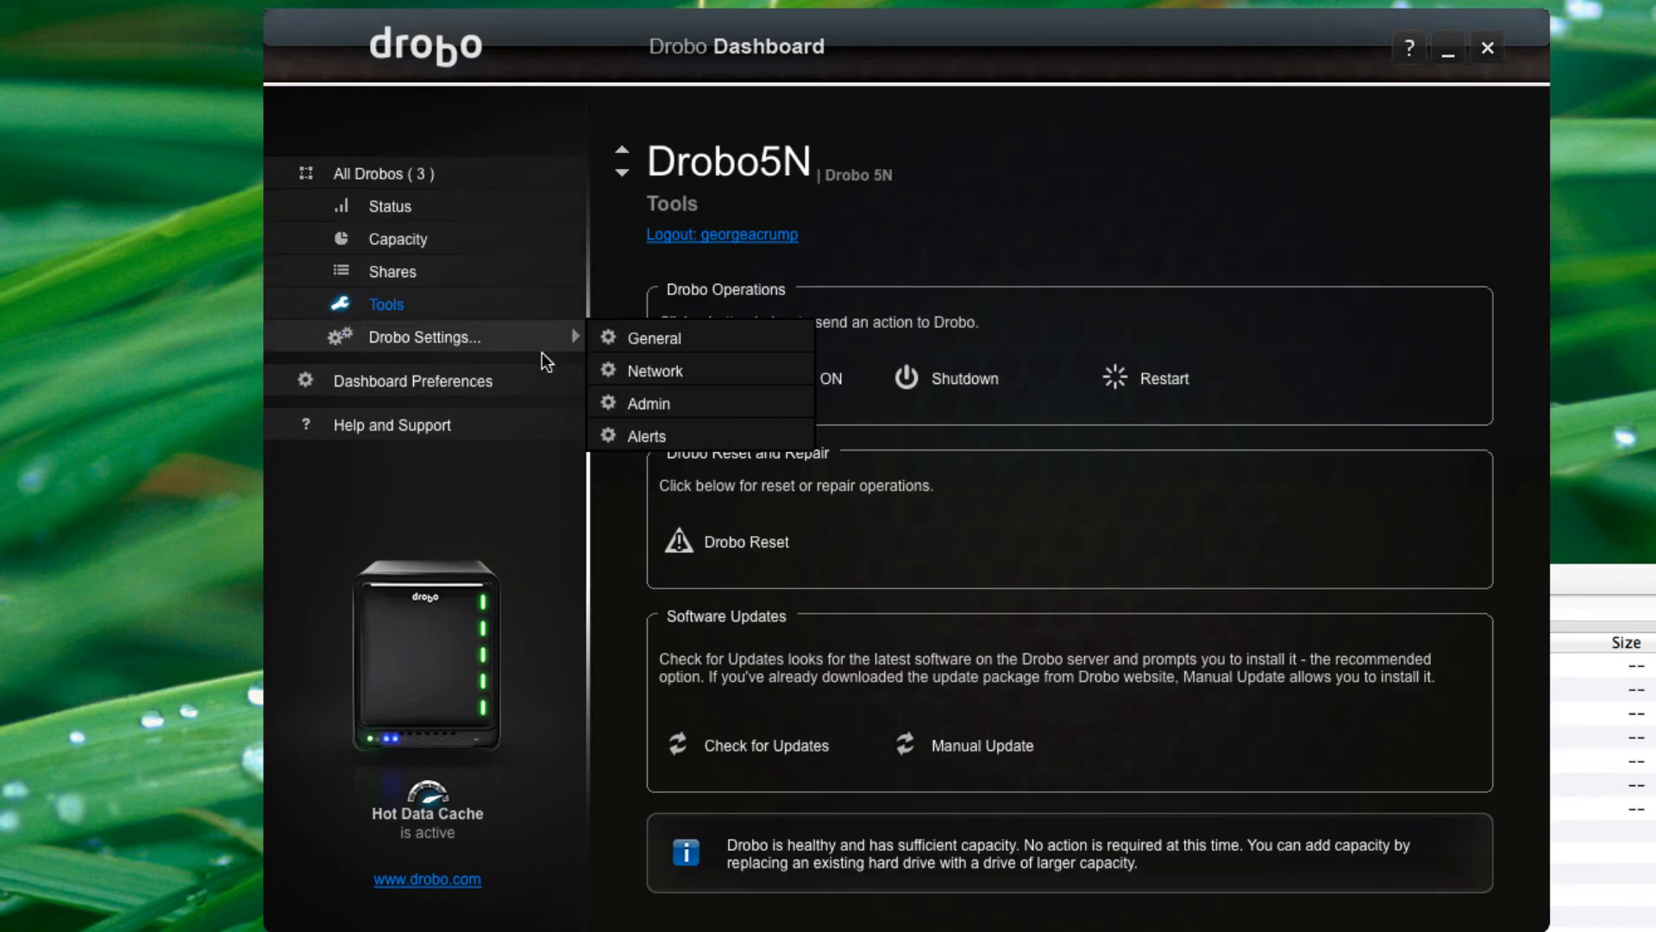
left_click(655, 371)
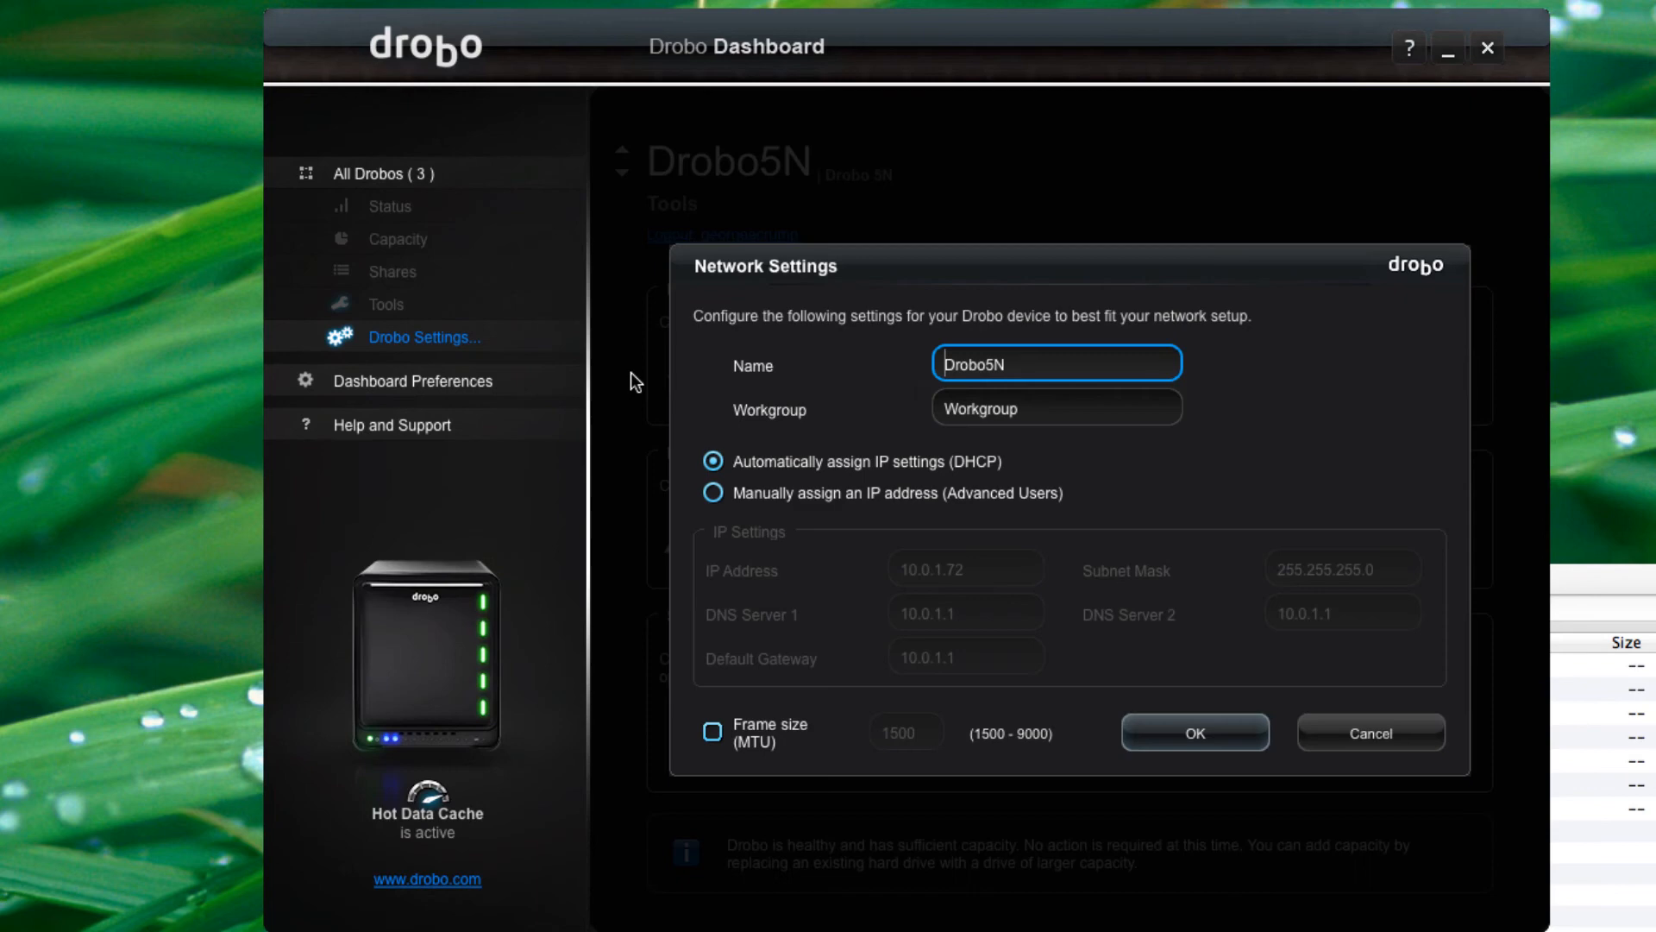
mouse_move(931, 537)
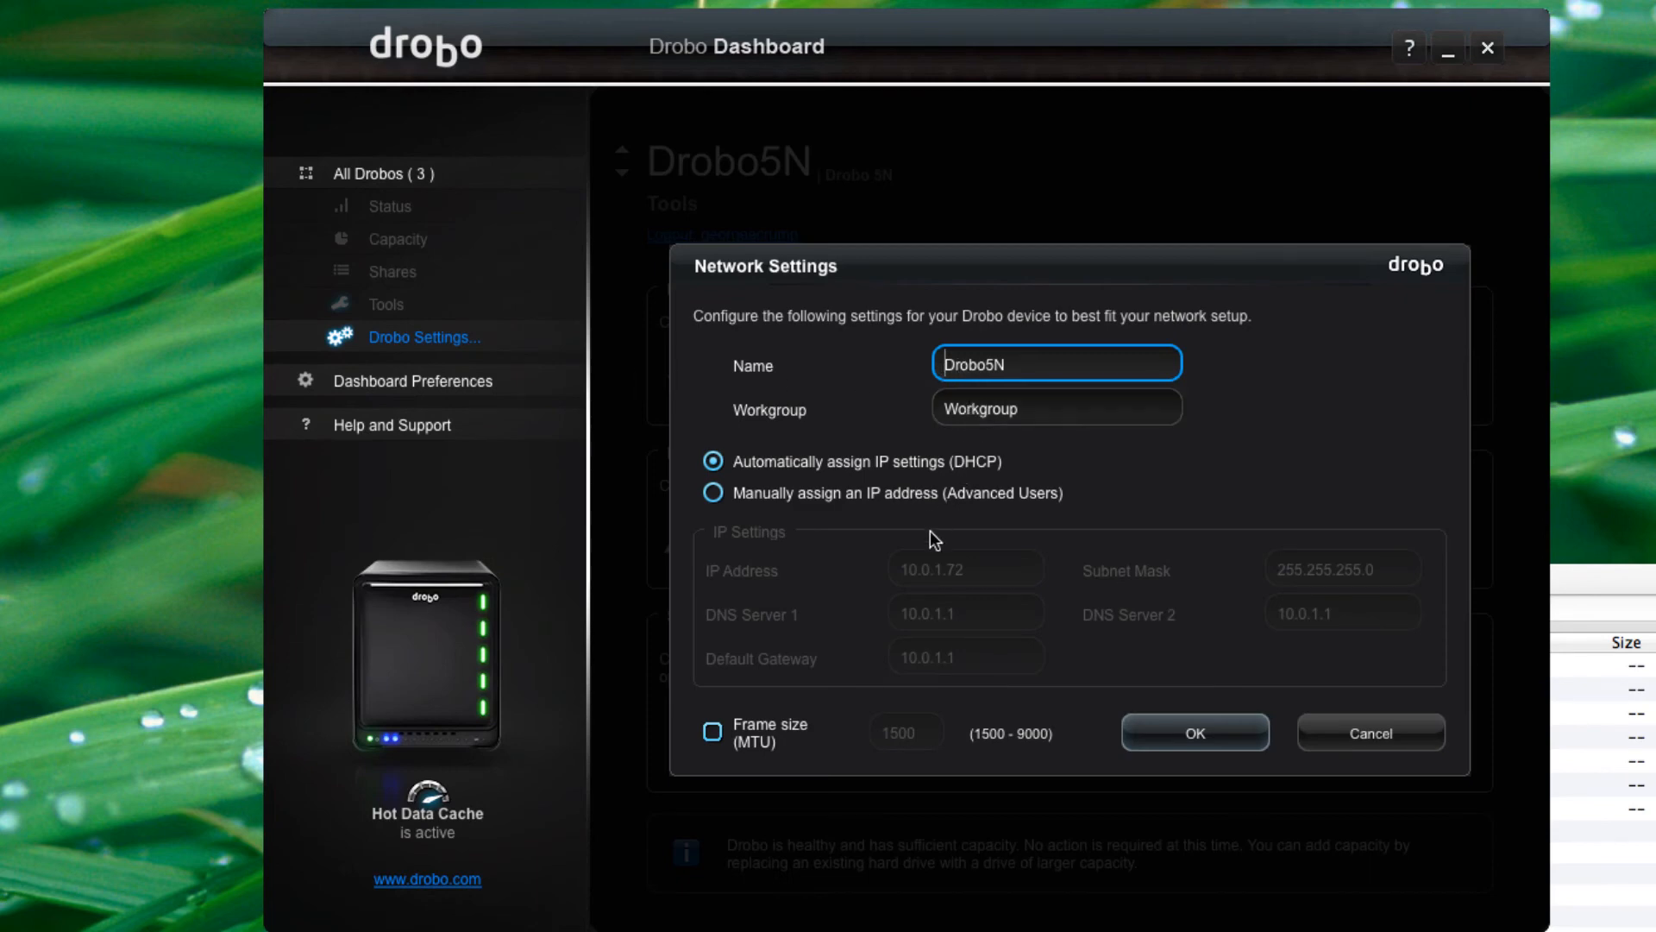
mouse_move(864, 546)
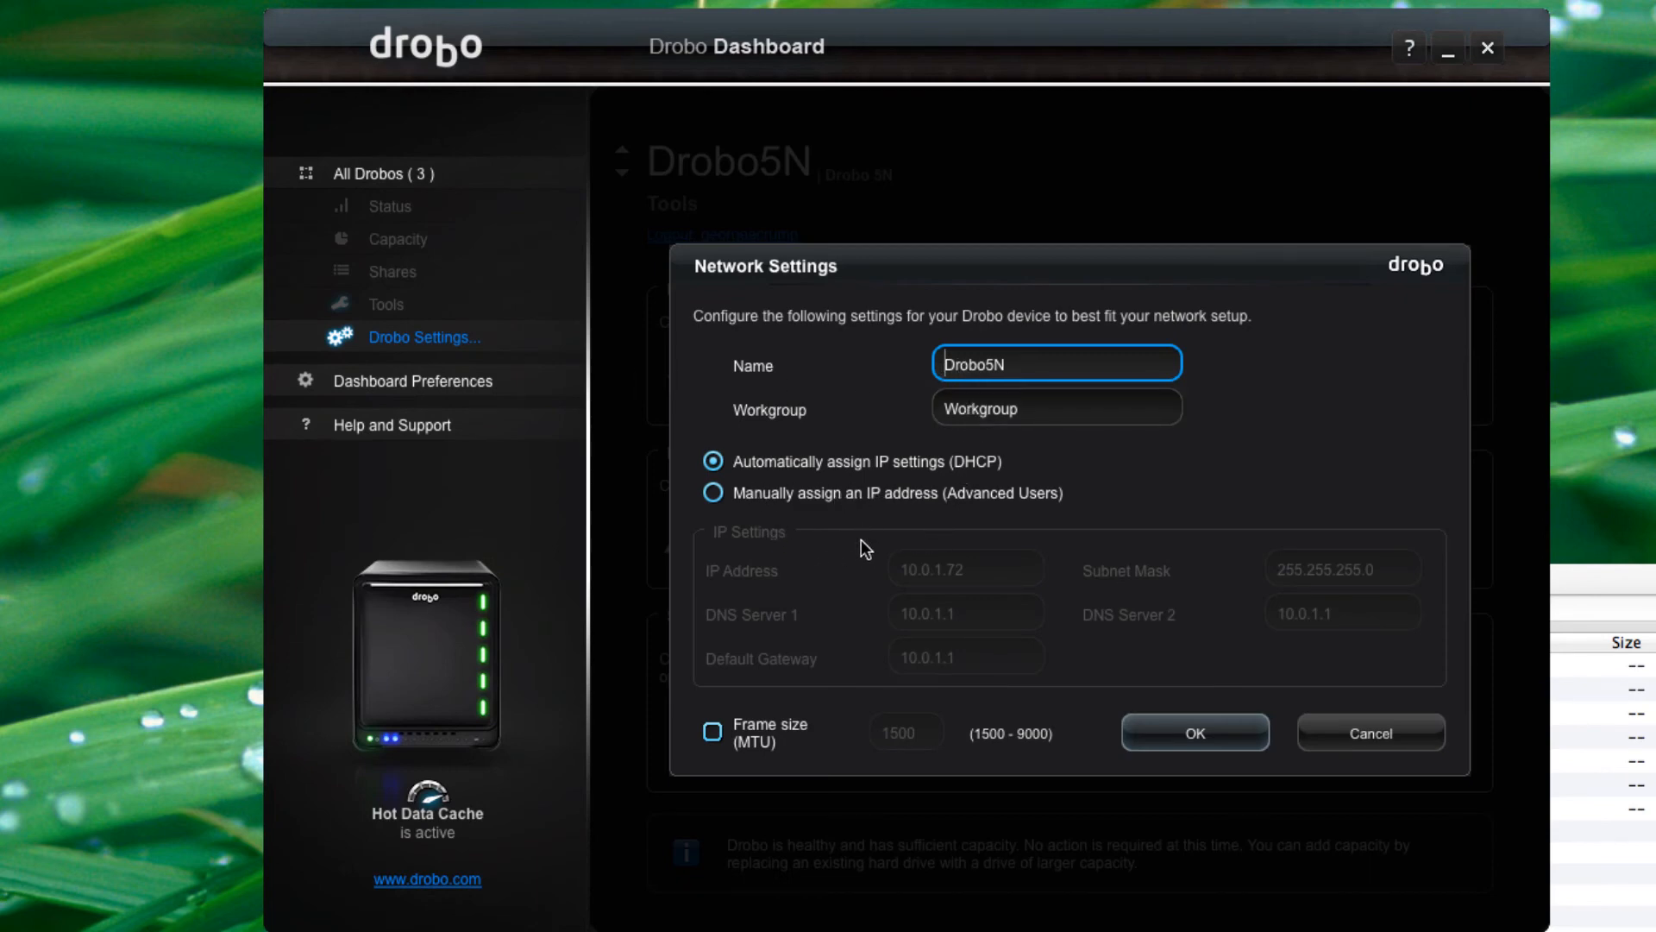
mouse_move(1410, 761)
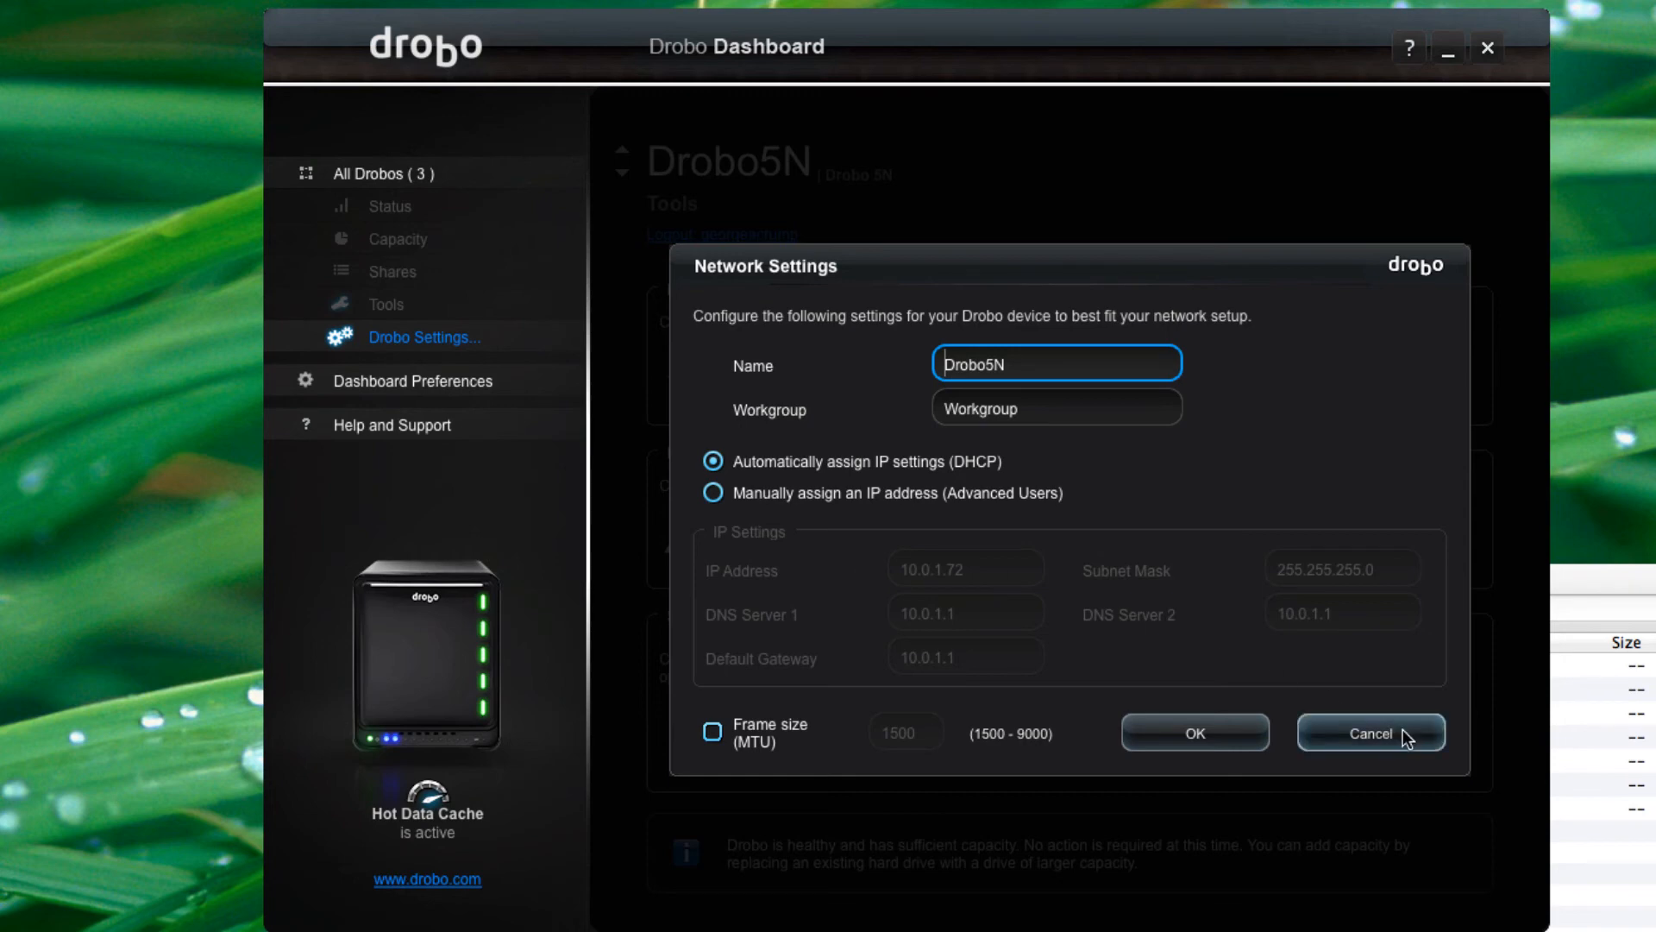
left_click(1372, 732)
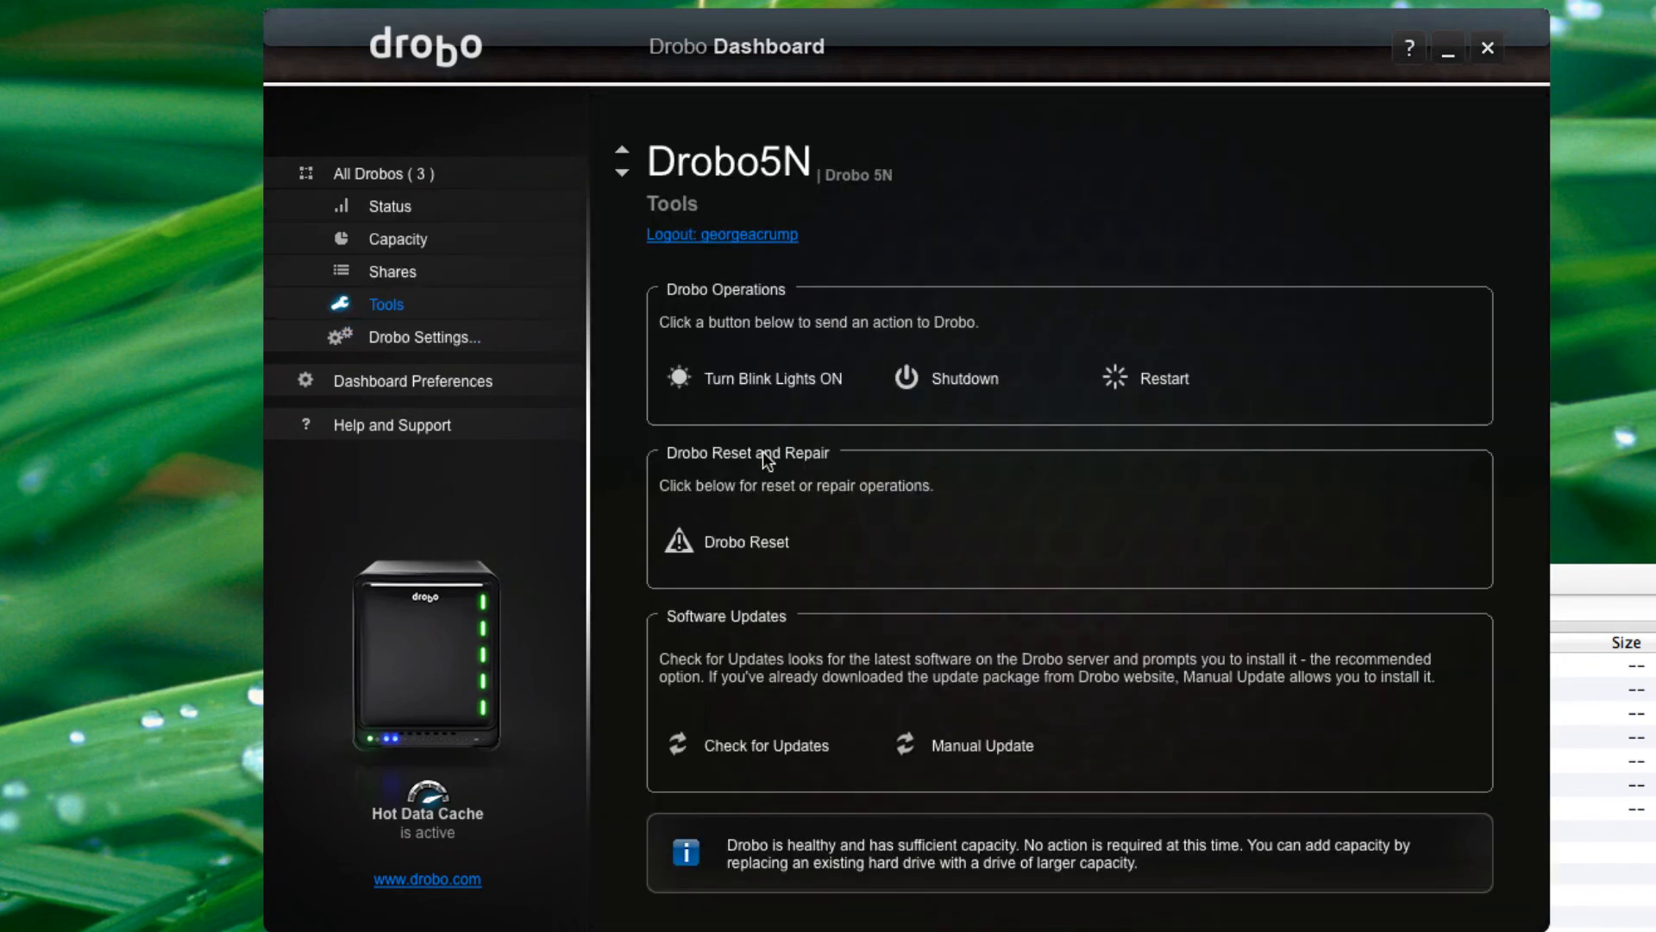
left_click(423, 337)
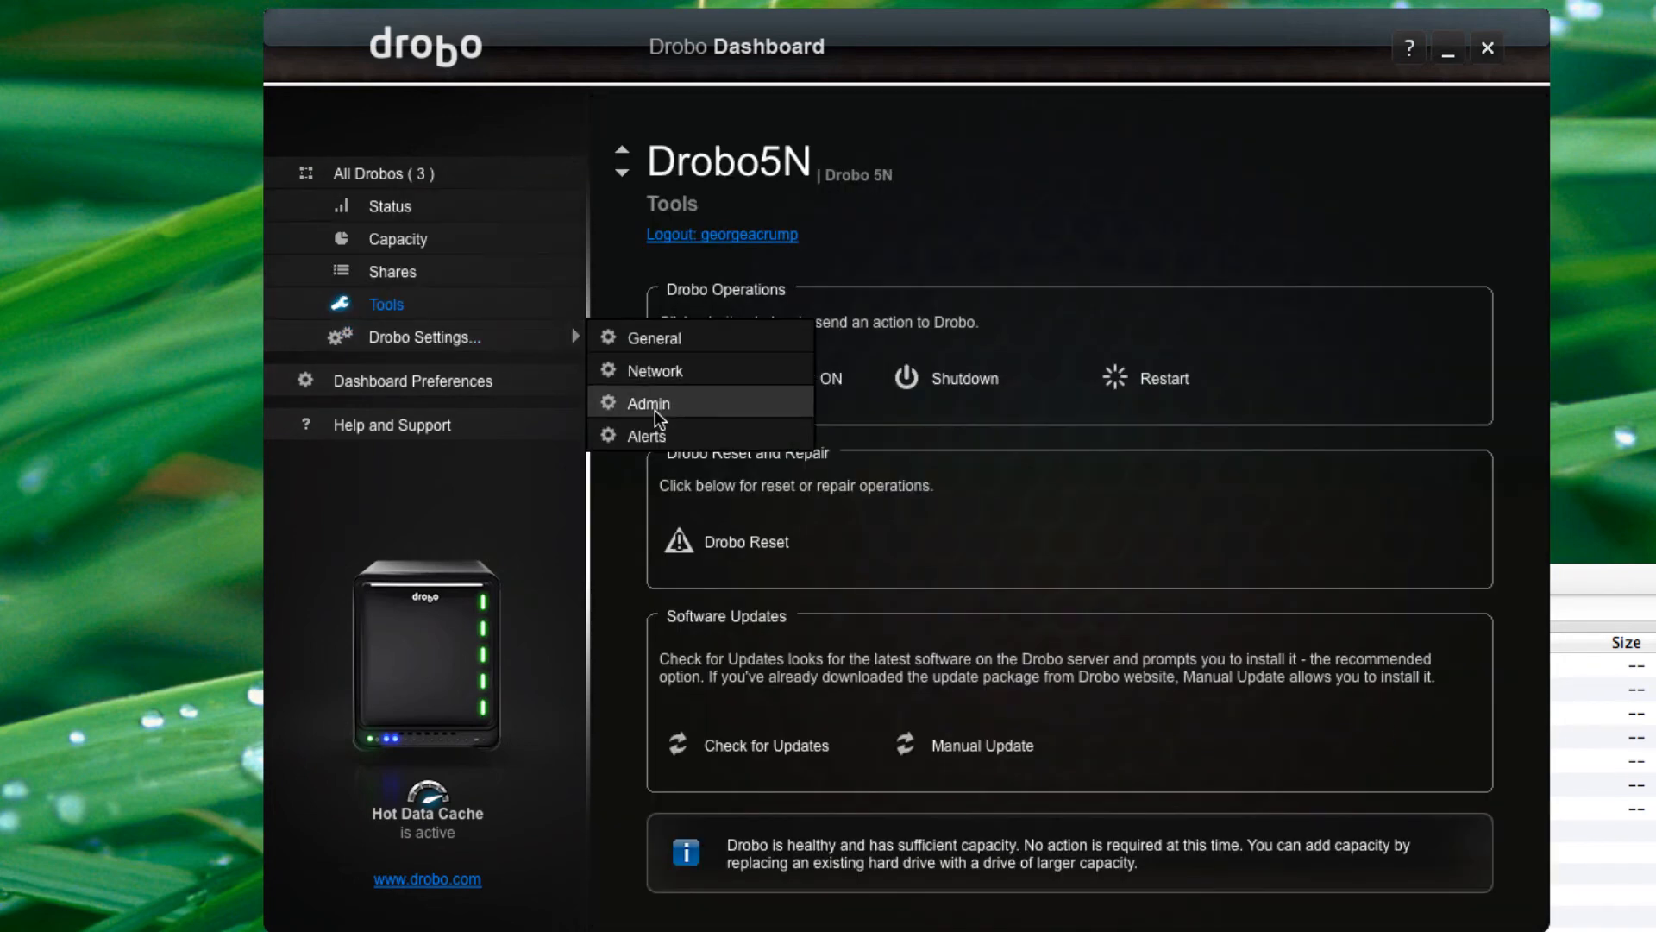
left_click(647, 403)
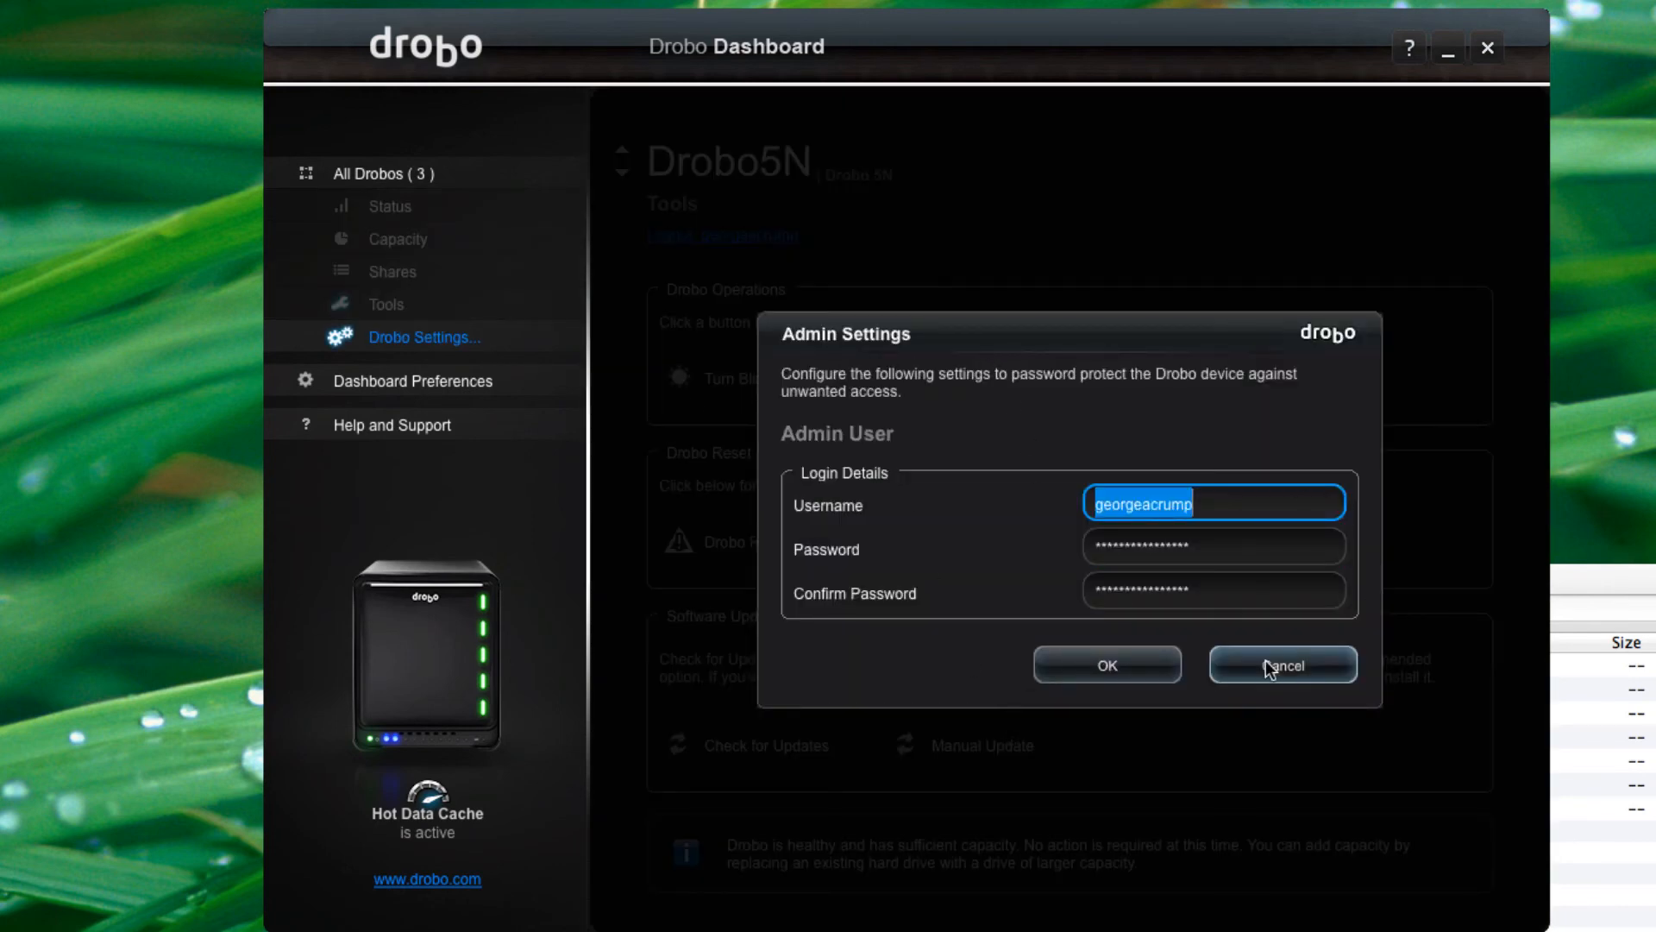
left_click(1283, 664)
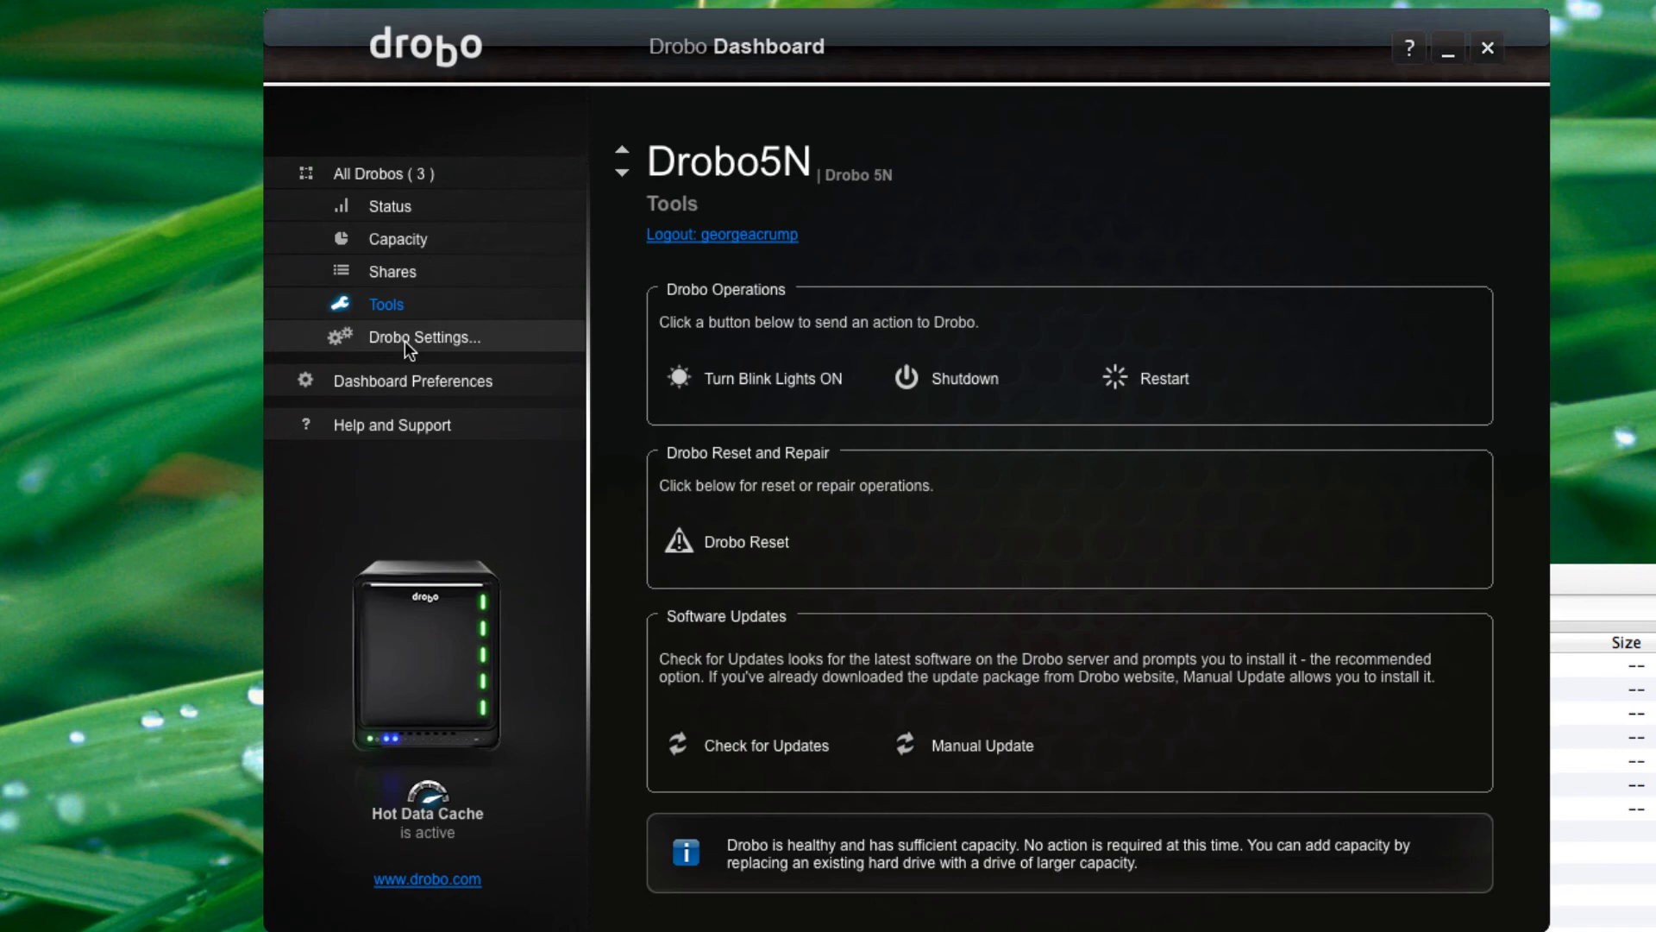
left_click(424, 337)
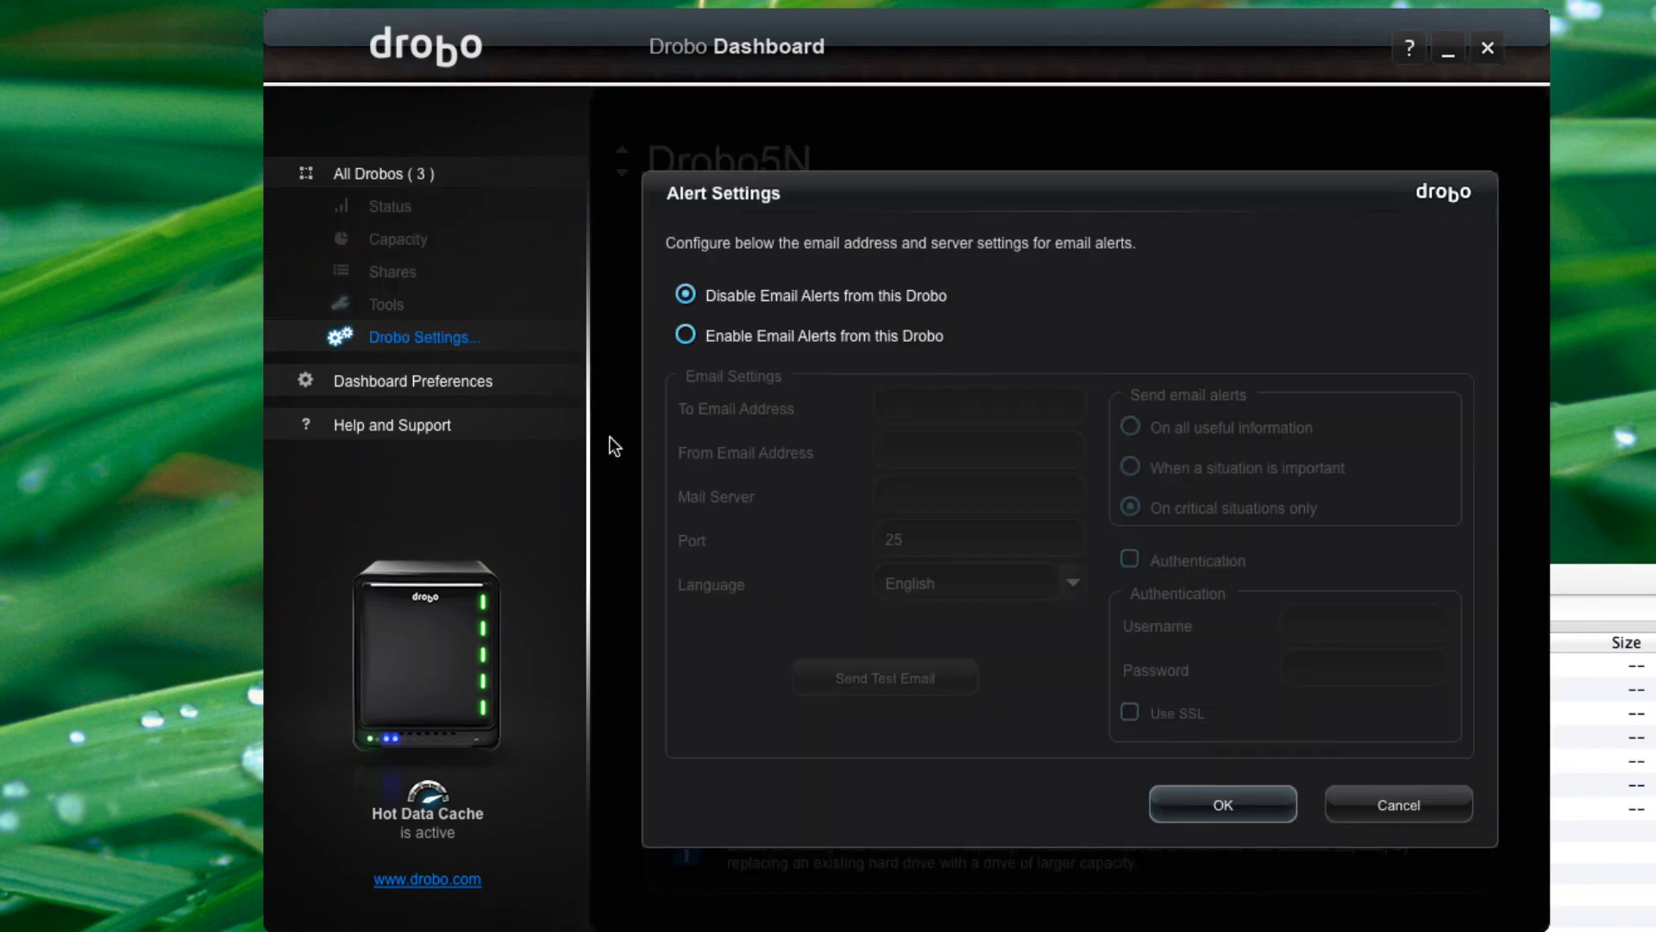
mouse_move(928, 324)
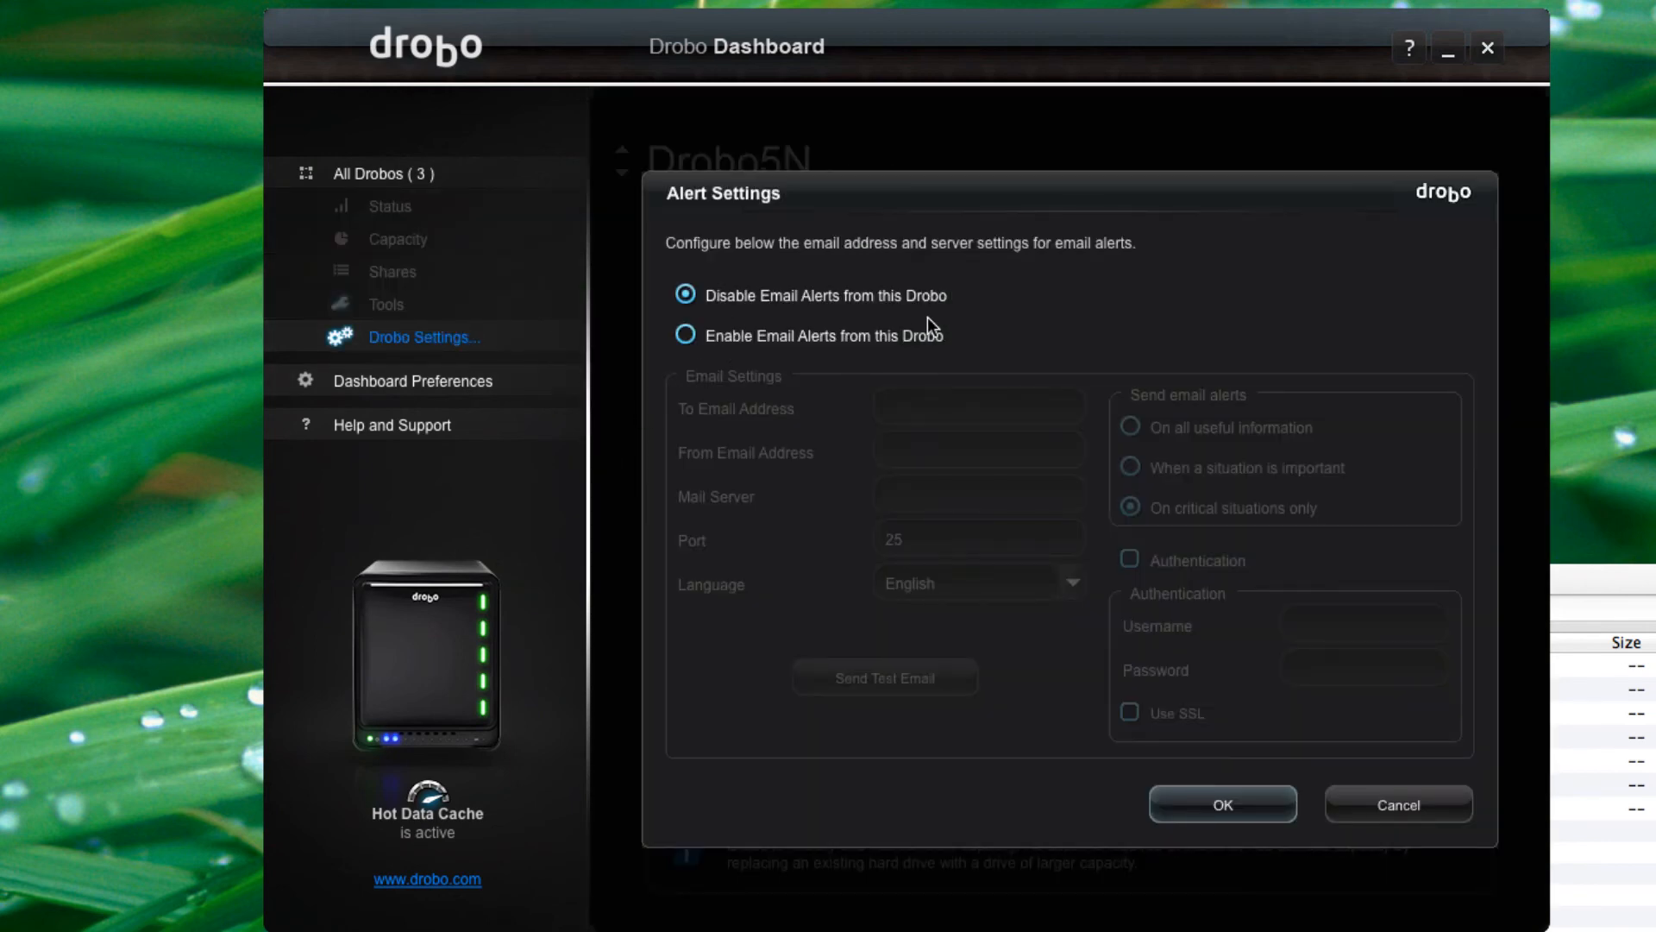
mouse_move(937, 351)
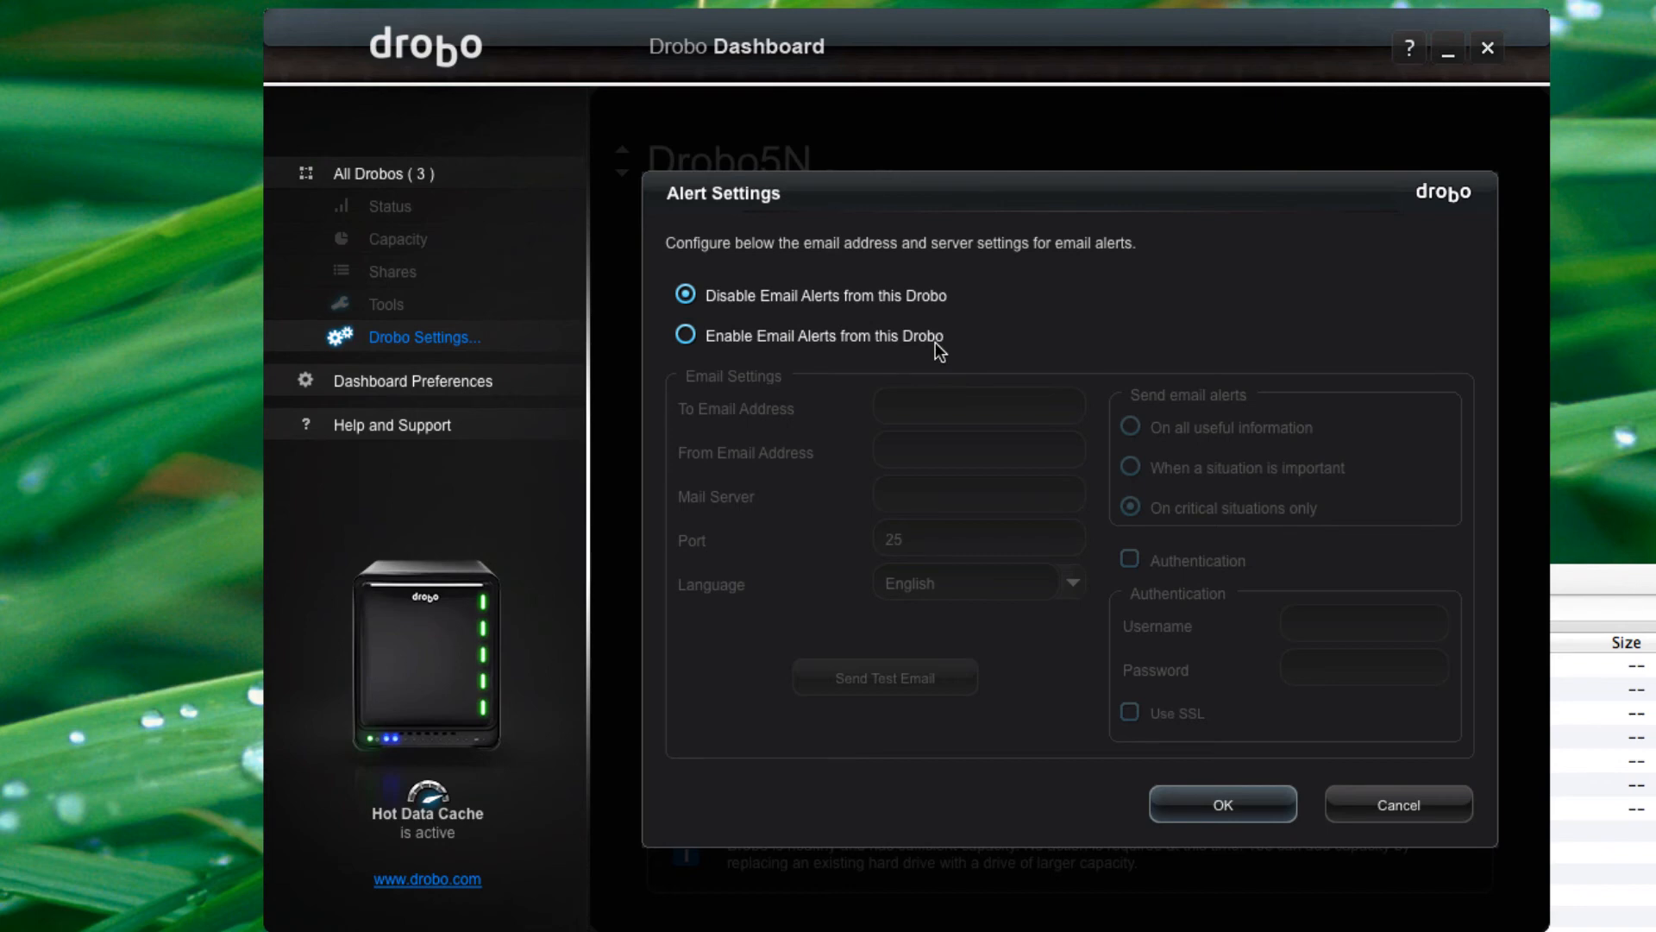
mouse_move(1415, 778)
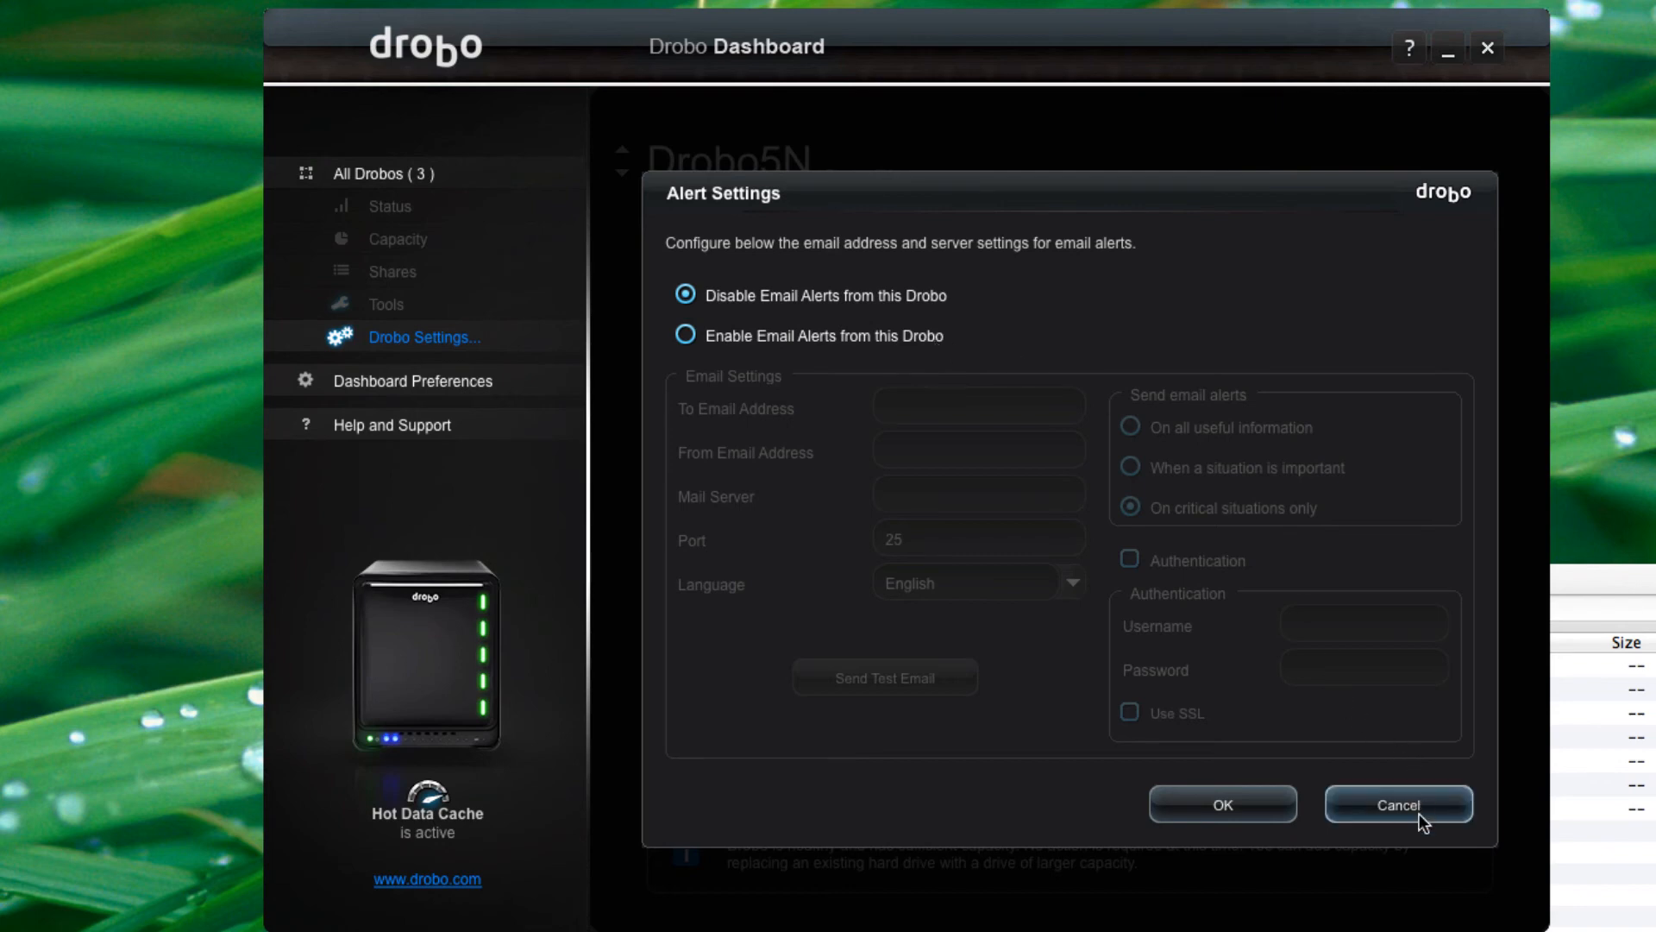
left_click(1399, 804)
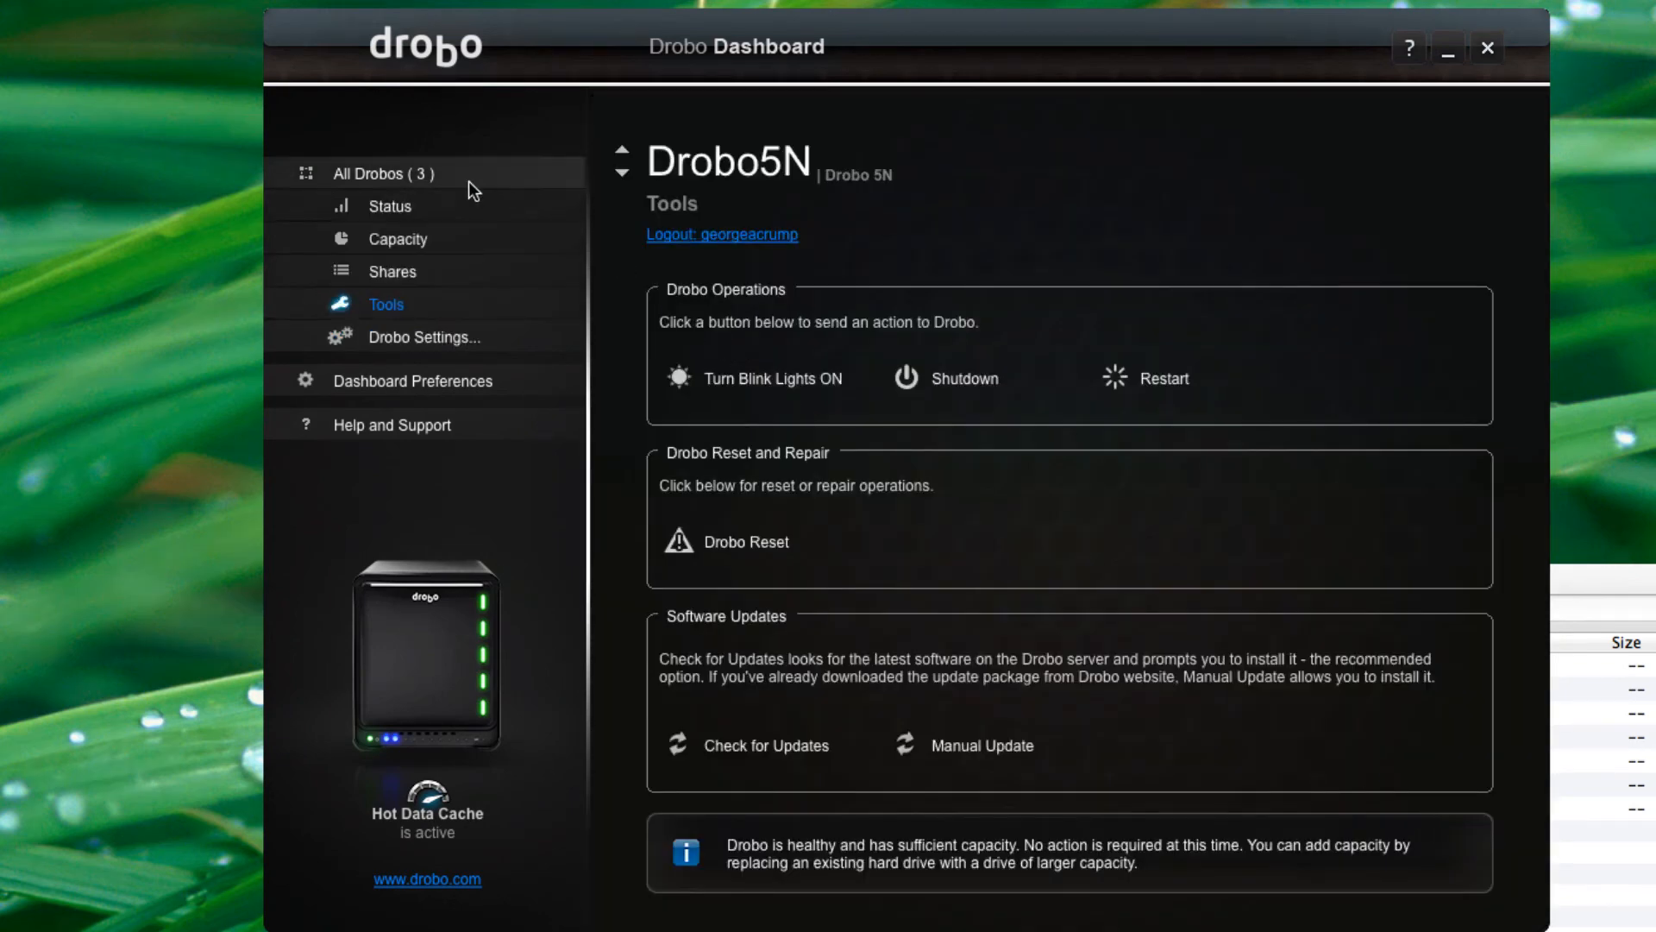
mouse_move(465, 333)
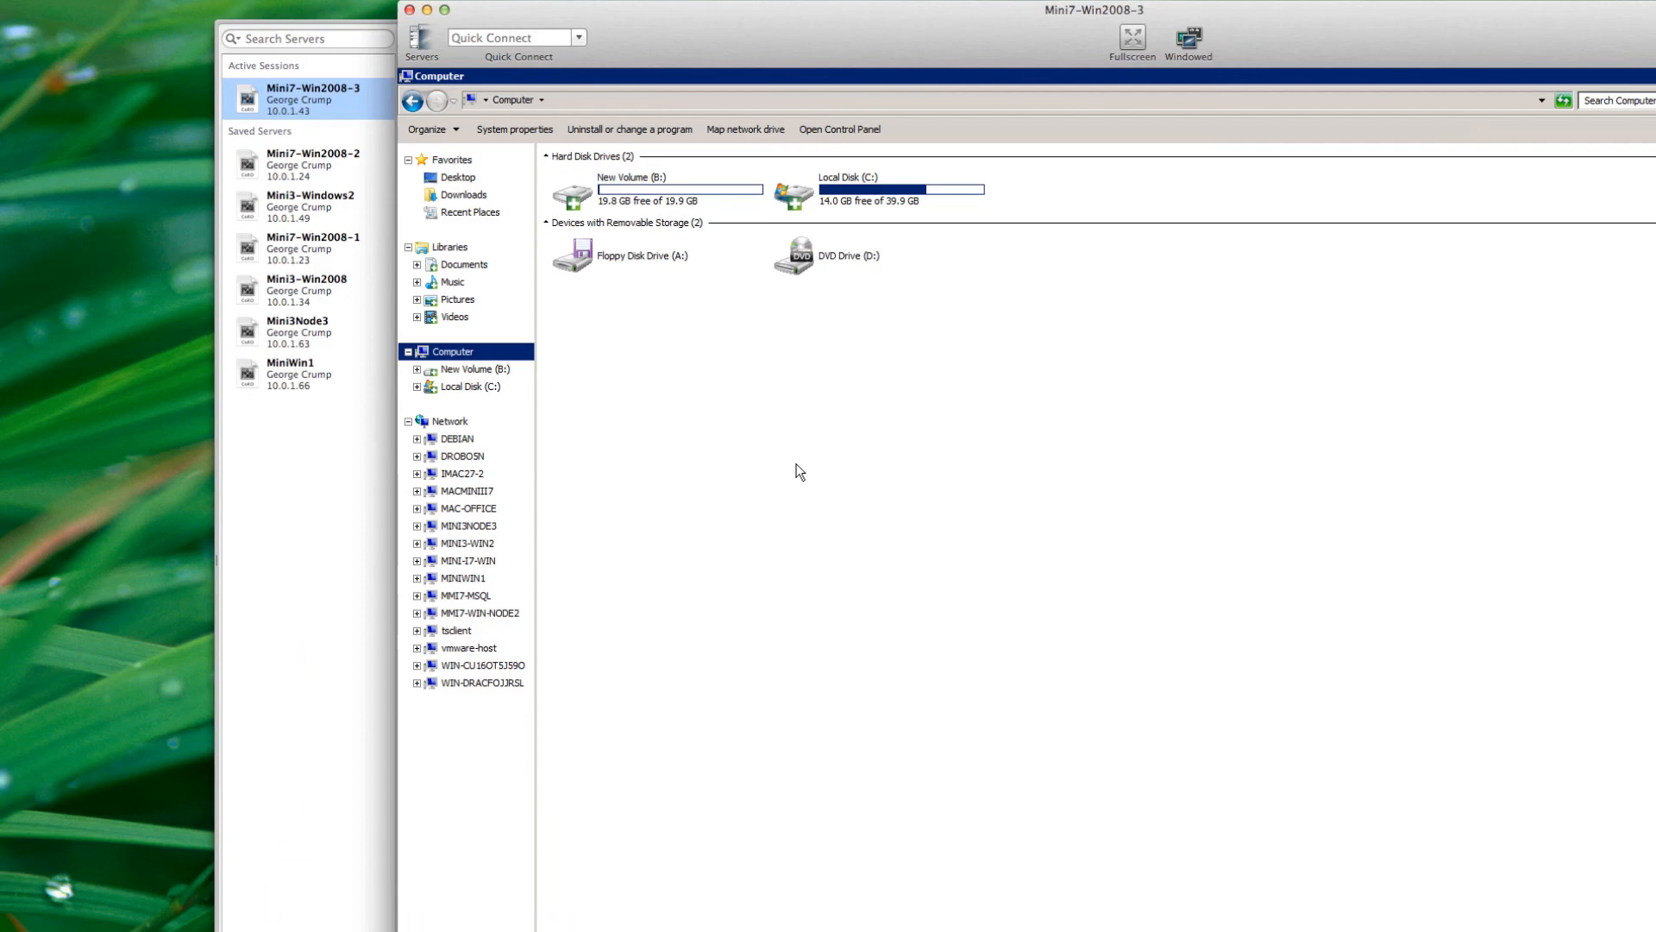
mouse_move(487, 392)
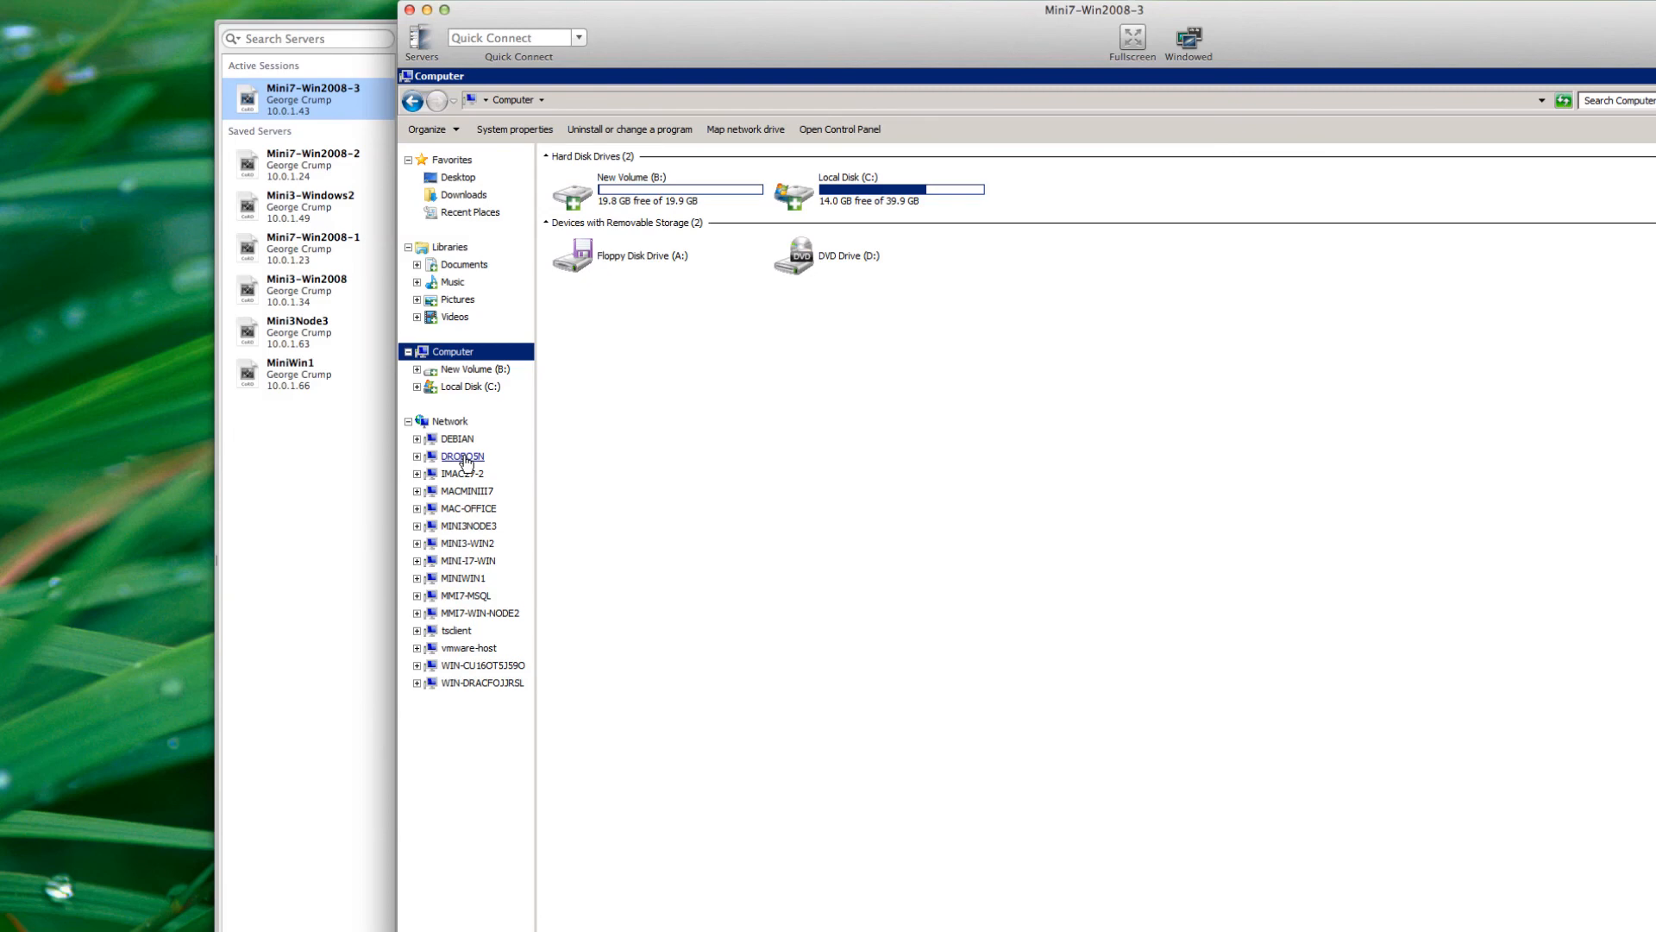
- Select DROBO5N under Network in the VM's Explorer to list GeorgeShare and Public
left_click(463, 457)
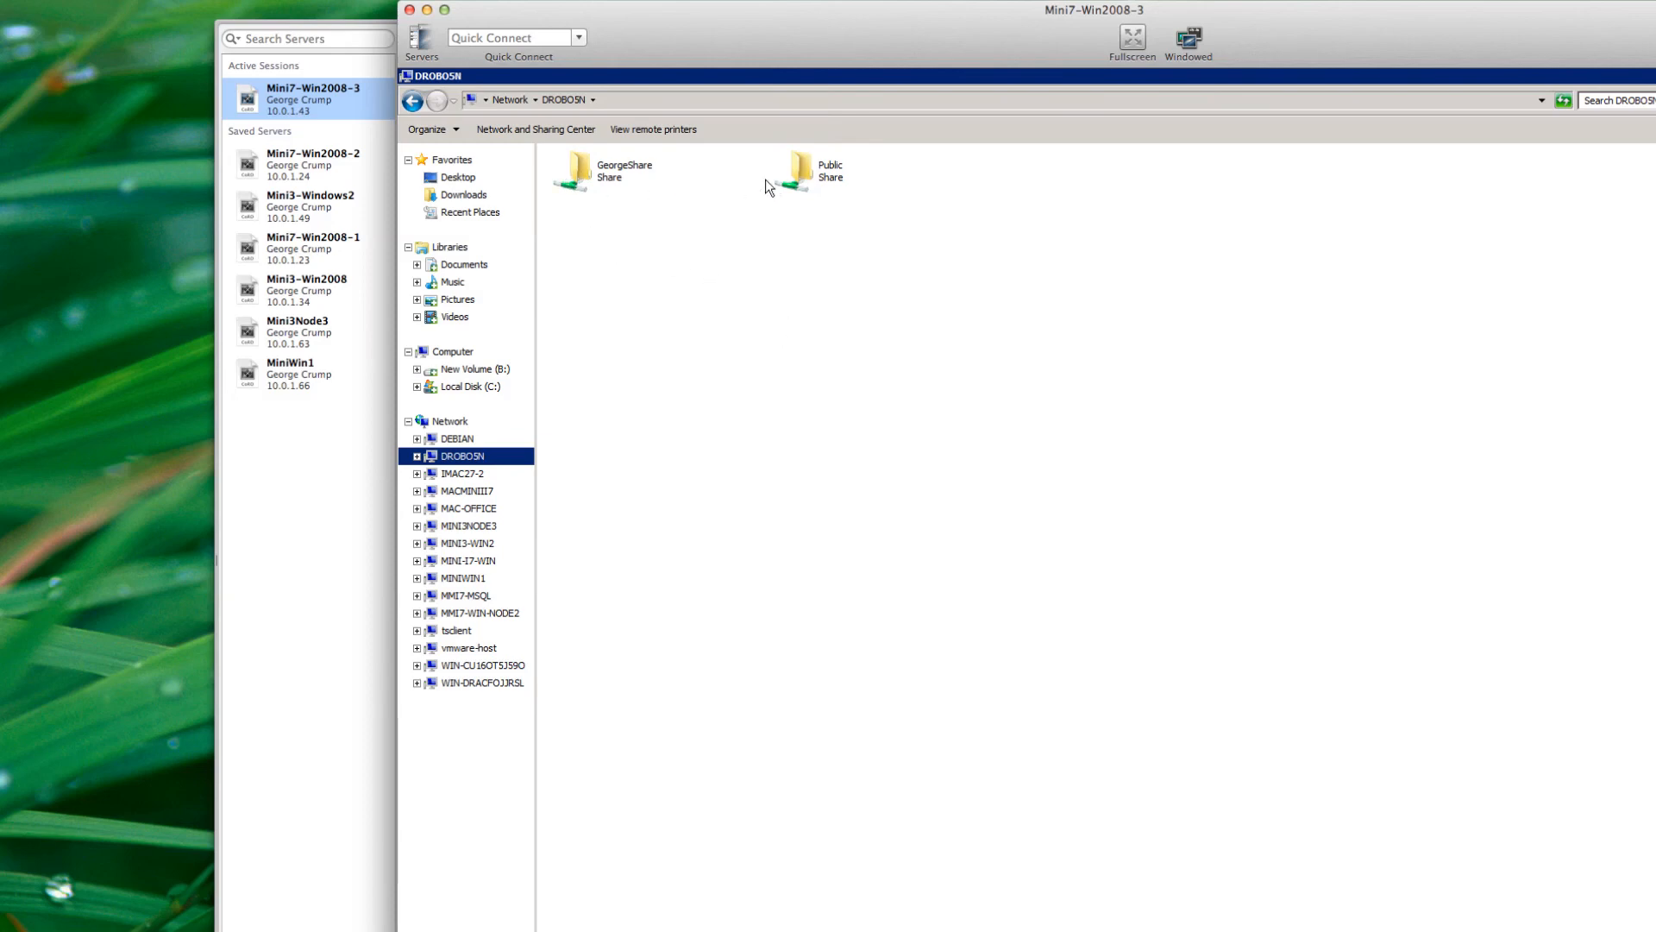
- Browse the Public share's Downloads folder on DROBO5N, then return to Public's folder list
double_click(786, 170)
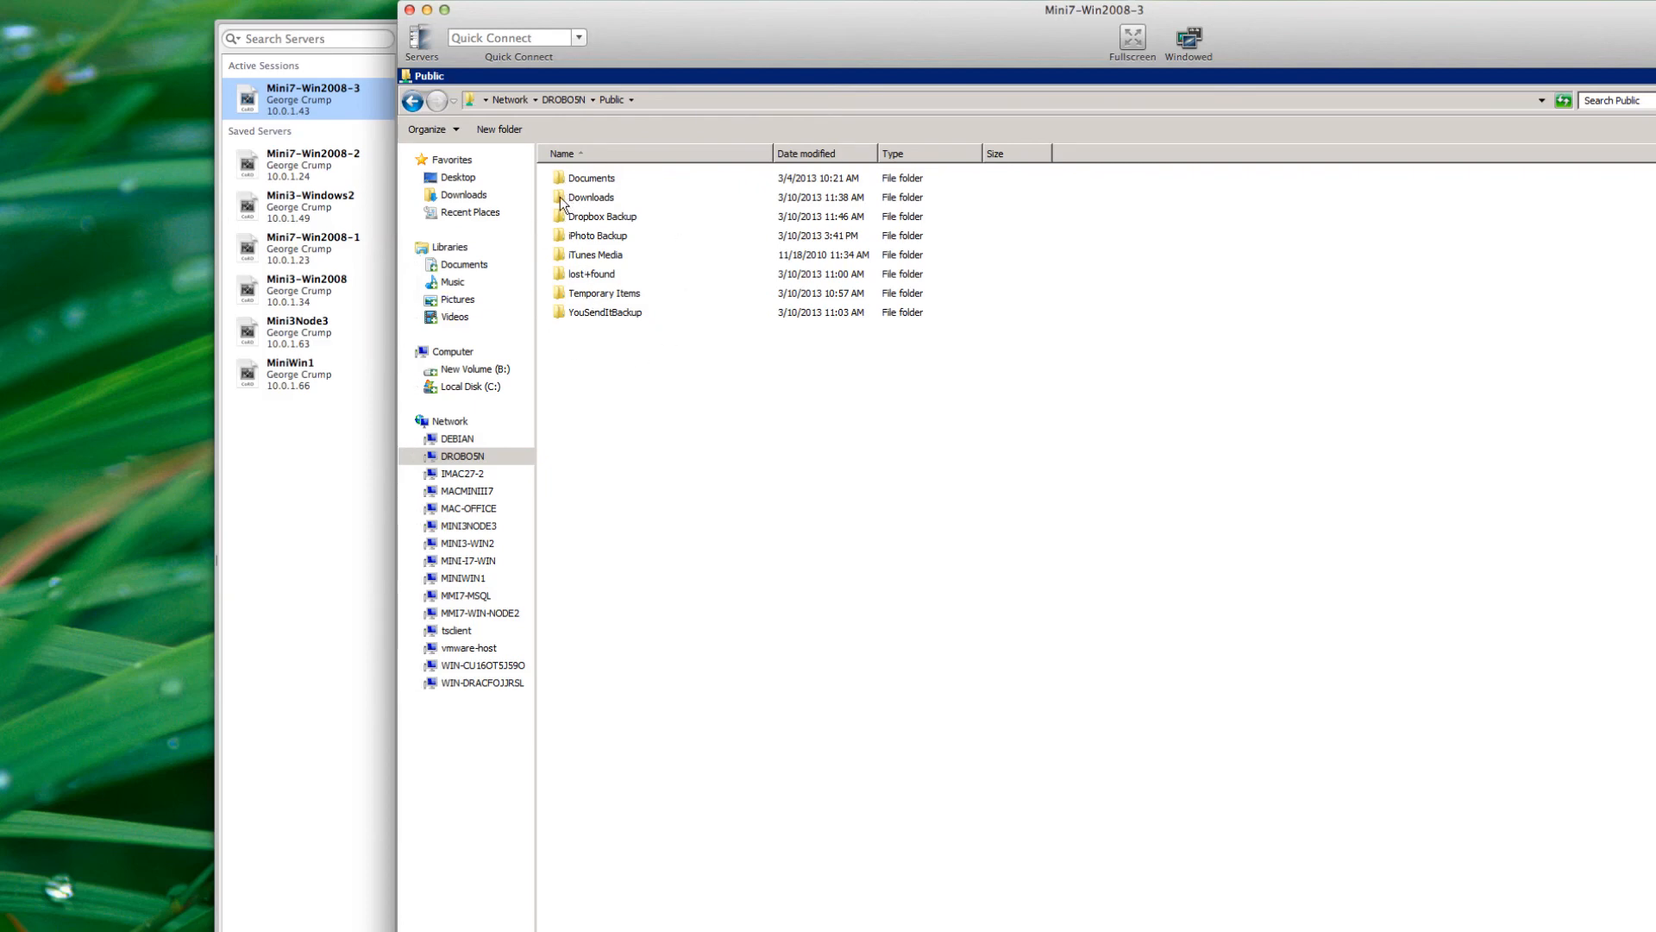
double_click(592, 197)
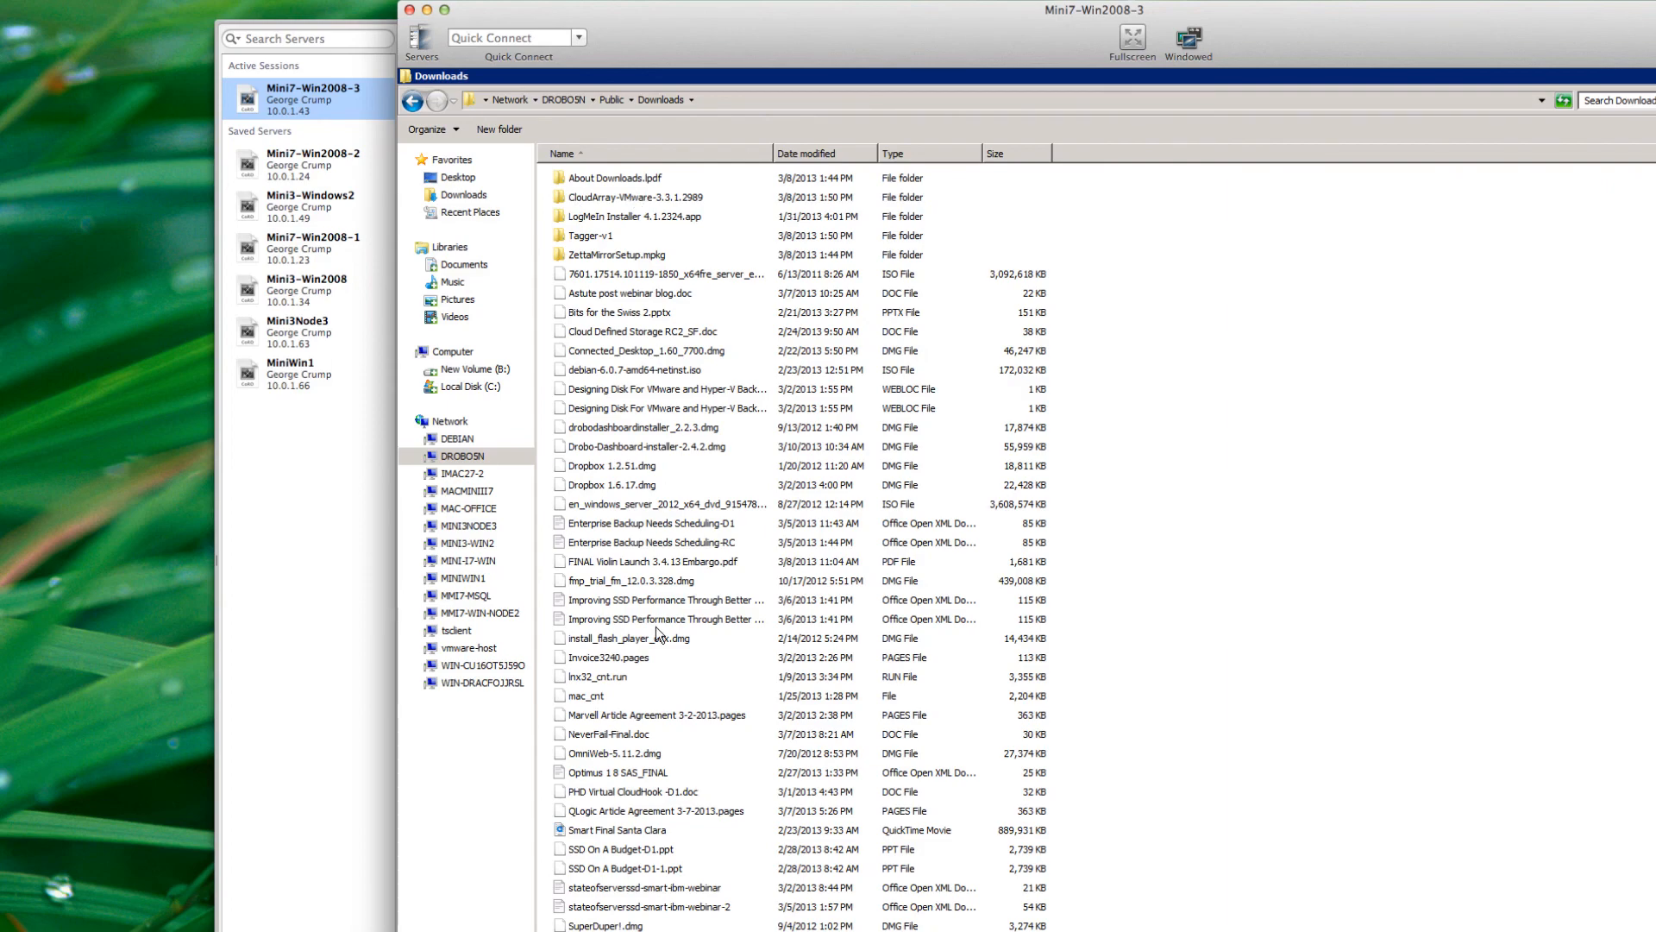
scroll("down", 3)
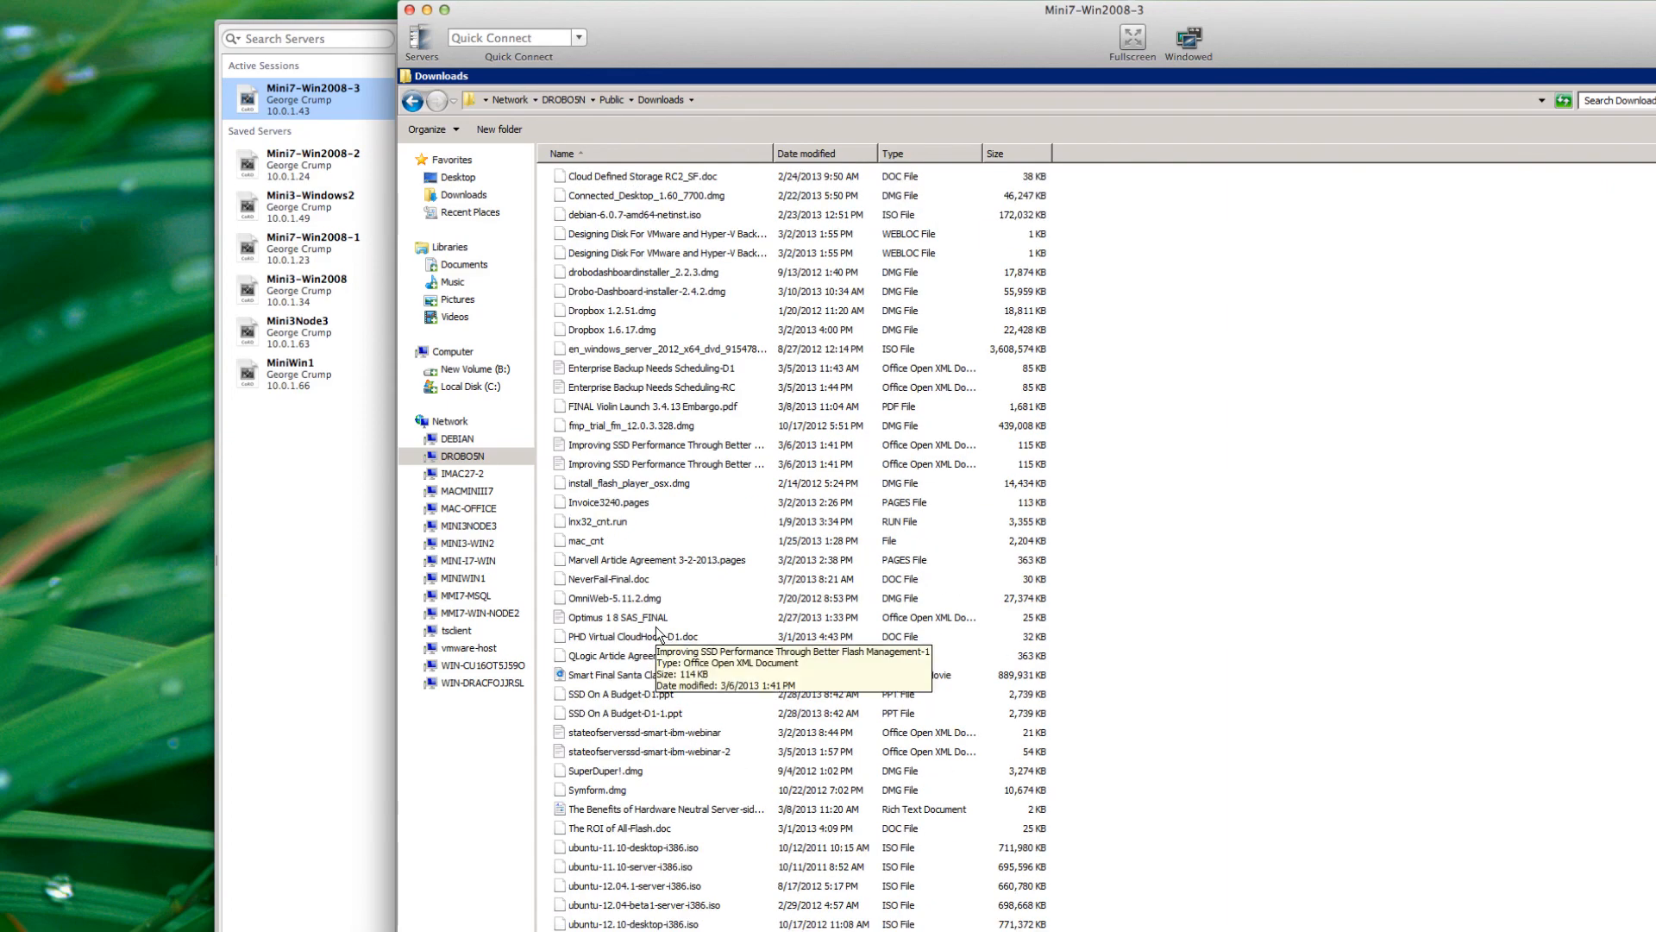
mouse_move(584, 406)
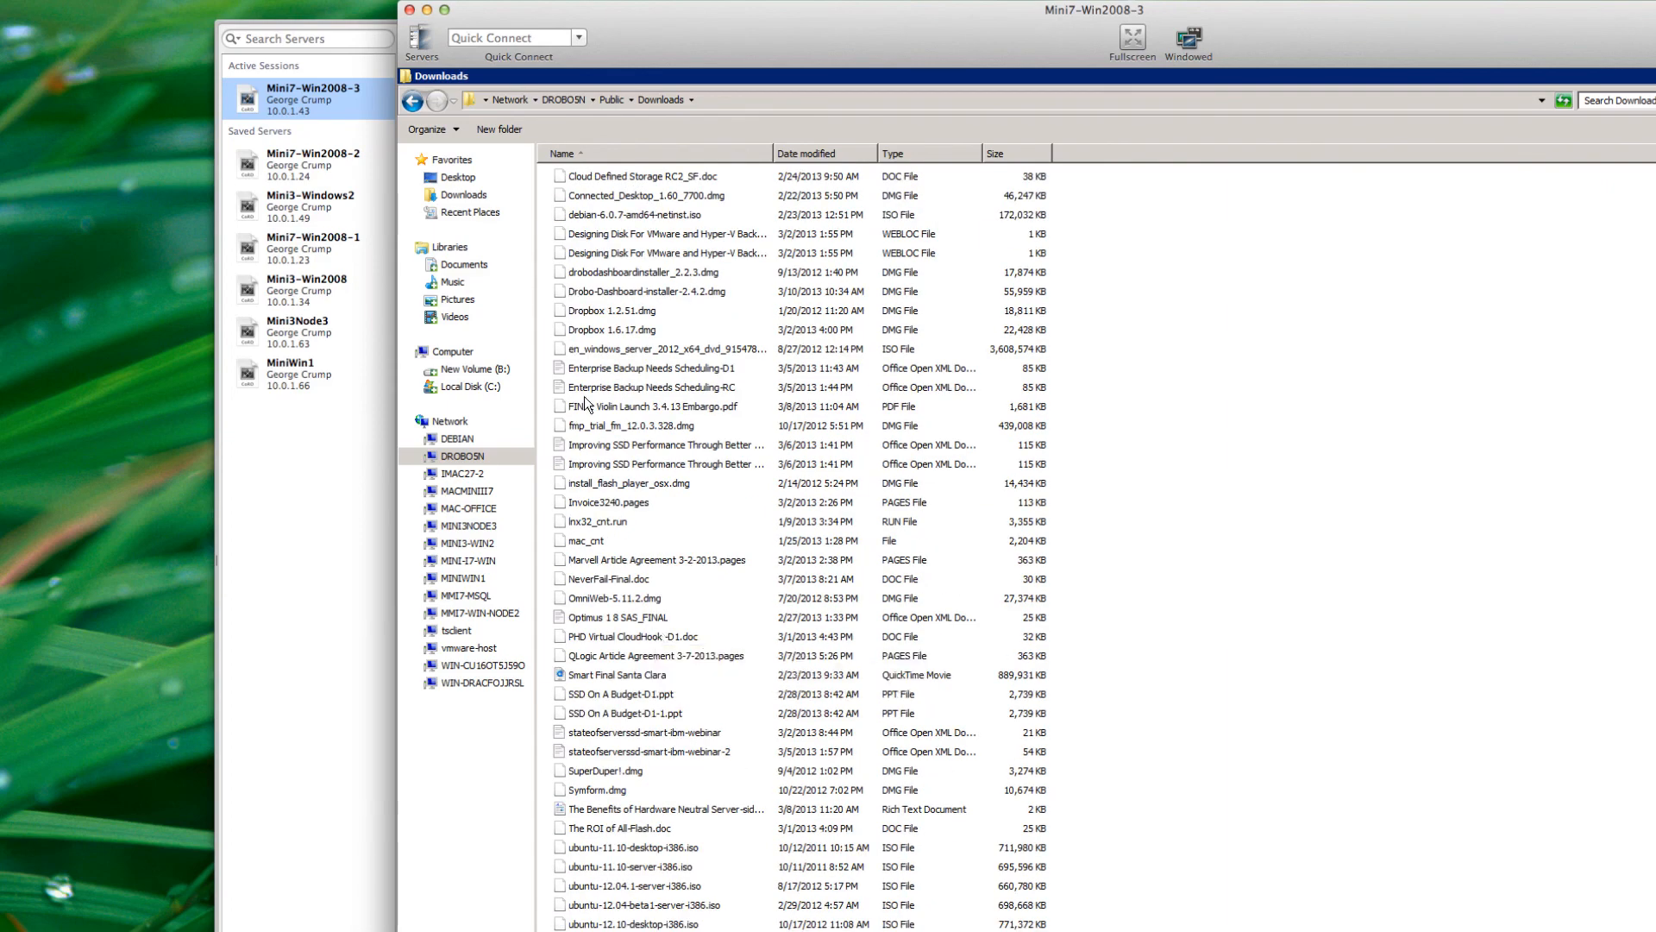
left_click(414, 100)
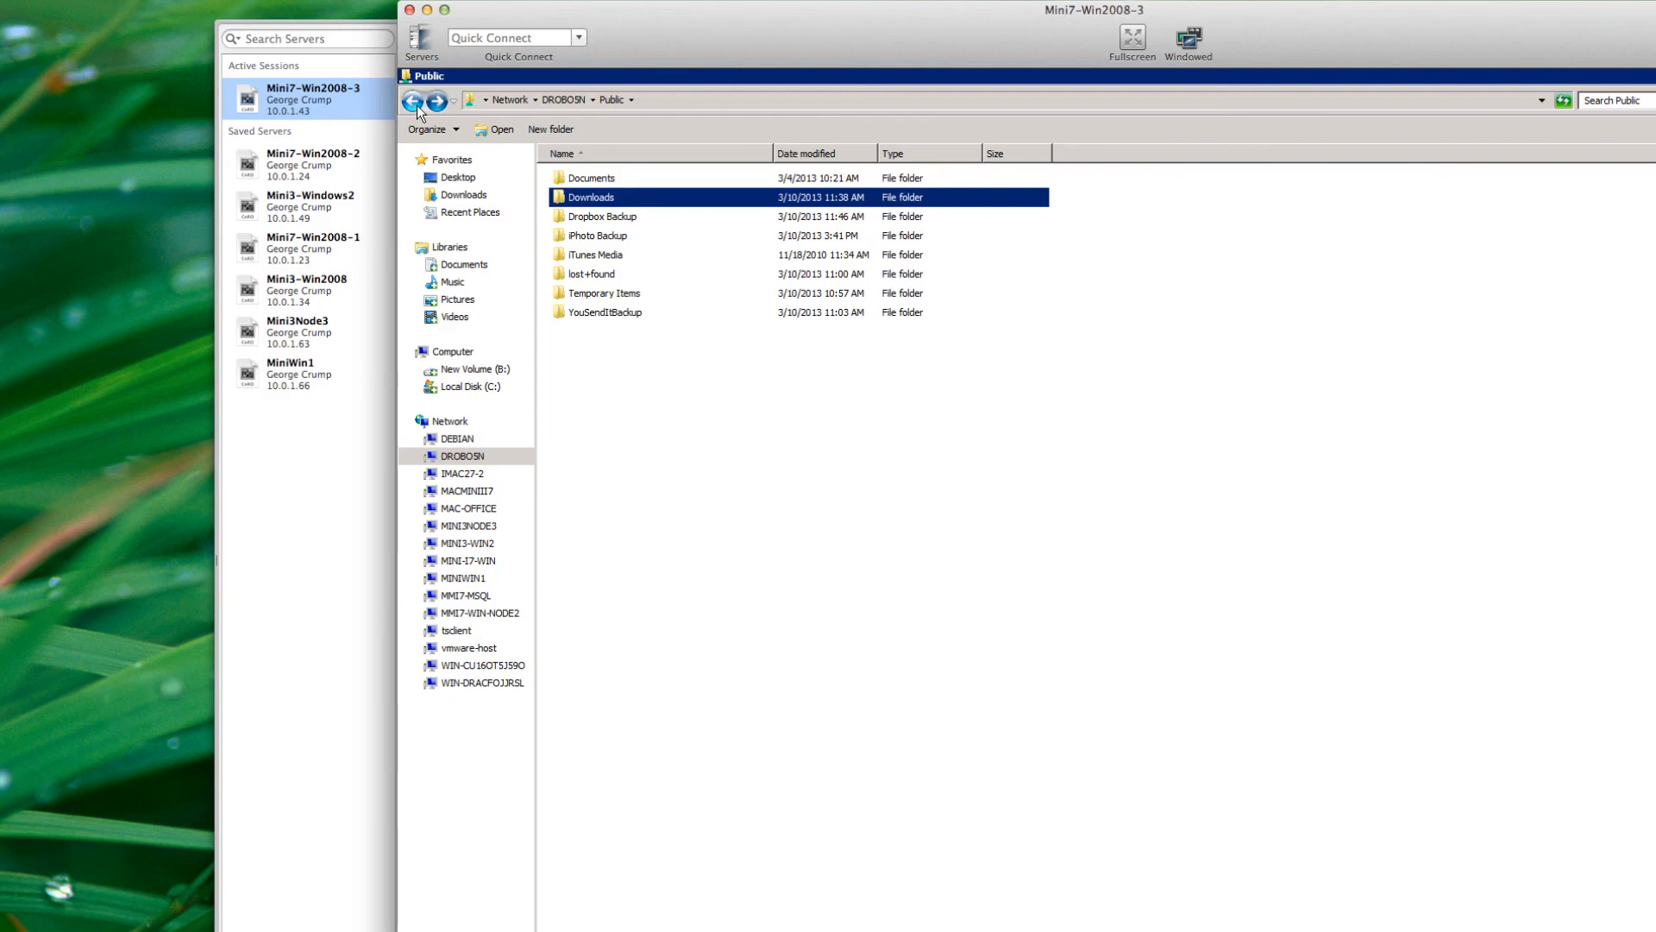
mouse_move(796, 33)
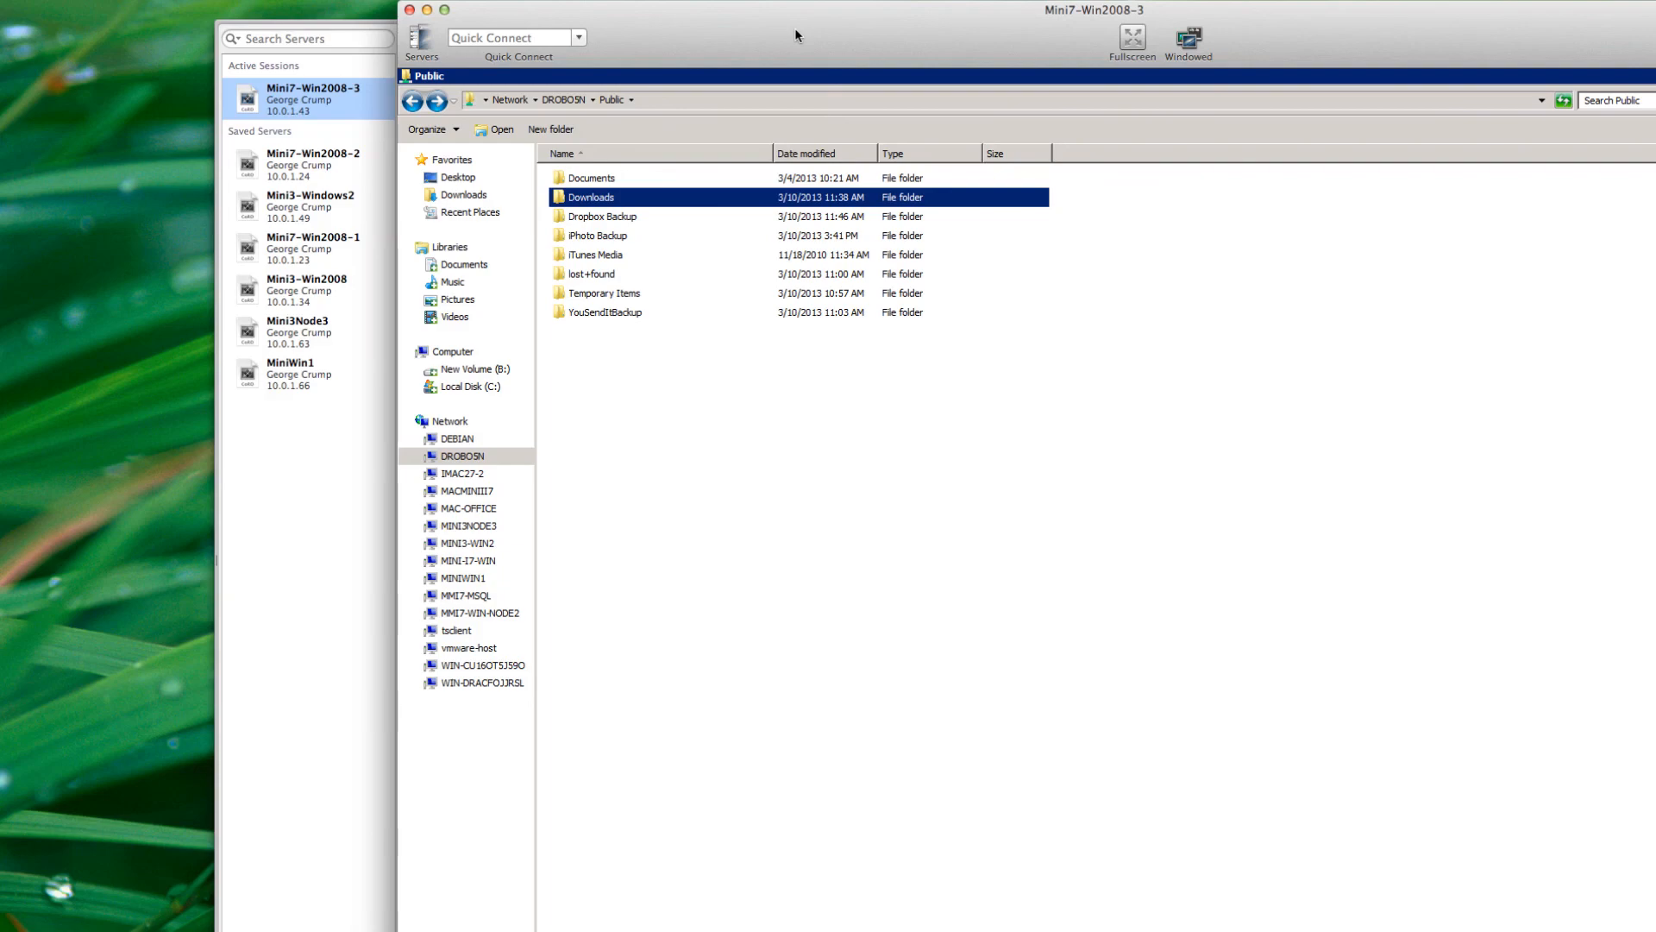
mouse_move(422, 10)
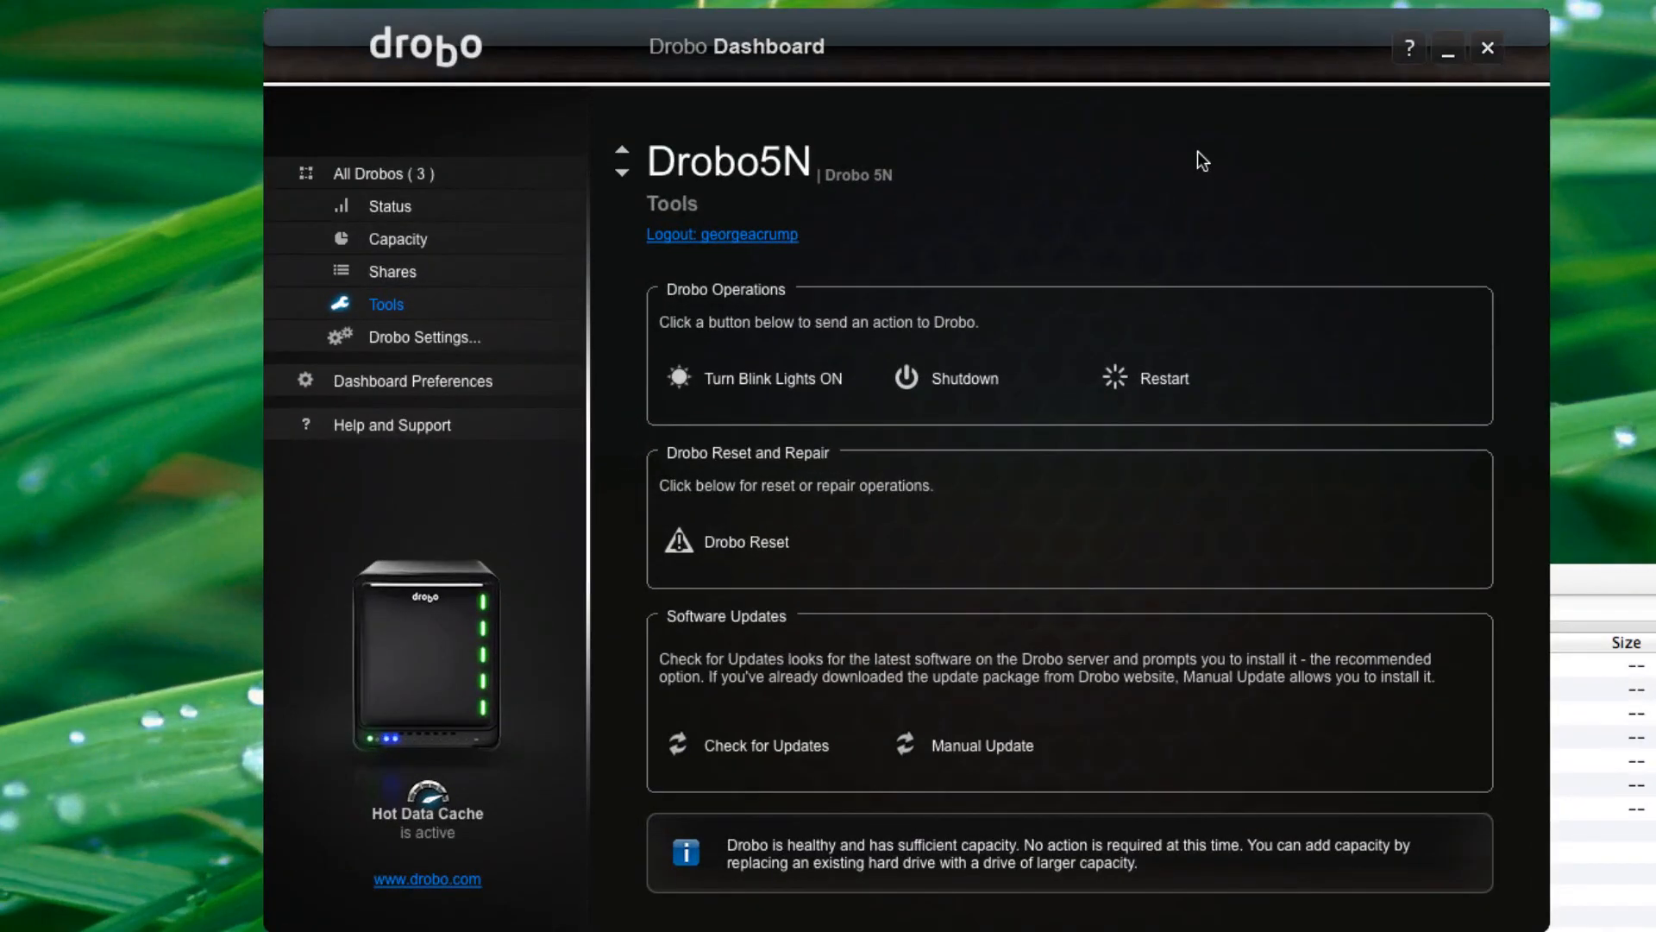
- Select All Drobos (3) in the Drobo Dashboard sidebar
left_click(384, 173)
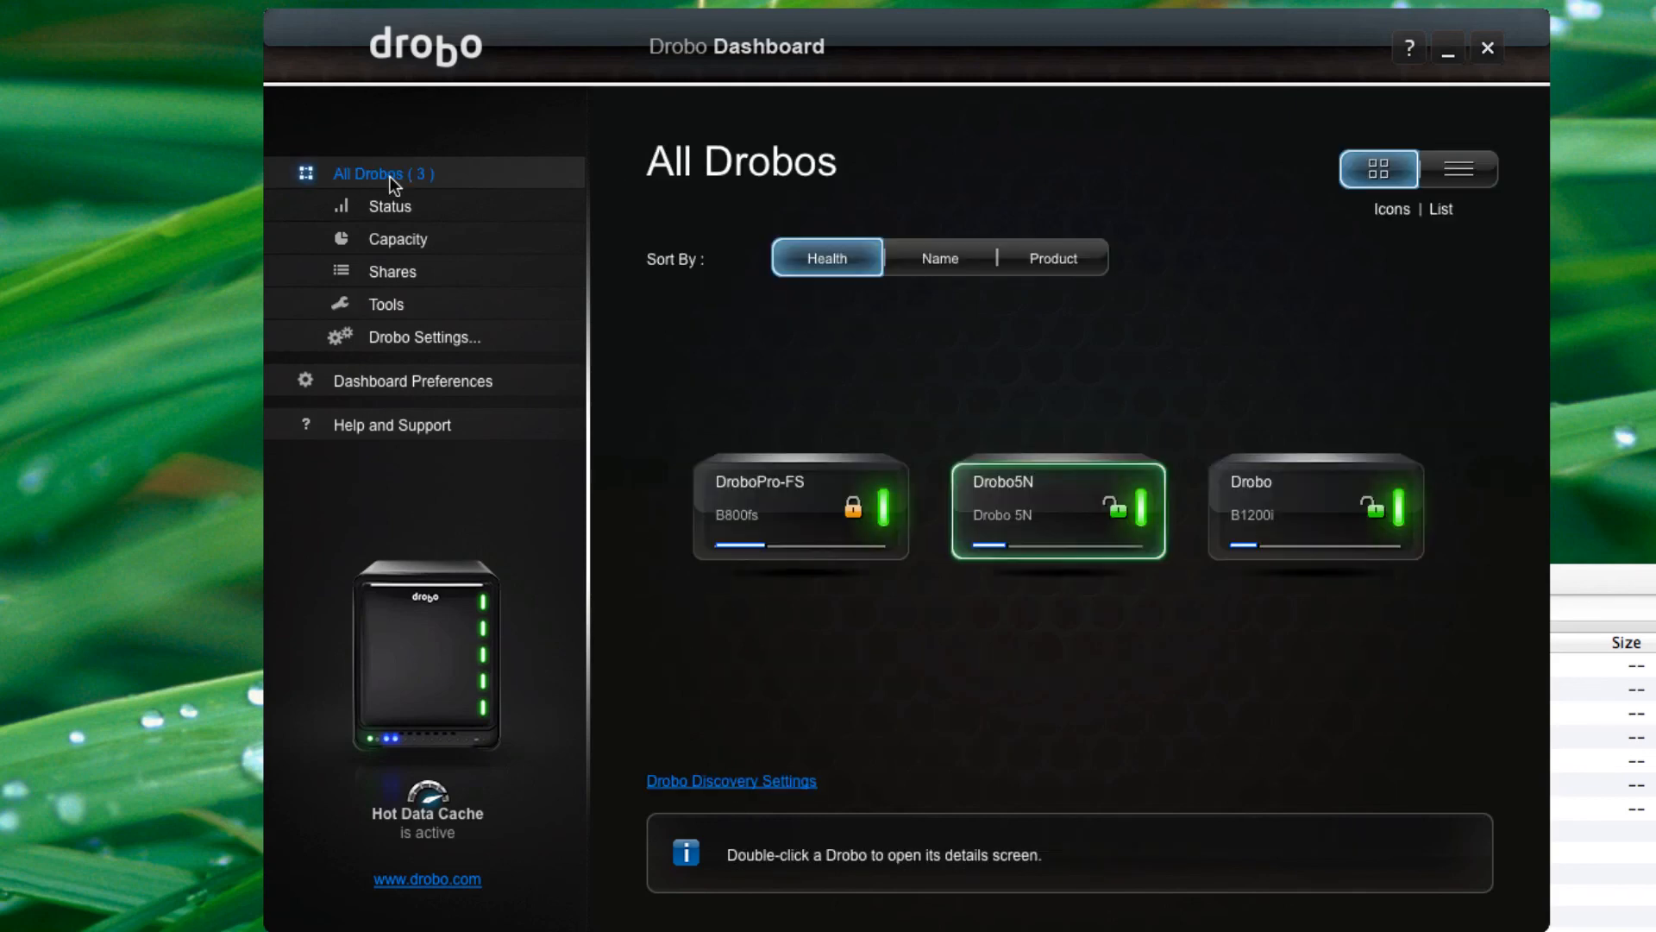
mouse_move(394, 183)
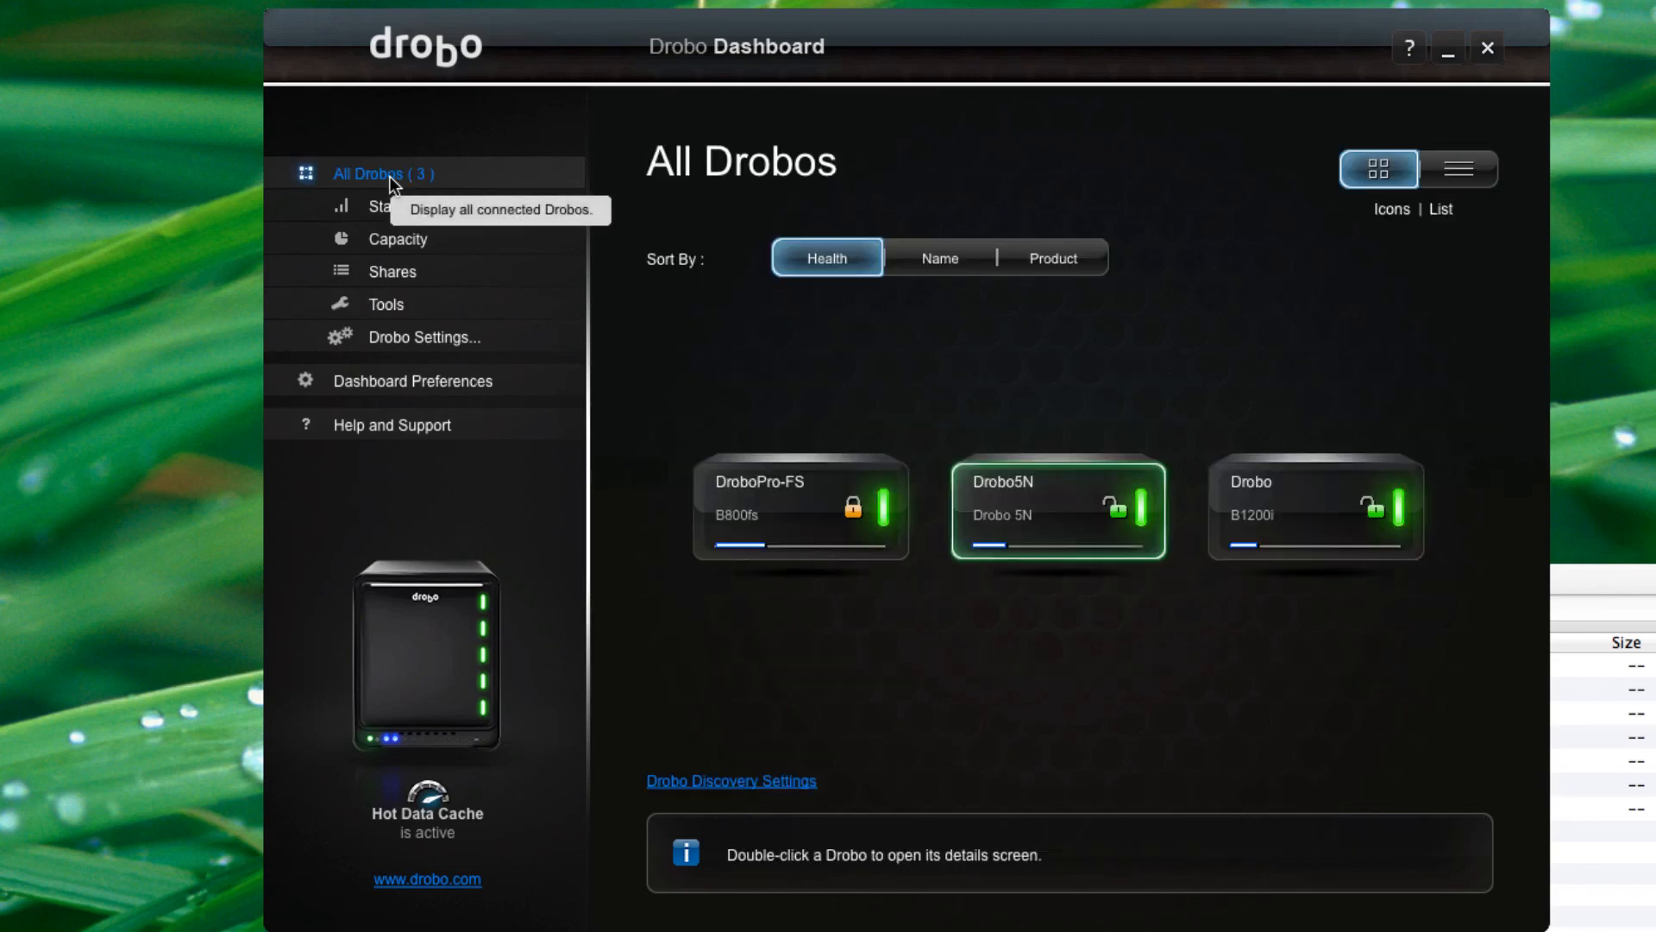